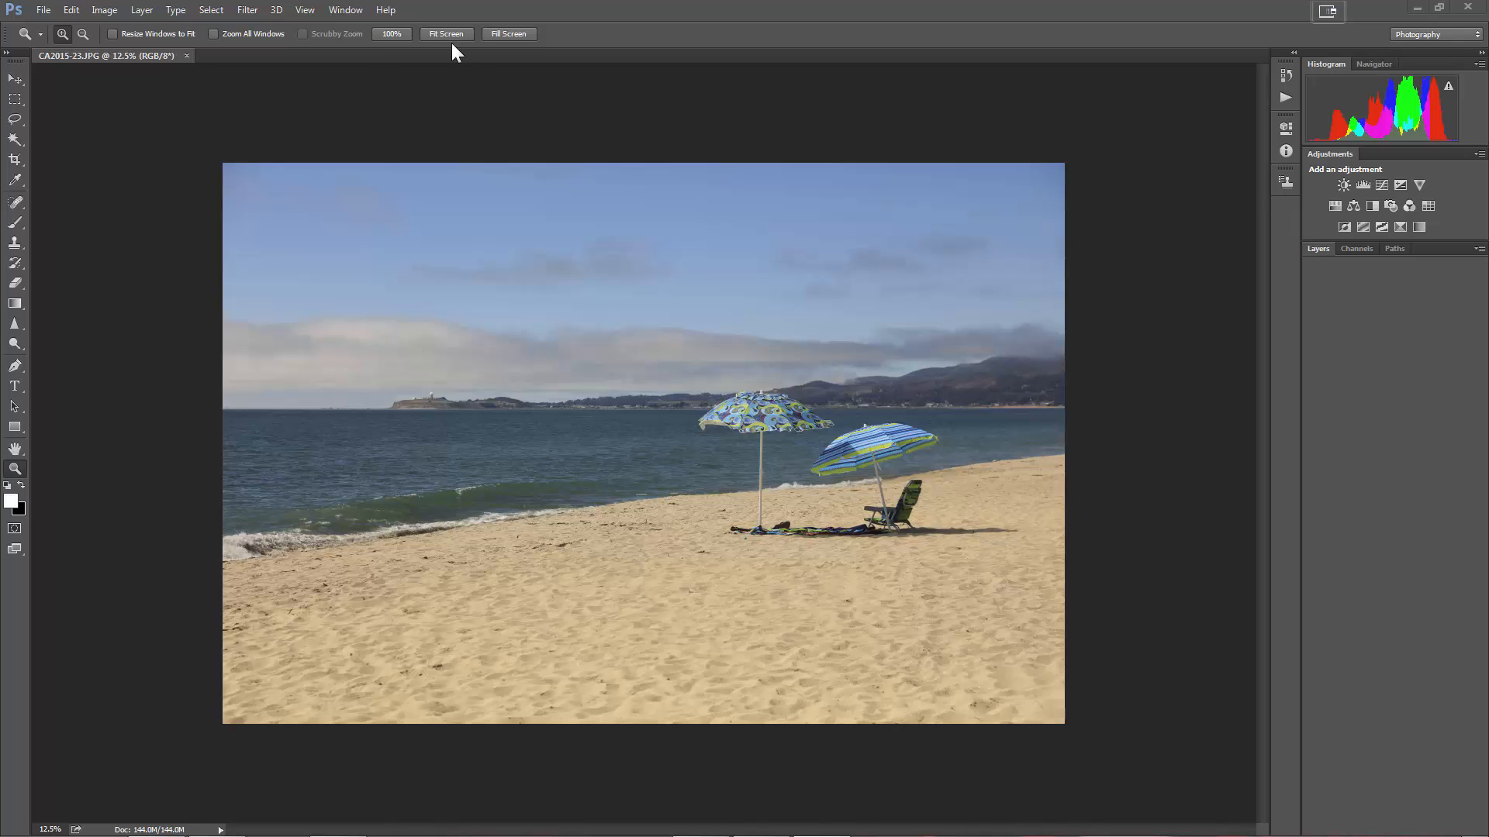
{"action": "mouse_move", "coordinate": [248, 65]}
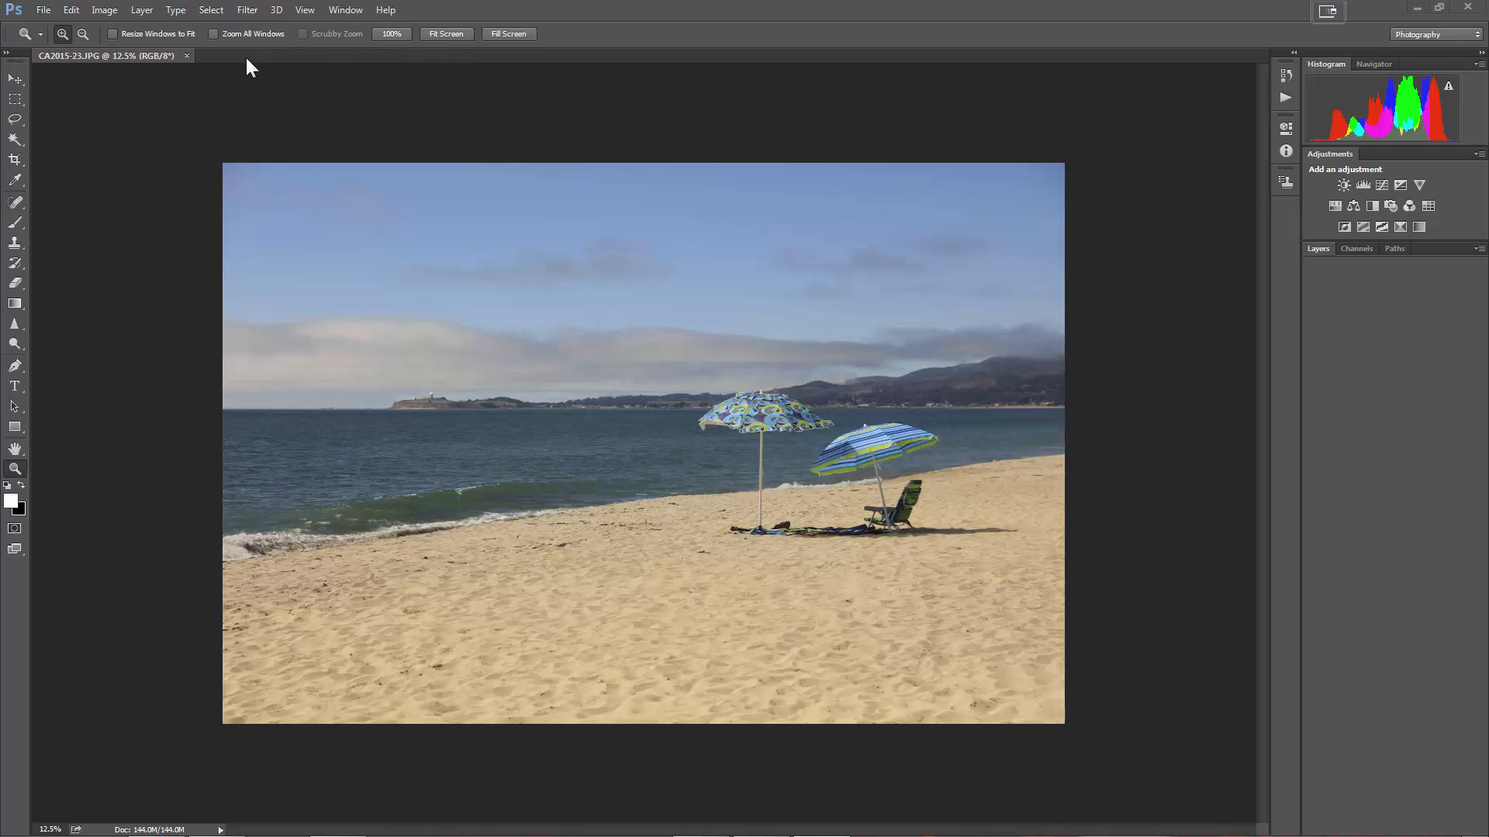
{"action": "mouse_move", "coordinate": [252, 50]}
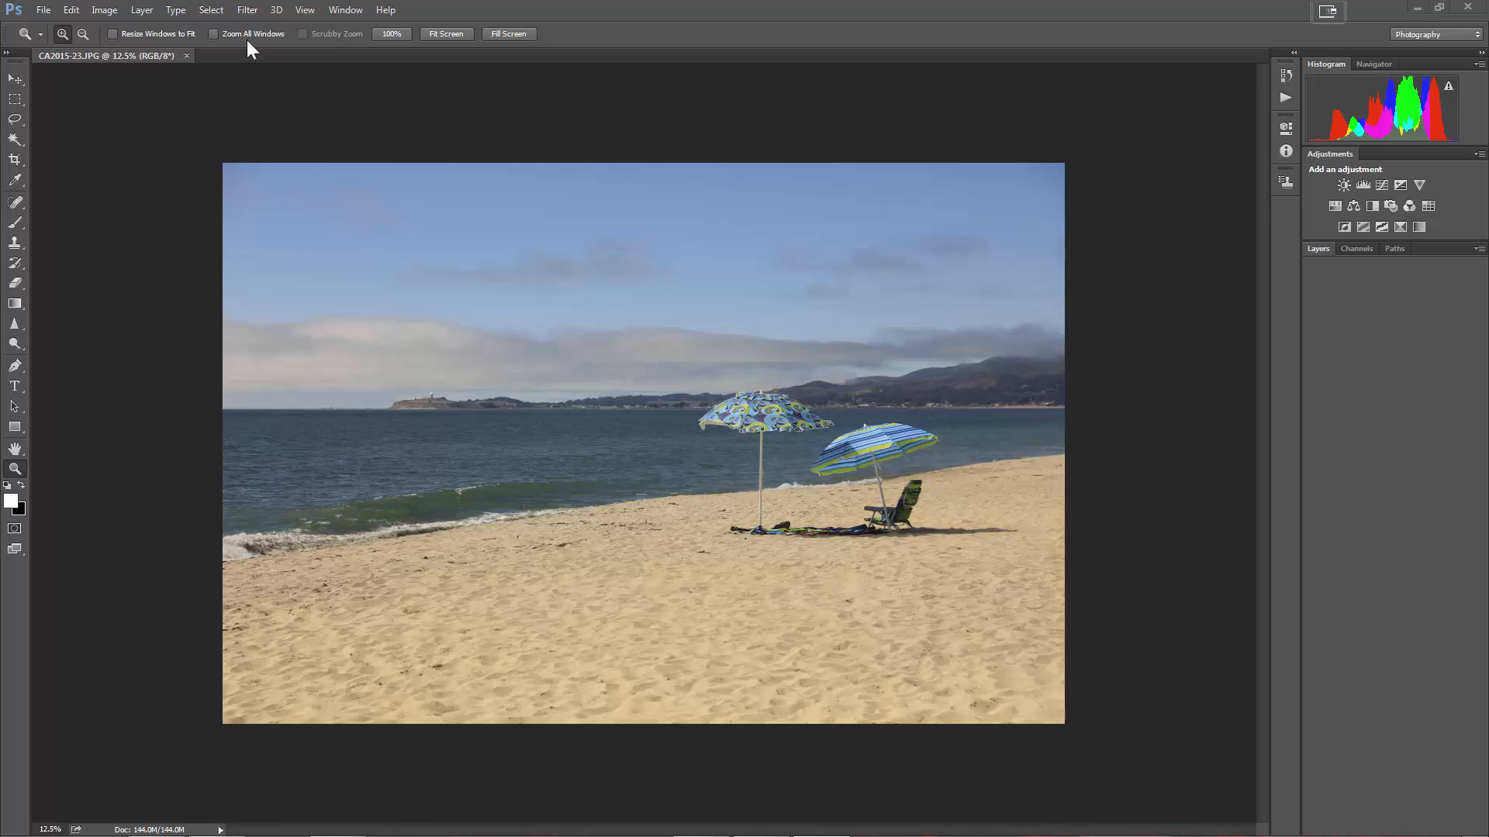
{"action": "mouse_move", "coordinate": [246, 10]}
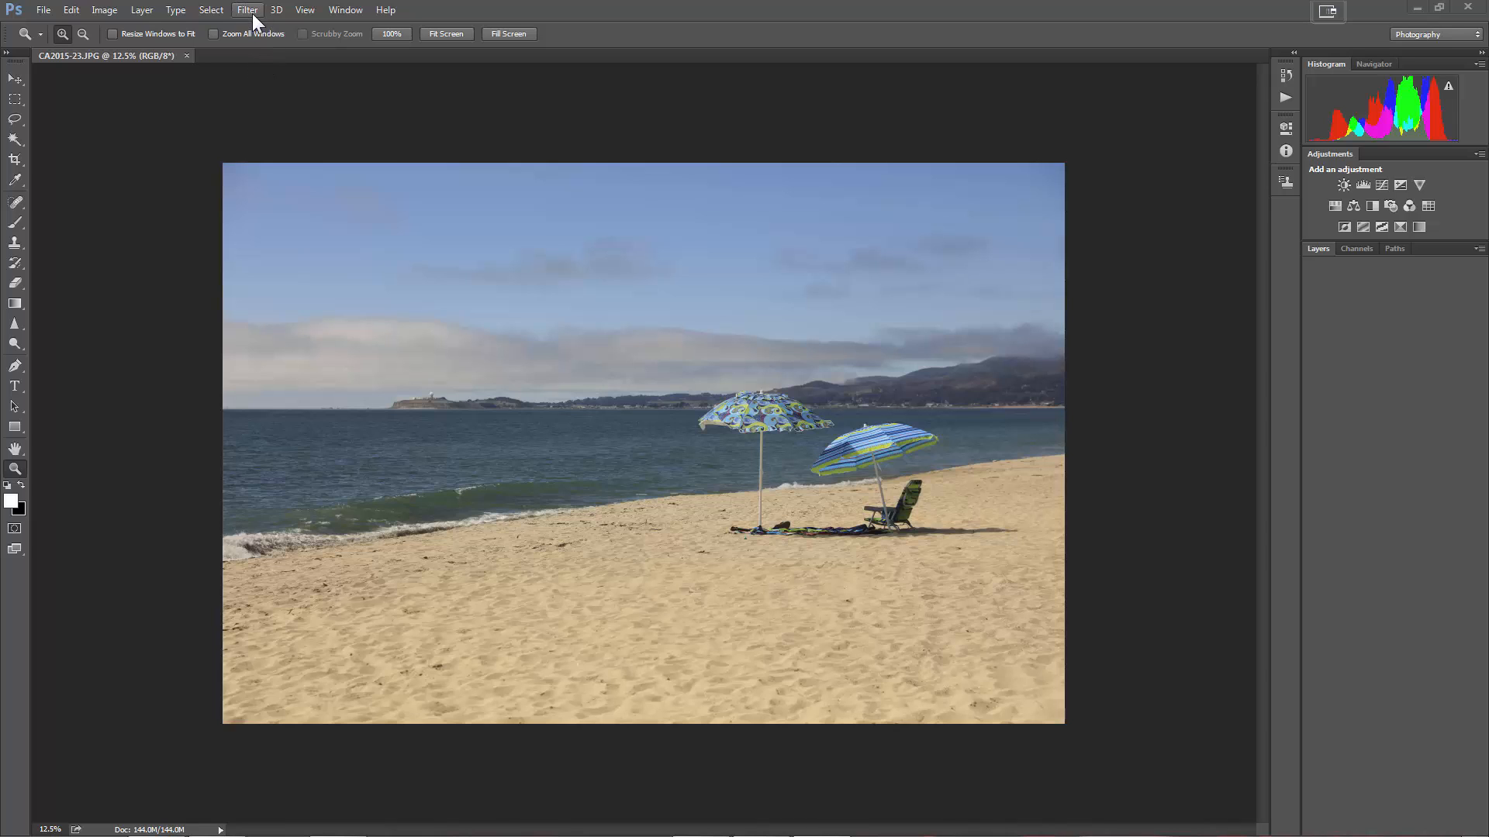
- Launch Topaz ReMask 5 on the beach photo from Filter > Topaz Labs
{"action": "left_click", "coordinate": [247, 9]}
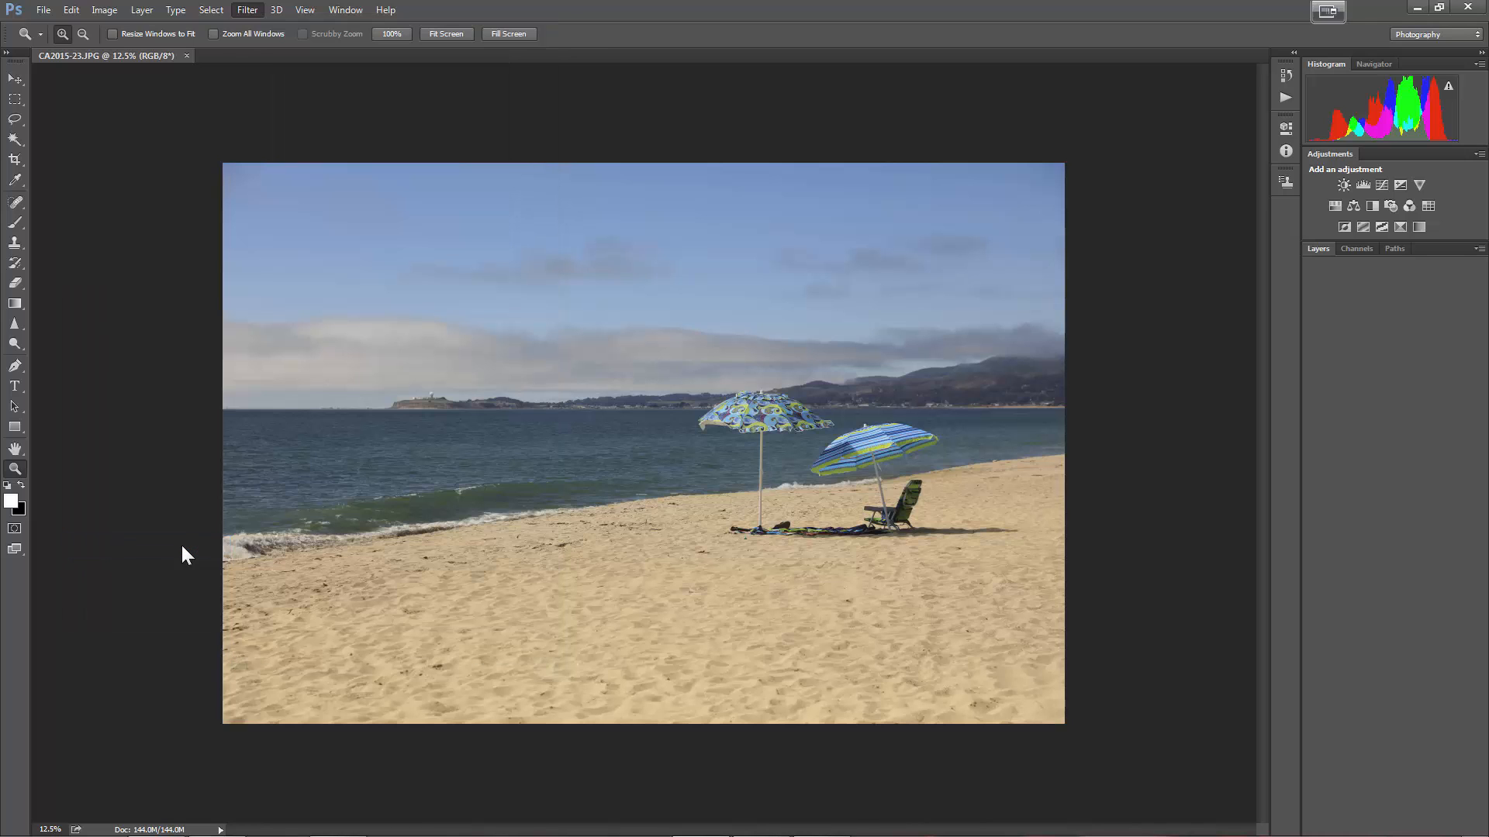
{"action": "left_click", "coordinate": [246, 9]}
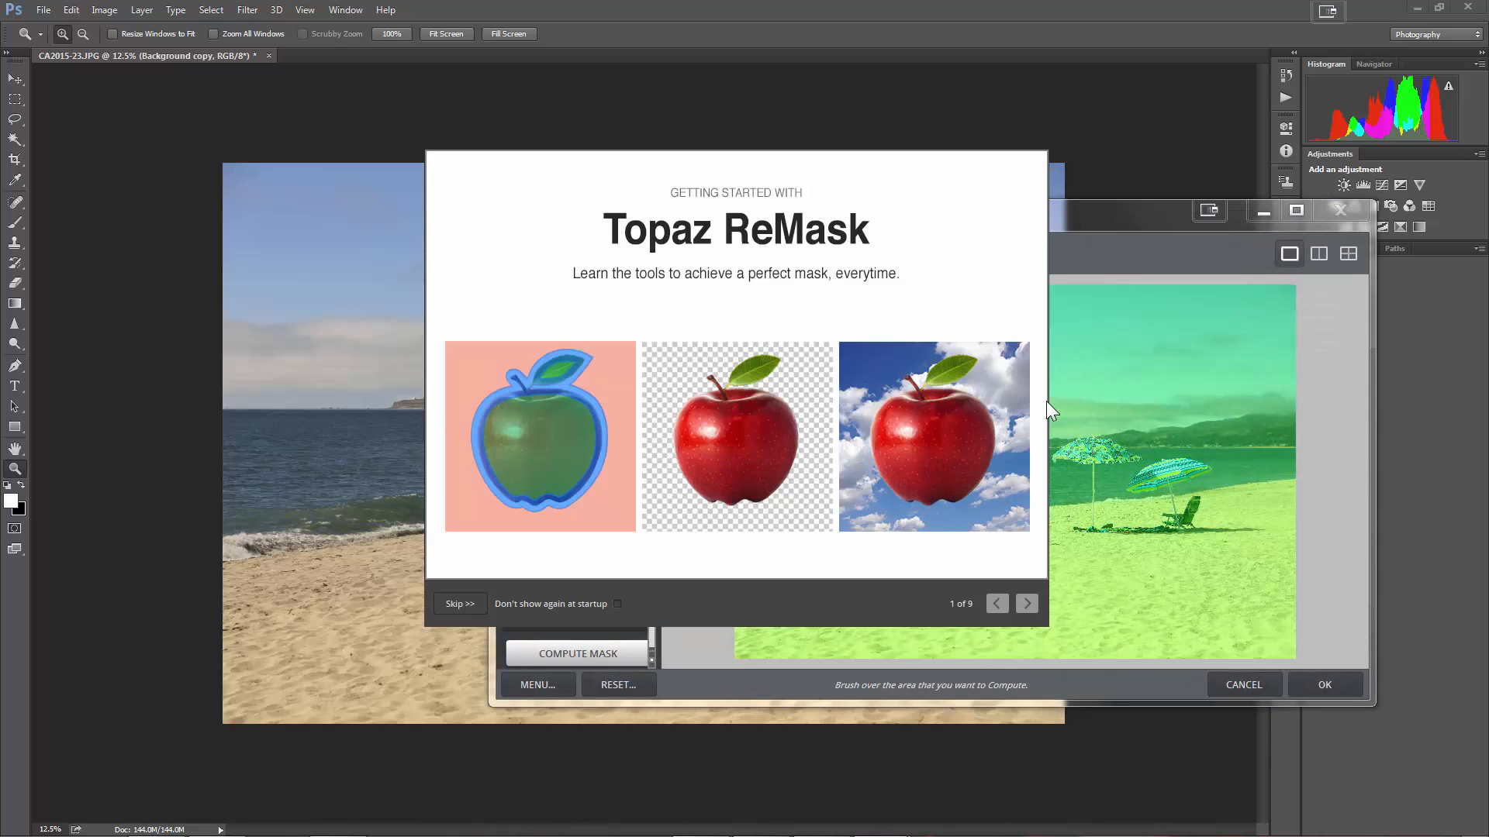
{"action": "mouse_move", "coordinate": [1025, 603]}
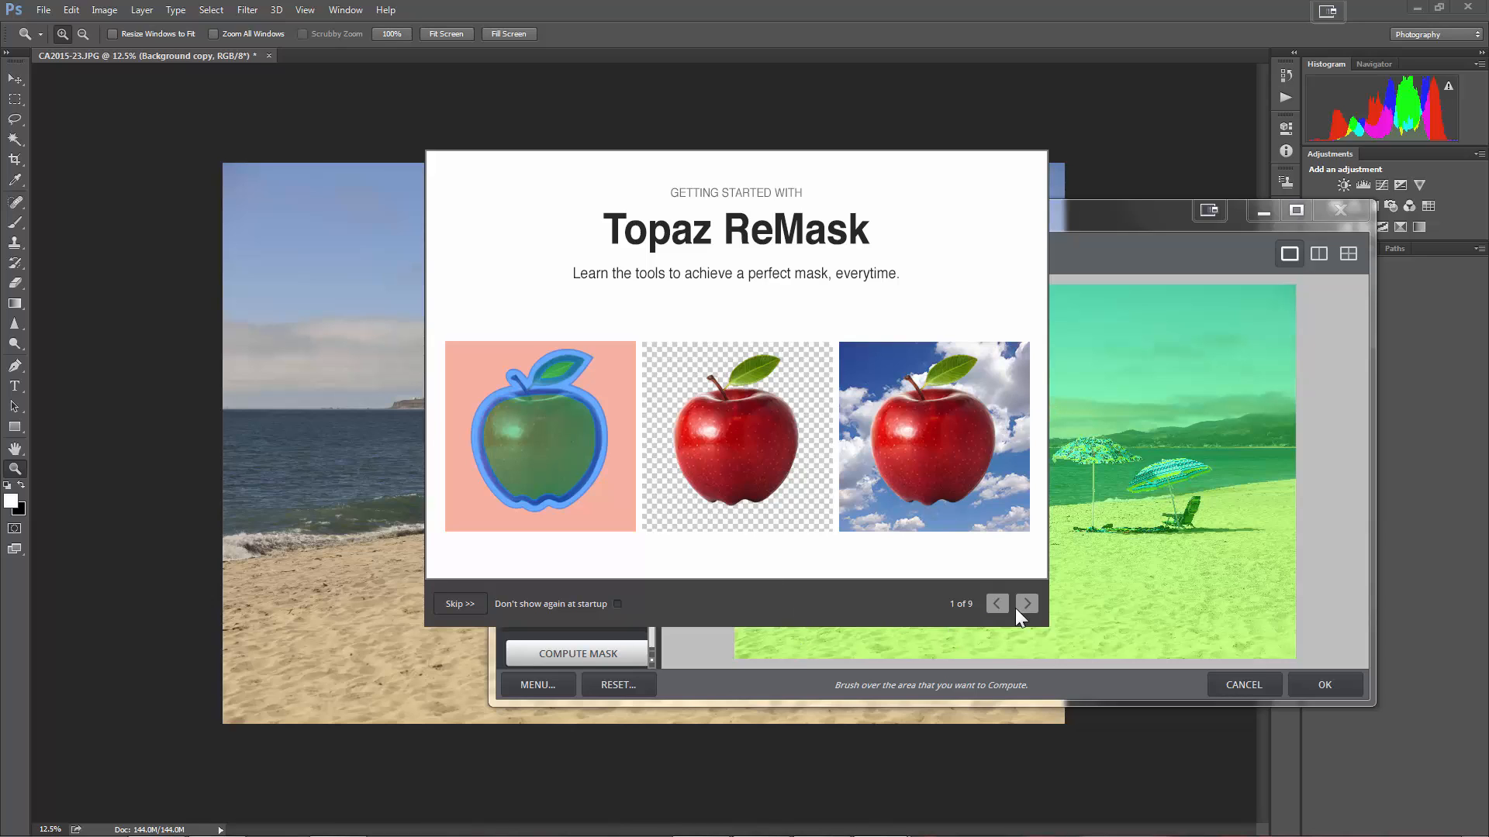
{"action": "mouse_move", "coordinate": [1030, 611]}
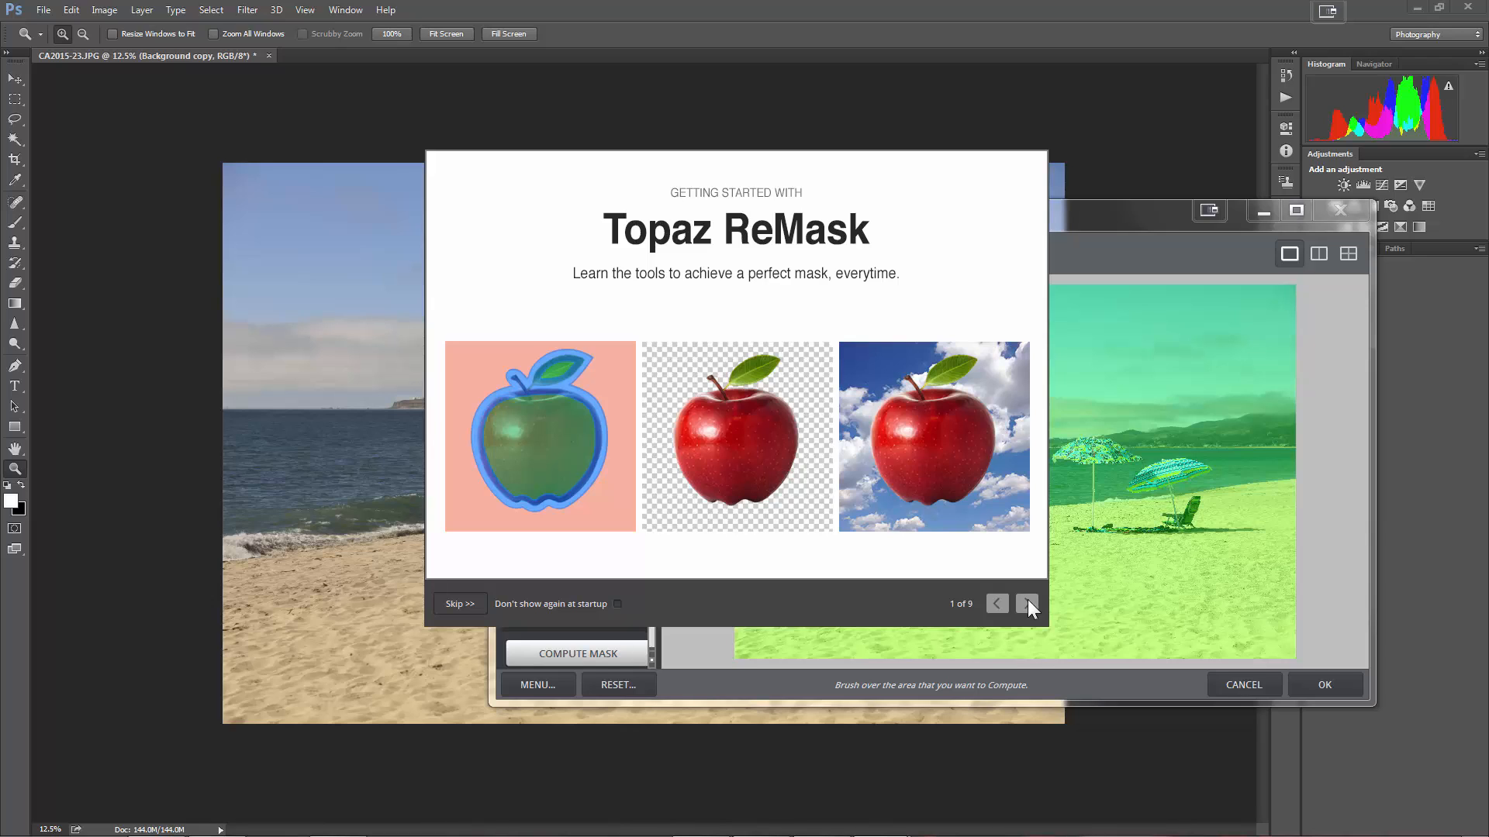
- Page through all nine getting-started guide steps to the final DONE page
{"action": "left_click", "coordinate": [1027, 604]}
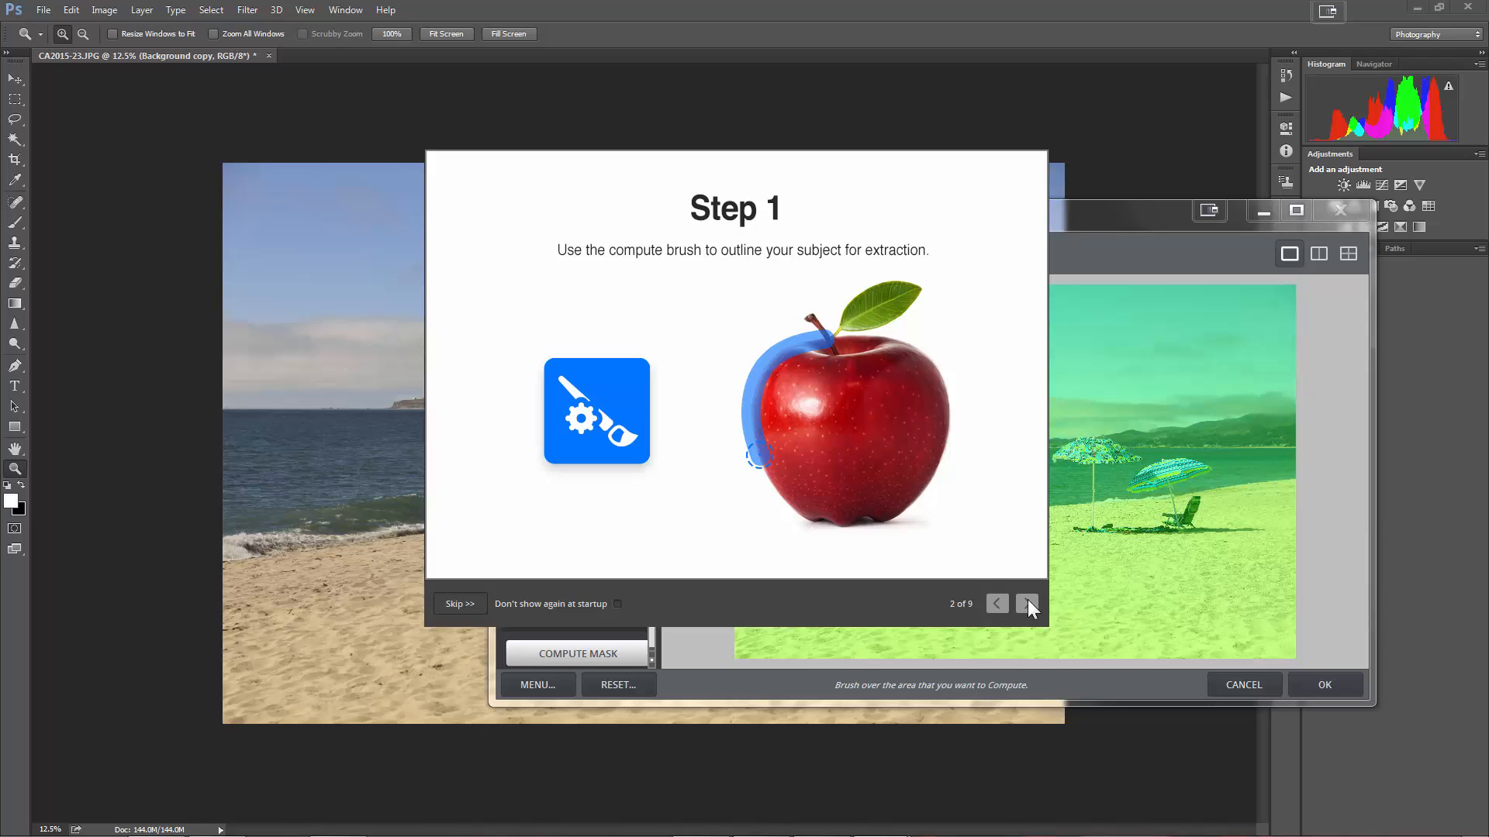
{"action": "mouse_move", "coordinate": [774, 371]}
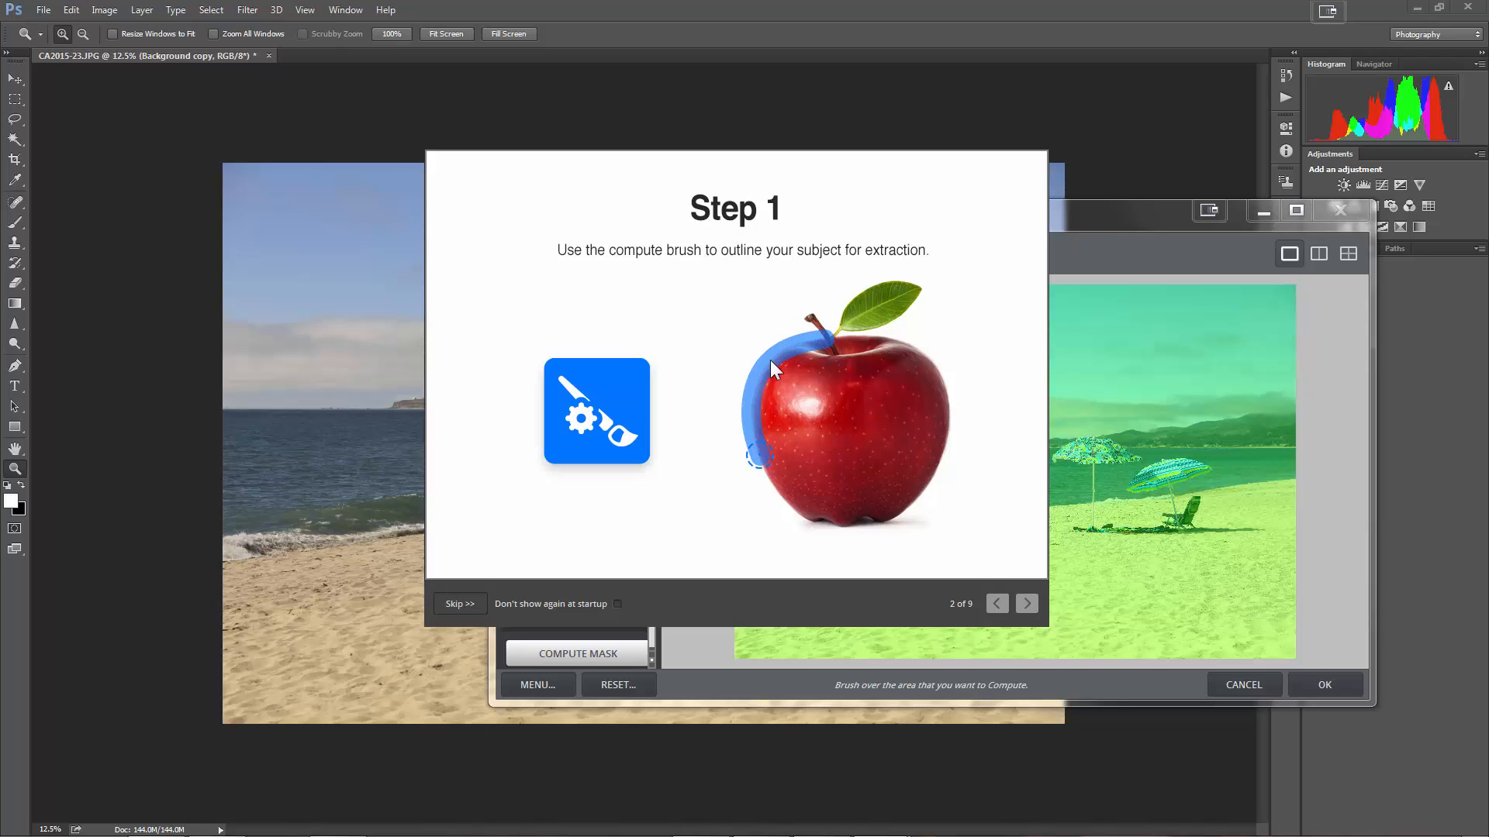
{"action": "mouse_move", "coordinate": [767, 460]}
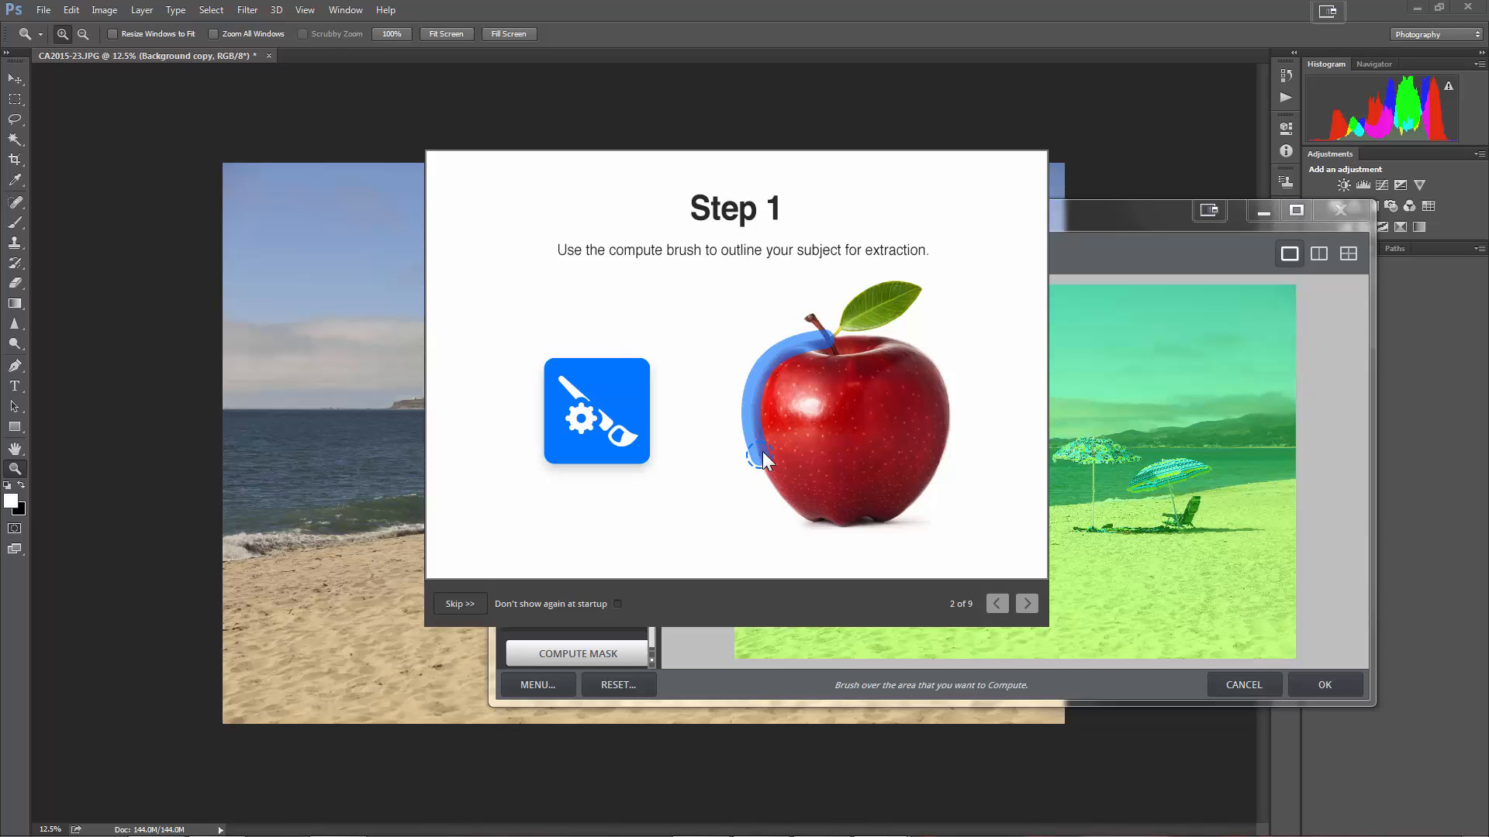
{"action": "mouse_move", "coordinate": [746, 433]}
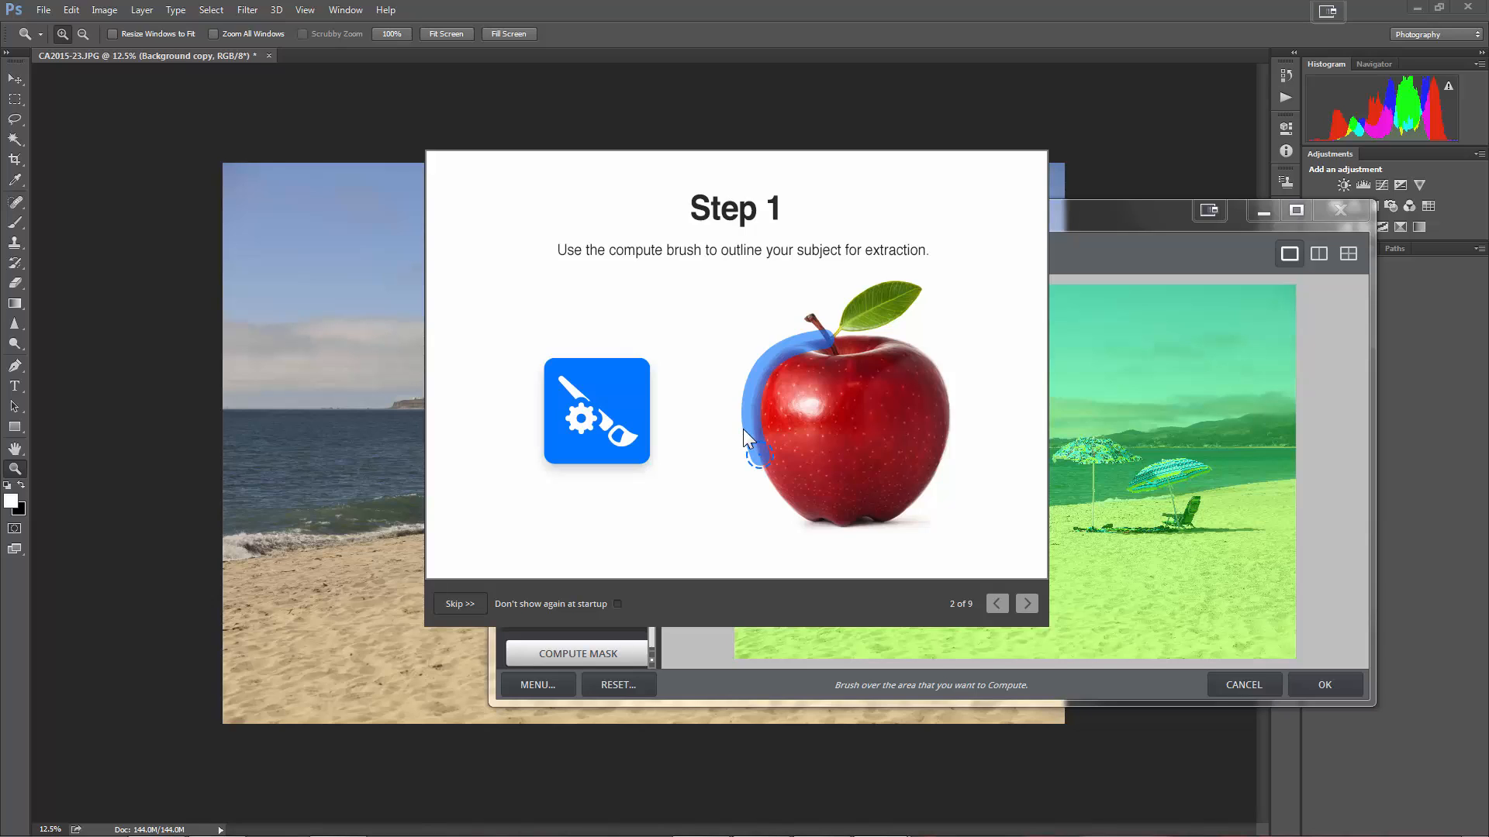
{"action": "mouse_move", "coordinate": [814, 335]}
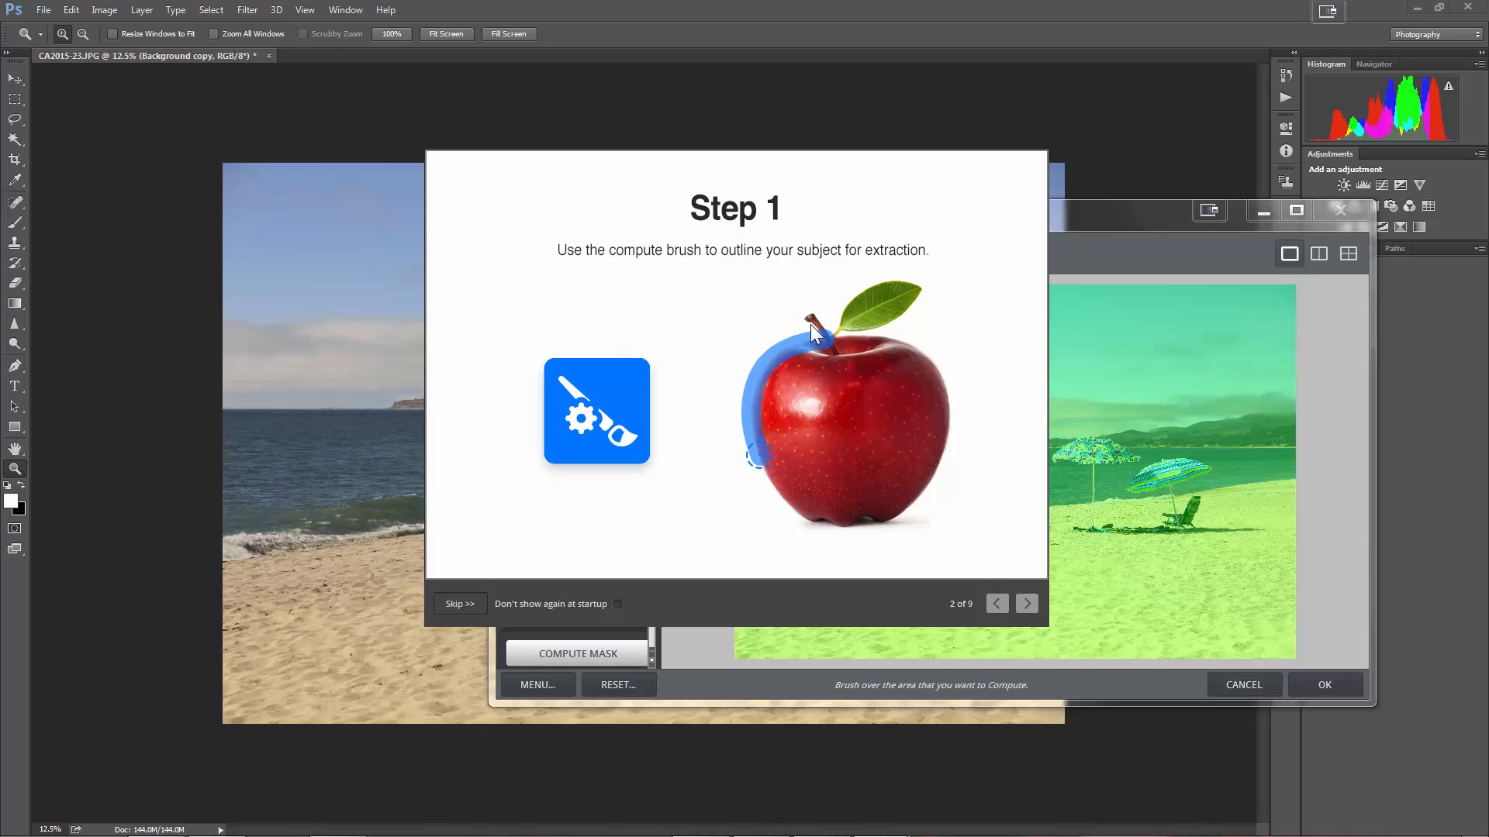
{"action": "mouse_move", "coordinate": [1100, 657]}
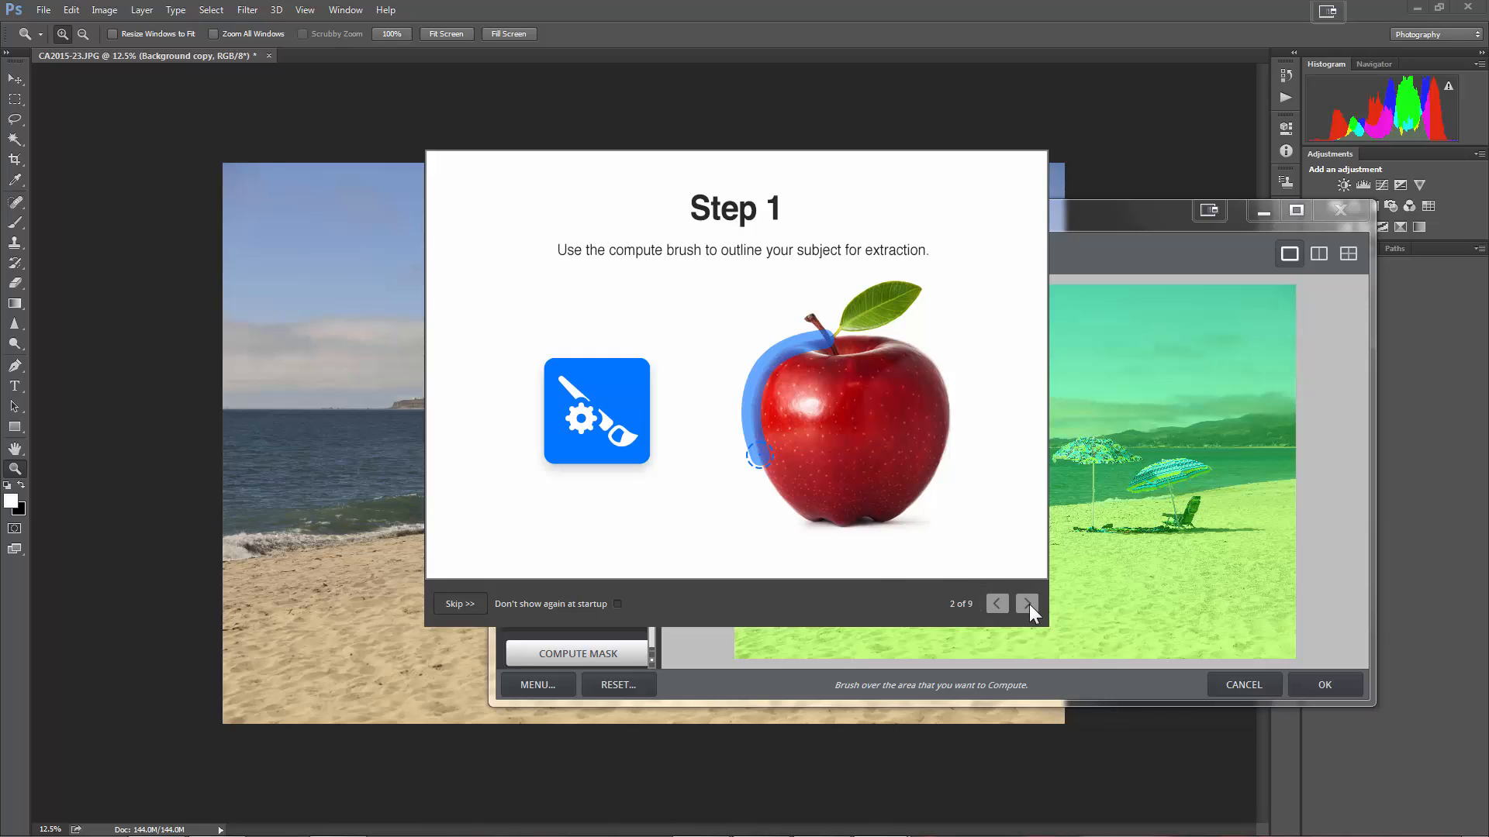
{"action": "left_click", "coordinate": [1026, 603]}
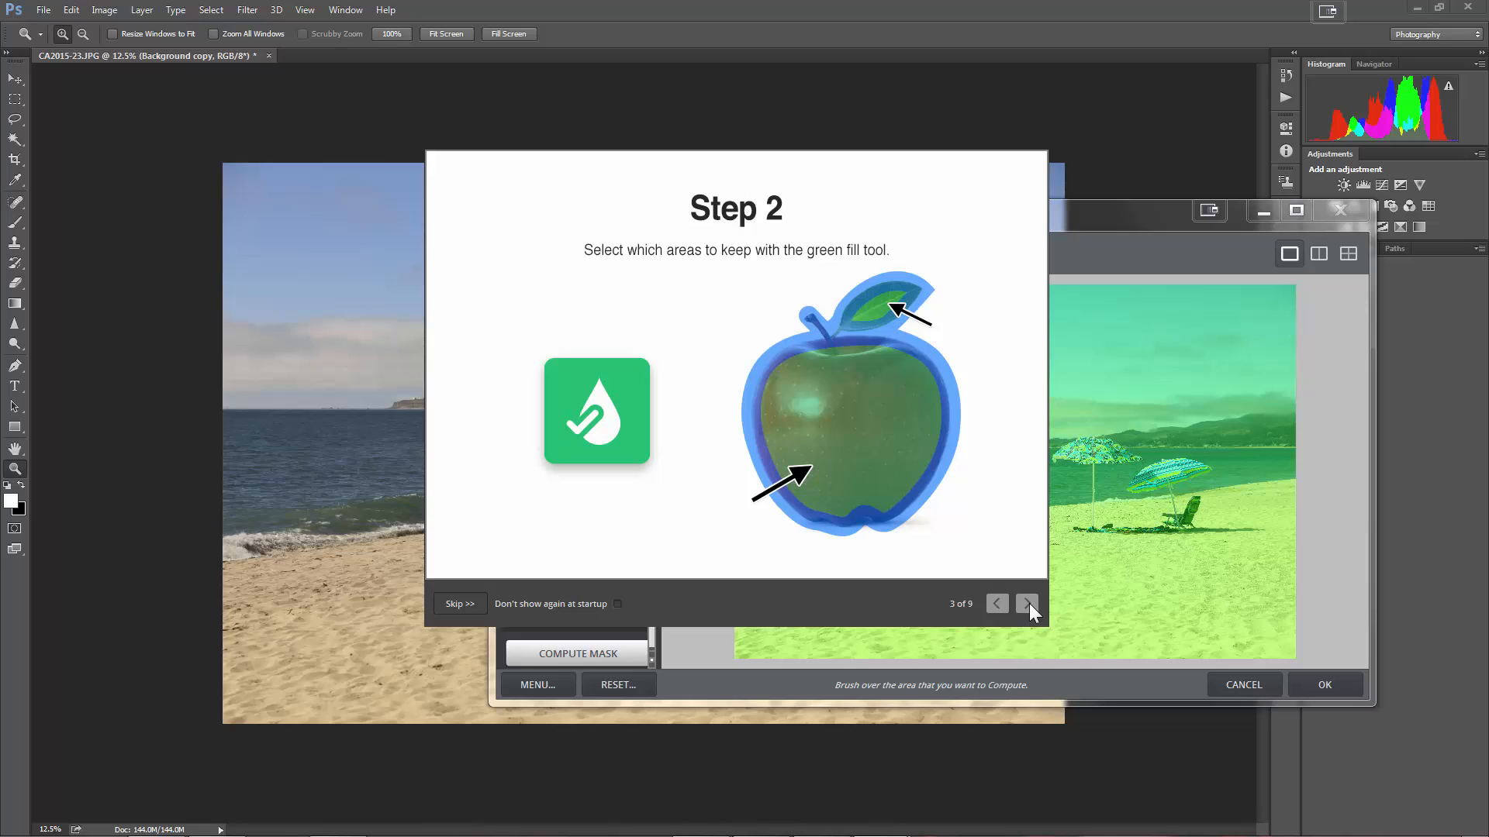
{"action": "left_click", "coordinate": [1026, 603]}
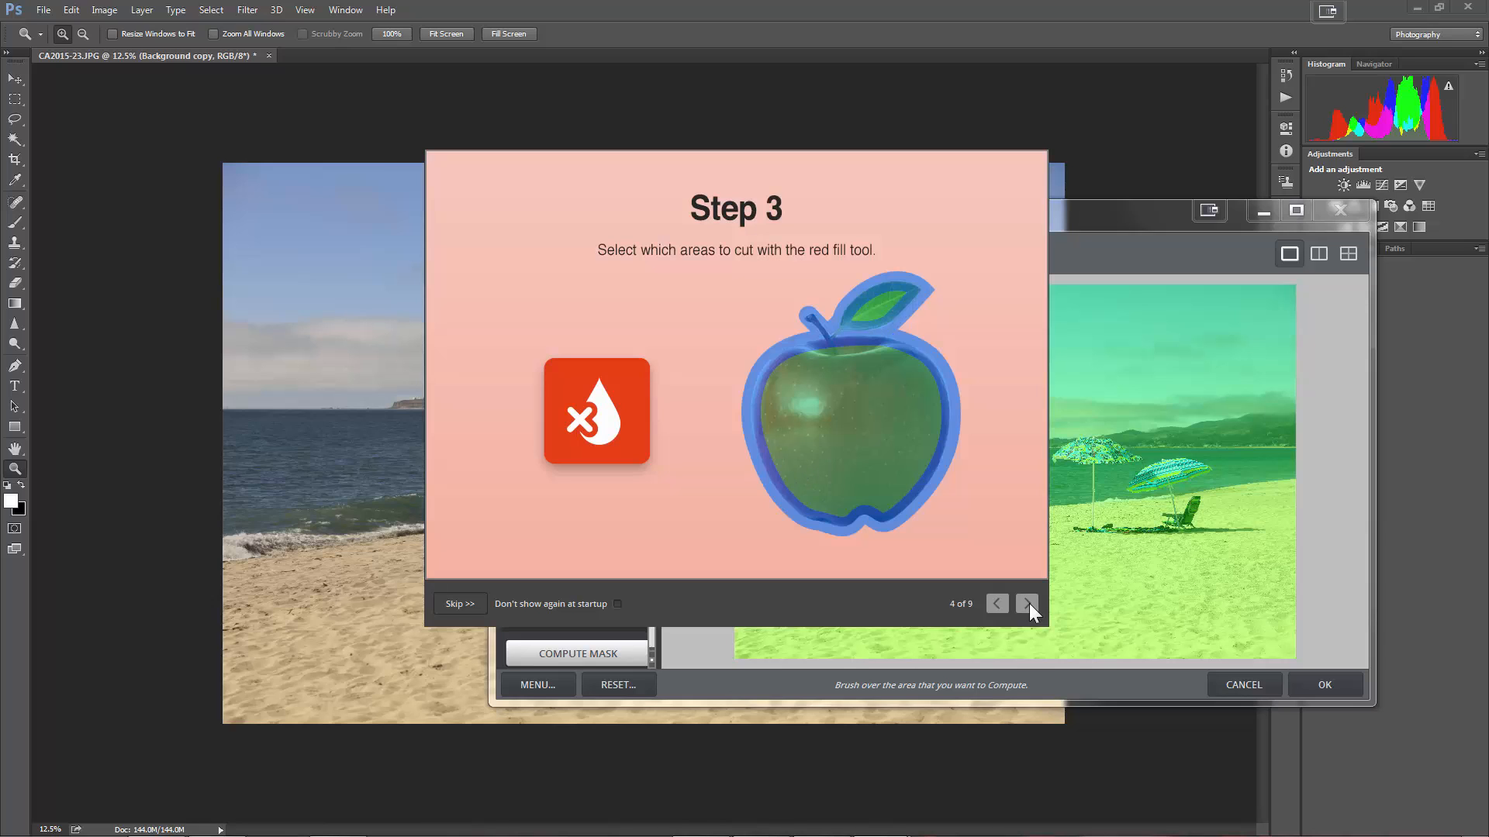
{"action": "left_click", "coordinate": [1026, 604]}
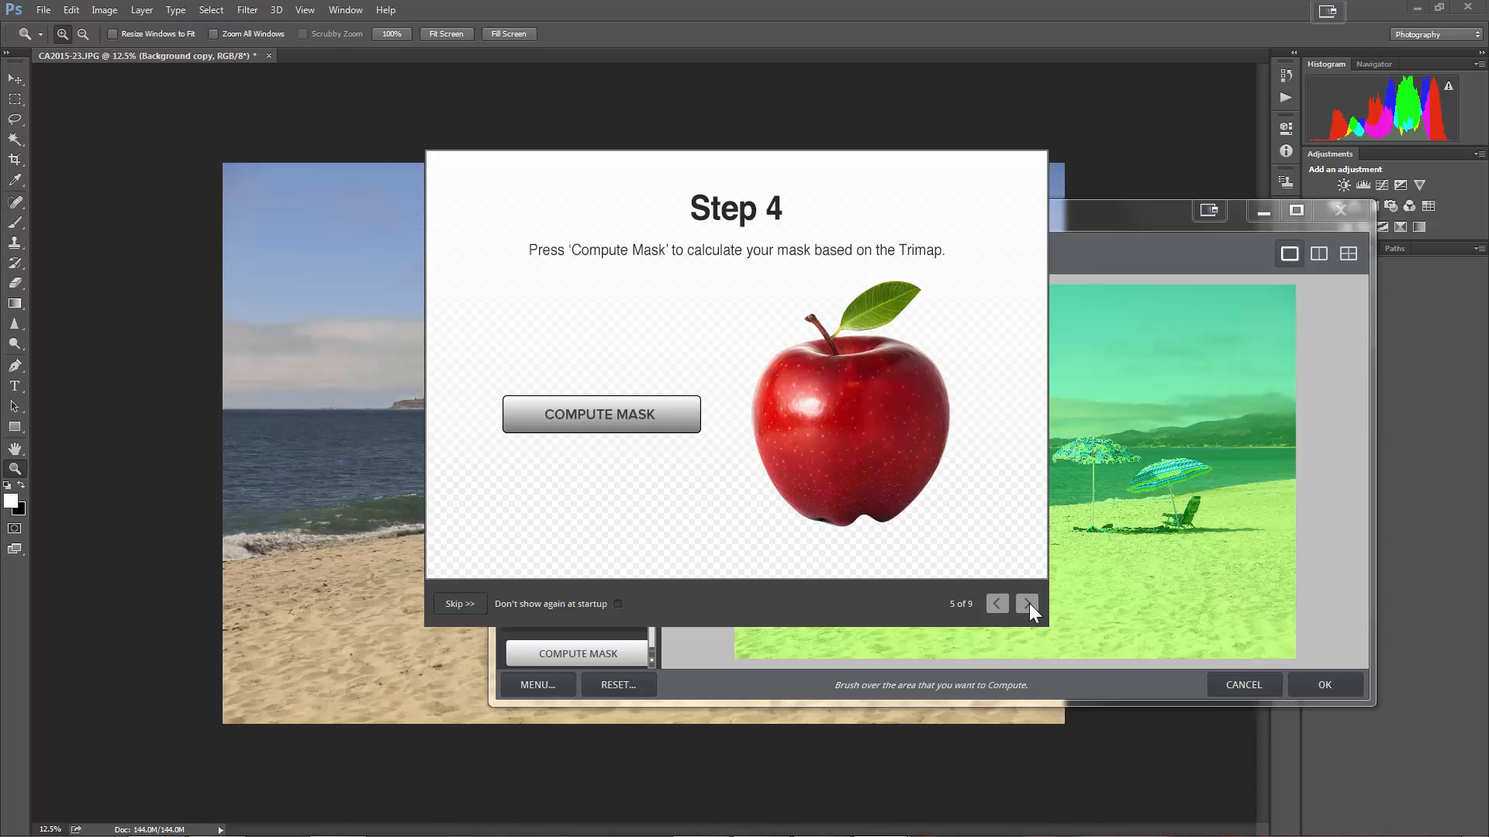
{"action": "mouse_move", "coordinate": [832, 442]}
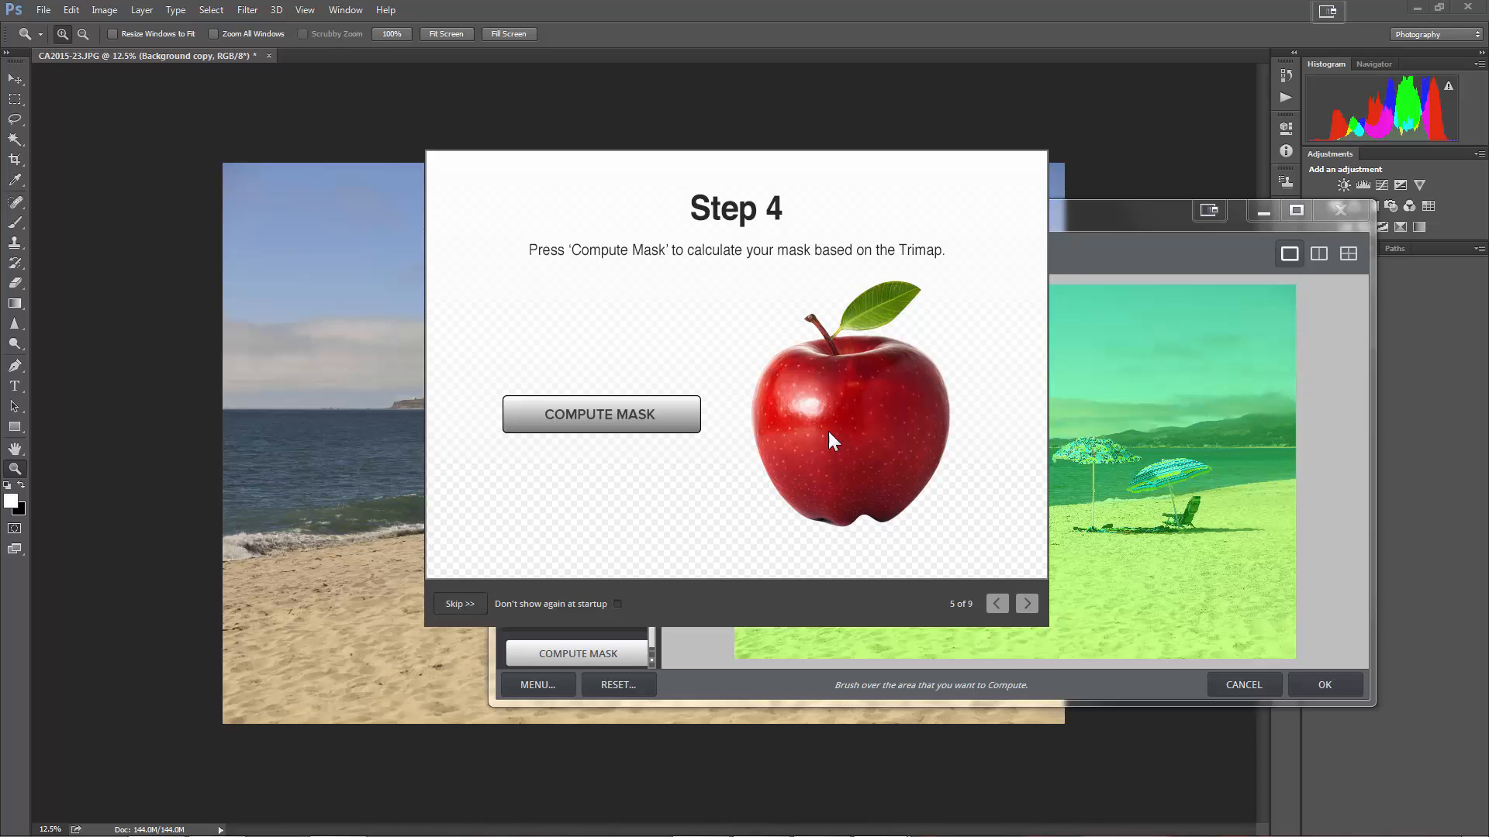
{"action": "mouse_move", "coordinate": [872, 438]}
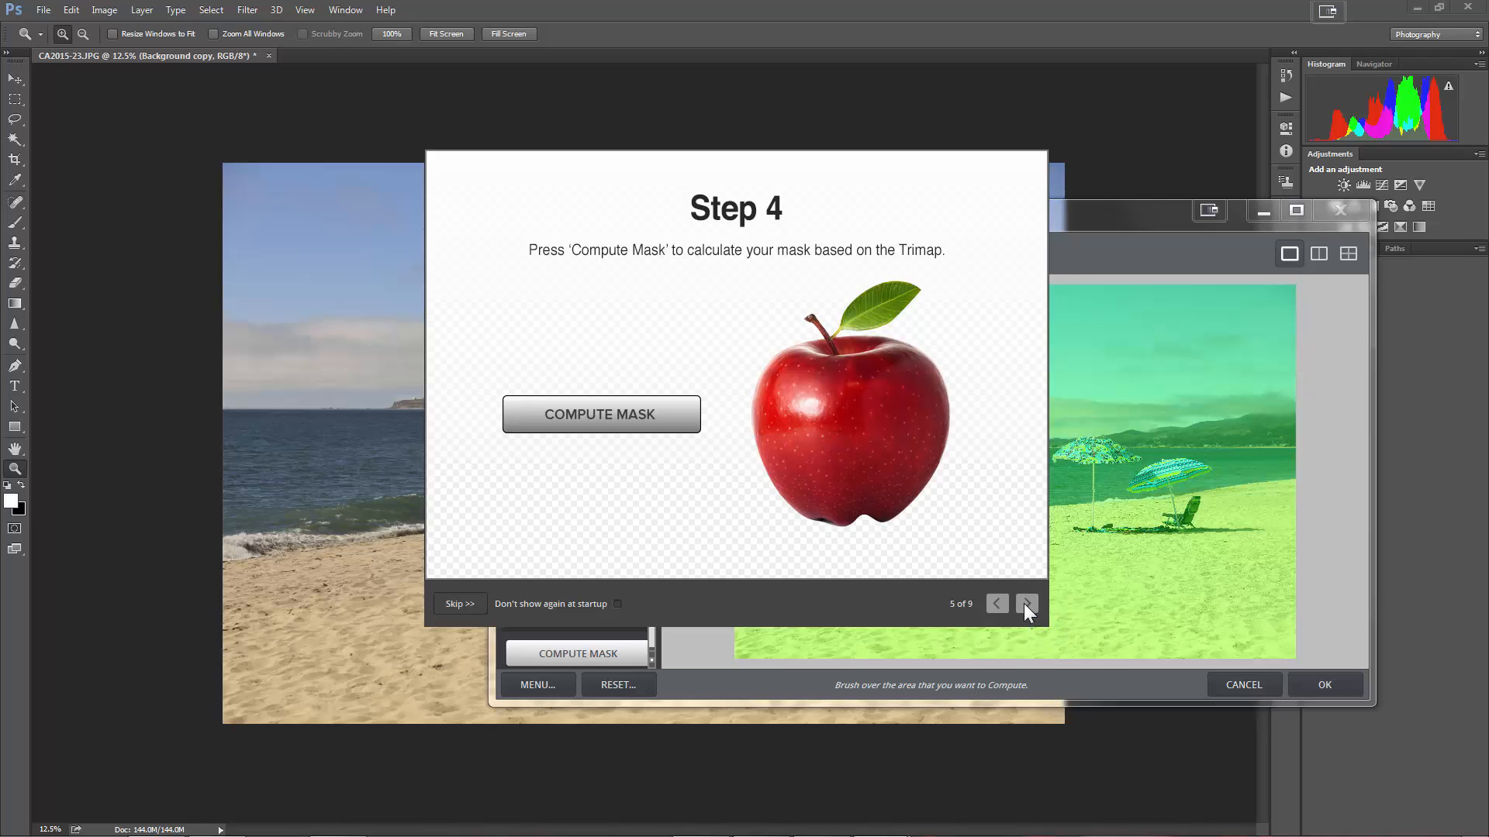
{"action": "left_click", "coordinate": [1026, 603]}
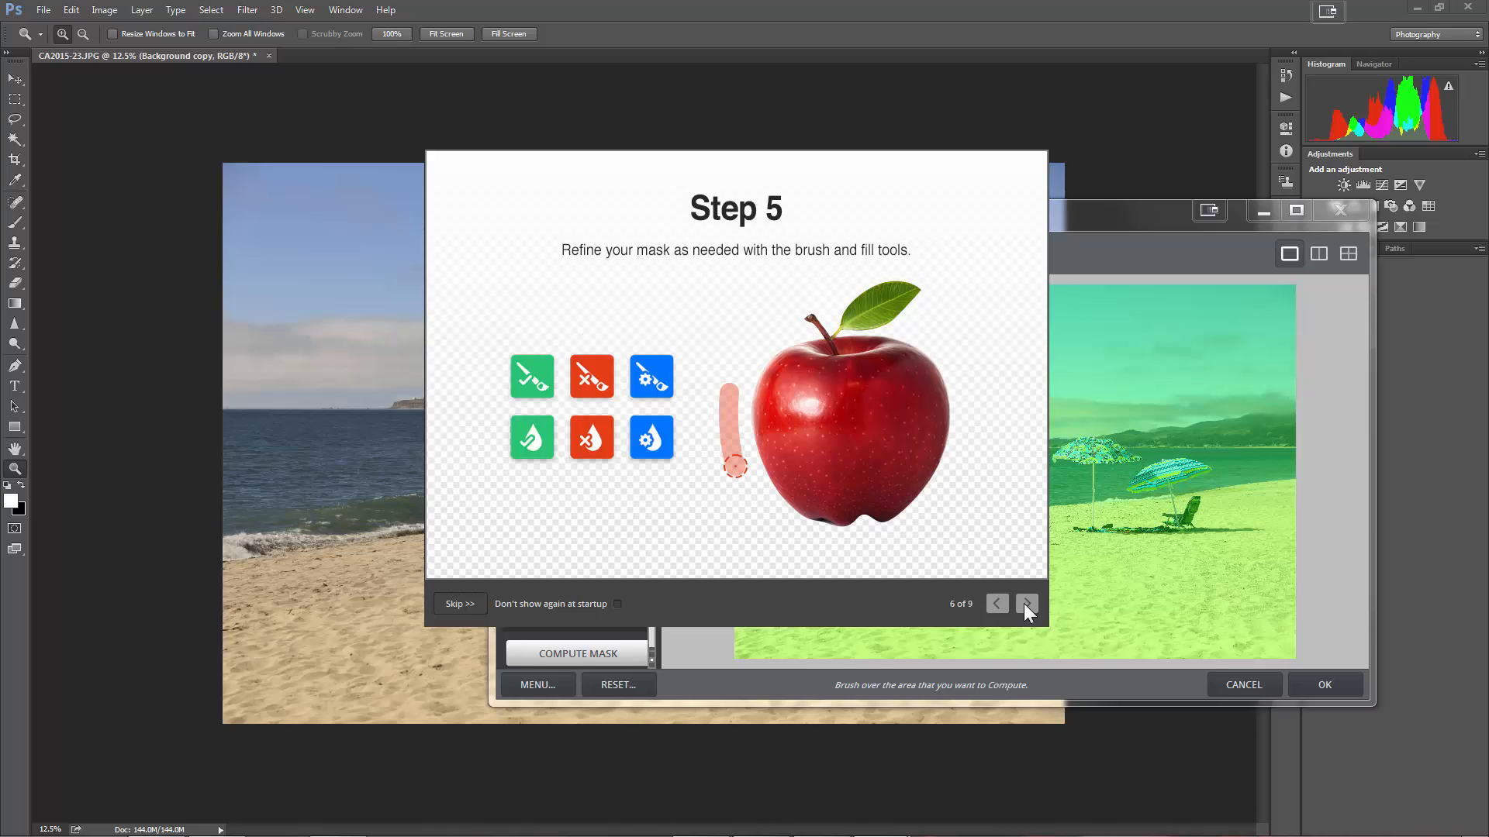
{"action": "mouse_move", "coordinate": [997, 603]}
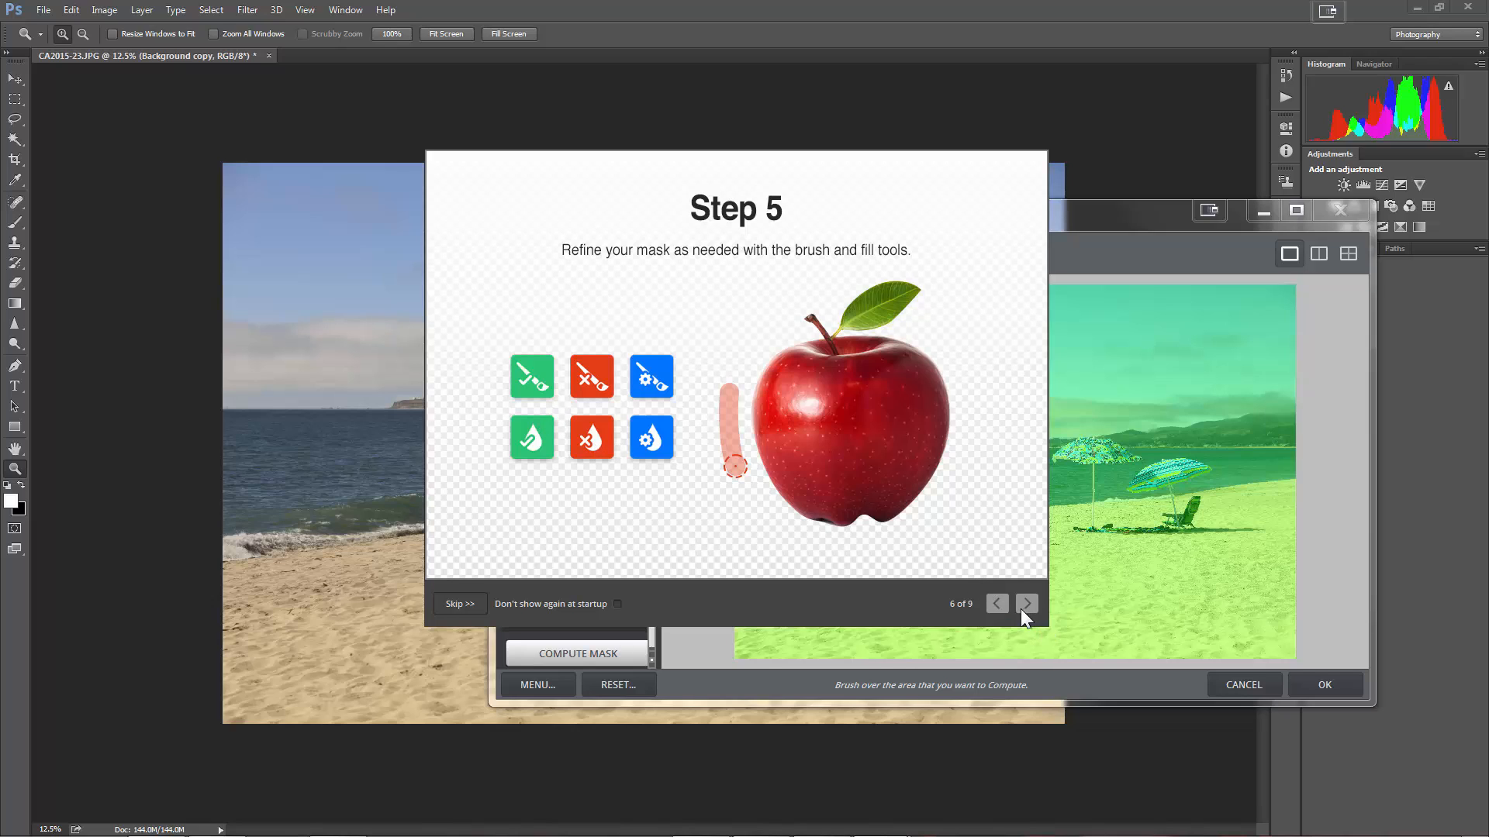
{"action": "left_click", "coordinate": [1027, 603]}
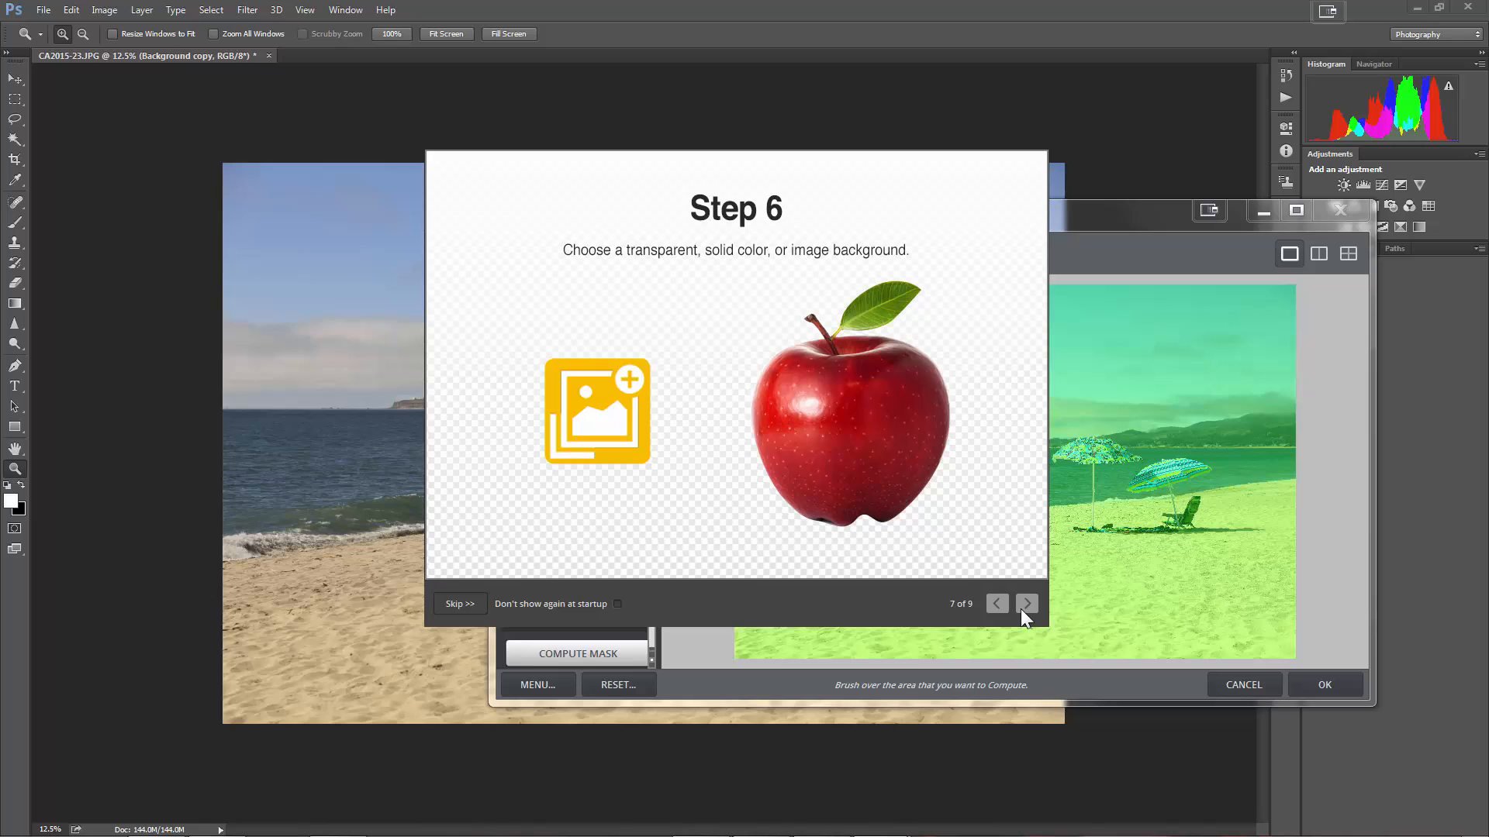
{"action": "left_click", "coordinate": [1025, 603]}
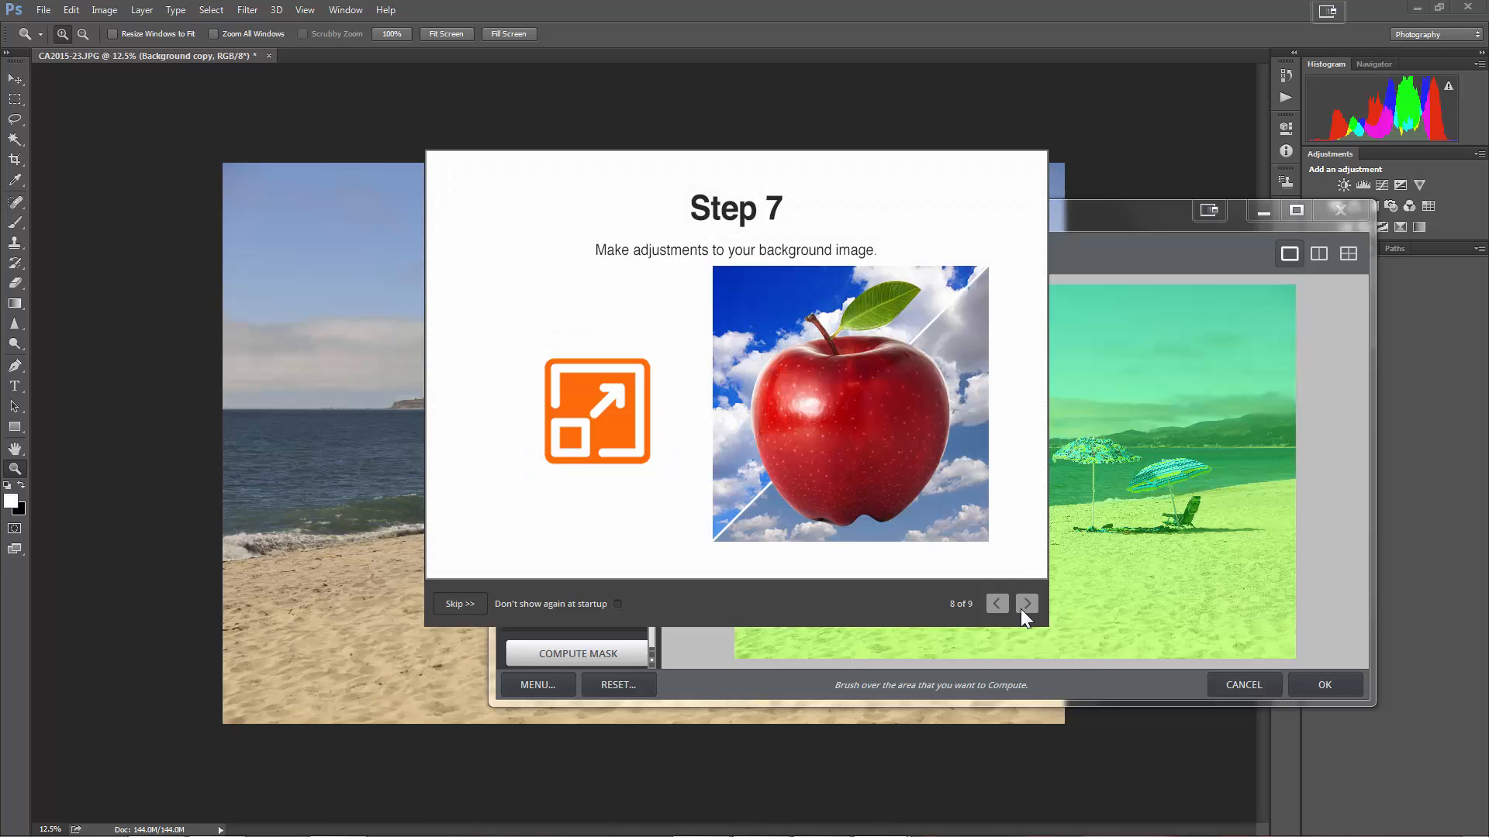
{"action": "left_click", "coordinate": [1026, 603]}
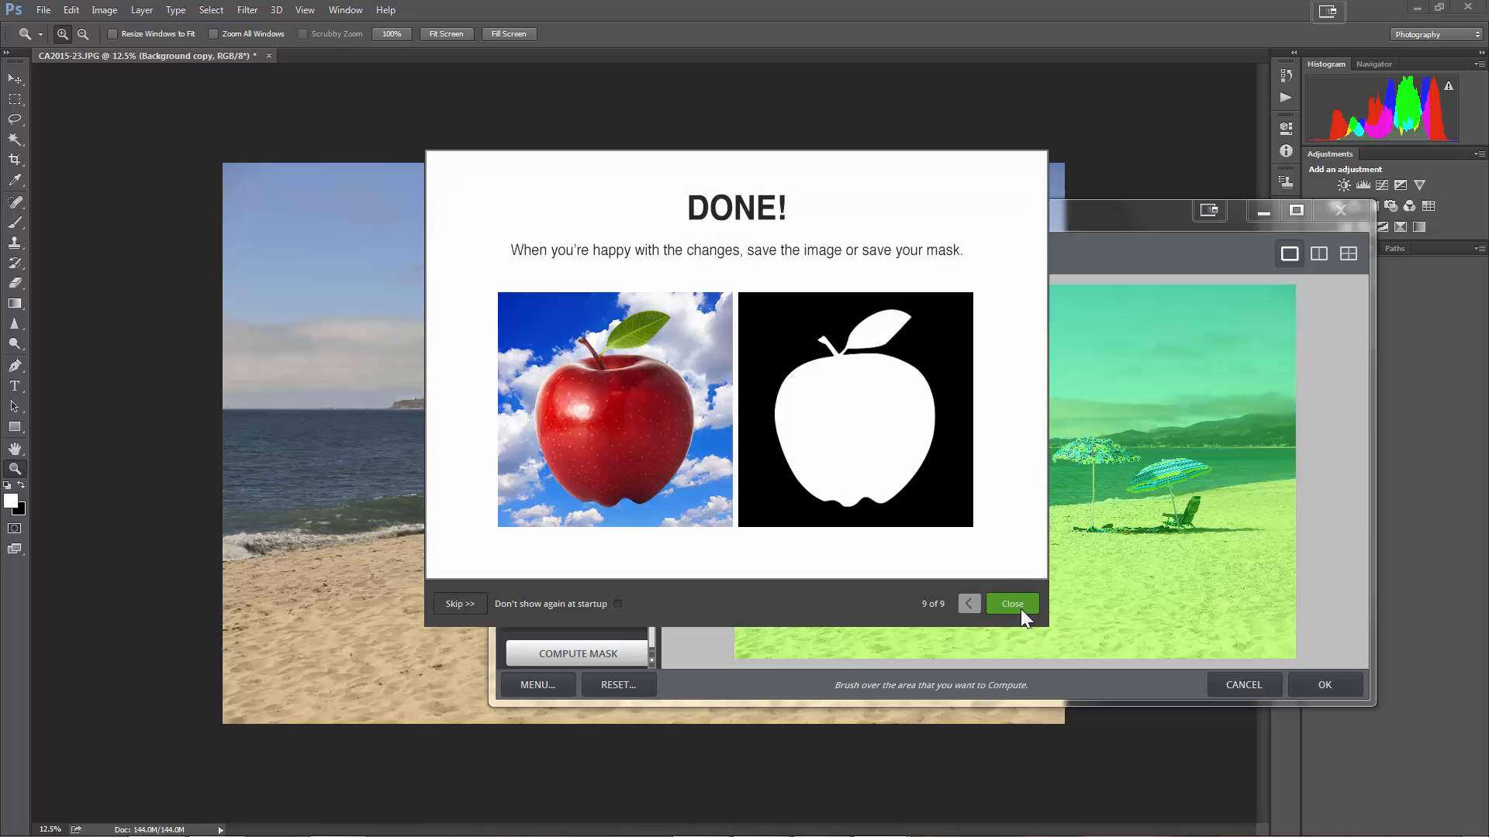
{"action": "mouse_move", "coordinate": [954, 513]}
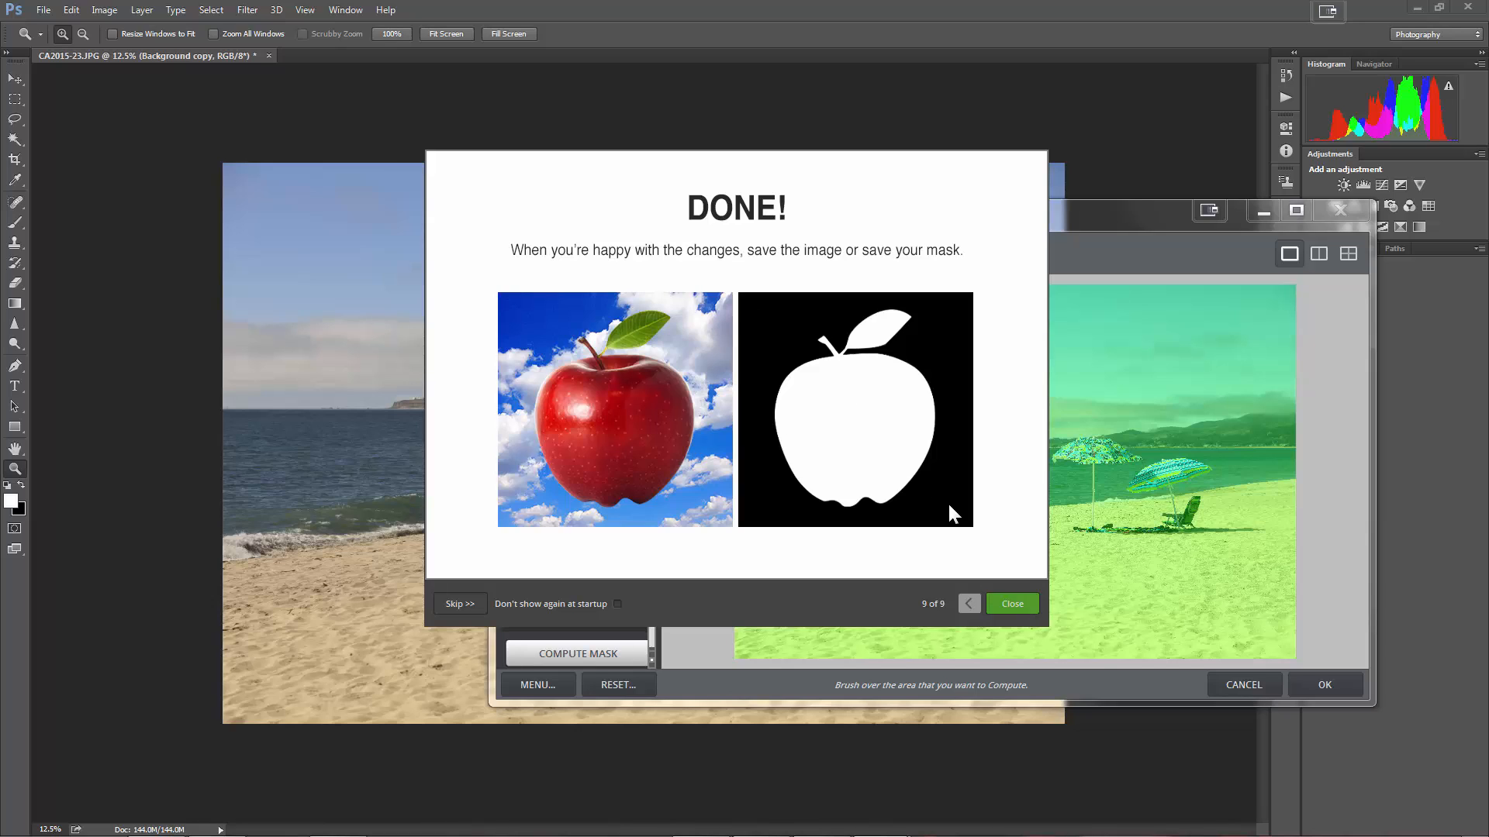
{"action": "mouse_move", "coordinate": [1021, 622]}
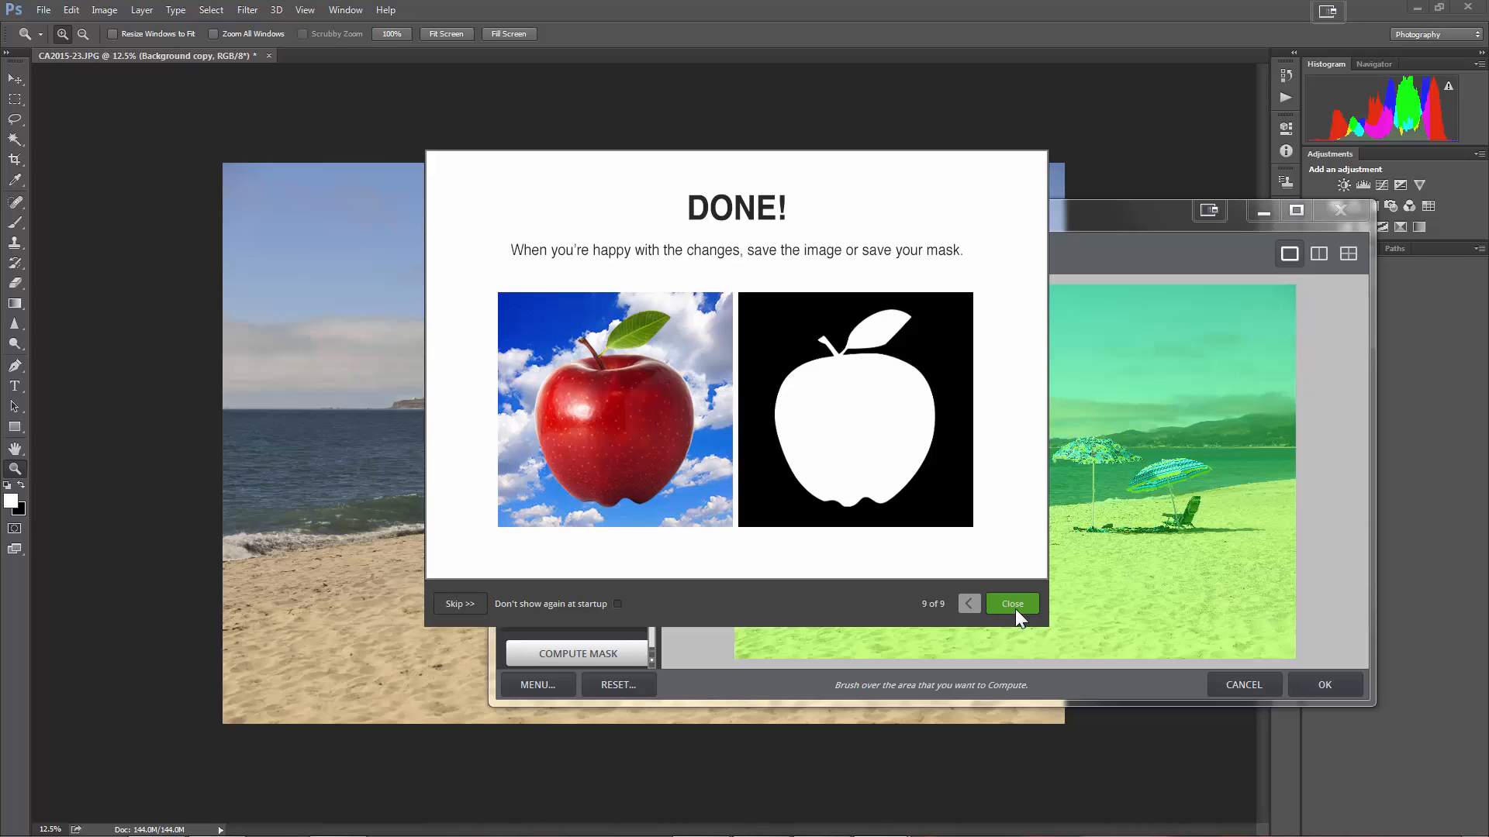
- Close the guide, maximize the ReMask window and show the Original unmasked view
{"action": "left_click", "coordinate": [1009, 603]}
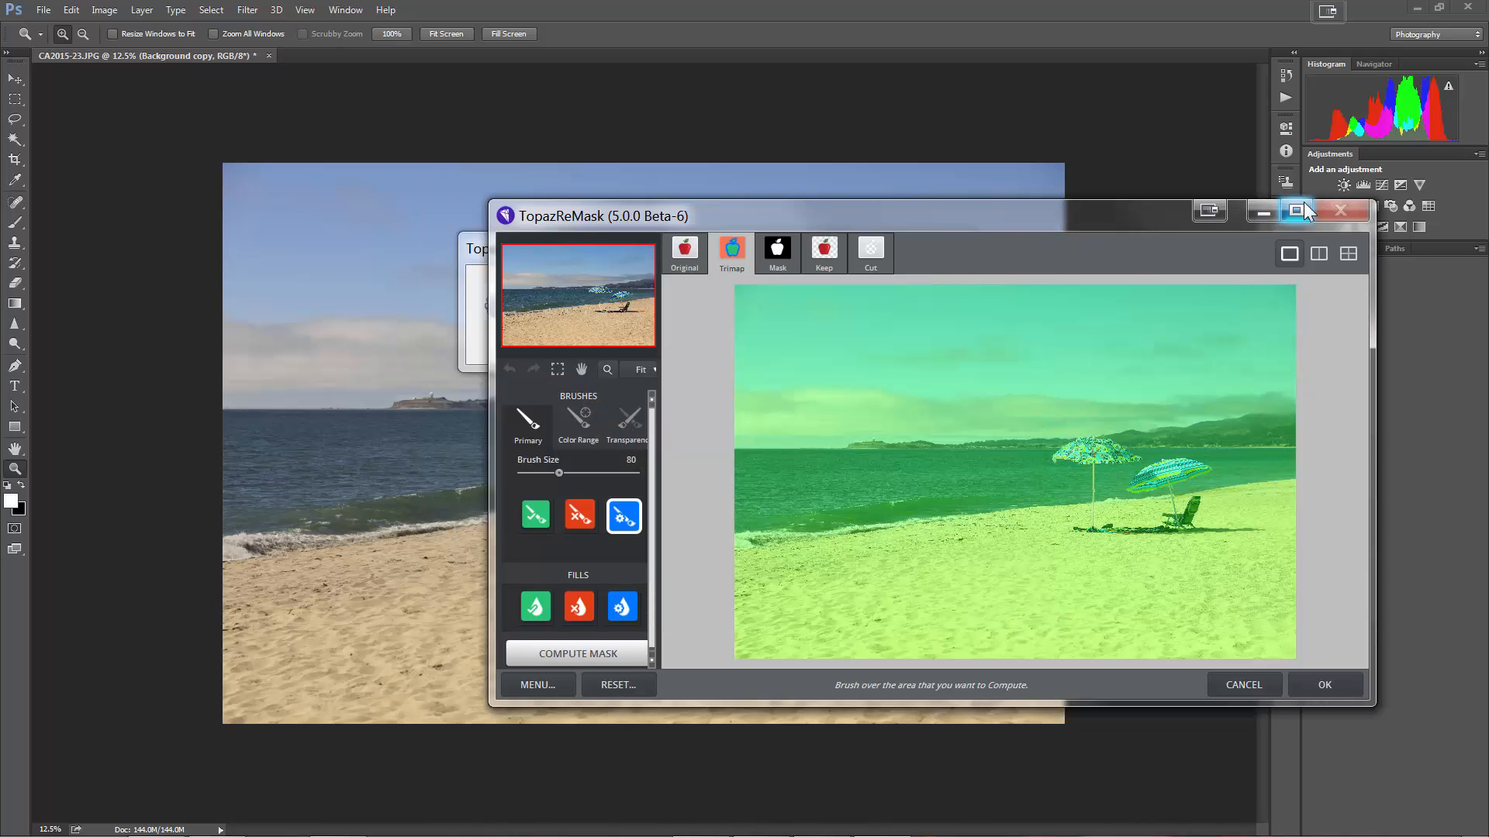
{"action": "left_click", "coordinate": [1295, 211]}
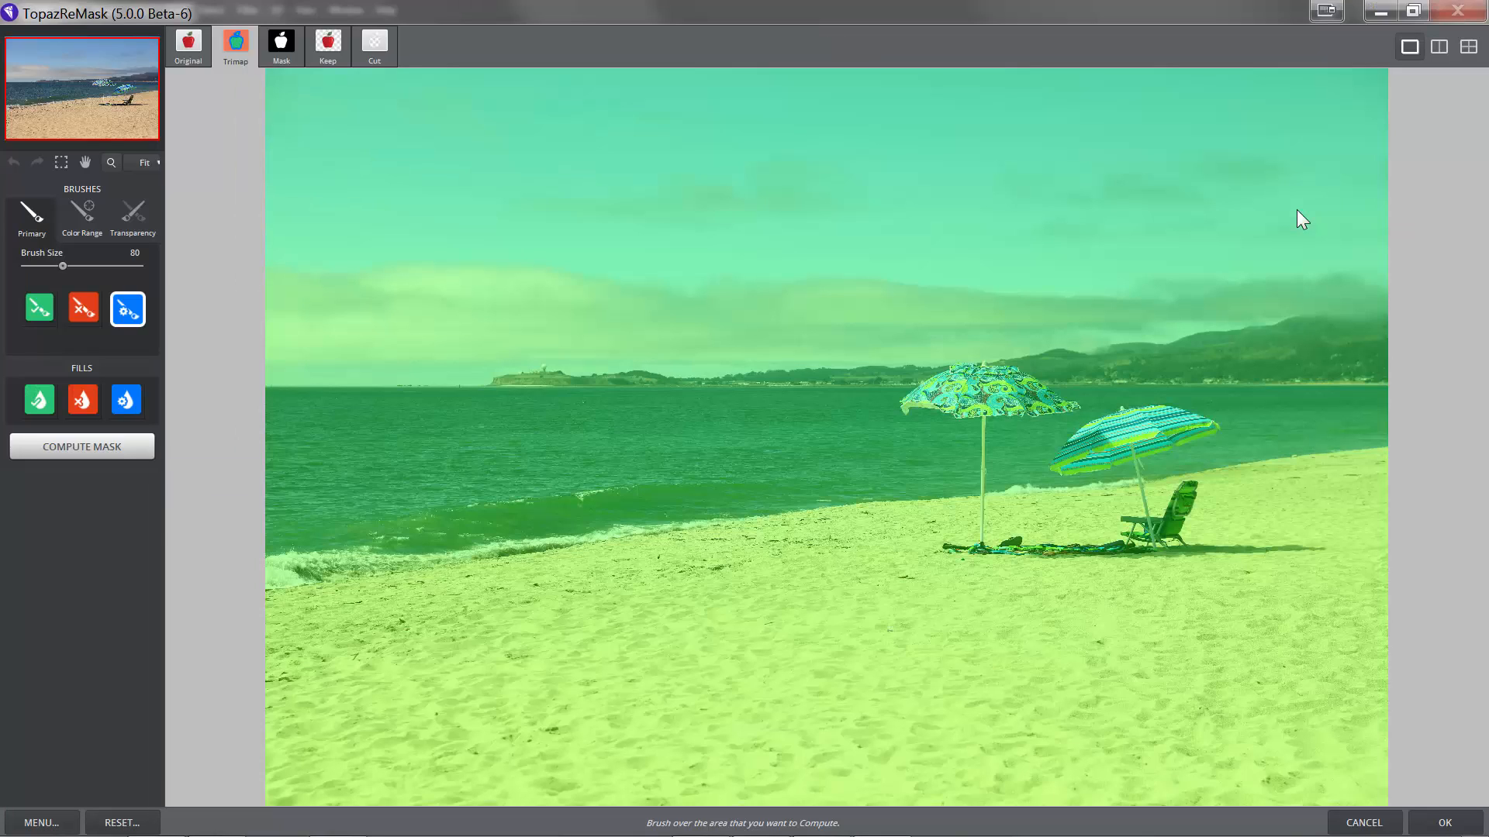
{"action": "mouse_move", "coordinate": [107, 60]}
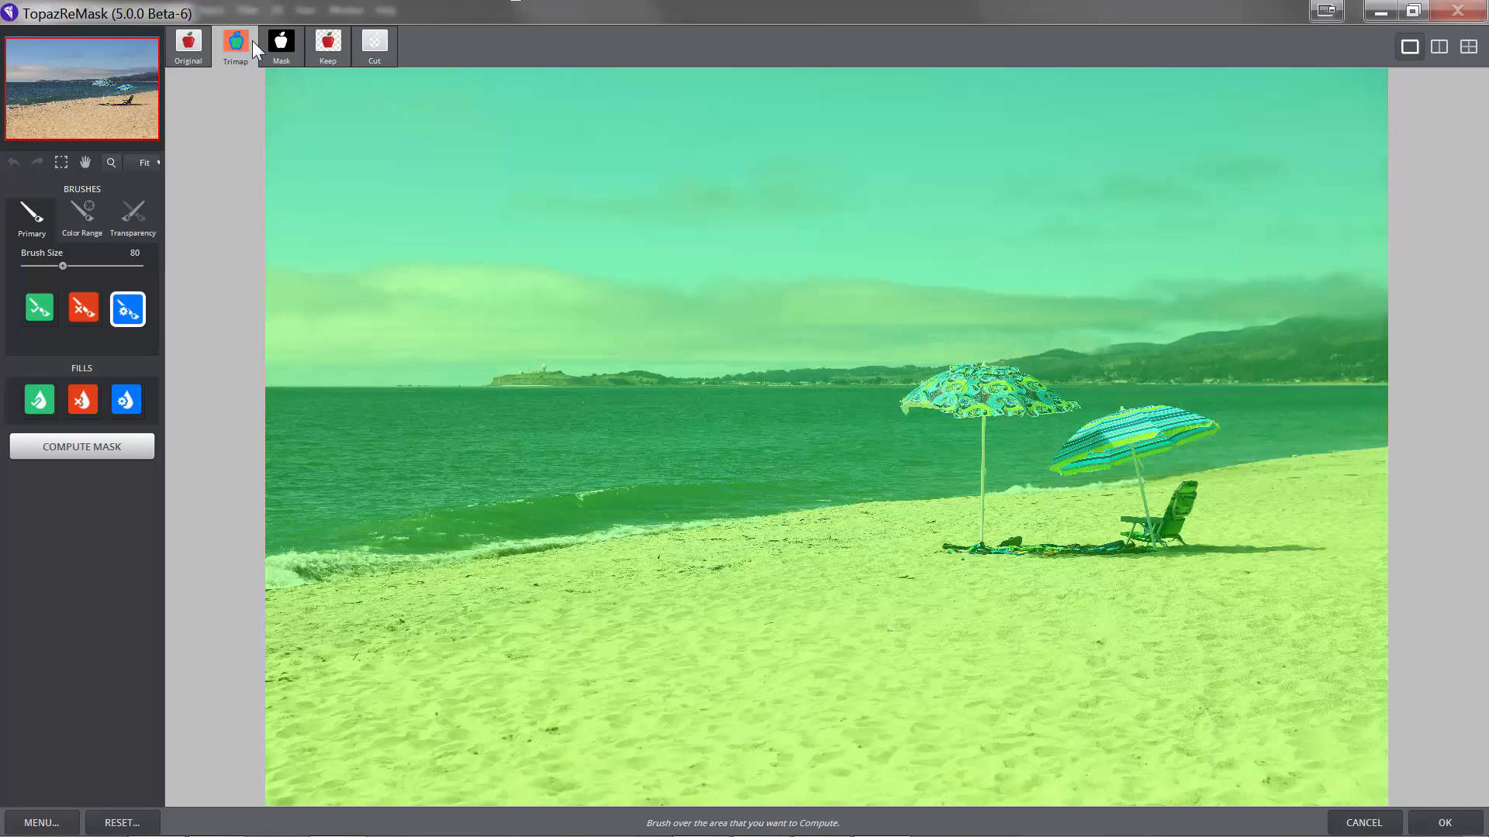
{"action": "mouse_move", "coordinate": [160, 214]}
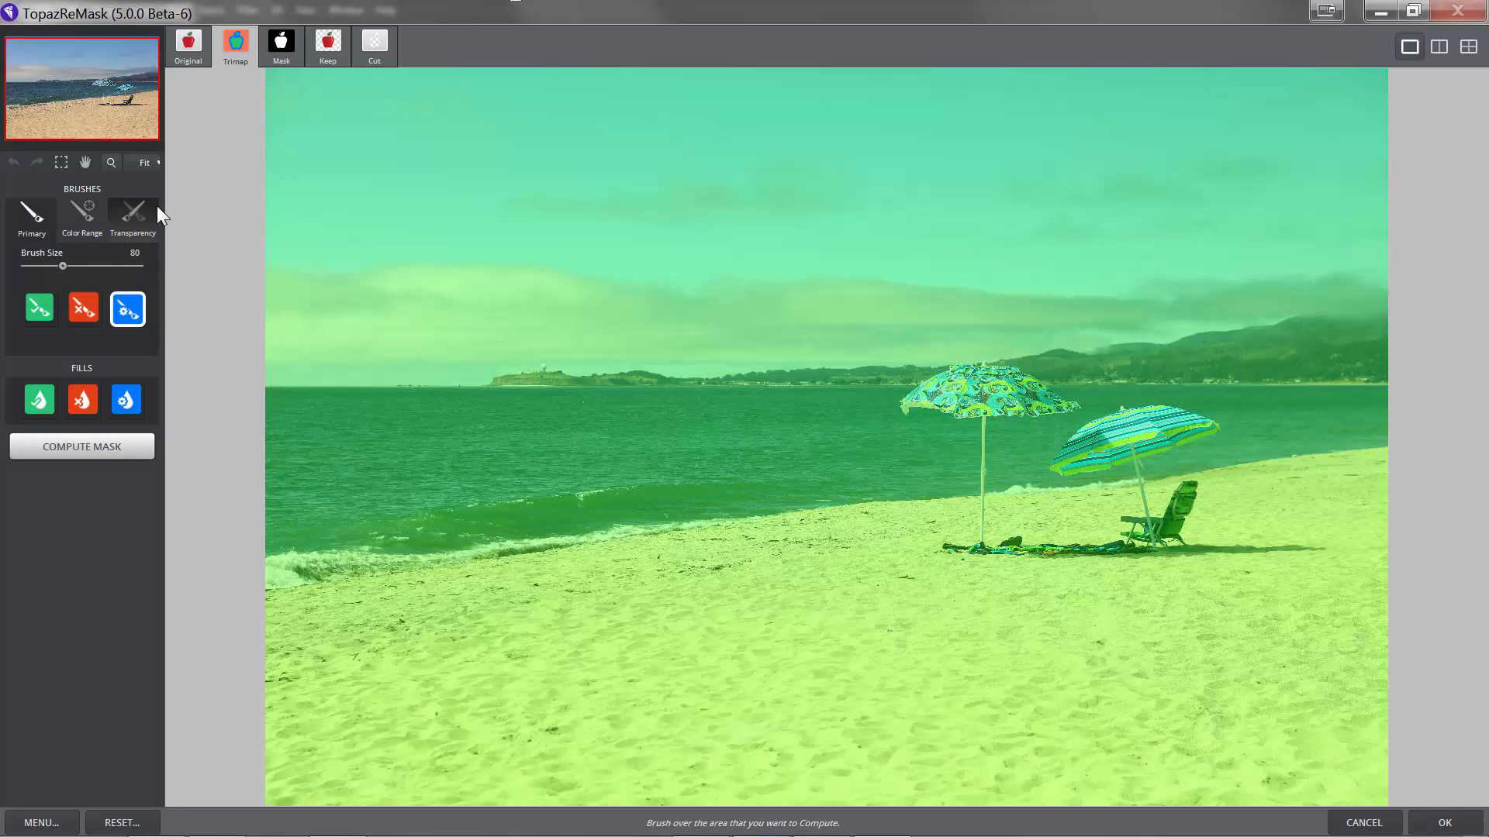
{"action": "mouse_move", "coordinate": [188, 295]}
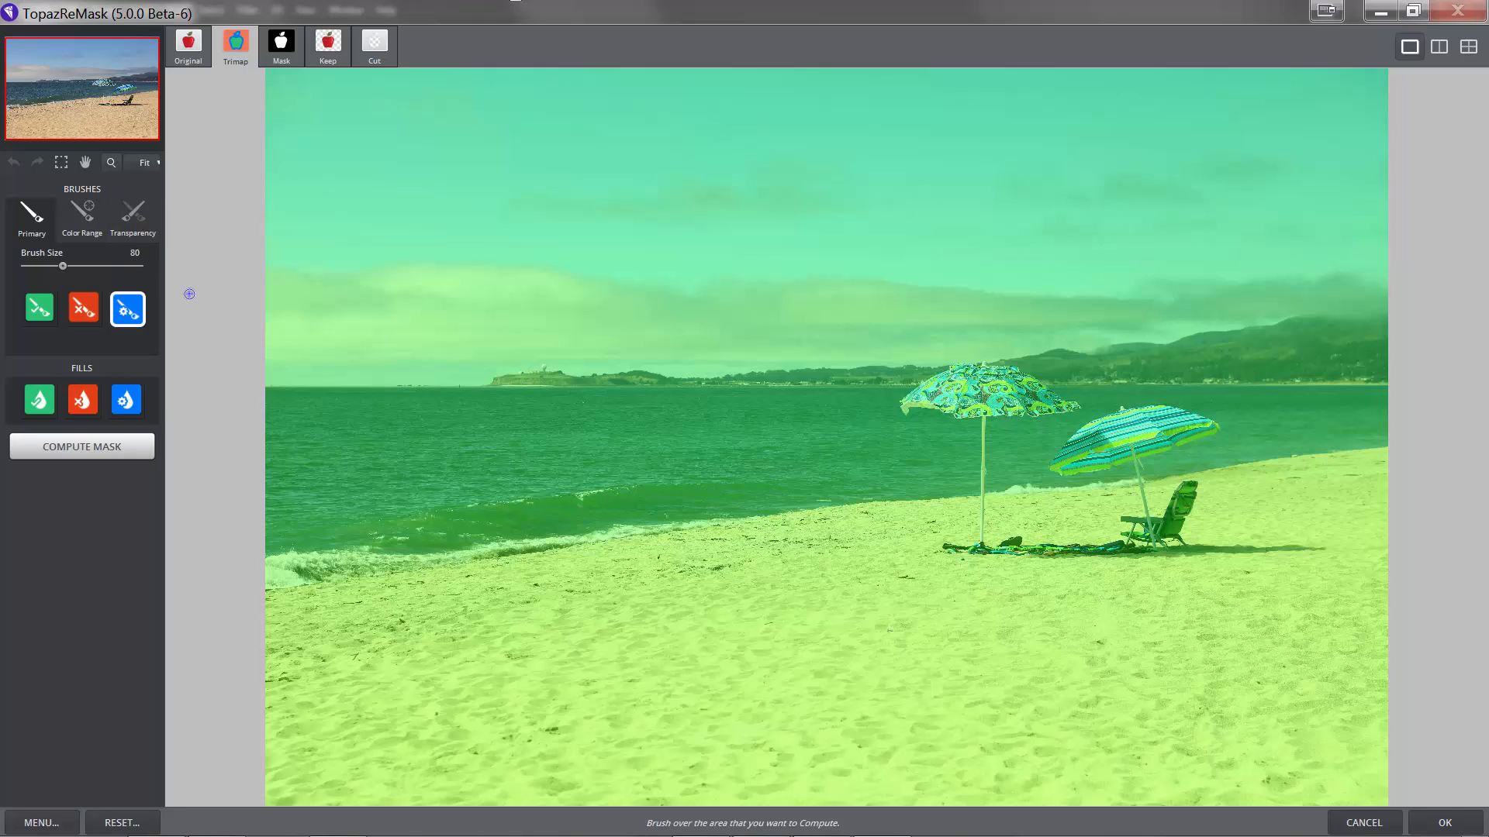
{"action": "mouse_move", "coordinate": [186, 275]}
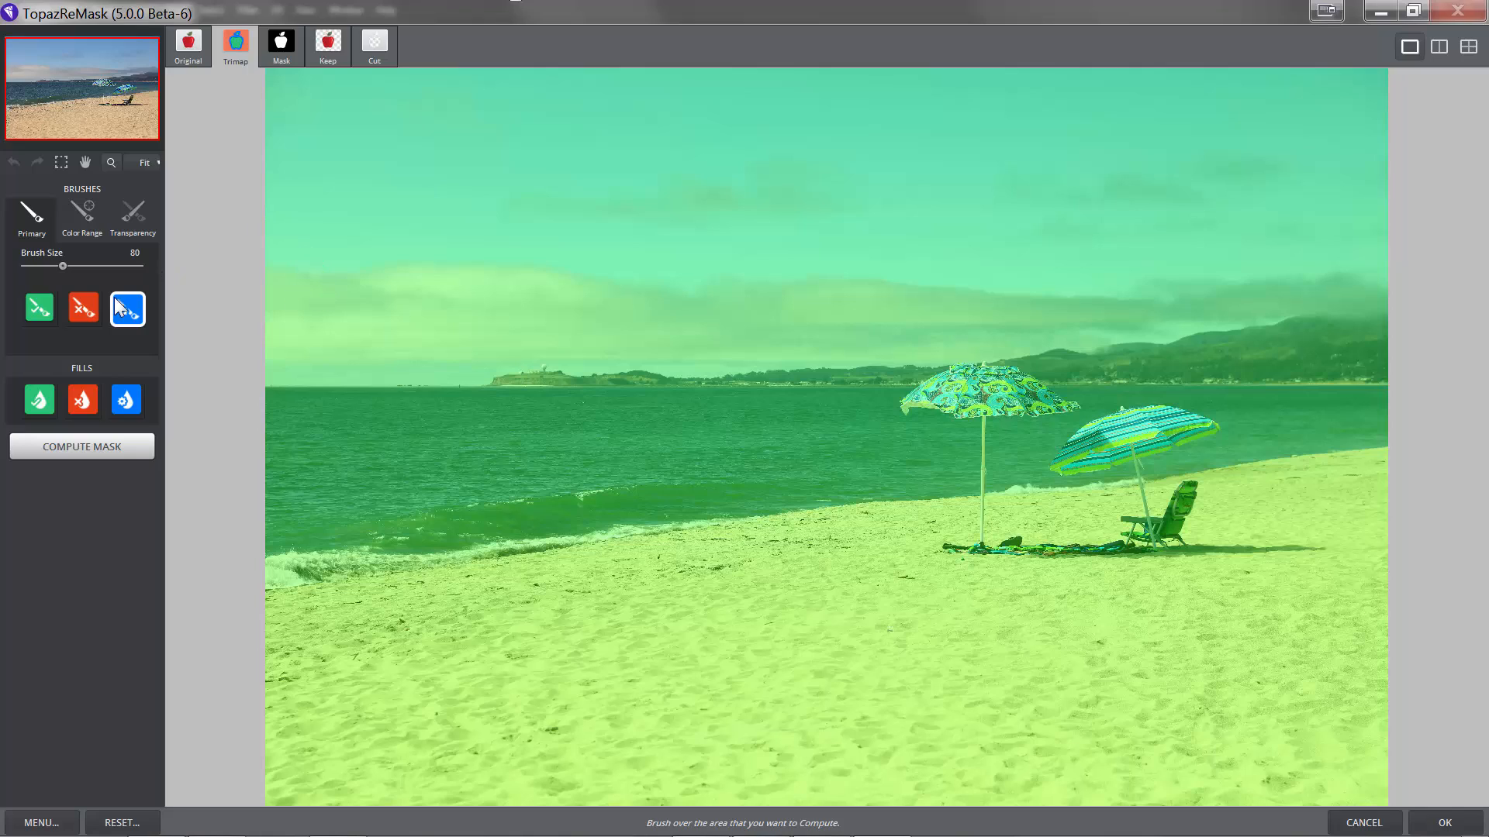
{"action": "mouse_move", "coordinate": [90, 787]}
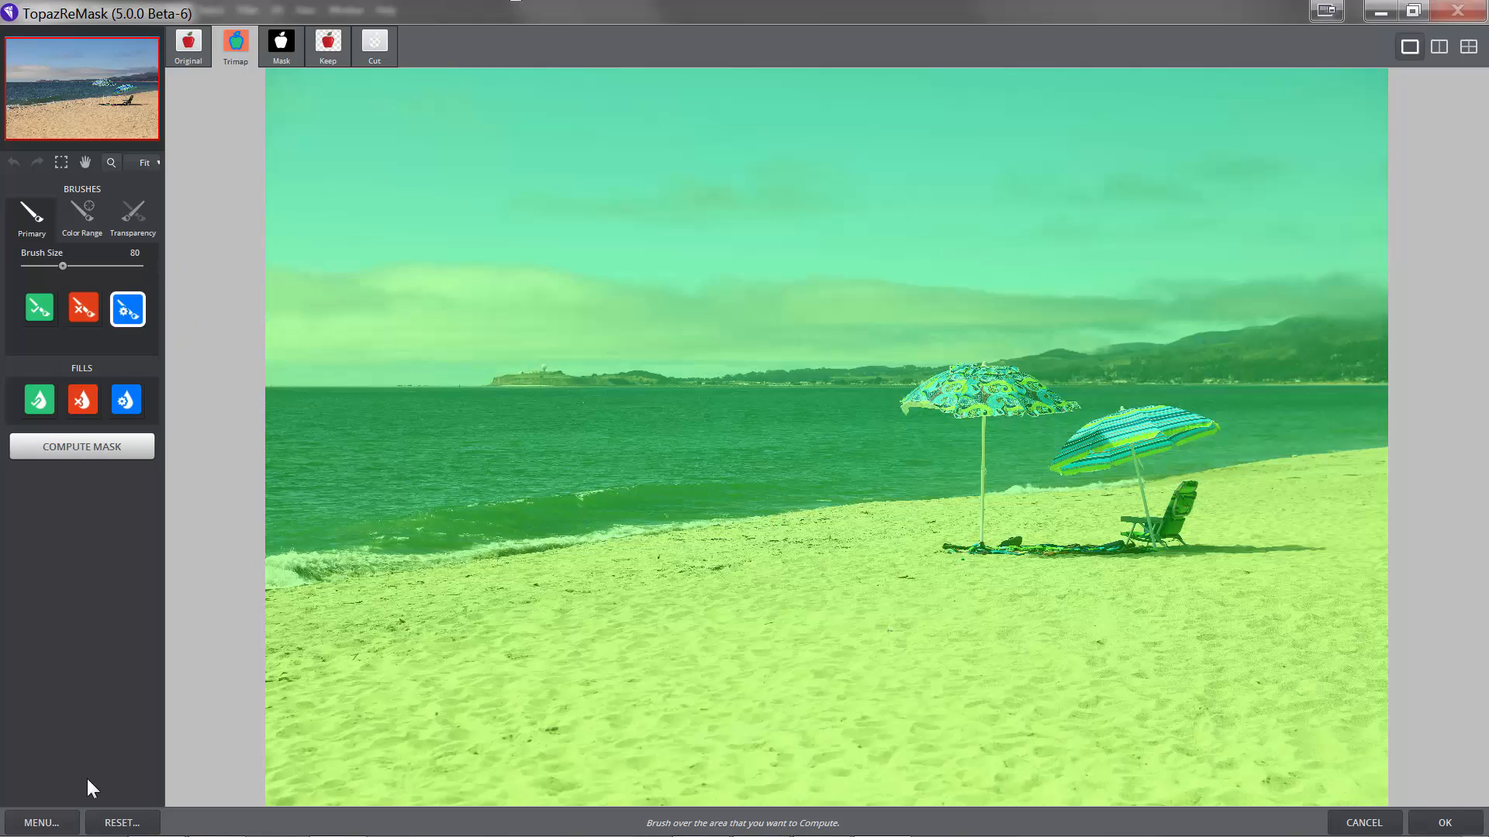
{"action": "mouse_move", "coordinate": [93, 668]}
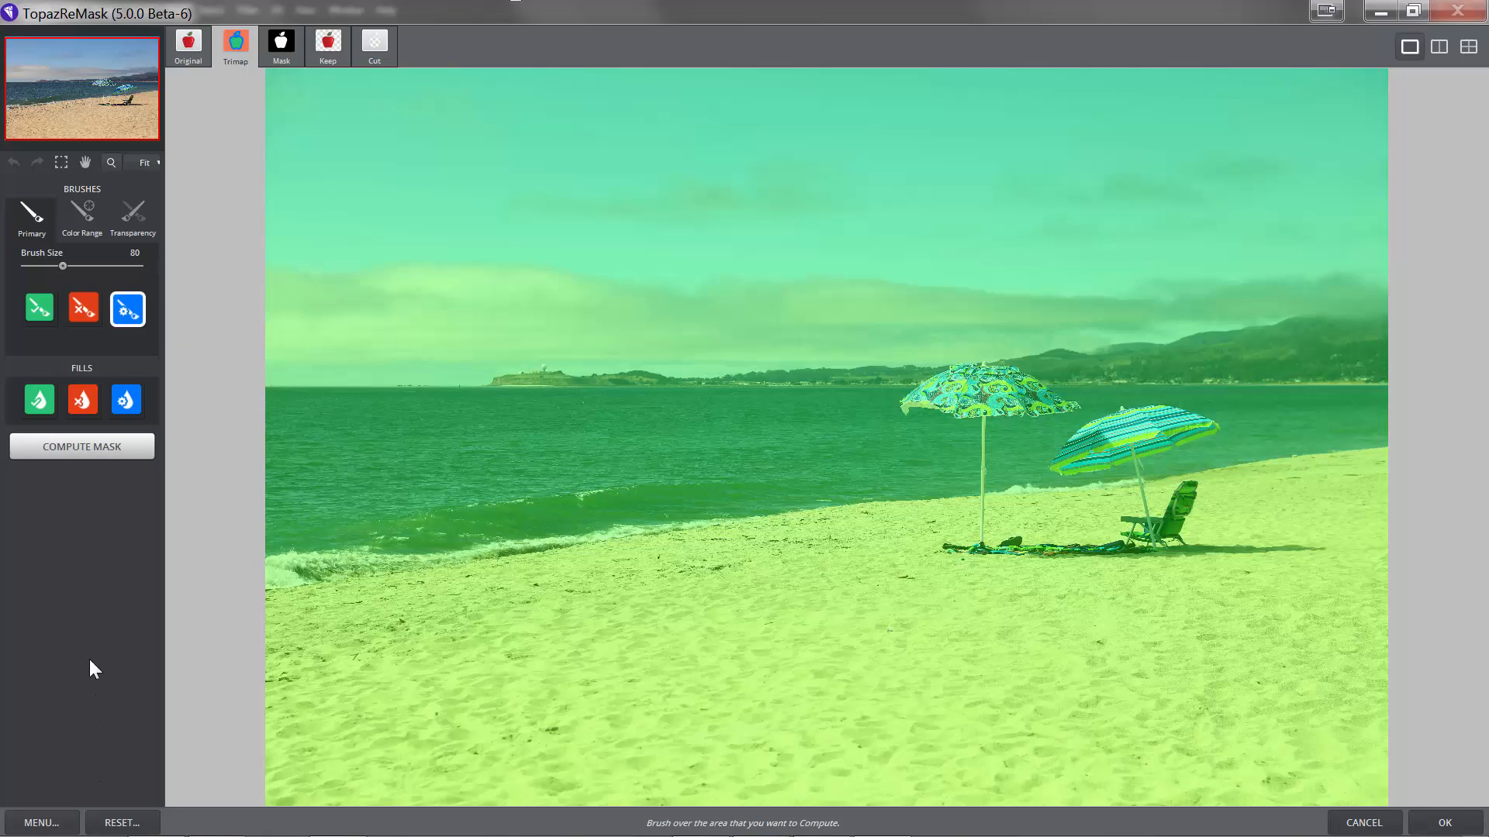
{"action": "mouse_move", "coordinate": [120, 537]}
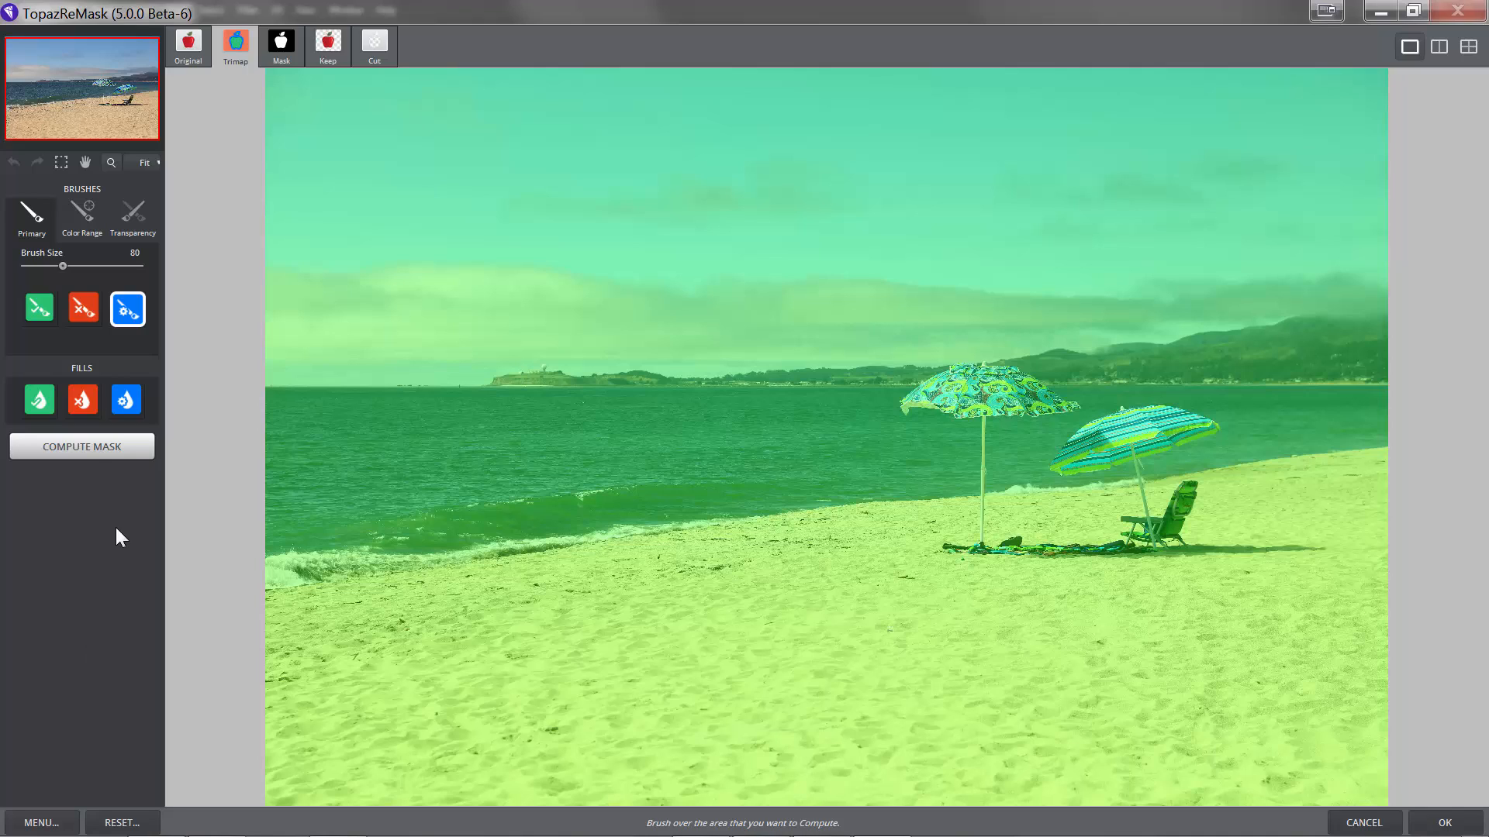
{"action": "mouse_move", "coordinate": [55, 231]}
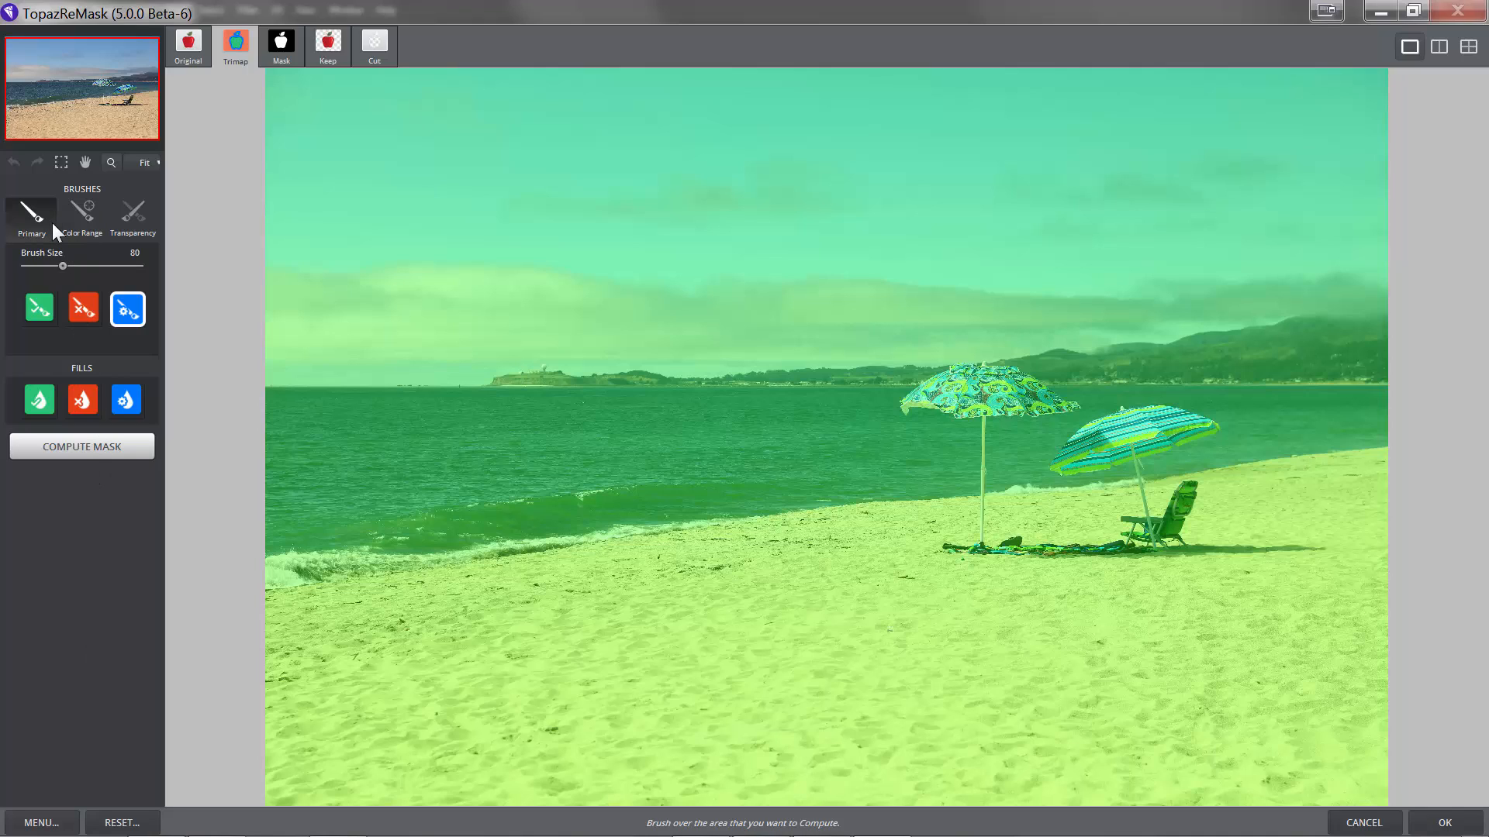
{"action": "mouse_move", "coordinate": [31, 214]}
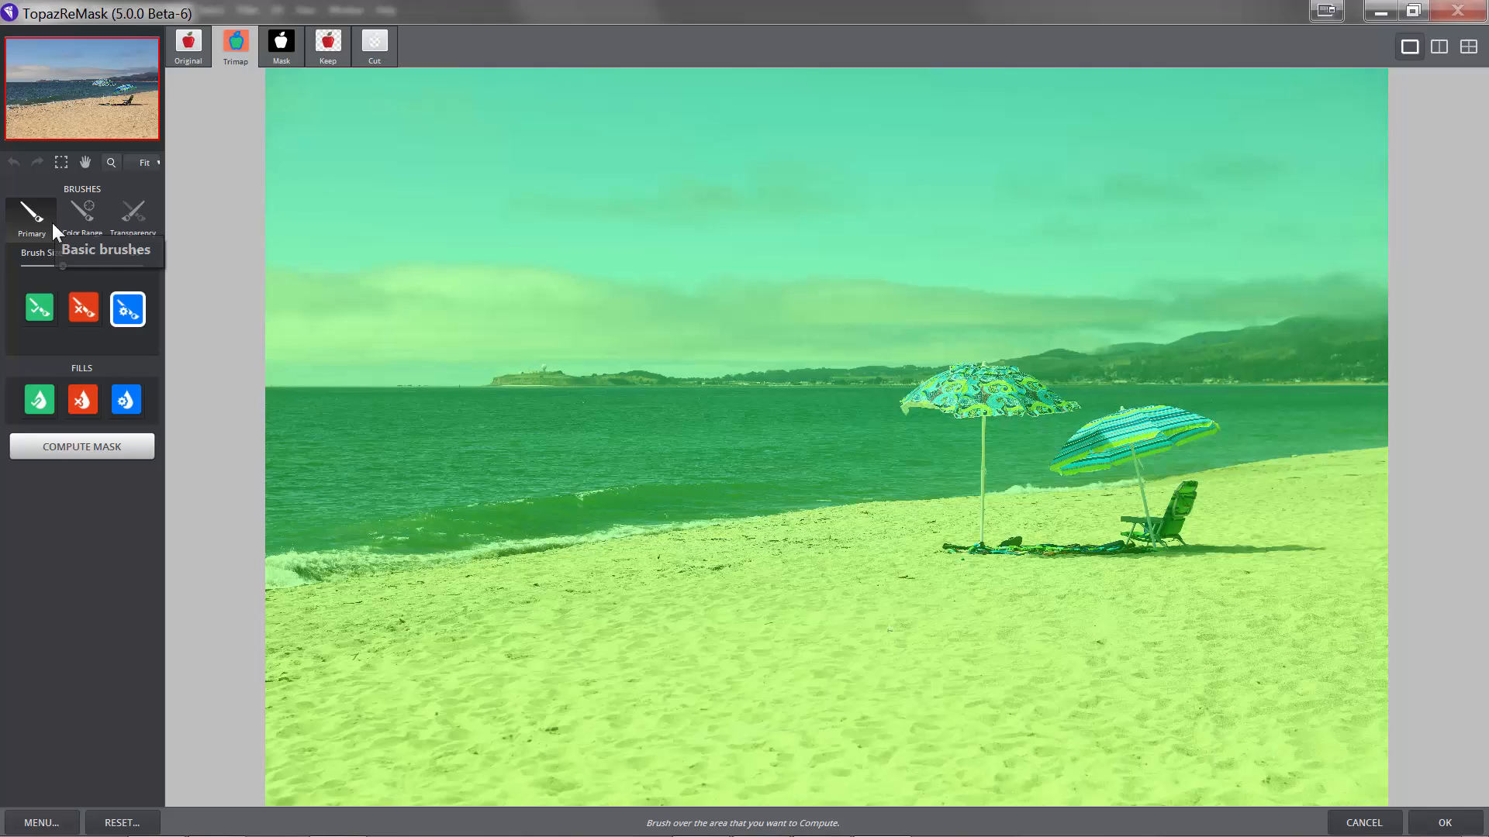
{"action": "mouse_move", "coordinate": [143, 33]}
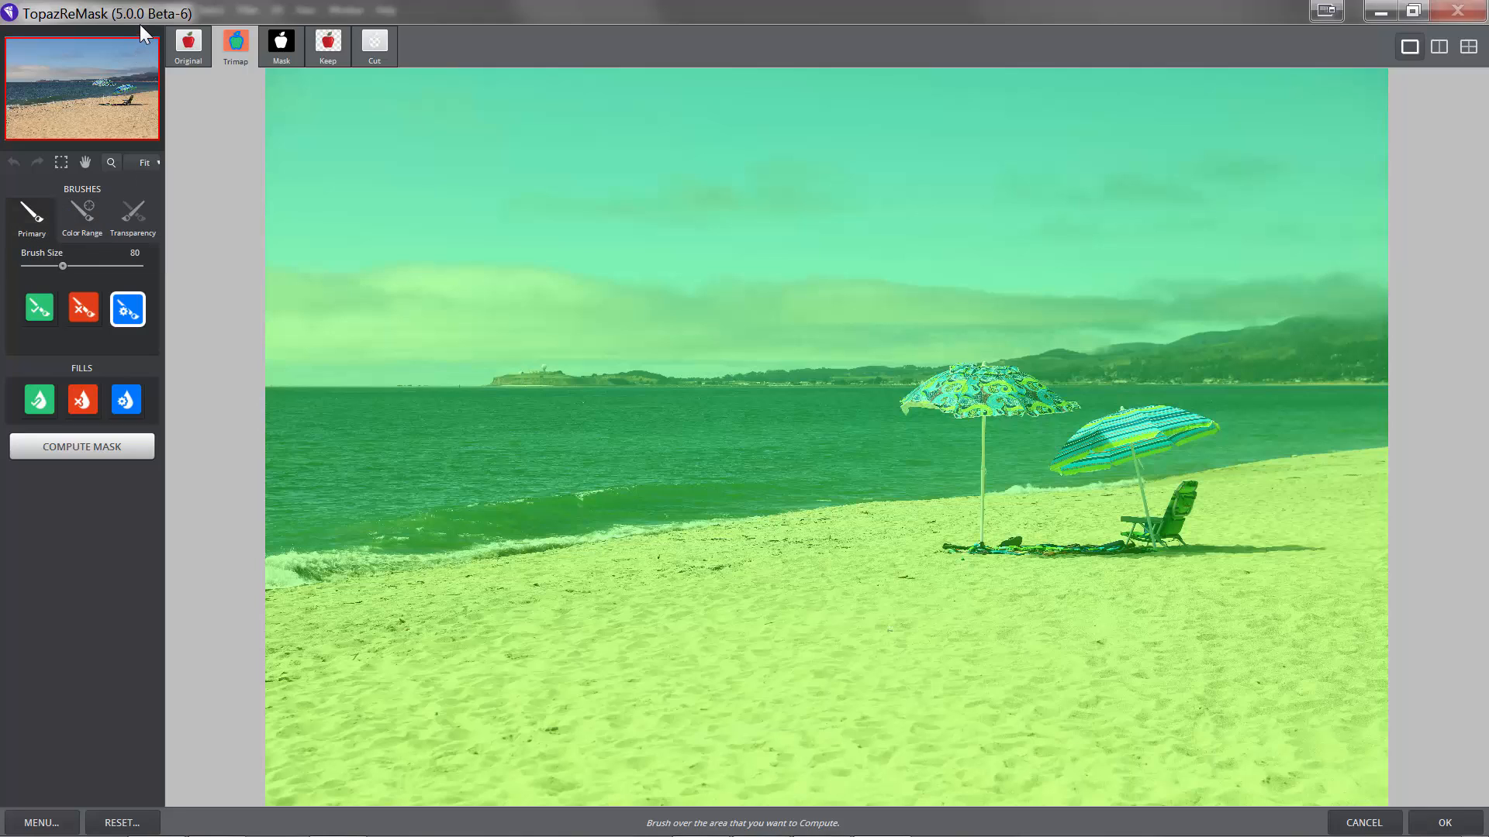
{"action": "mouse_move", "coordinate": [170, 23]}
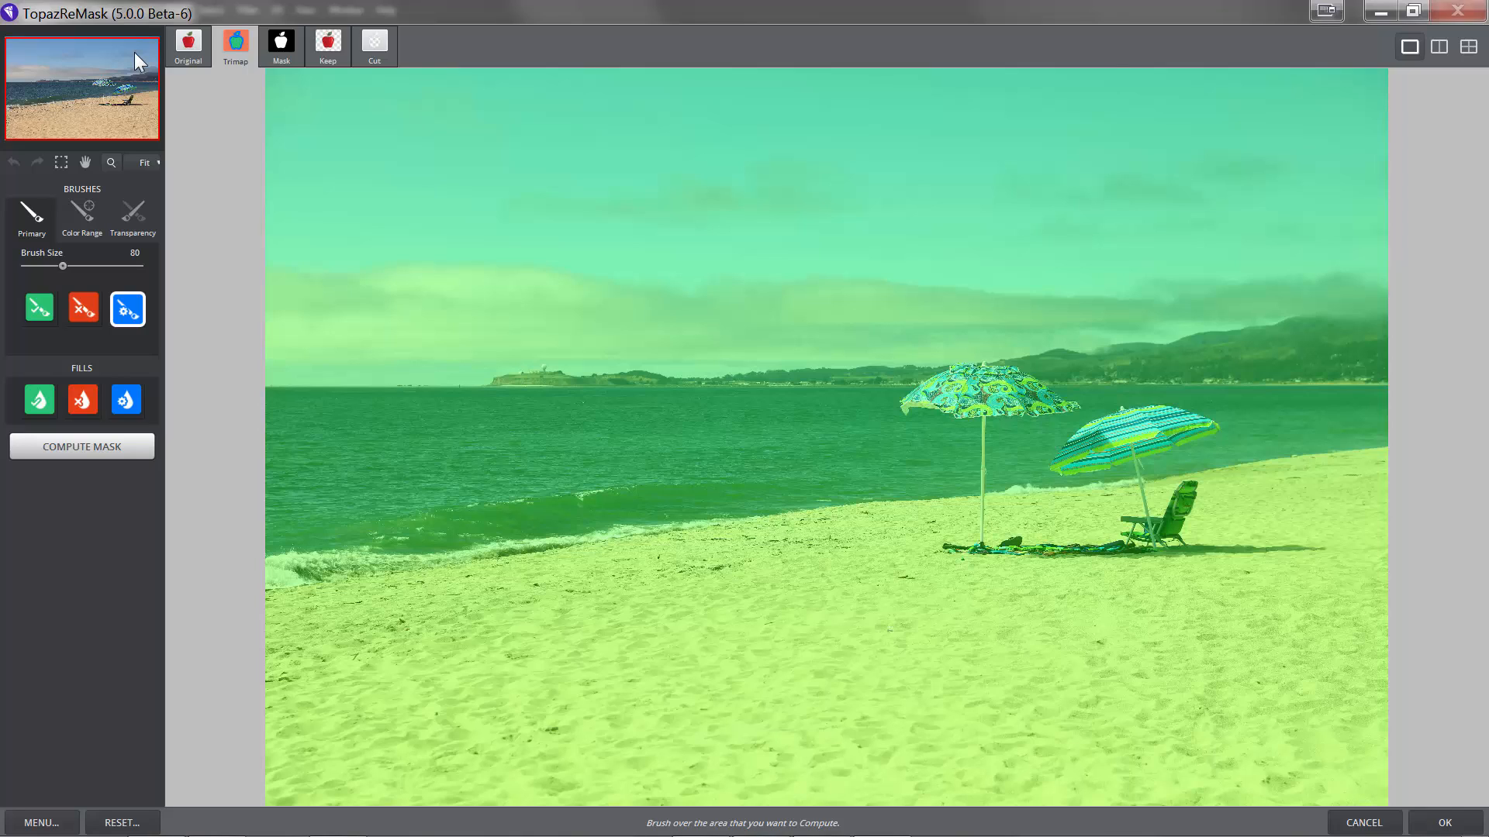
{"action": "mouse_move", "coordinate": [168, 111]}
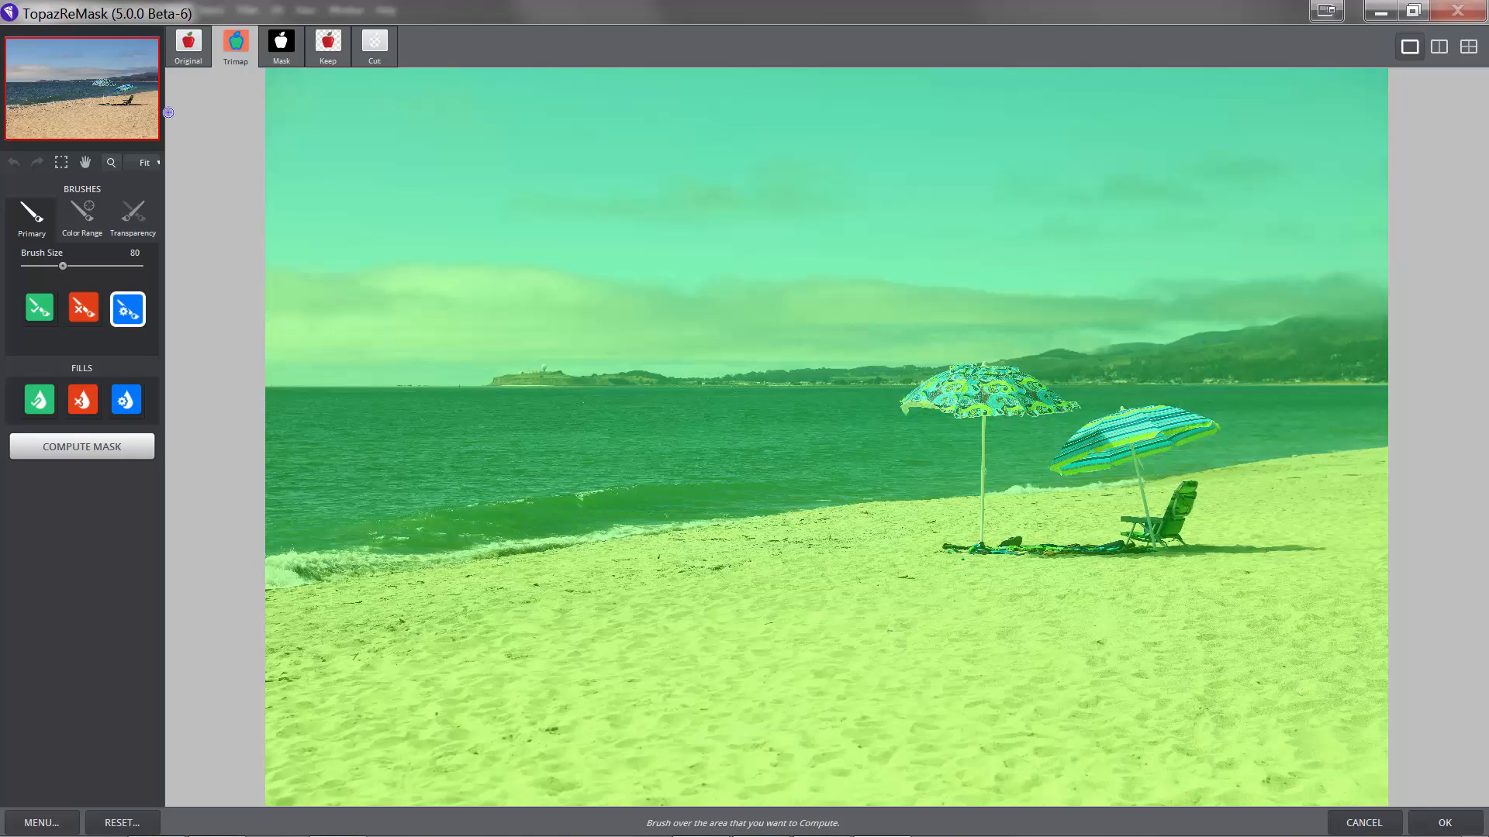
{"action": "mouse_move", "coordinate": [543, 357]}
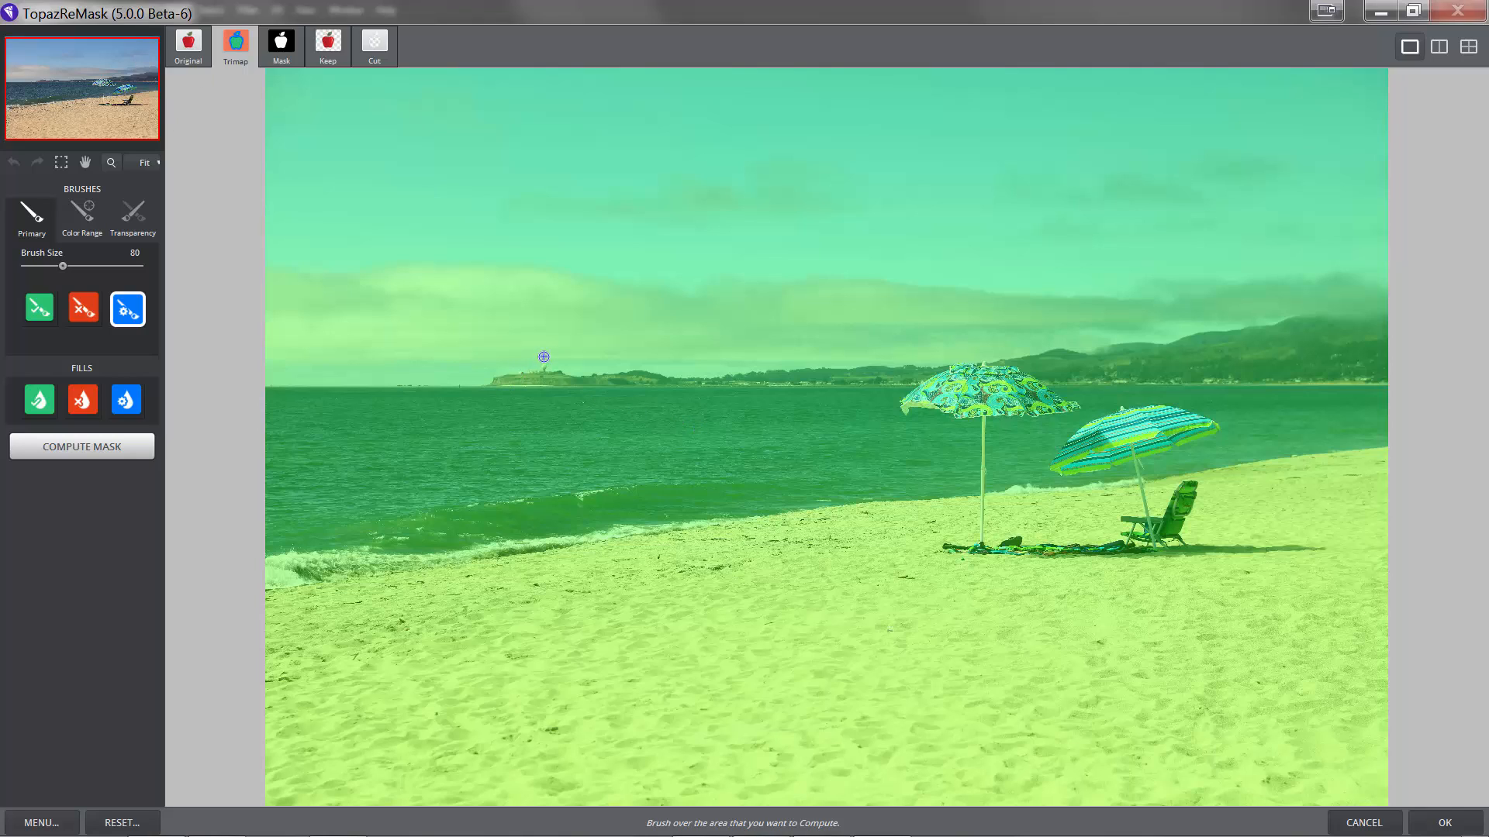
{"action": "mouse_move", "coordinate": [228, 59]}
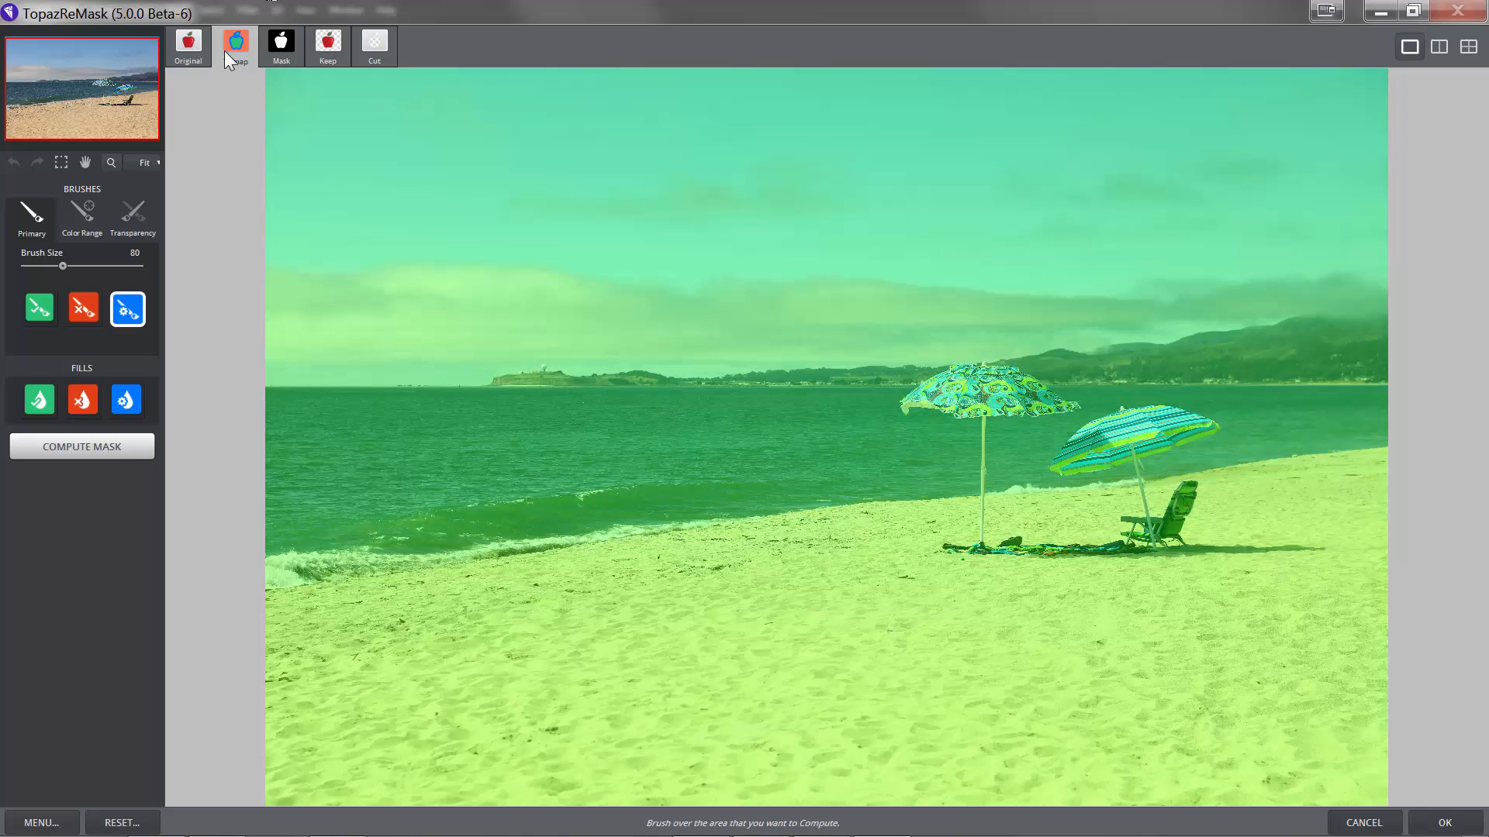
{"action": "left_click", "coordinate": [234, 43]}
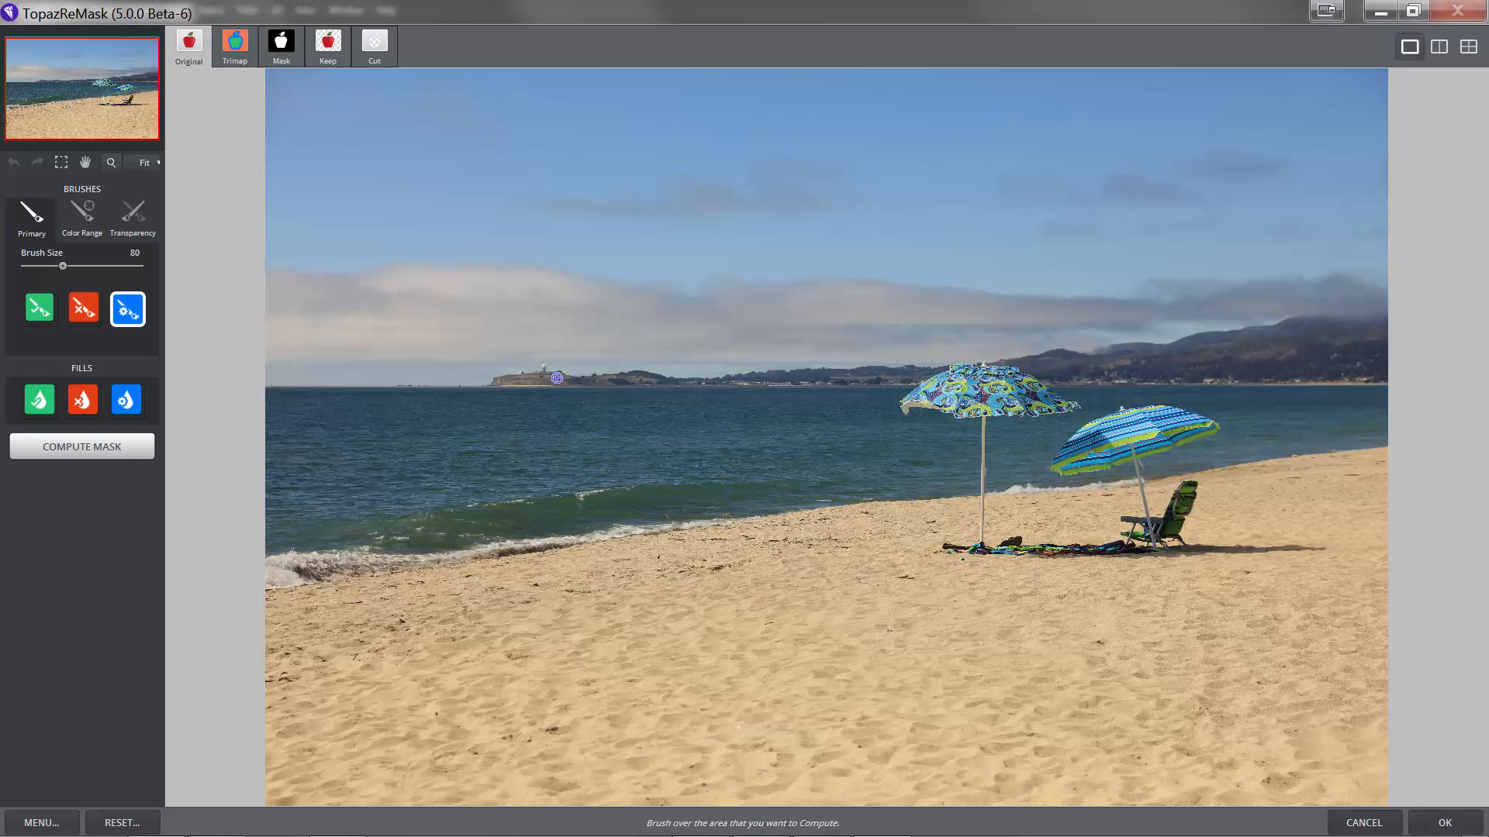
{"action": "mouse_move", "coordinate": [1333, 312]}
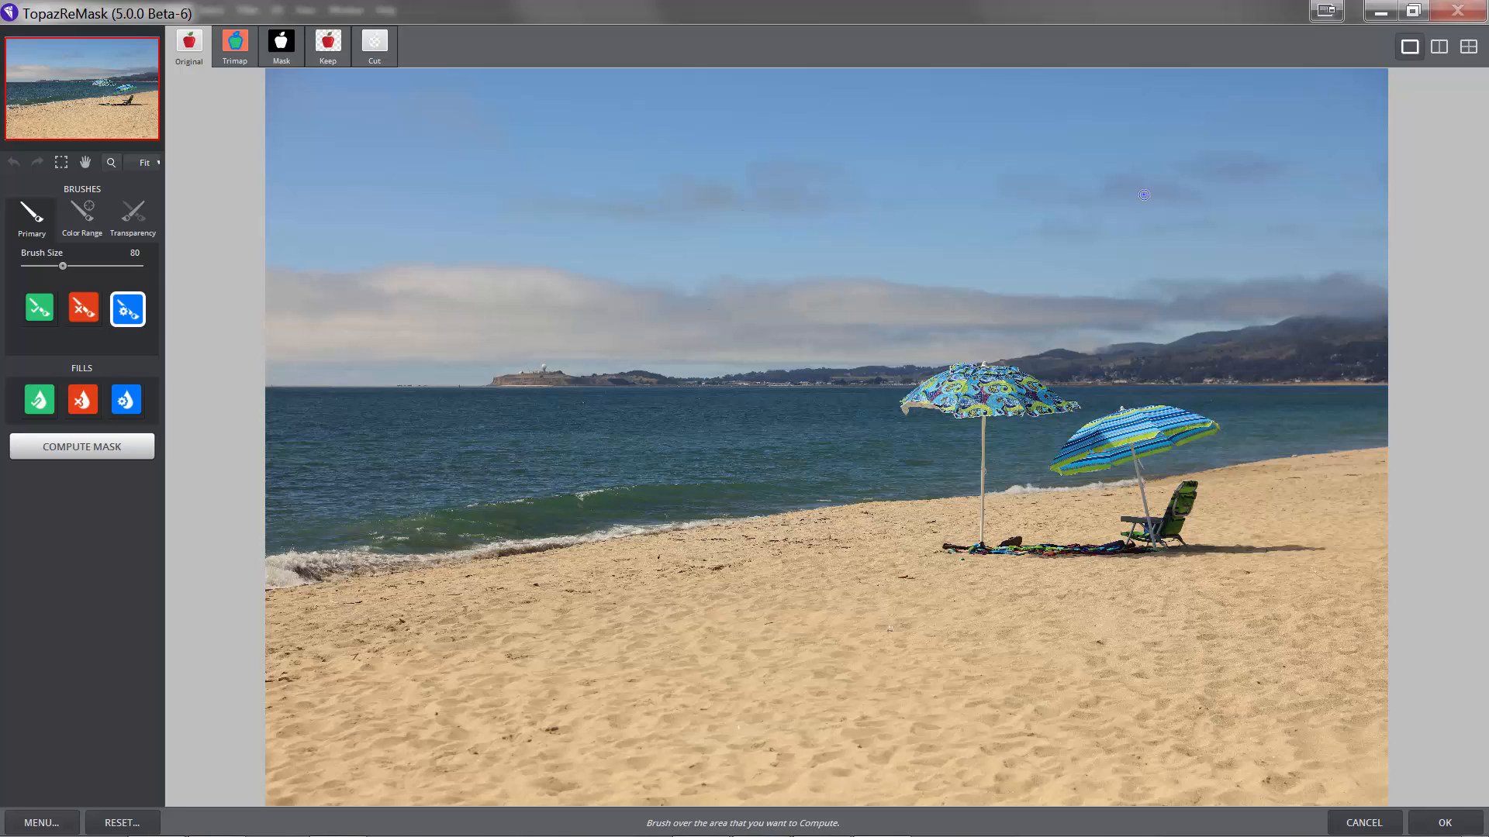
{"action": "mouse_move", "coordinate": [1238, 183]}
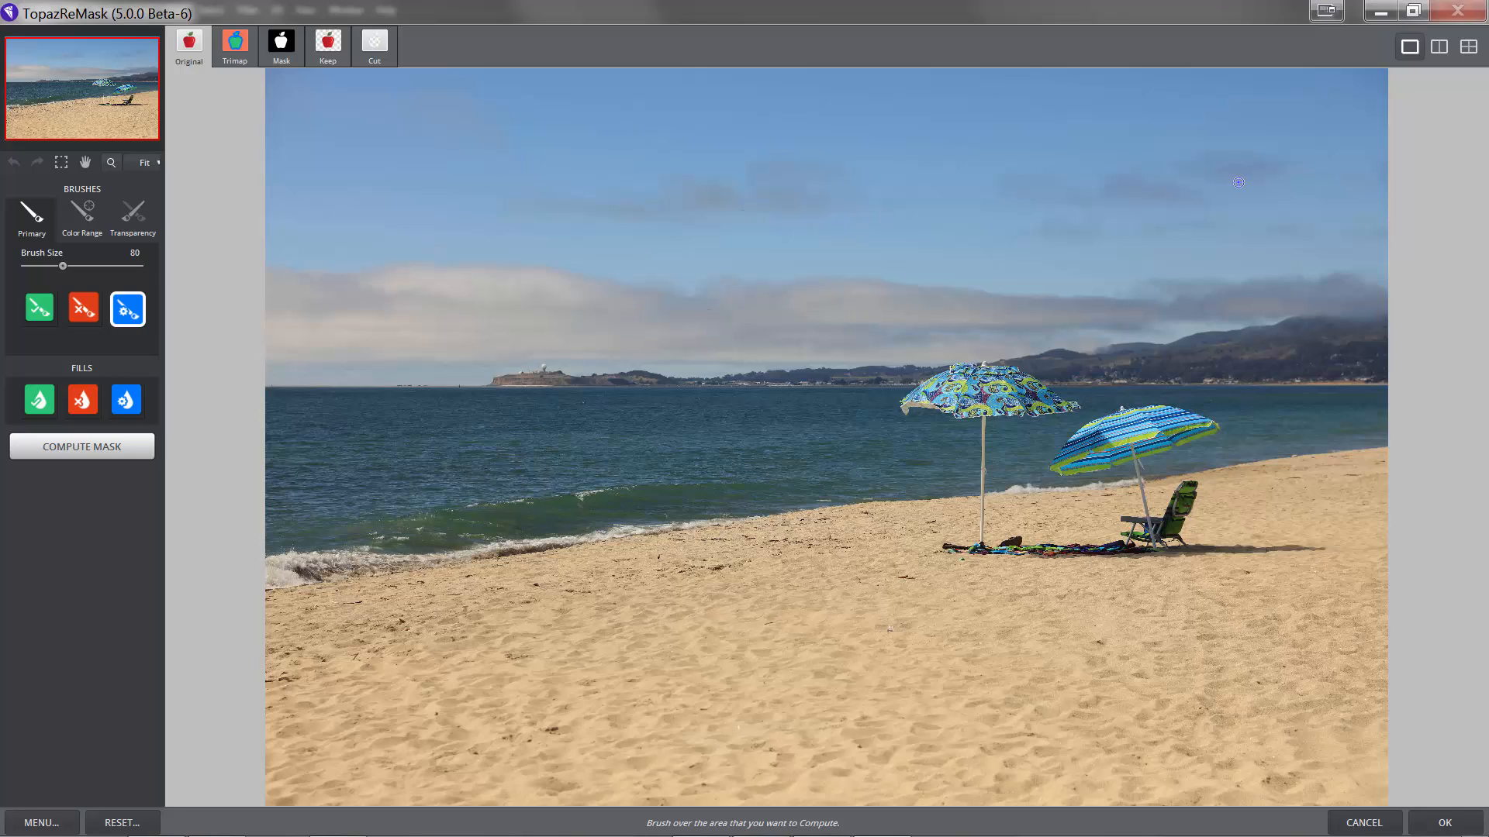
{"action": "mouse_move", "coordinate": [1193, 517]}
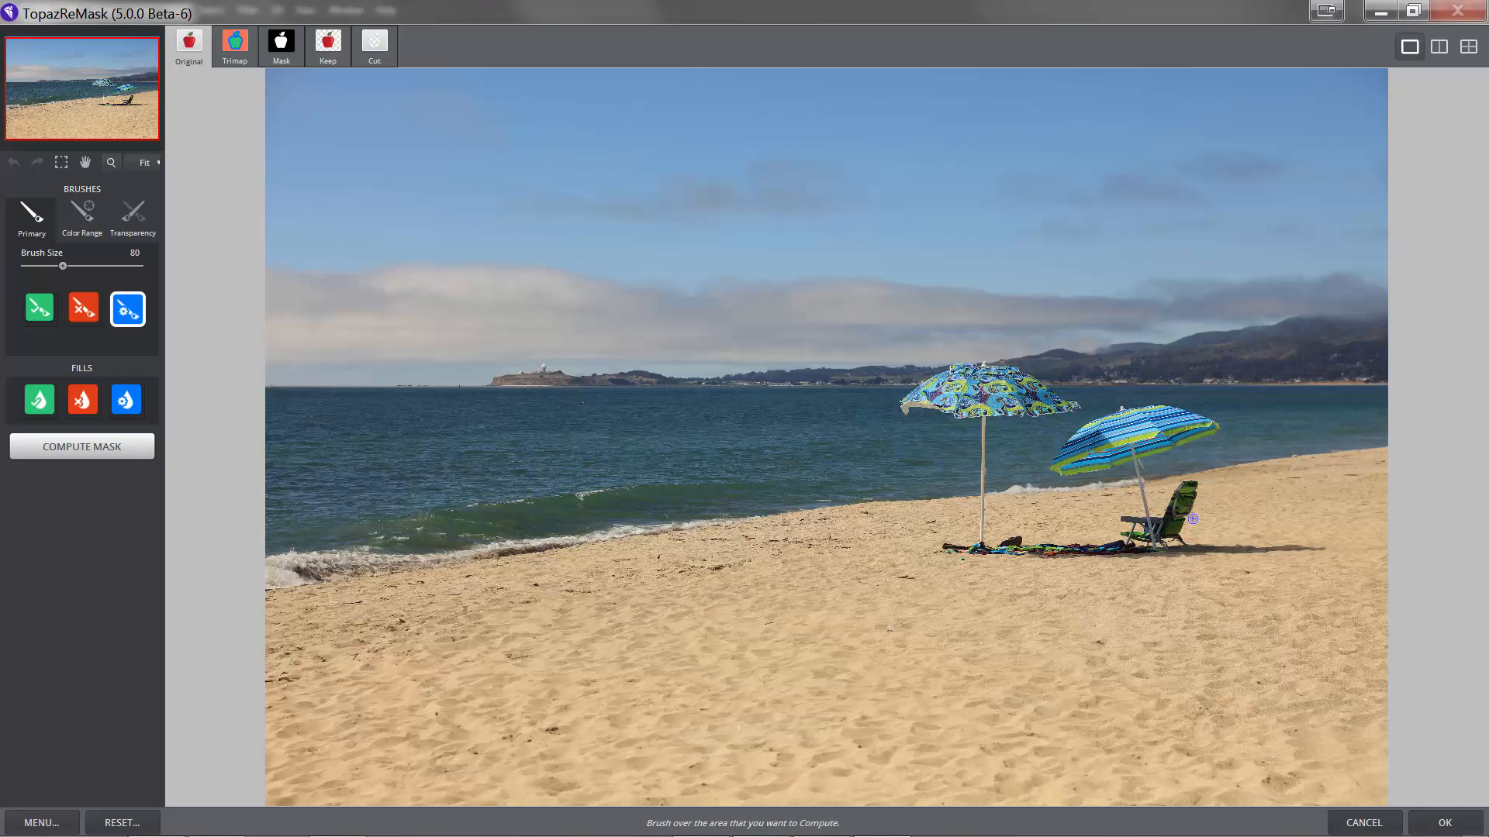
{"action": "mouse_move", "coordinate": [1107, 522]}
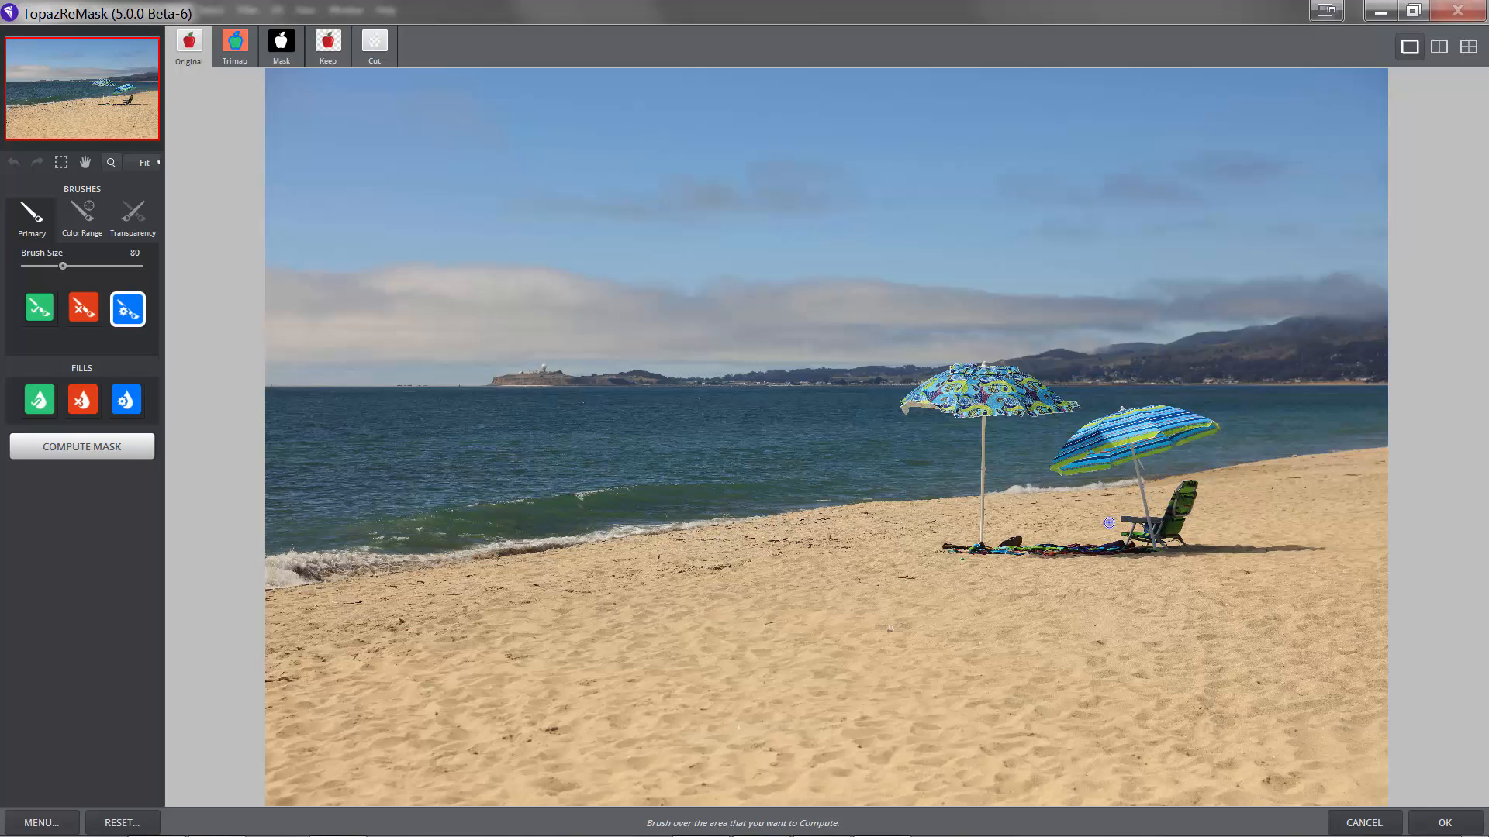
{"action": "mouse_move", "coordinate": [577, 497]}
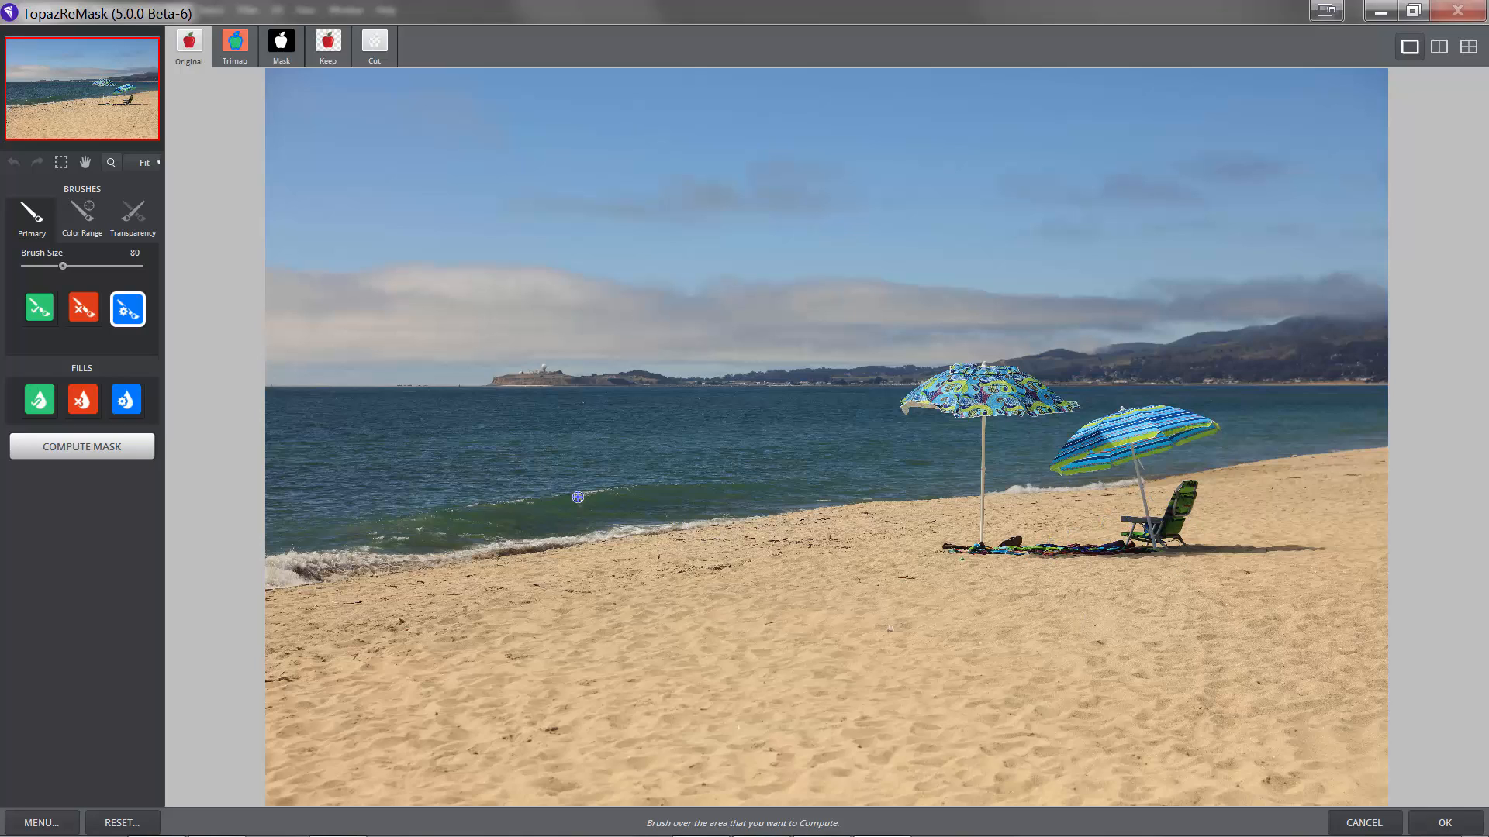
{"action": "mouse_move", "coordinate": [498, 393]}
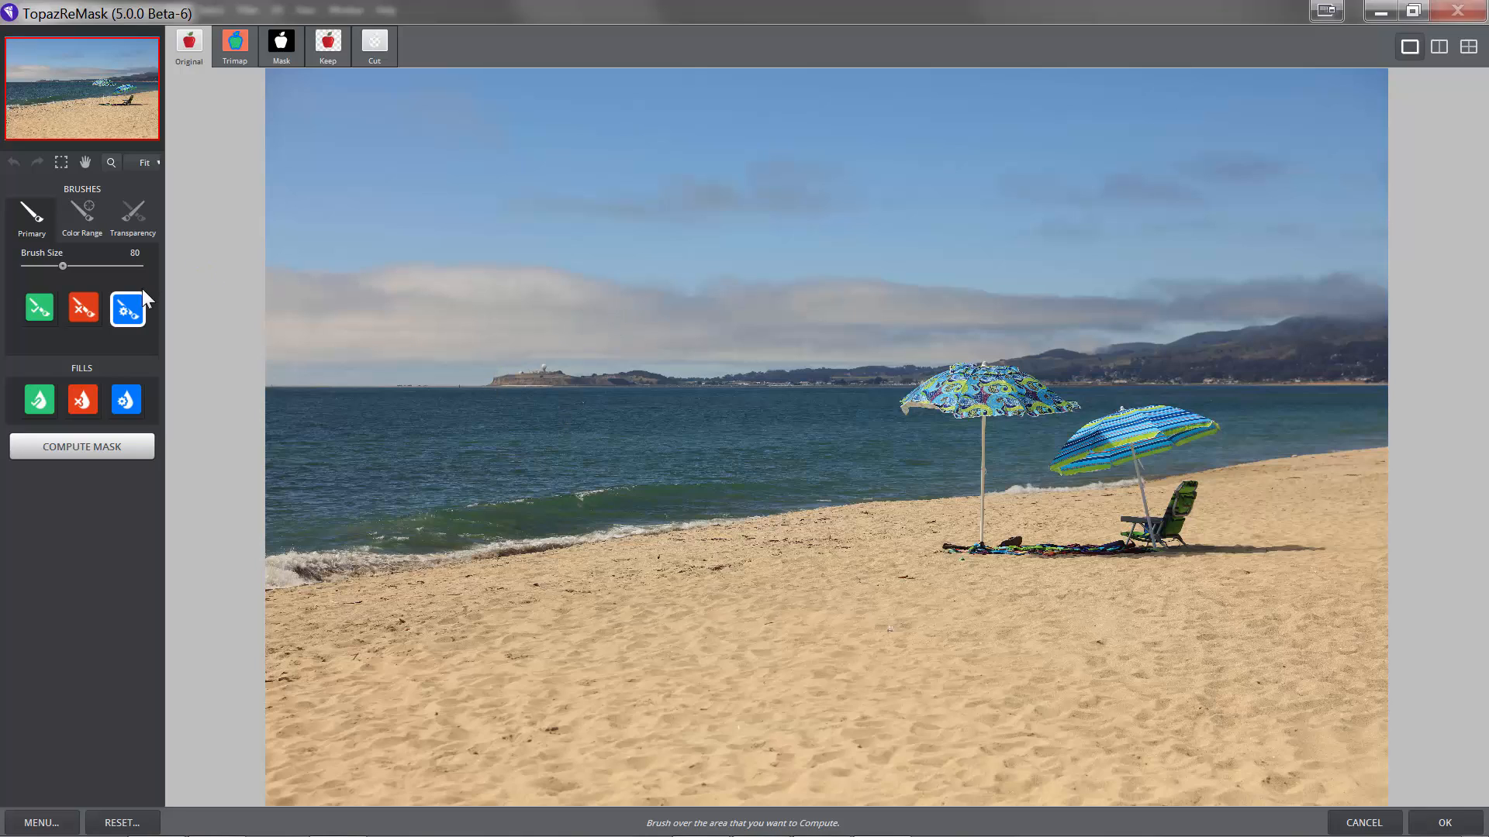
{"action": "mouse_move", "coordinate": [234, 341]}
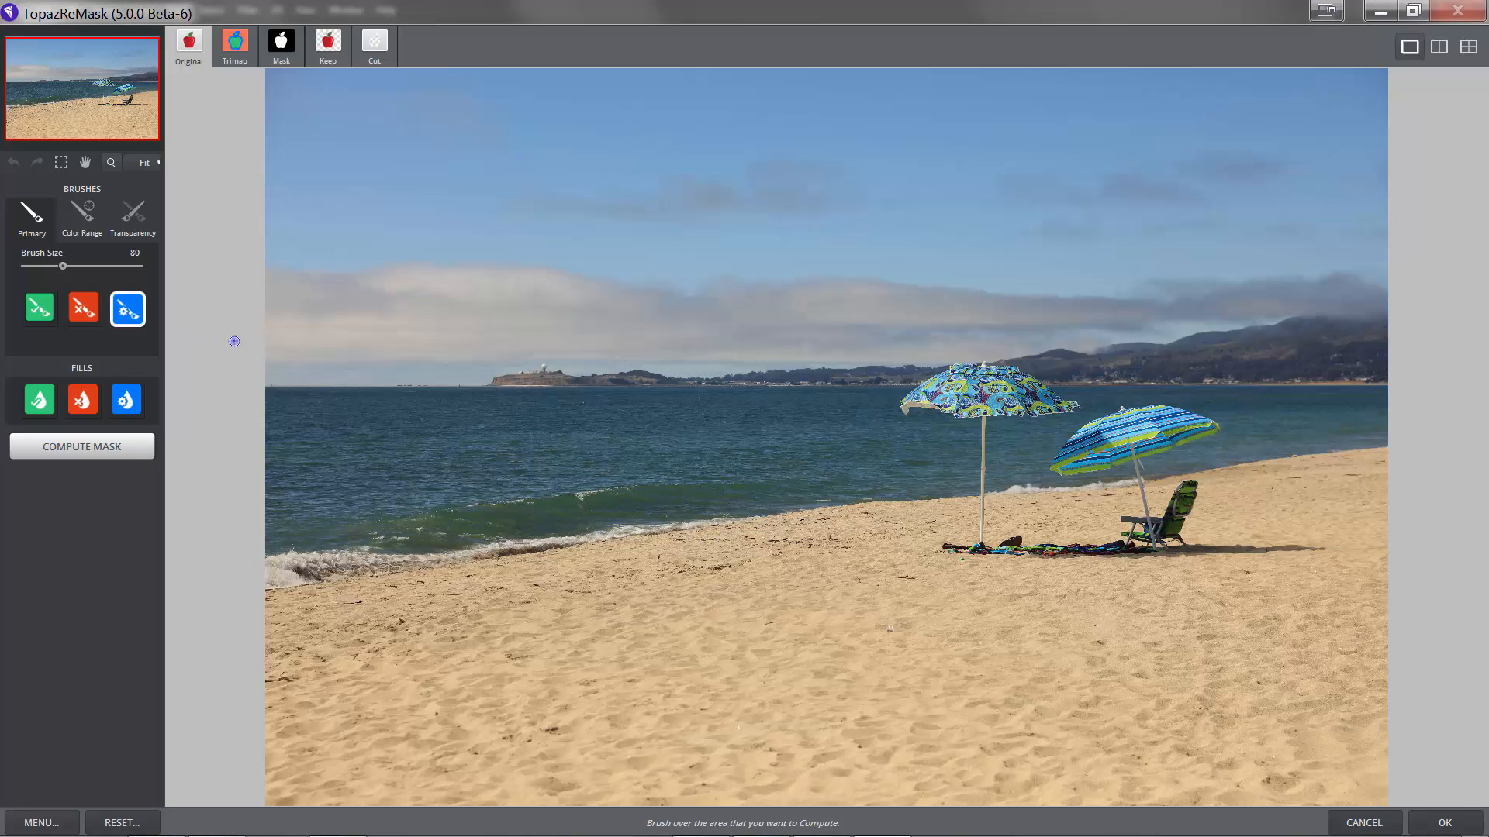
{"action": "mouse_move", "coordinate": [599, 538]}
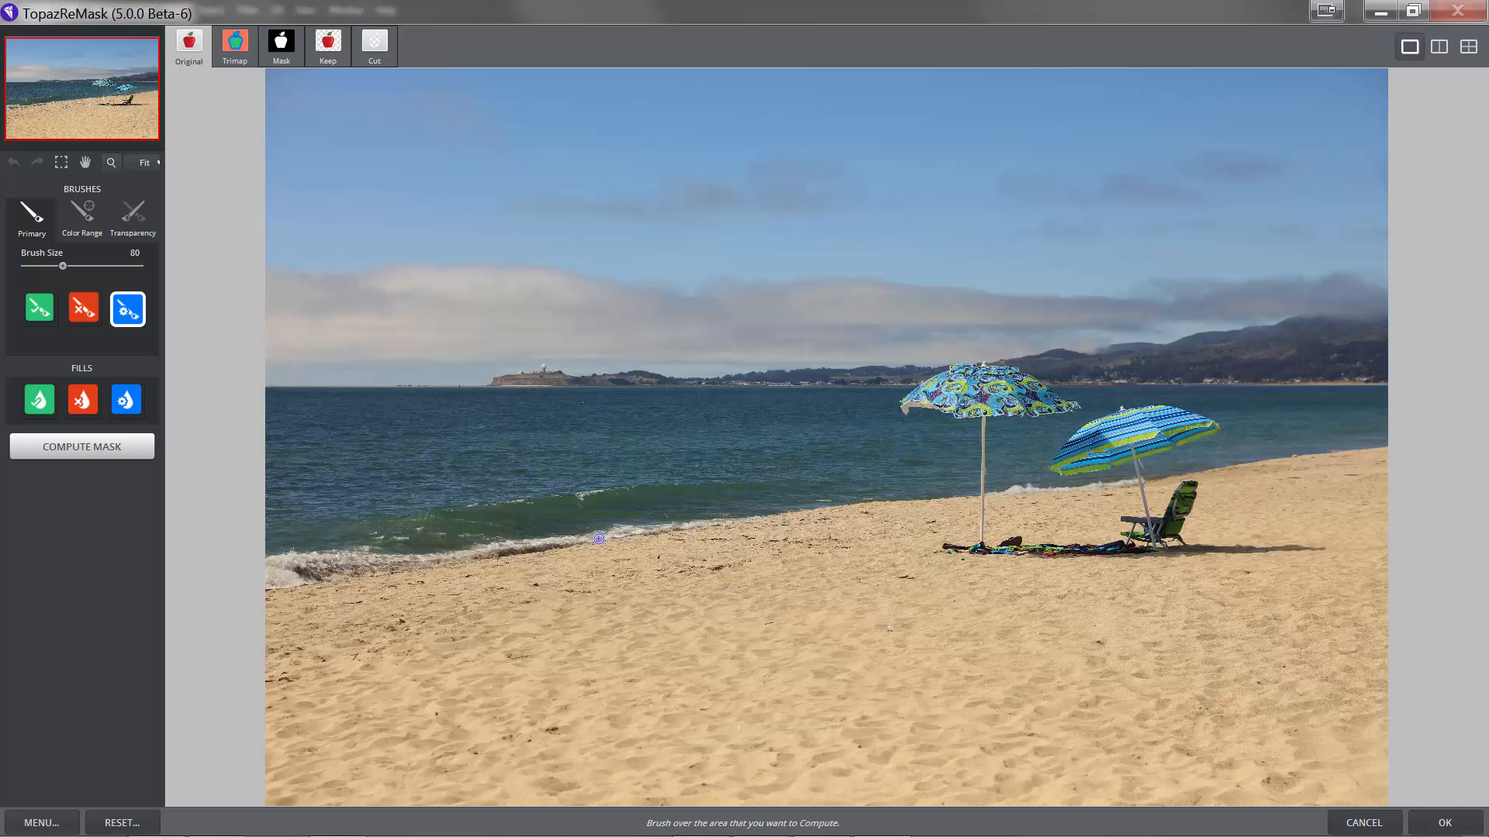
{"action": "mouse_move", "coordinate": [267, 383]}
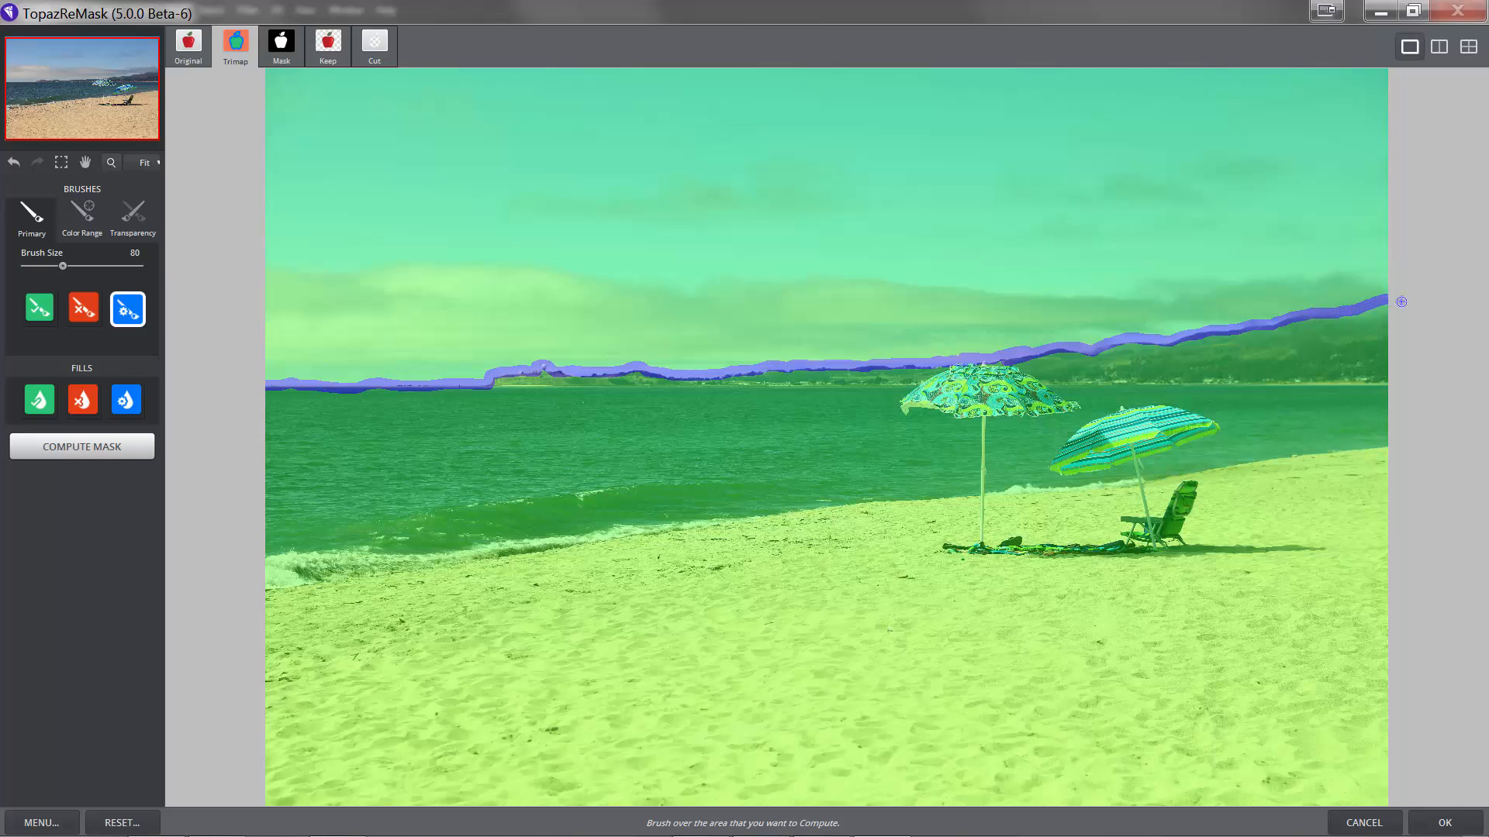
{"action": "mouse_move", "coordinate": [1358, 322]}
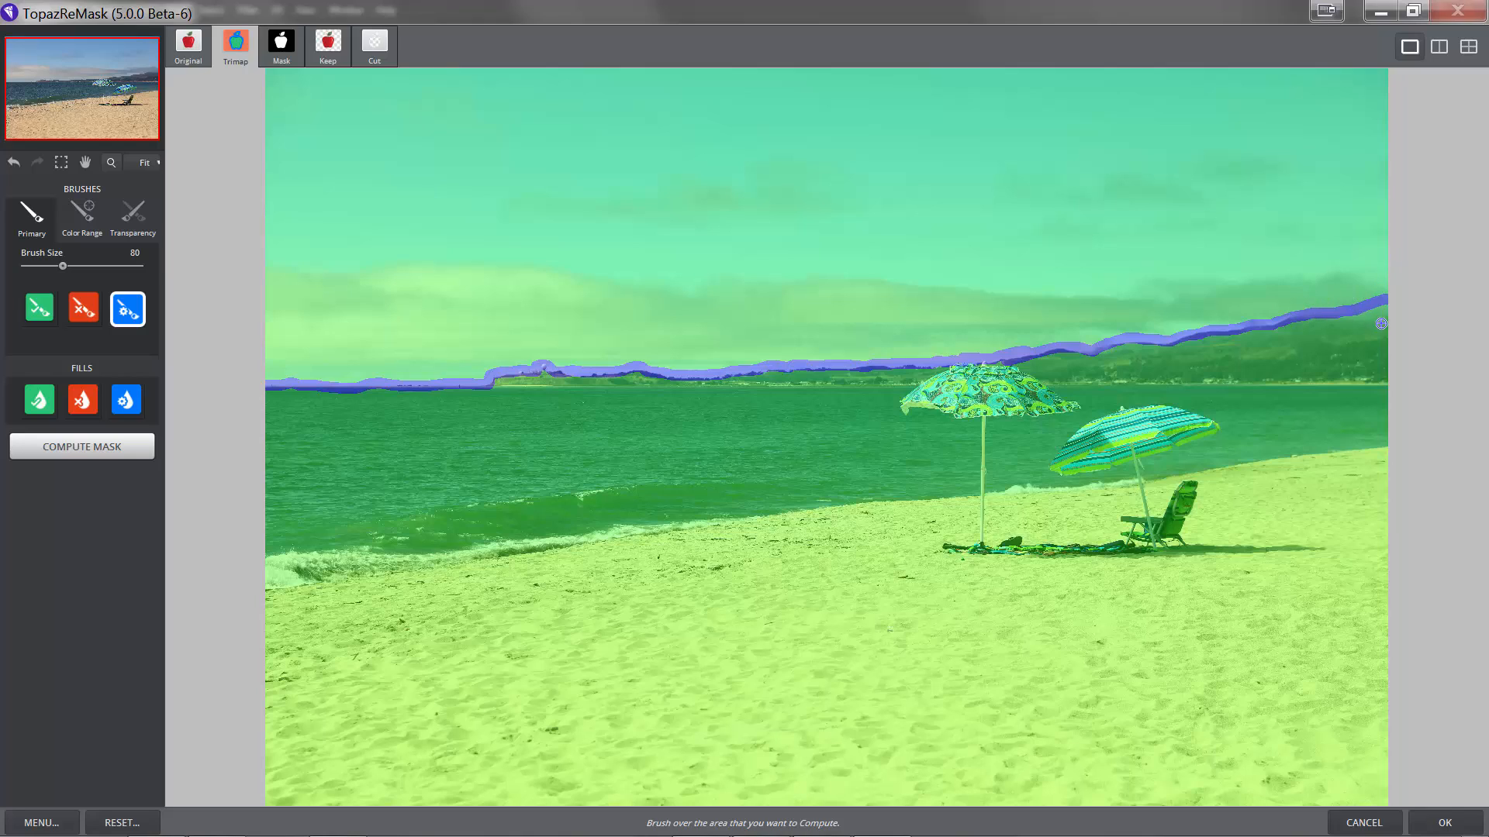
{"action": "mouse_move", "coordinate": [1329, 313]}
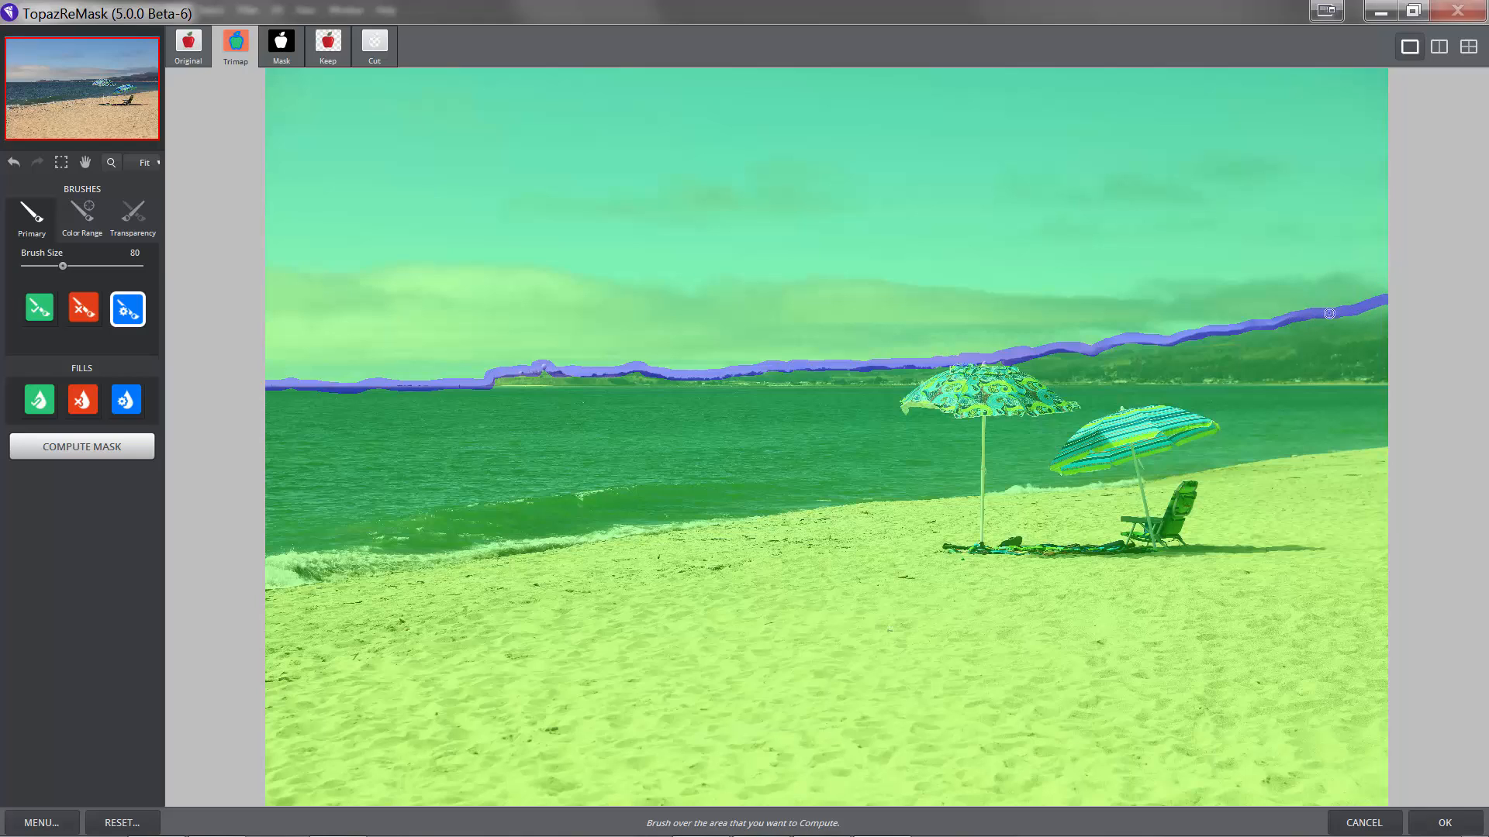
{"action": "mouse_move", "coordinate": [409, 362]}
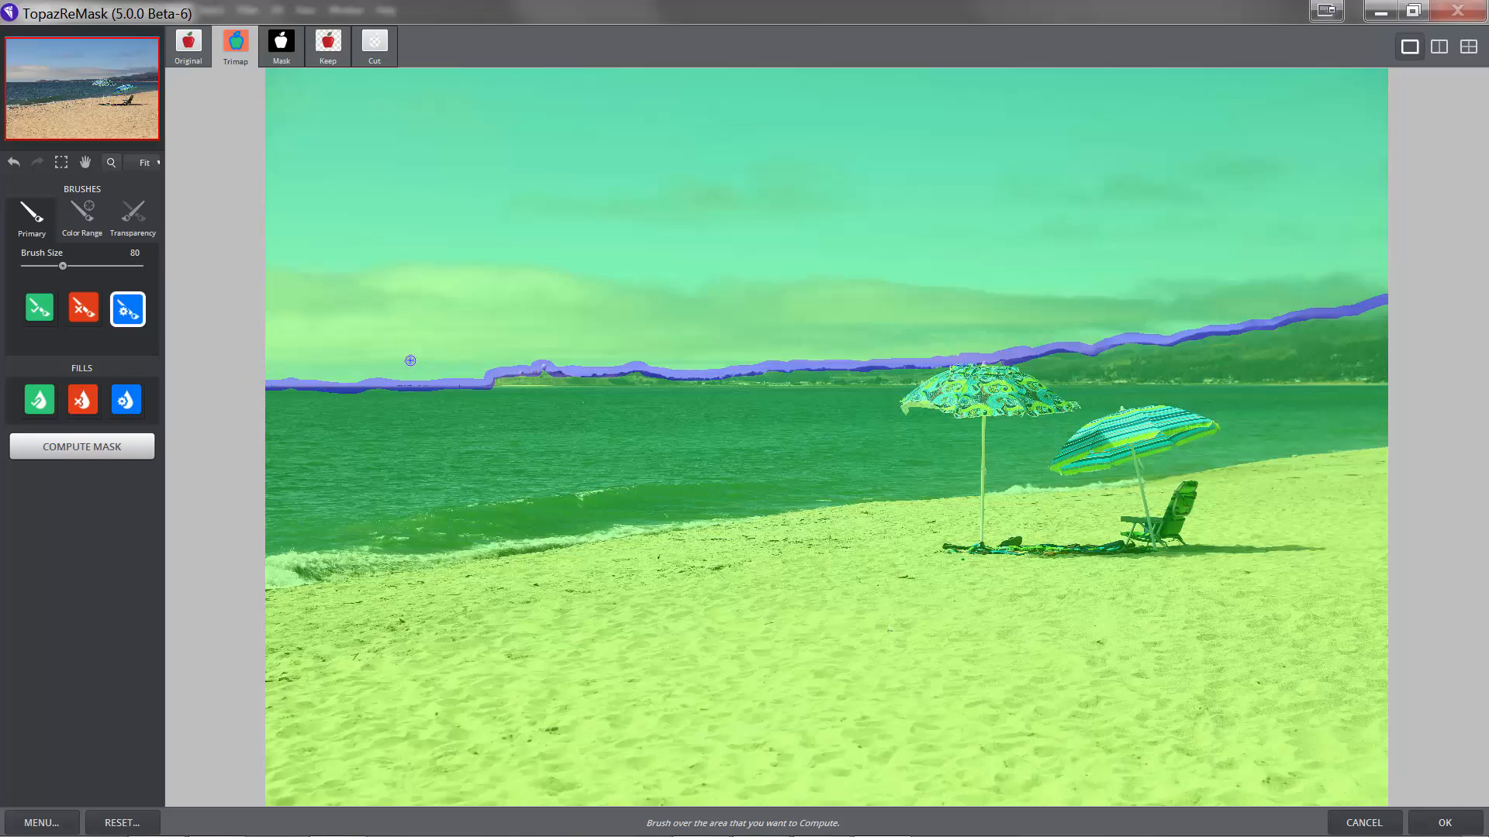
{"action": "mouse_move", "coordinate": [608, 349]}
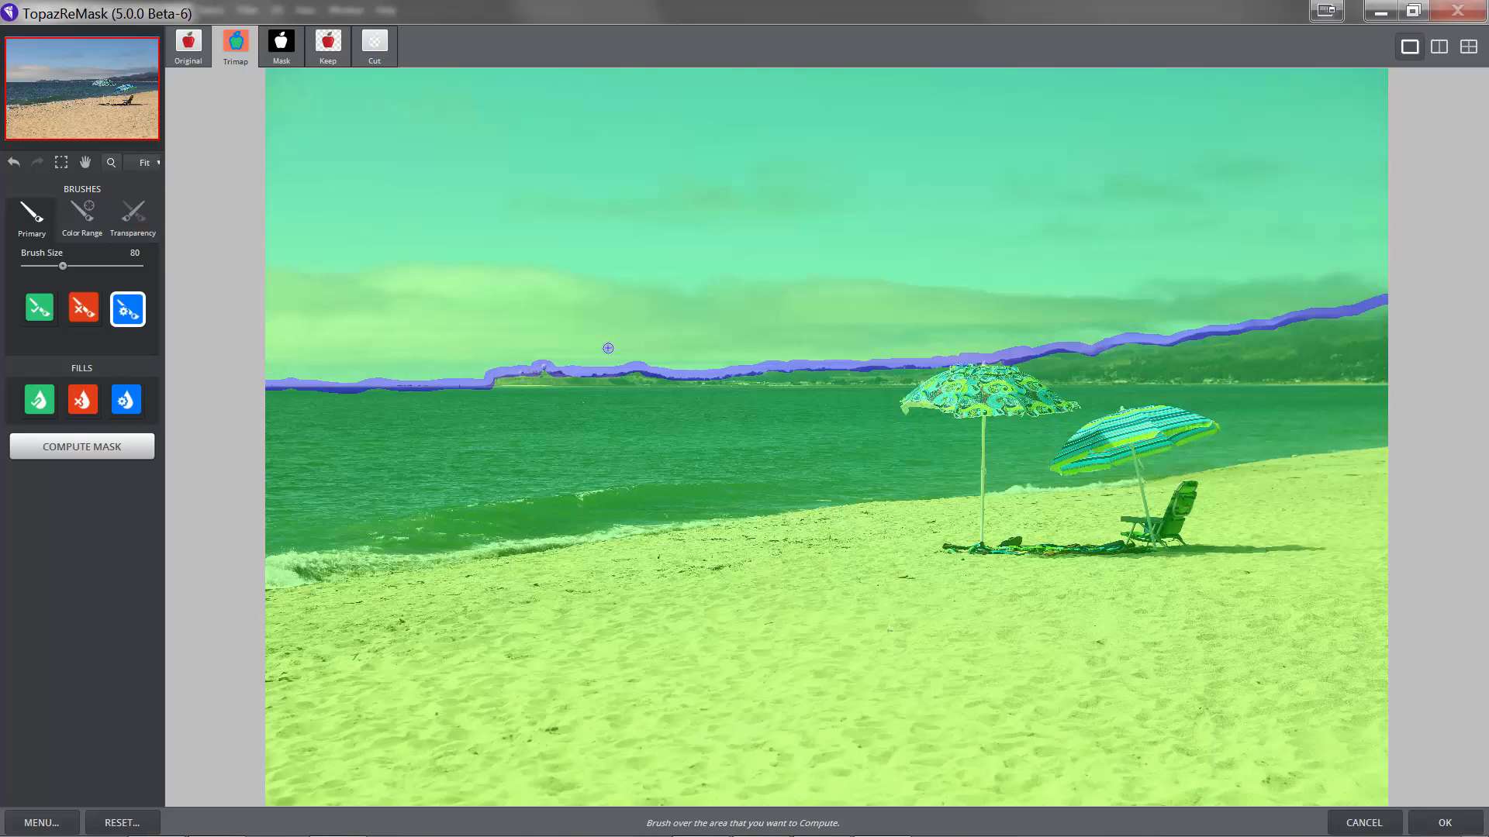
{"action": "mouse_move", "coordinate": [518, 375]}
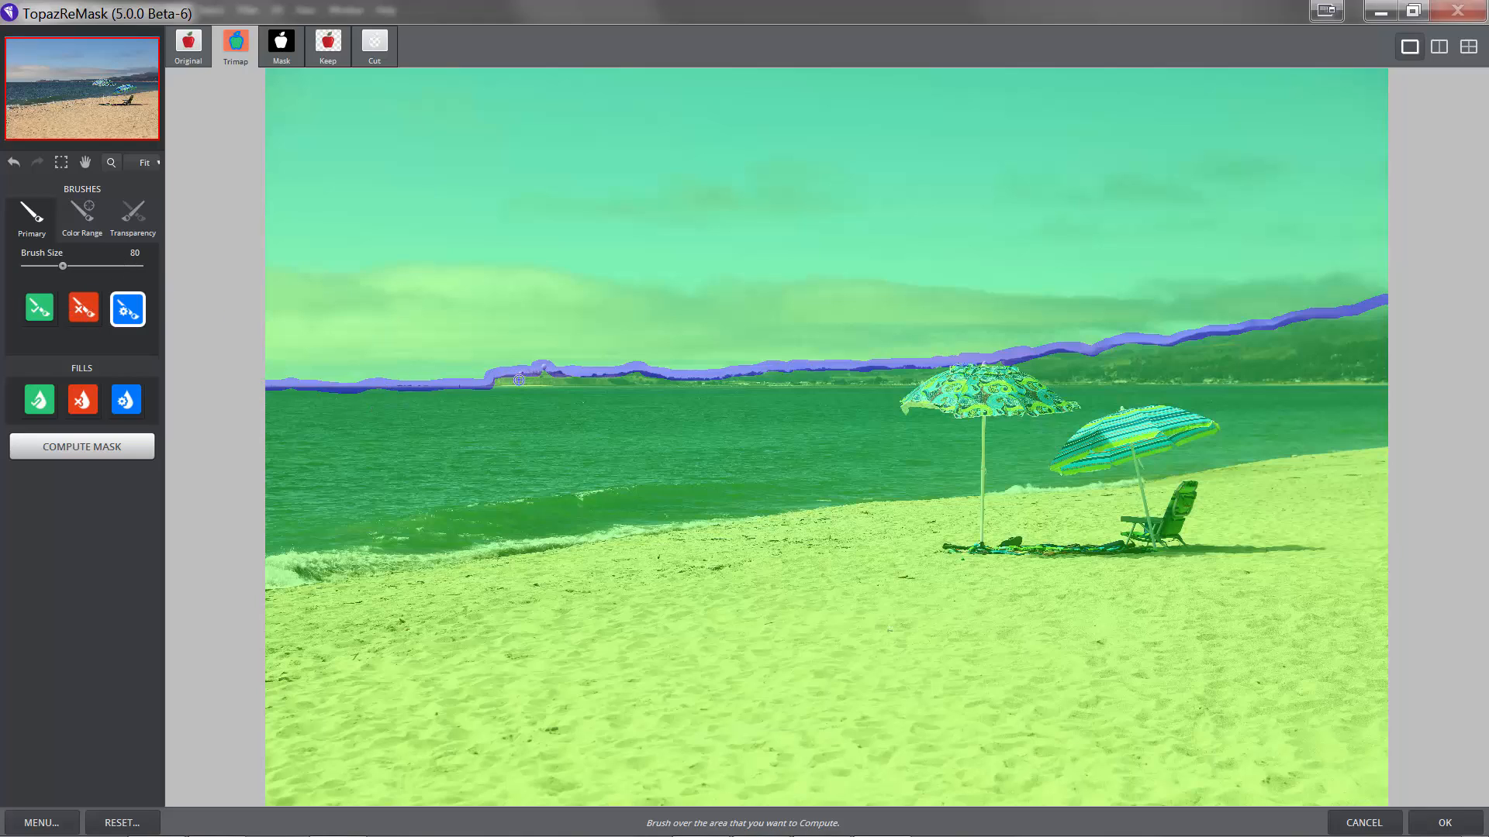
{"action": "mouse_move", "coordinate": [574, 370]}
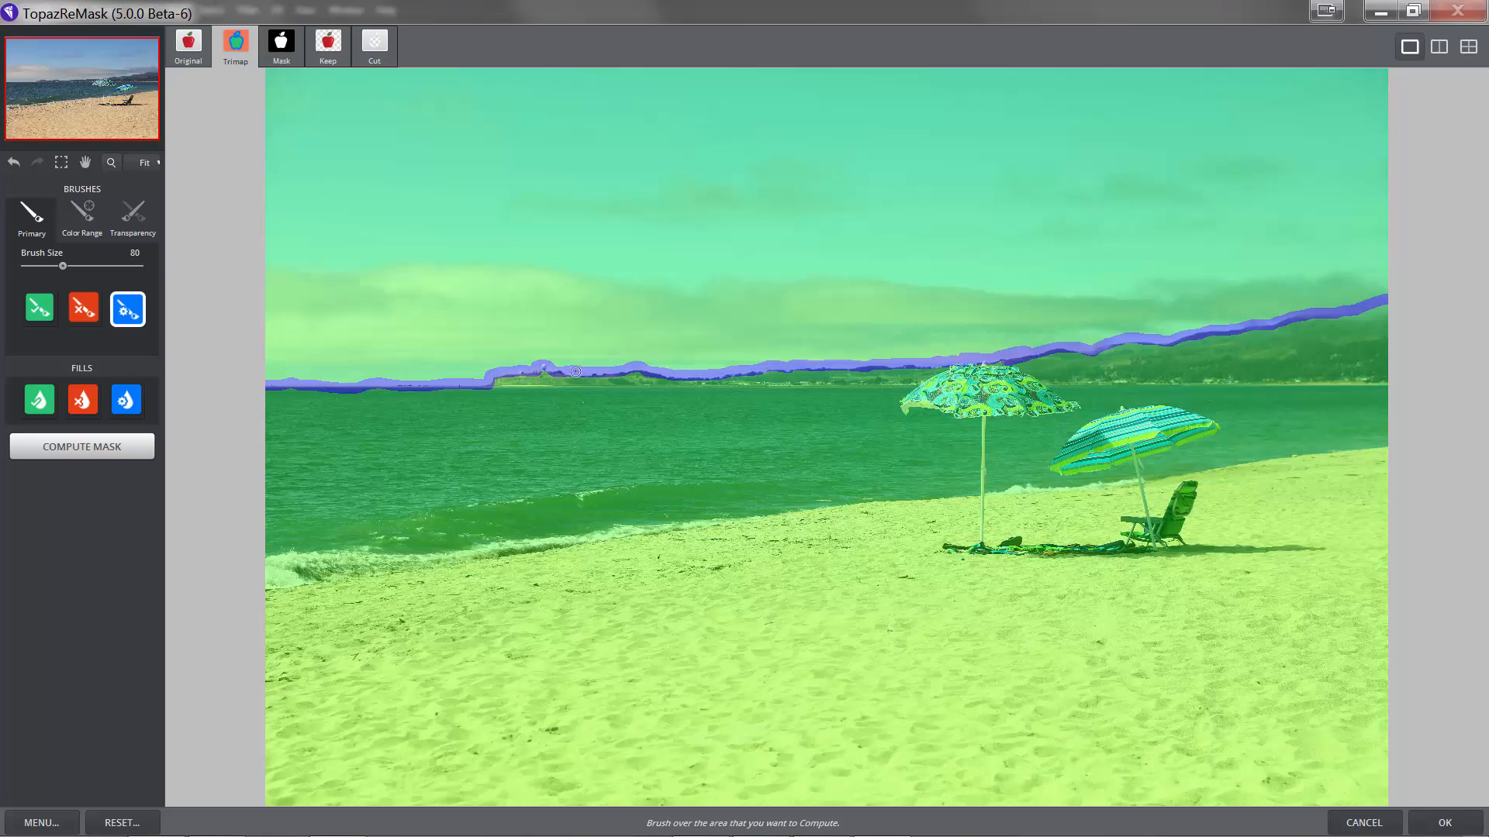
{"action": "mouse_move", "coordinate": [366, 318]}
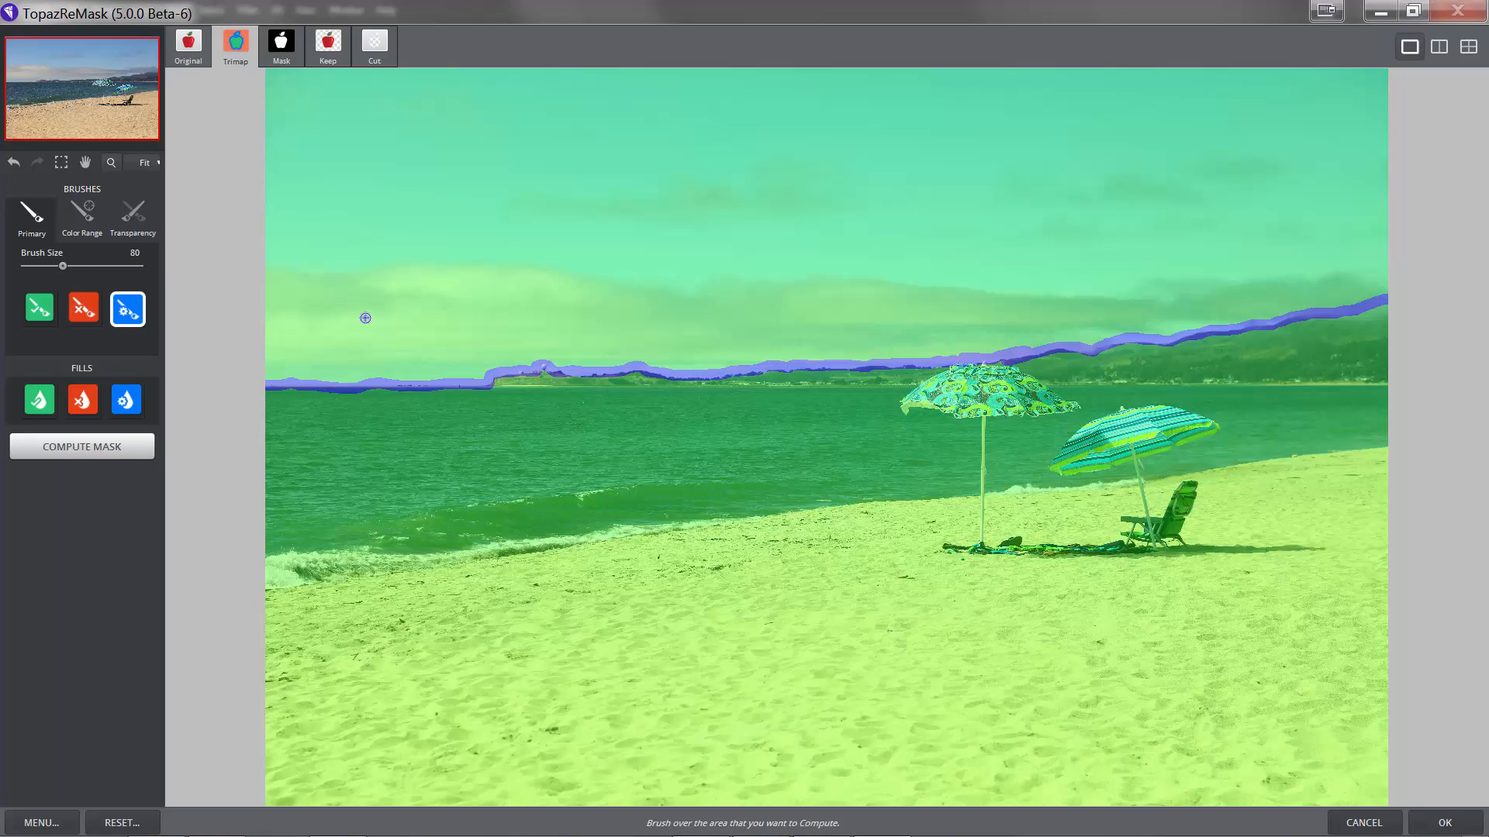
{"action": "mouse_move", "coordinate": [150, 349]}
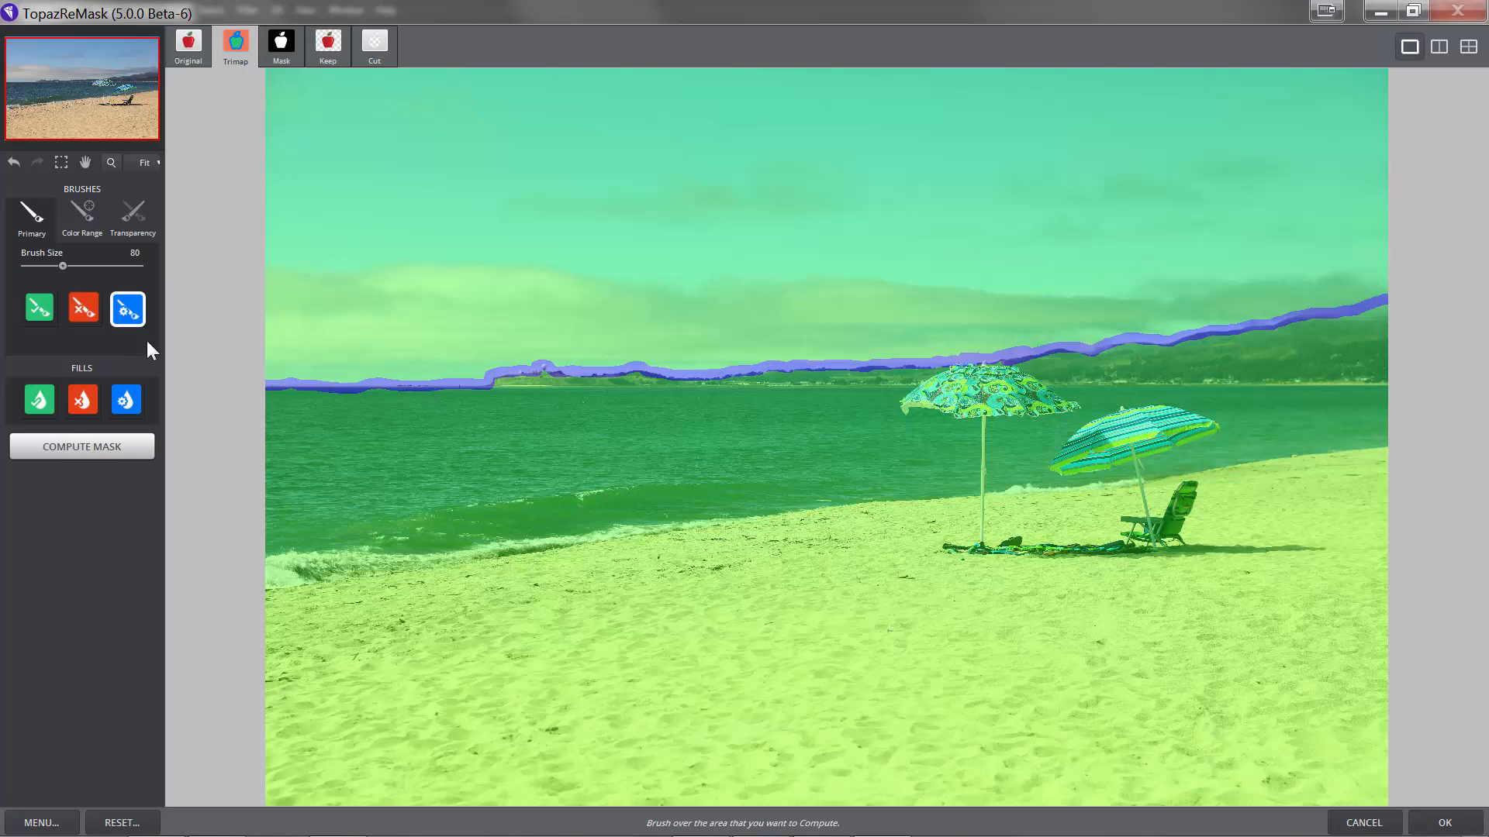
- Pick the red Cut brush to paint a strip of sky above the horizon band
{"action": "left_click", "coordinate": [82, 308]}
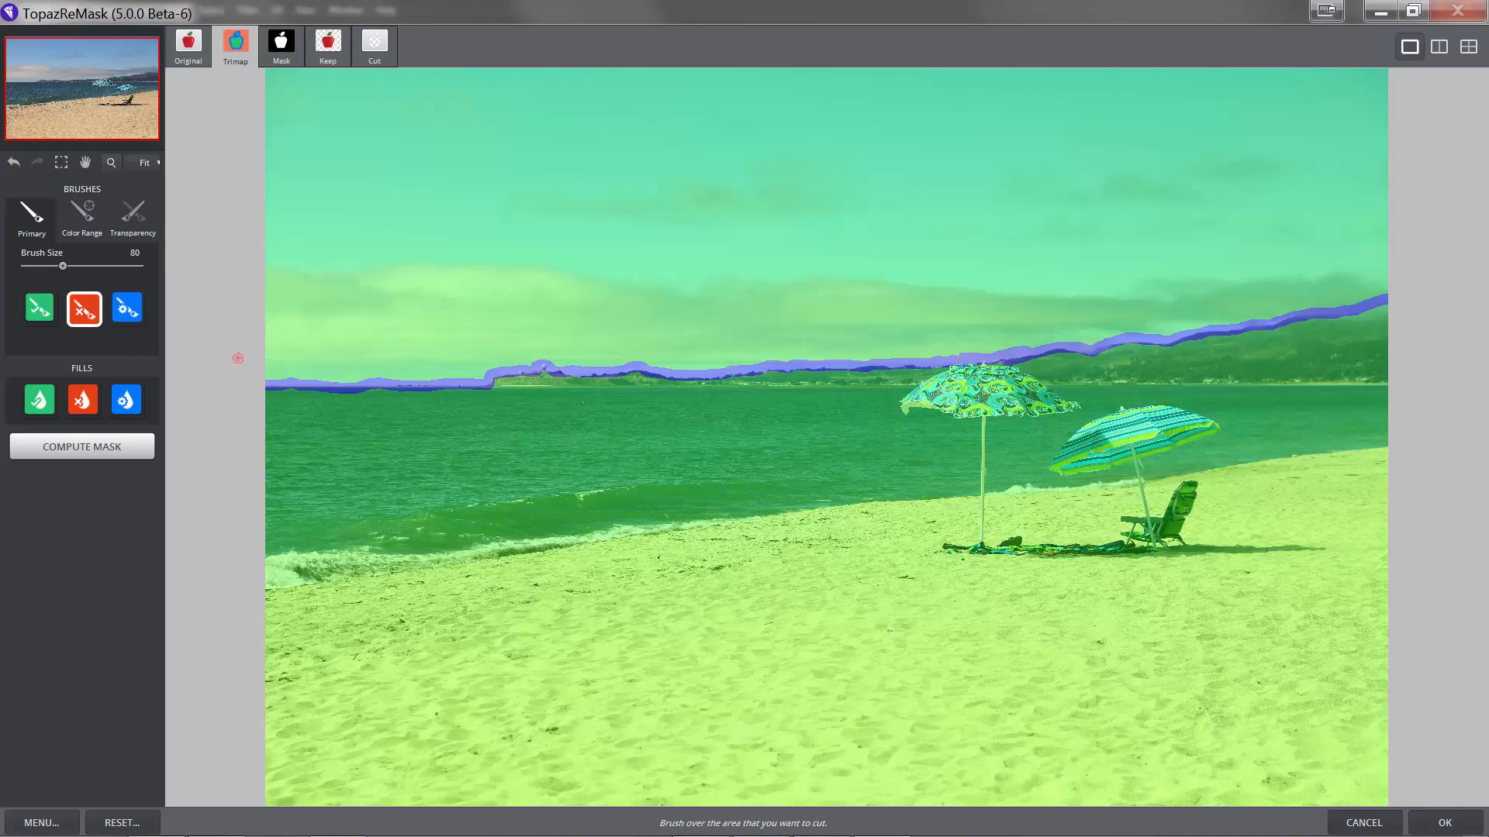
{"action": "mouse_move", "coordinate": [266, 378]}
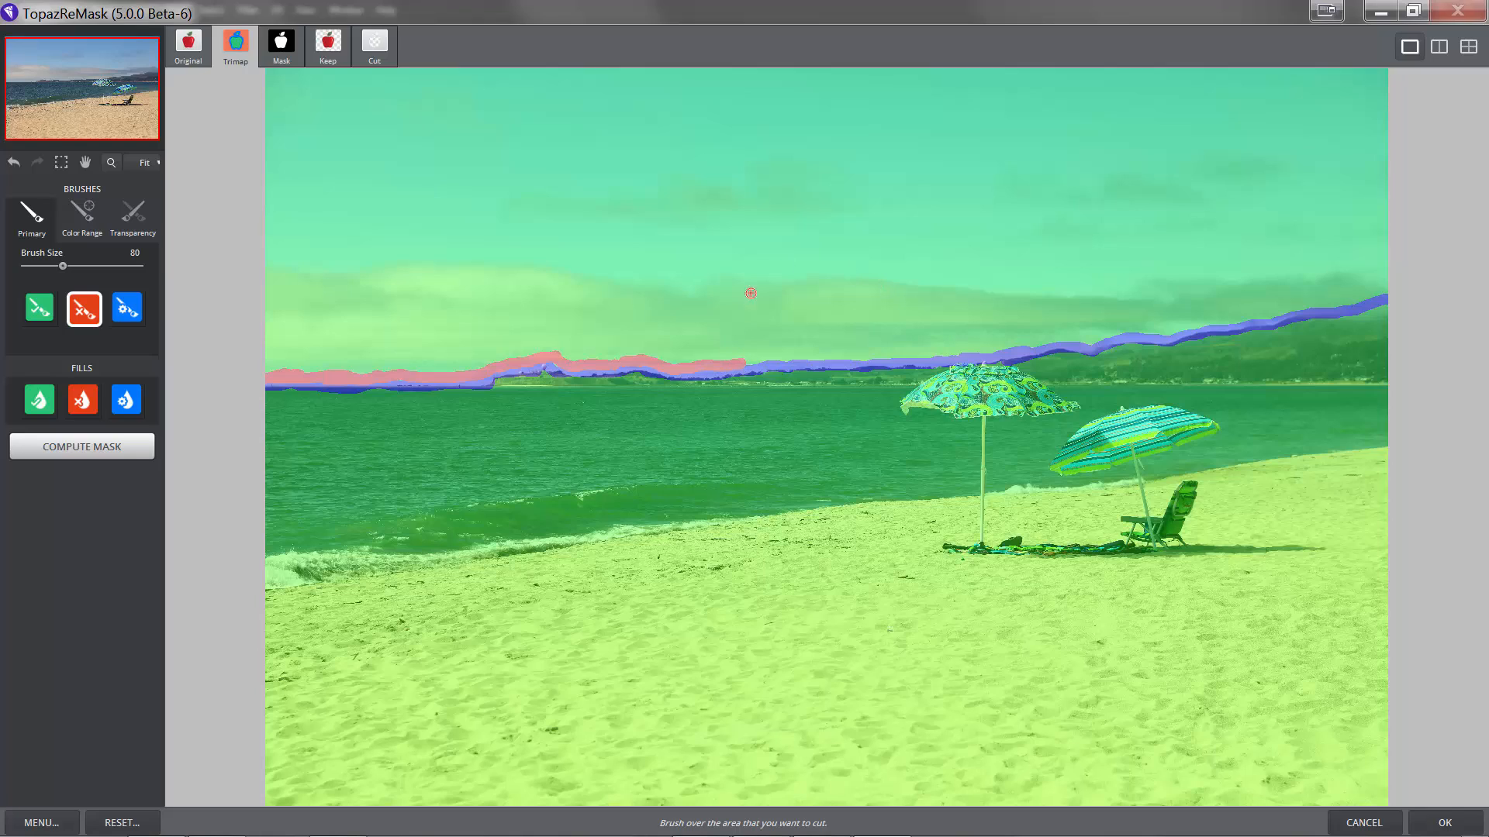
{"action": "mouse_move", "coordinate": [741, 362]}
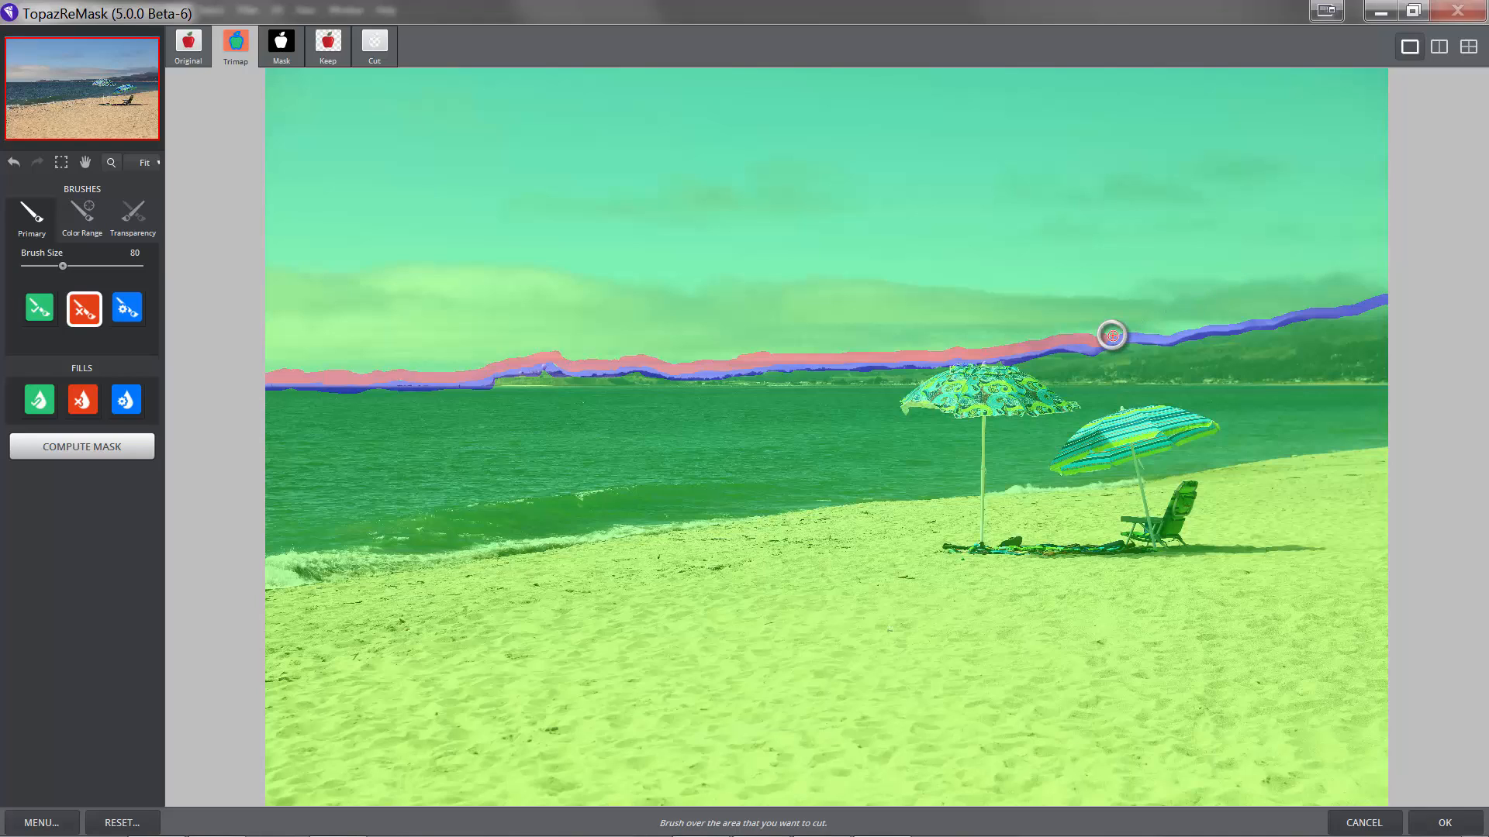
{"action": "mouse_move", "coordinate": [1127, 332]}
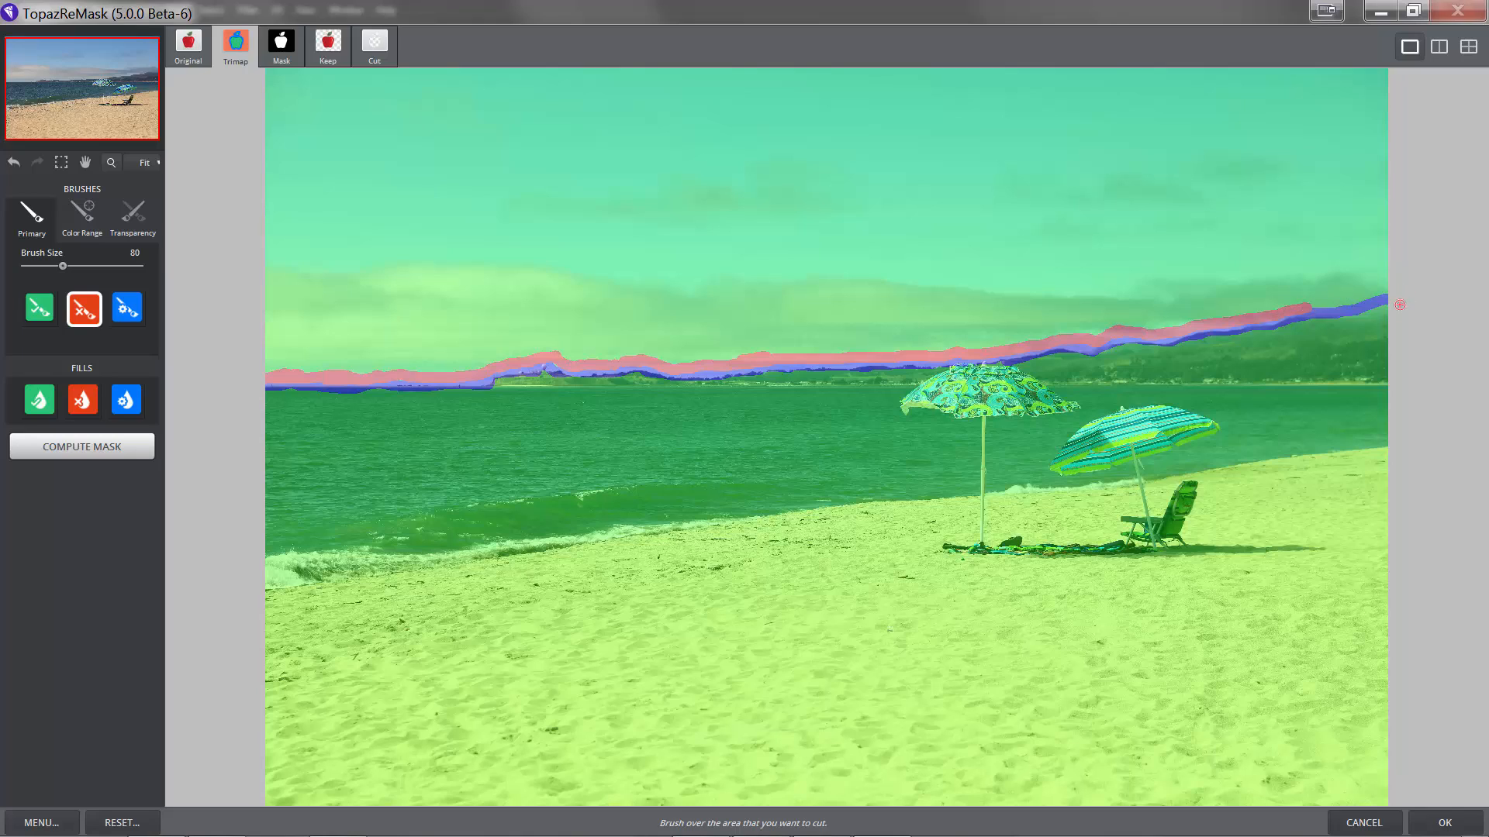
{"action": "mouse_move", "coordinate": [484, 363]}
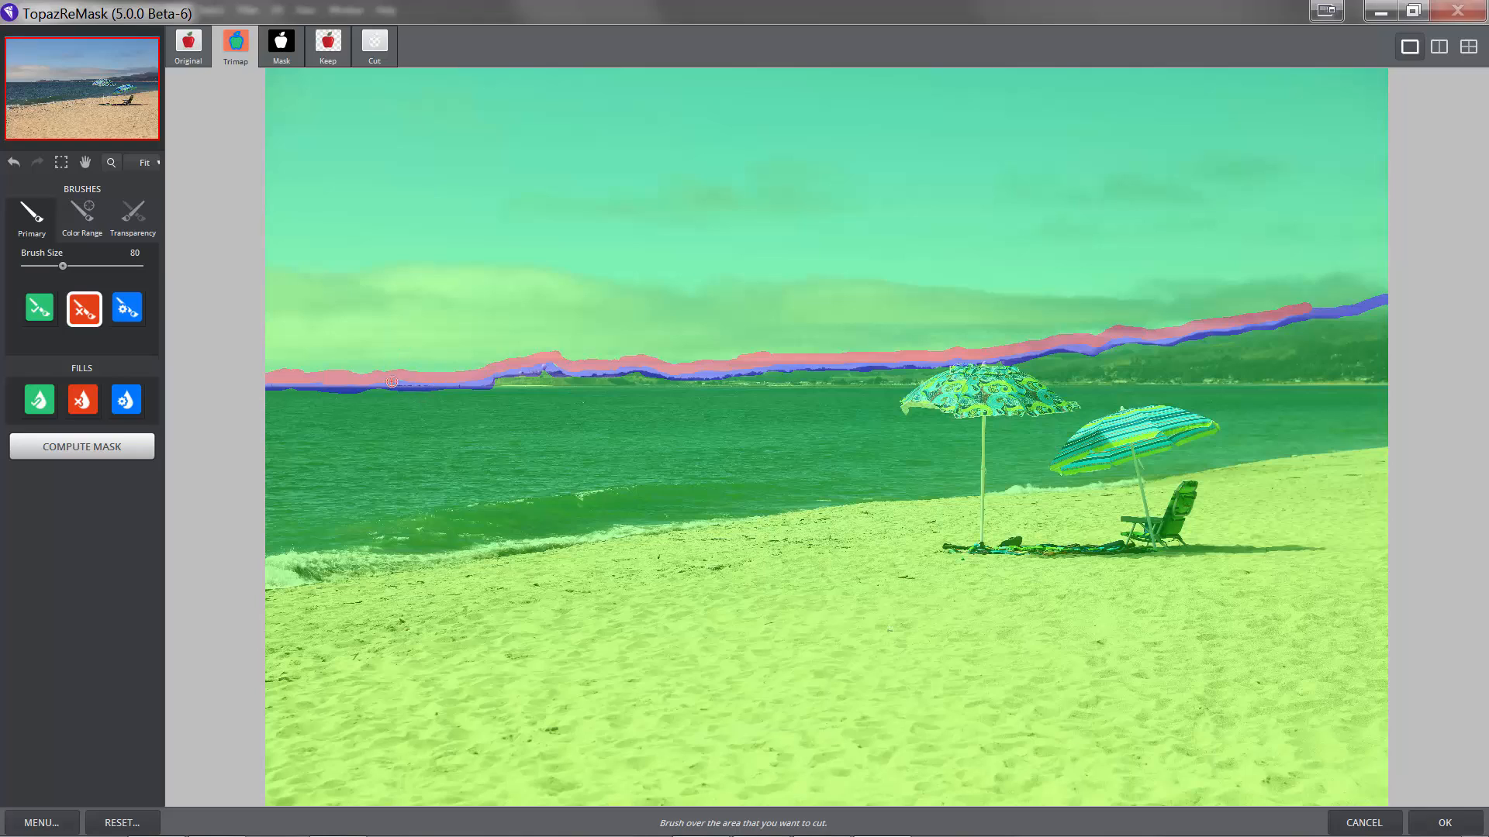
{"action": "mouse_move", "coordinate": [407, 379]}
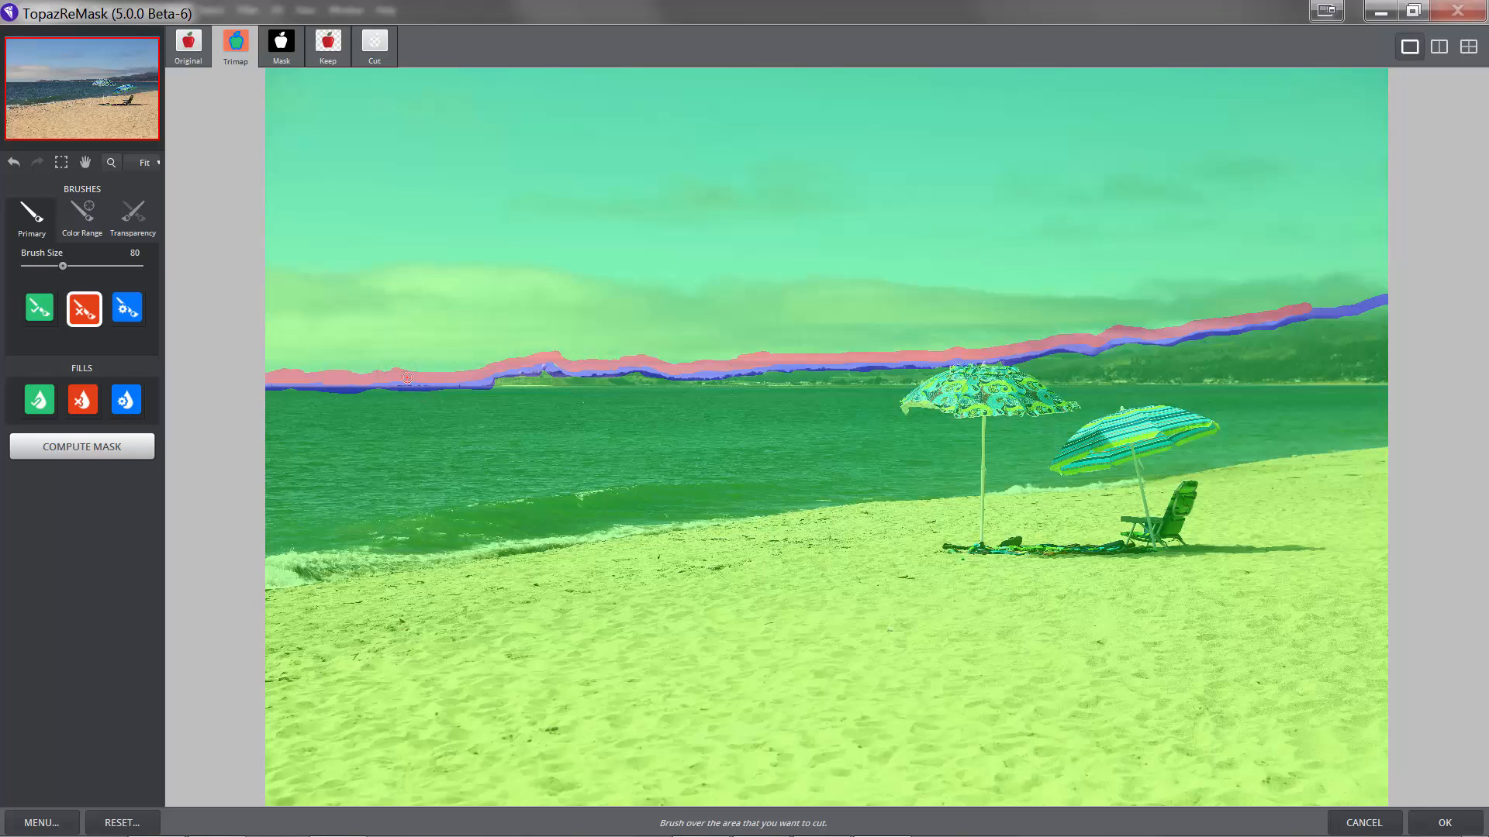
{"action": "mouse_move", "coordinate": [481, 374]}
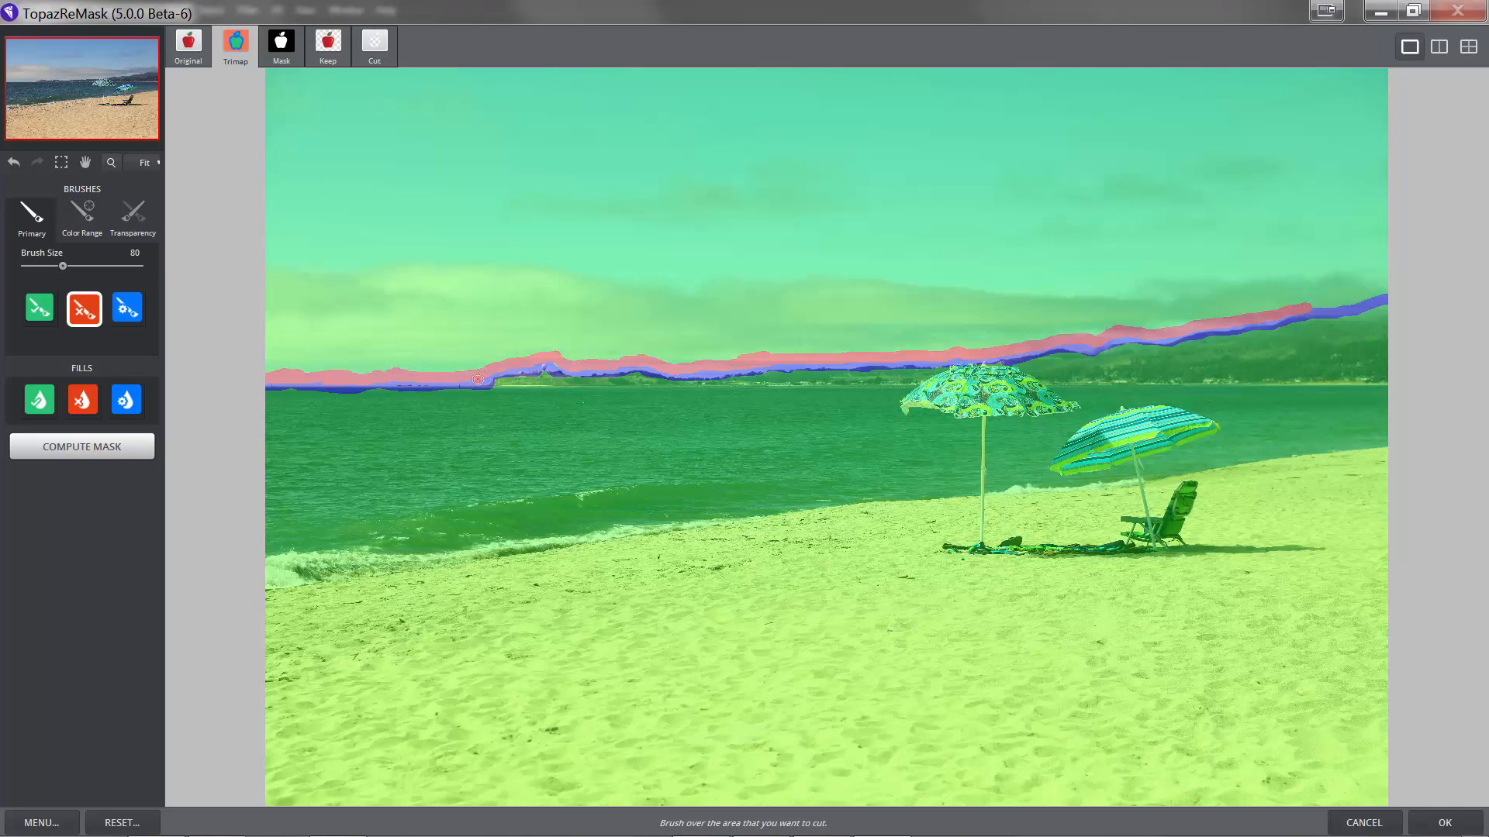
- Zoom to 200% and pan the view to the horizon hills
{"action": "left_click", "coordinate": [144, 161]}
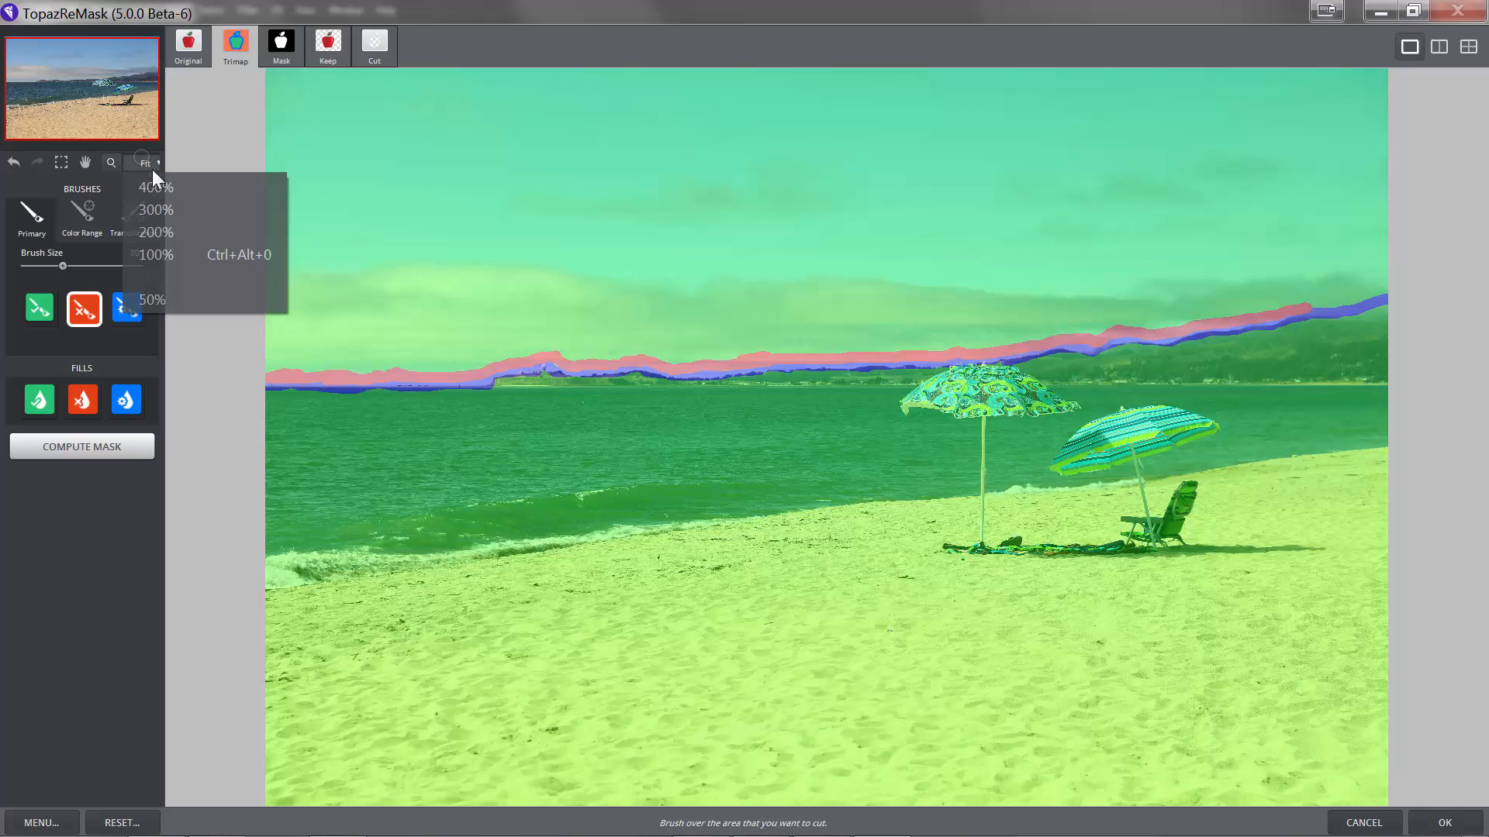
{"action": "mouse_move", "coordinate": [163, 234]}
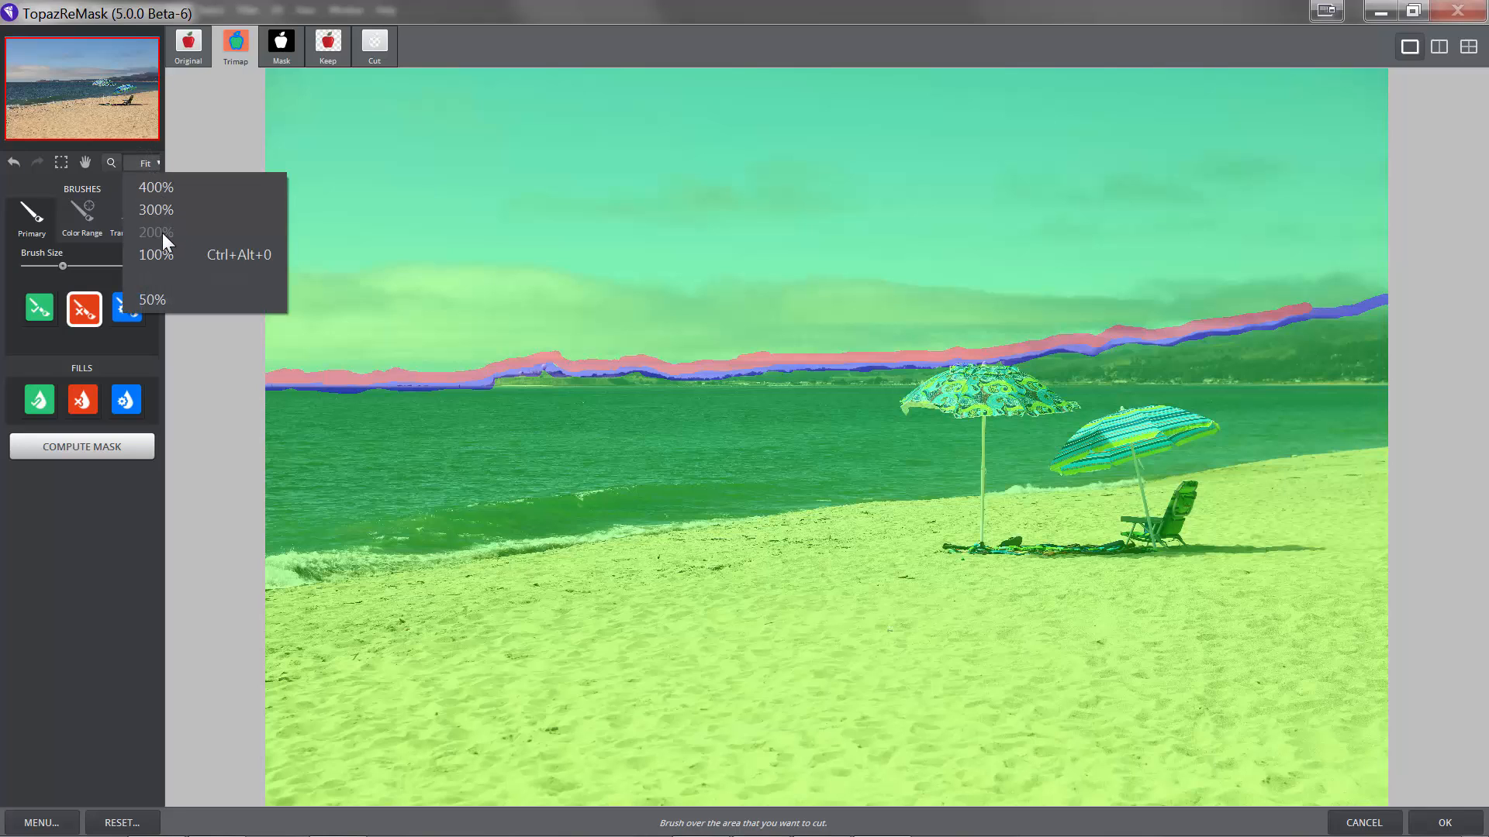
{"action": "left_click", "coordinate": [152, 233]}
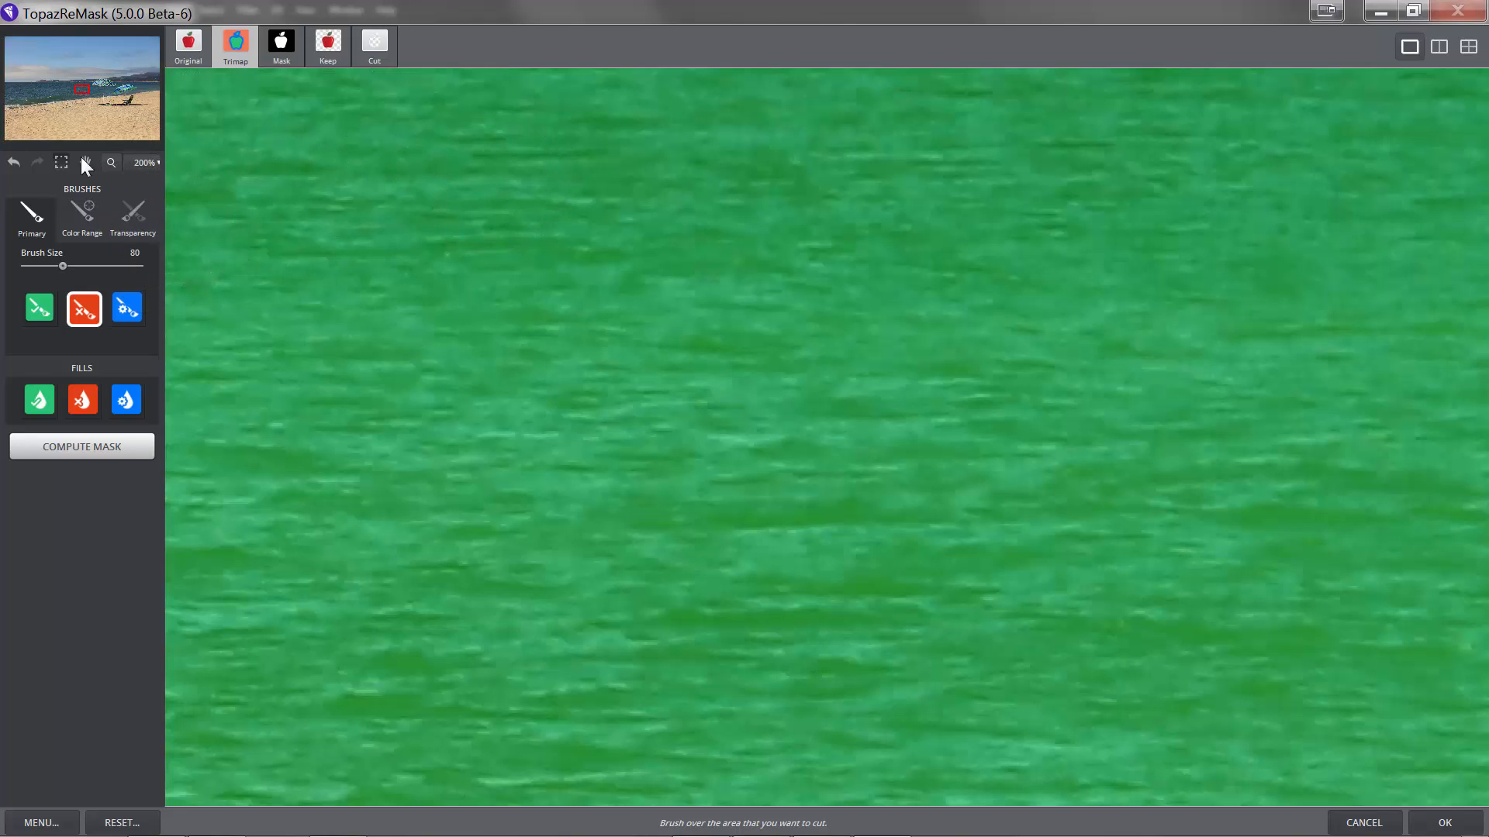
{"action": "left_click", "coordinate": [84, 163]}
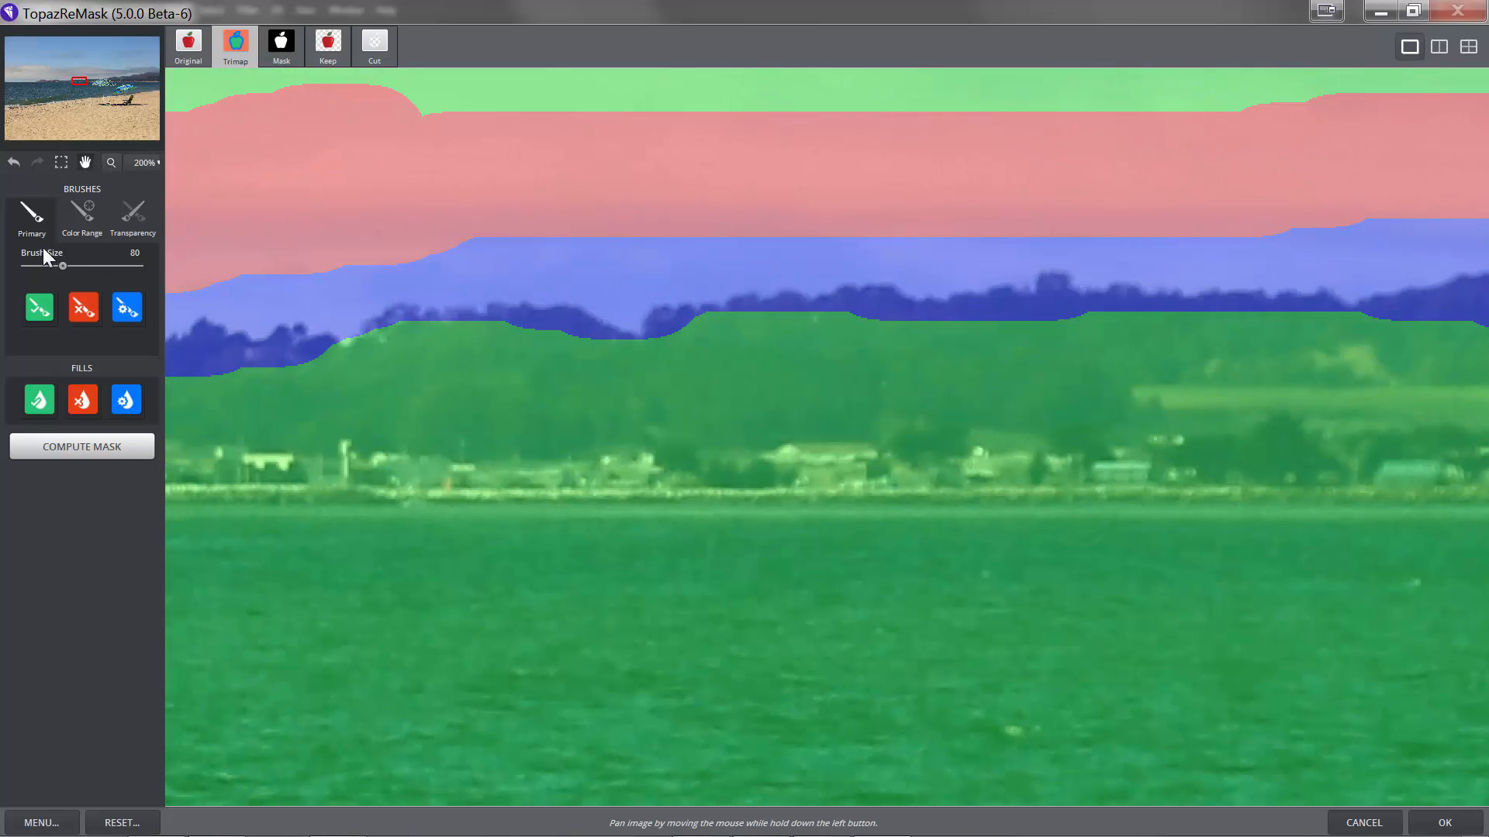
- Touch up the cut and compute strokes around the hilltops with Brush Size 20
{"action": "left_click", "coordinate": [82, 307]}
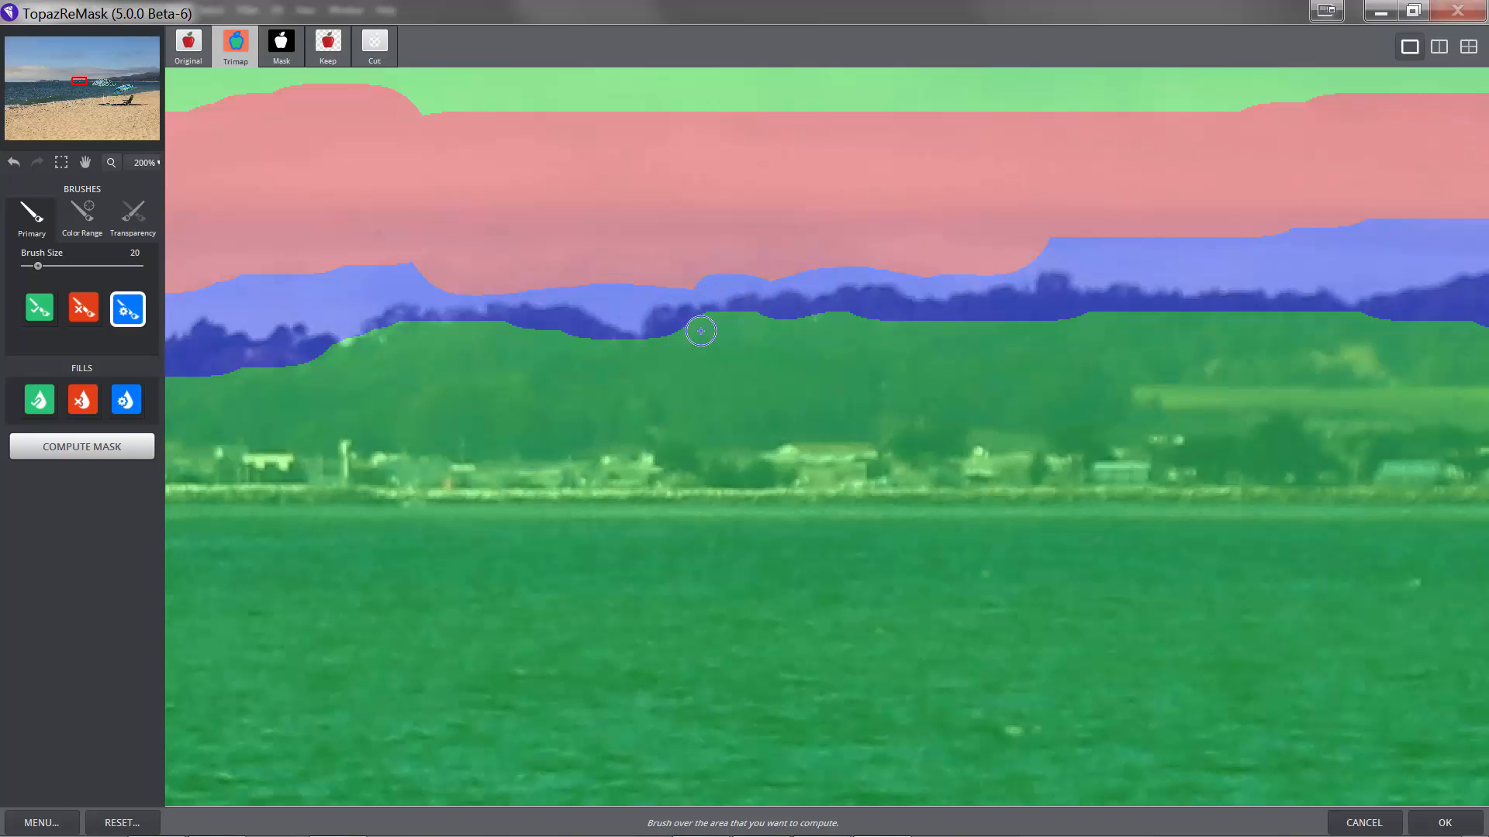
{"action": "left_click", "coordinate": [82, 309]}
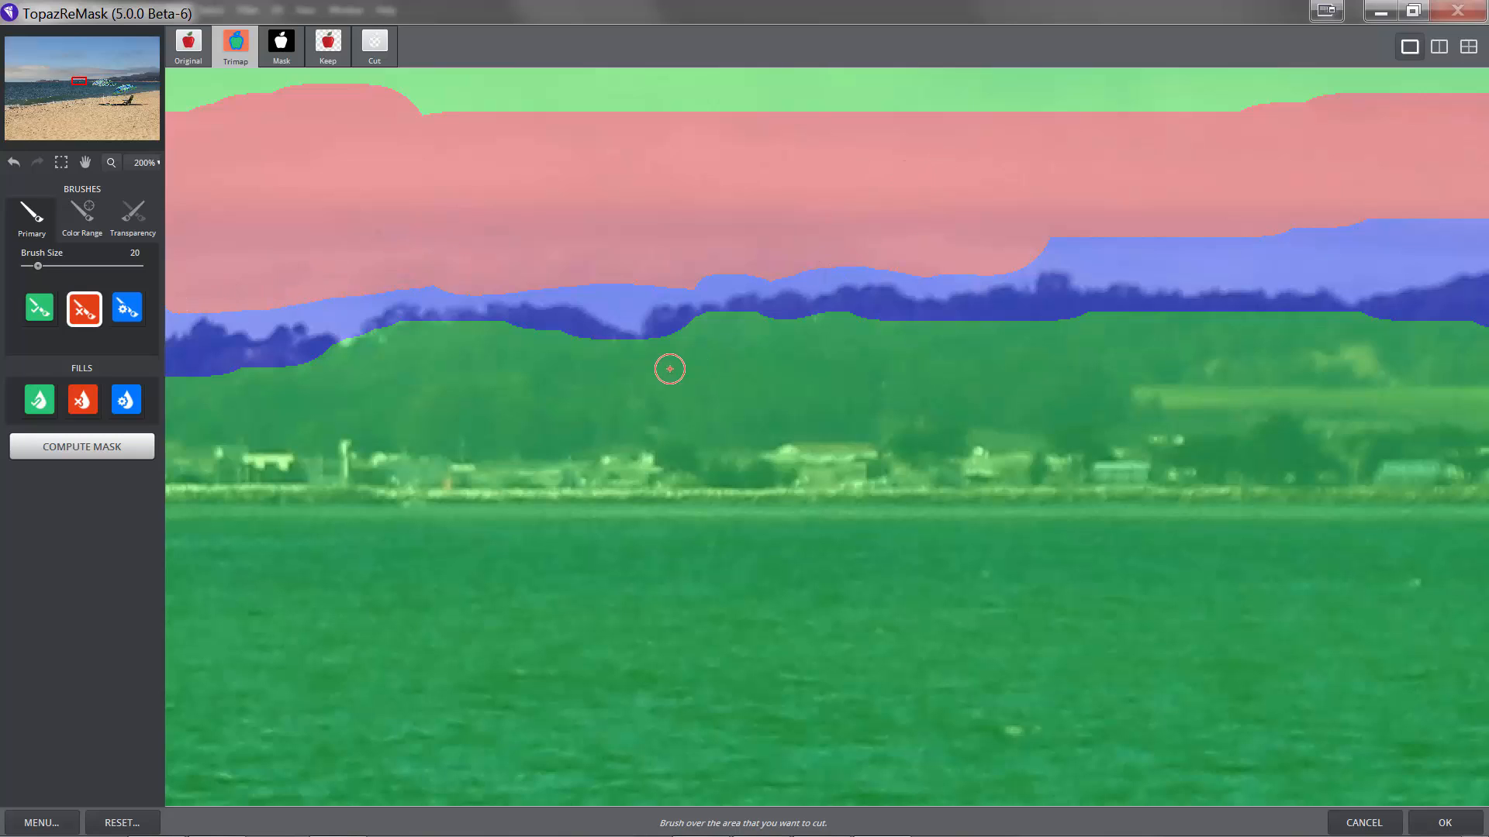
{"action": "left_click", "coordinate": [84, 161]}
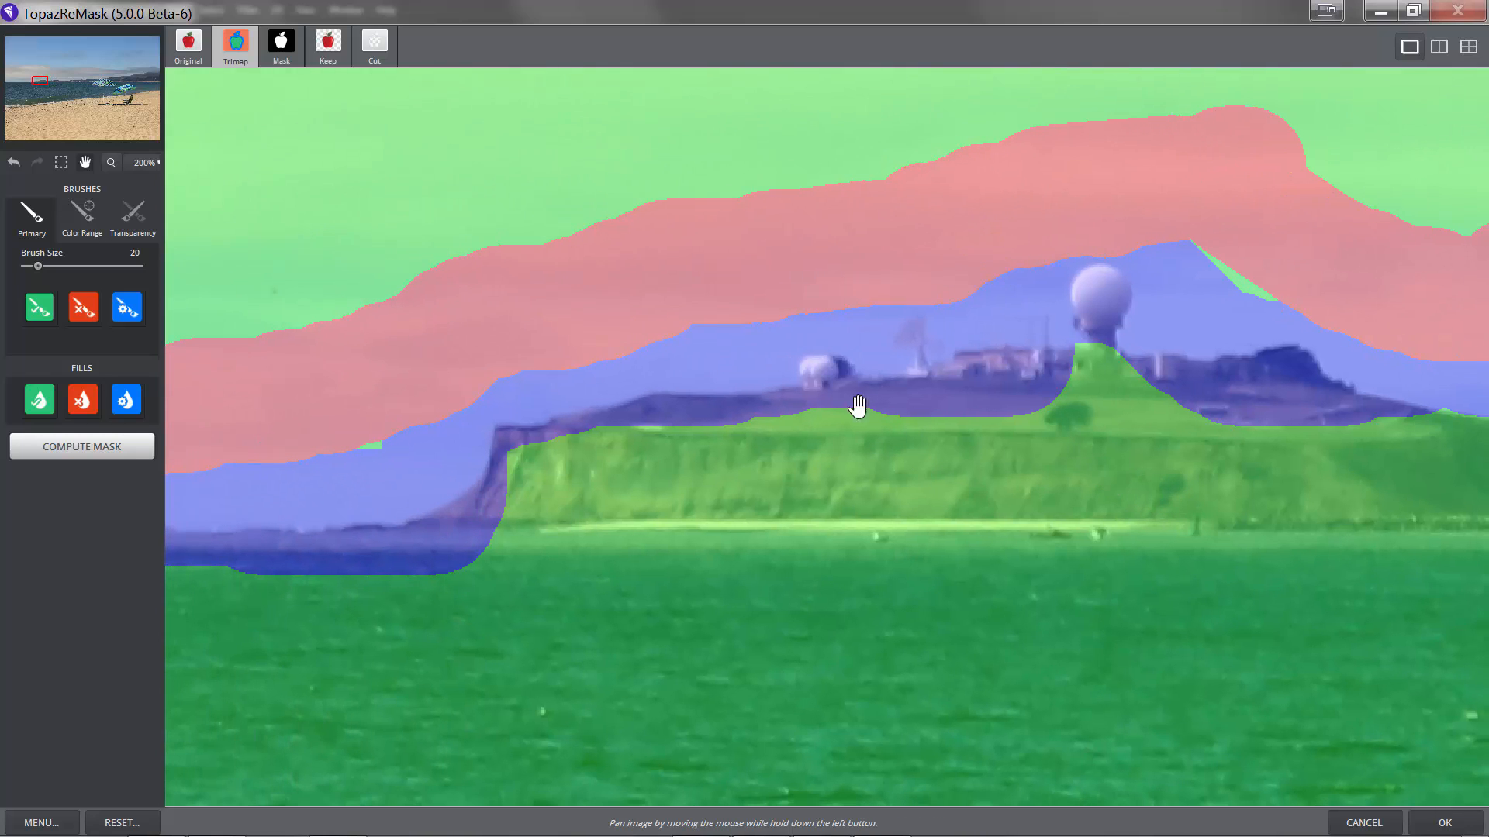
{"action": "mouse_move", "coordinate": [1118, 285]}
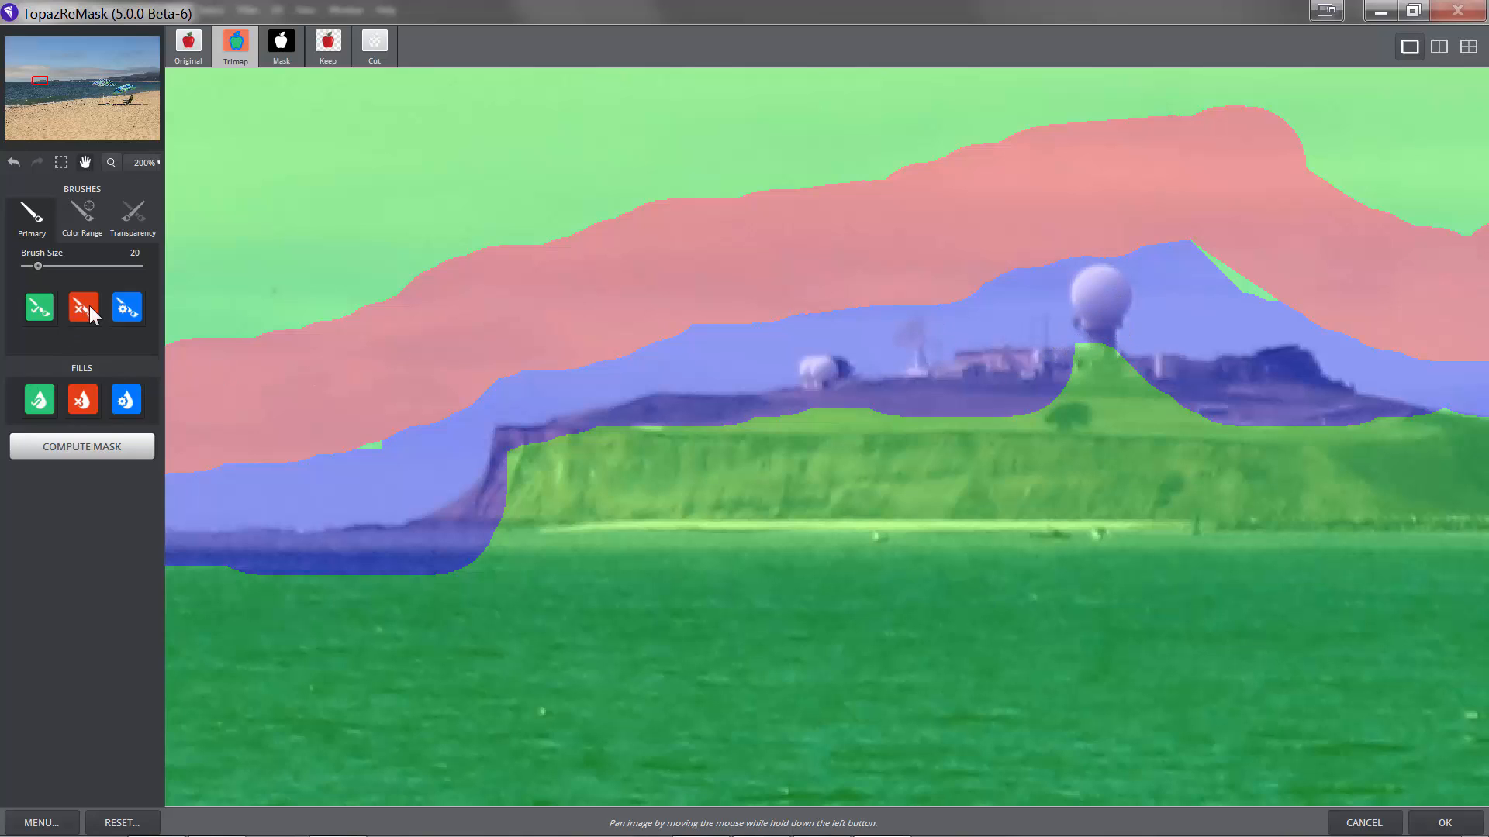
- Trace the red cut and blue compute strokes along the headland edge, keeping the domed structure
{"action": "left_click", "coordinate": [82, 308]}
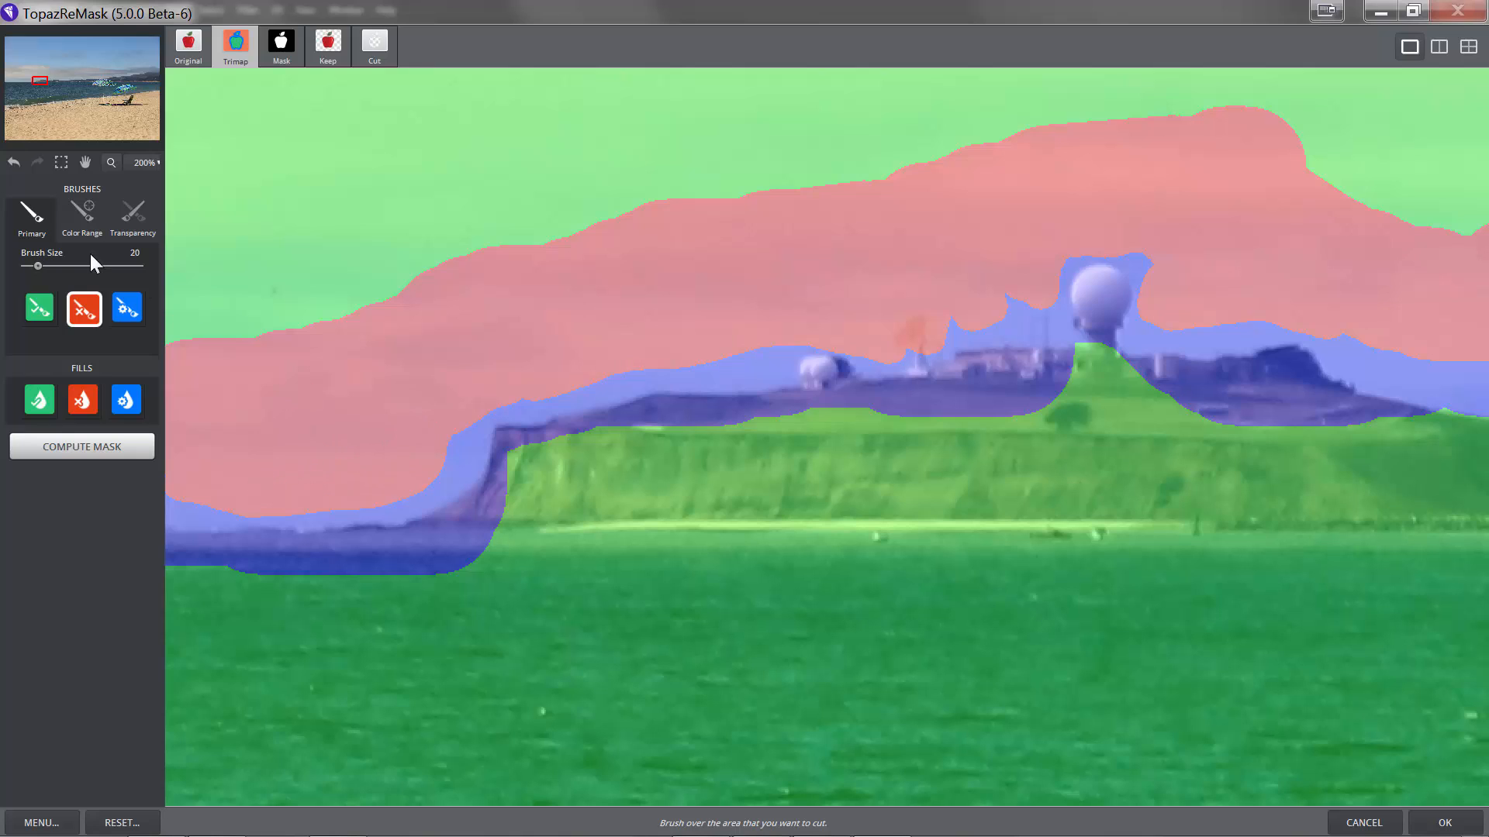
{"action": "left_click", "coordinate": [37, 308]}
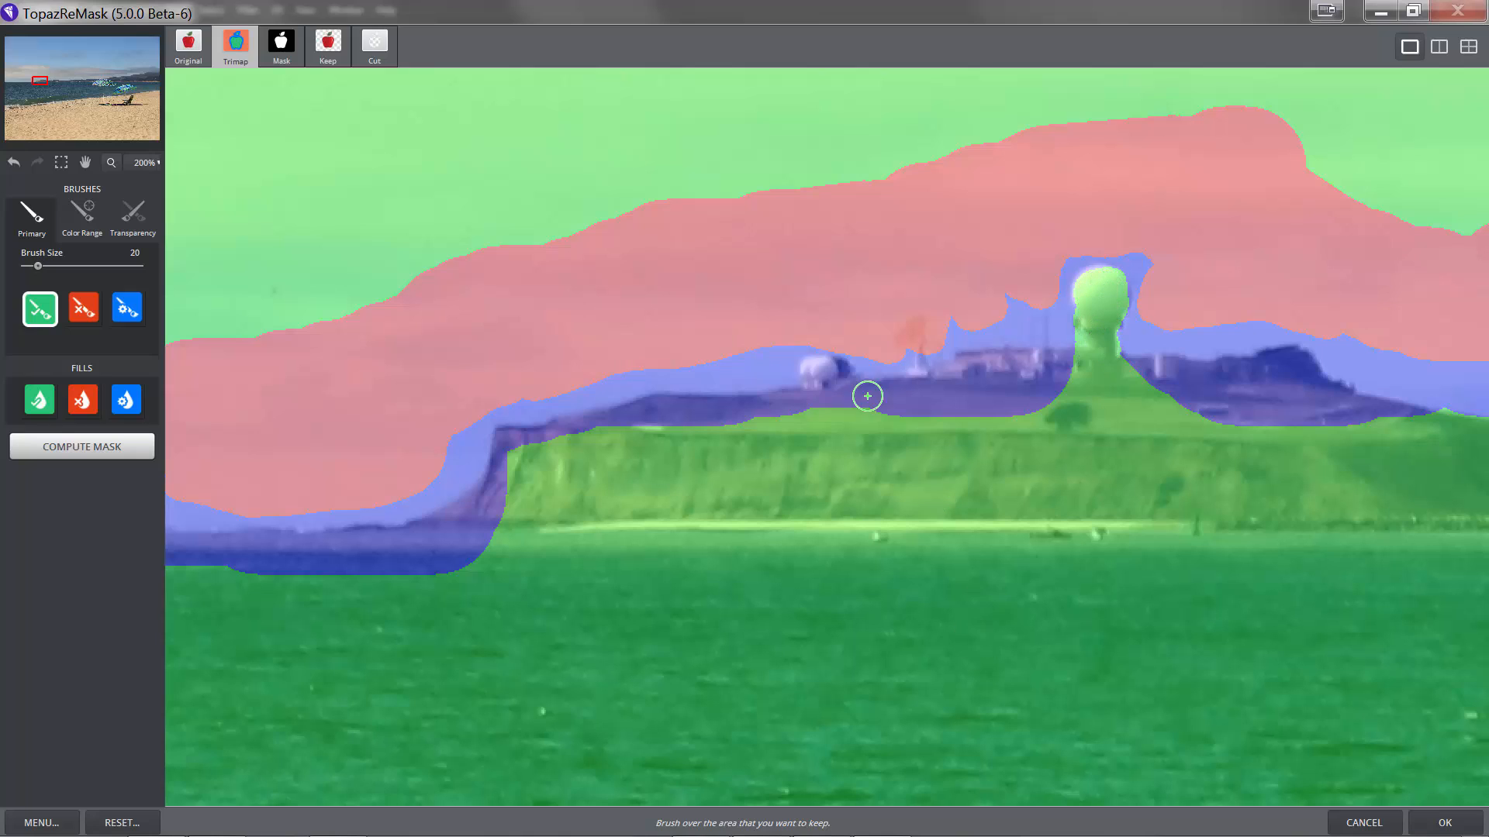
{"action": "mouse_move", "coordinate": [821, 418]}
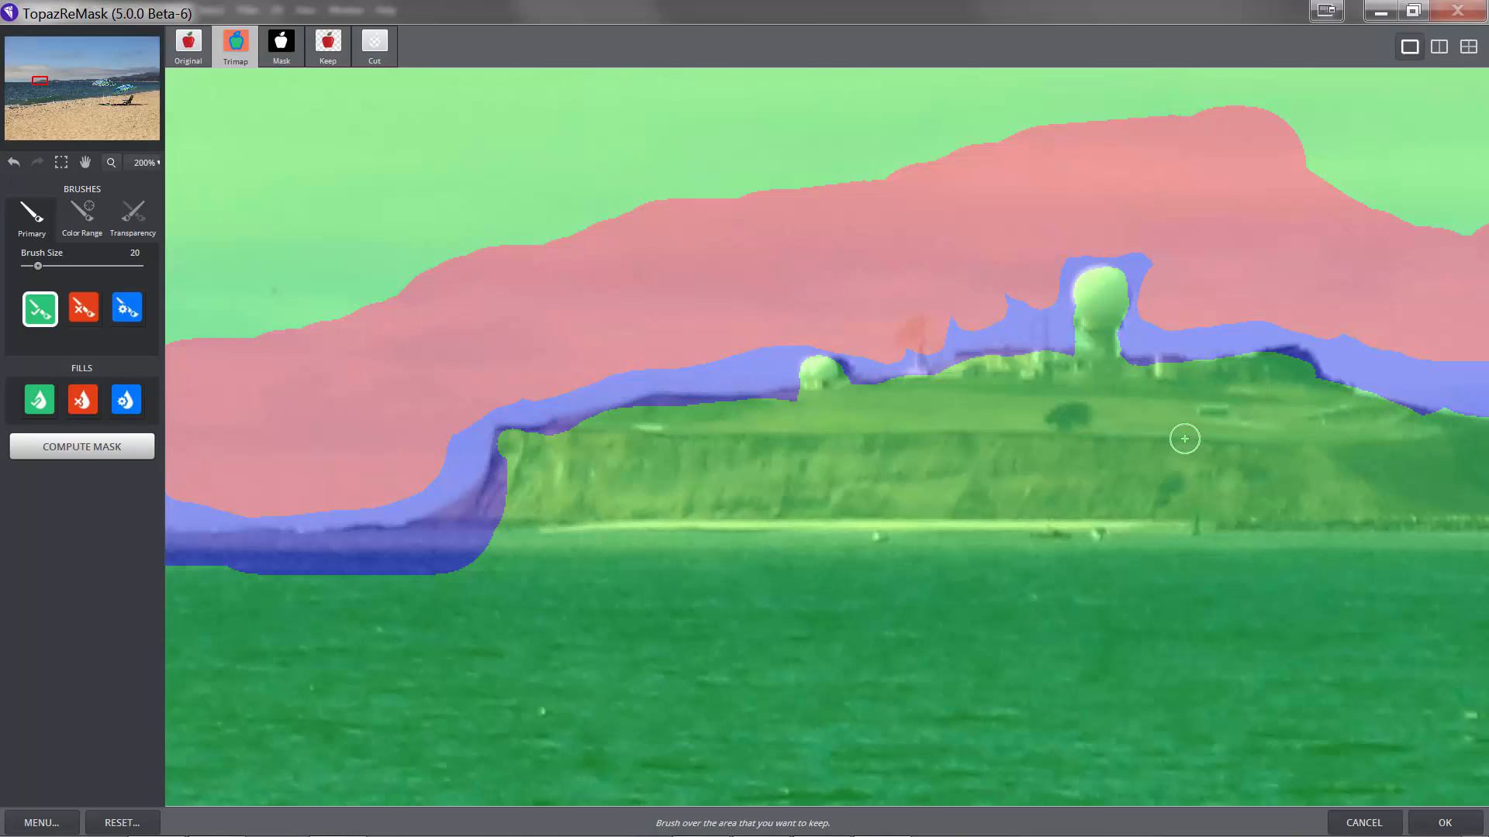
{"action": "mouse_move", "coordinate": [175, 555]}
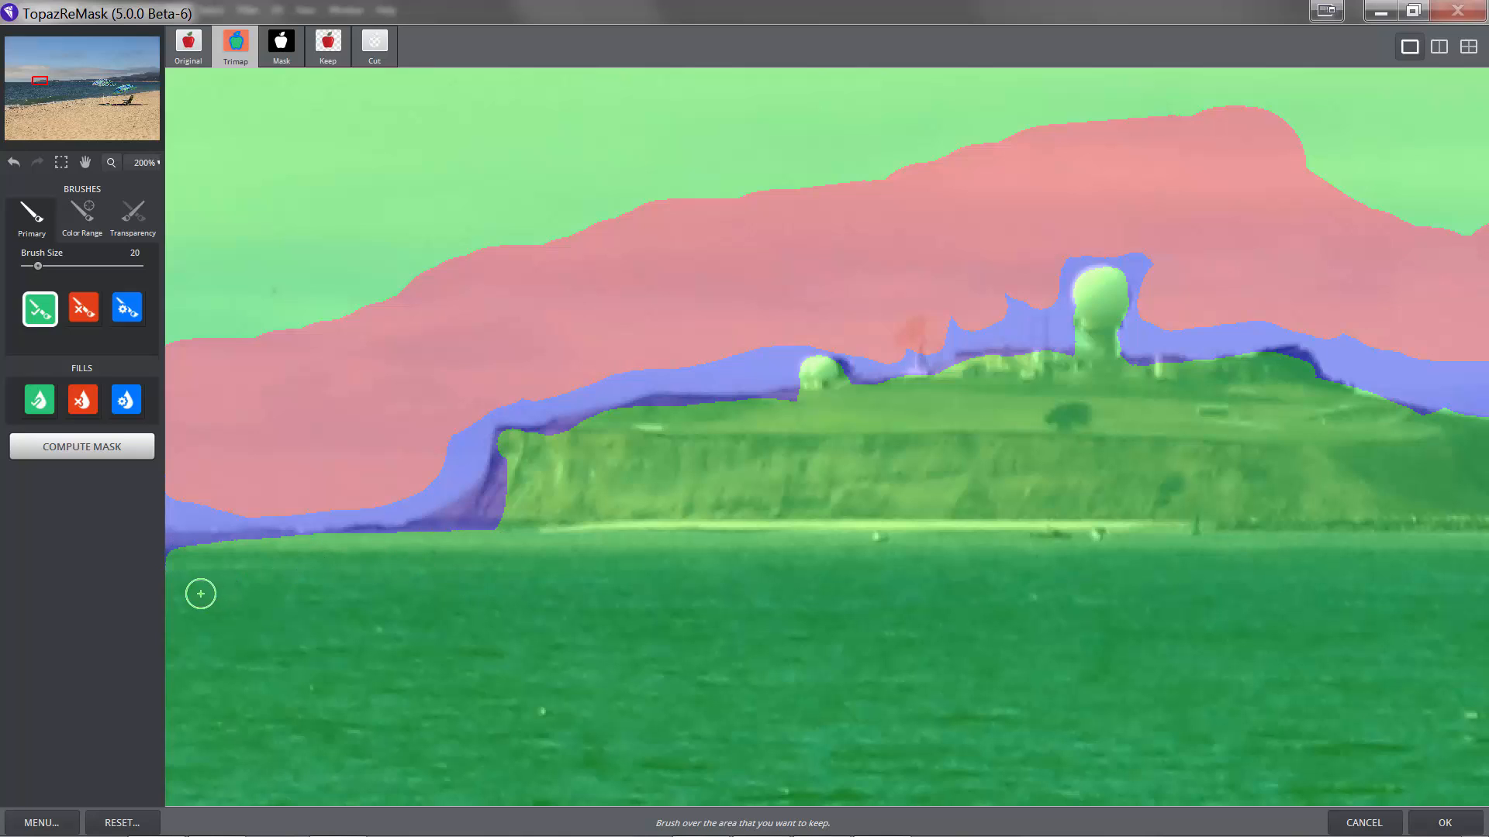
{"action": "mouse_move", "coordinate": [245, 330]}
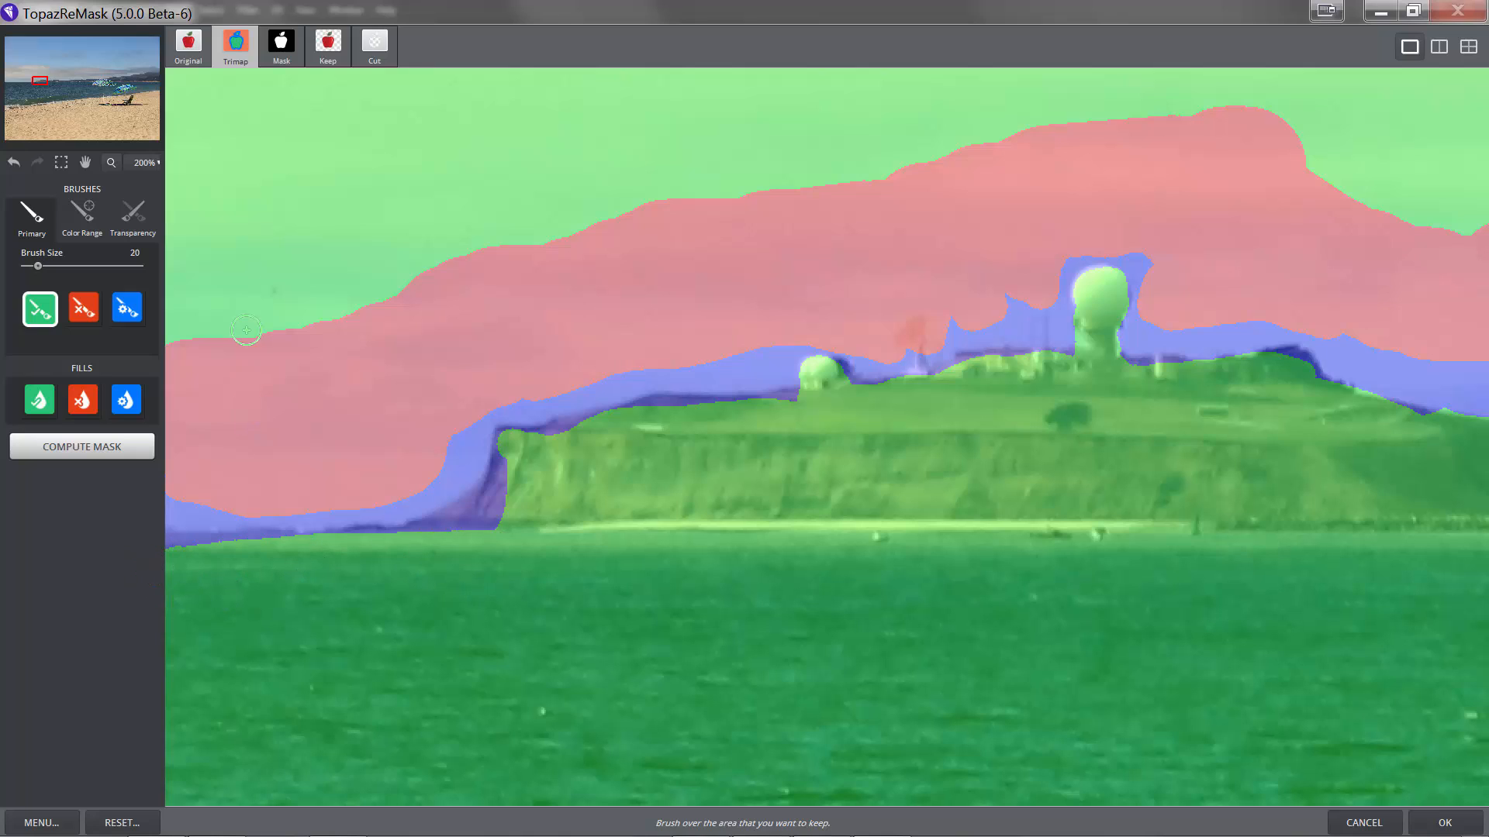
{"action": "mouse_move", "coordinate": [148, 186]}
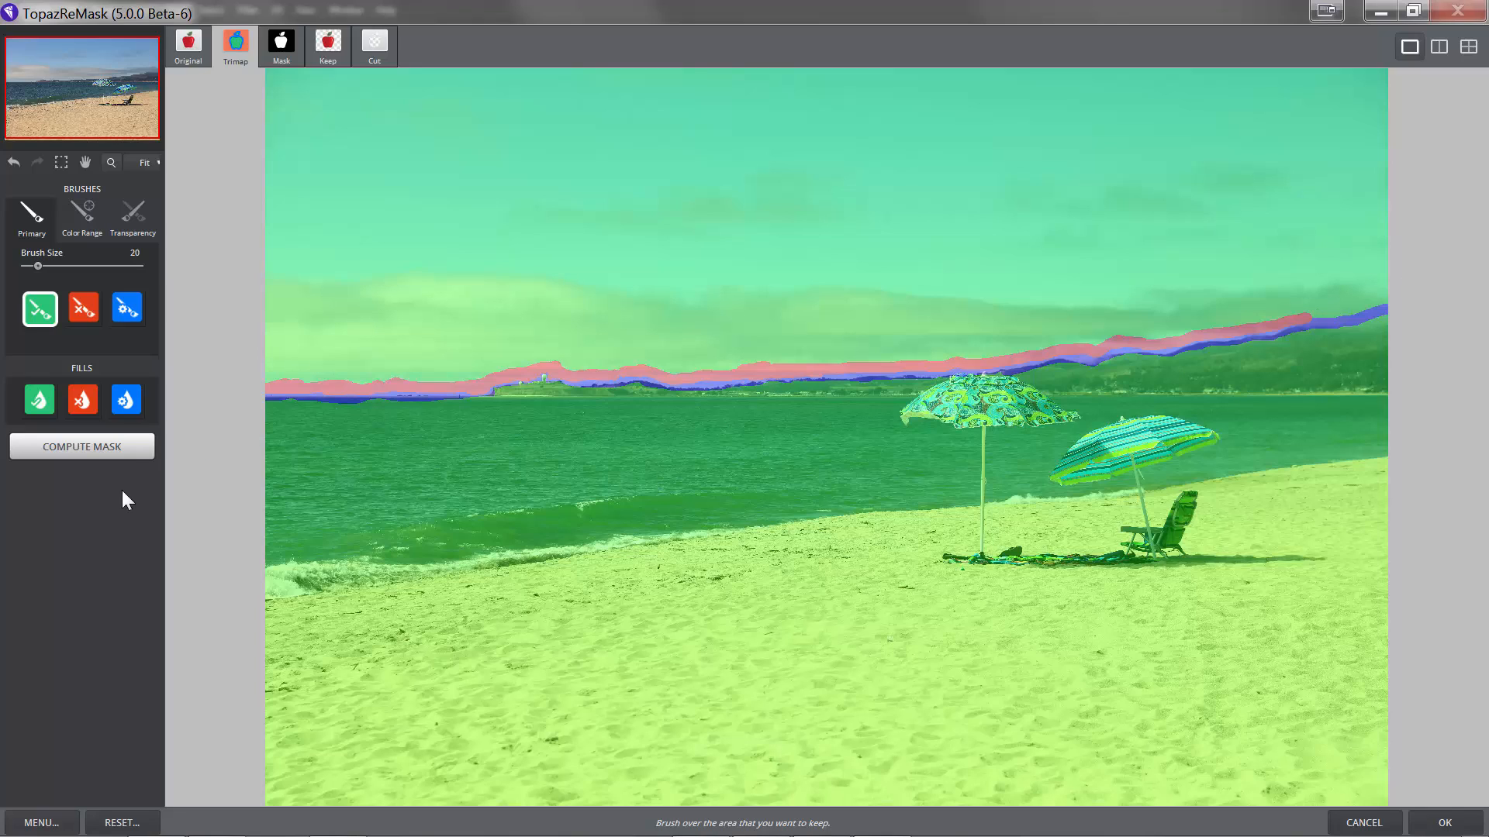
- Fill the whole sky as cut and recompute the mask so the sky turns transparent
{"action": "left_click", "coordinate": [82, 447]}
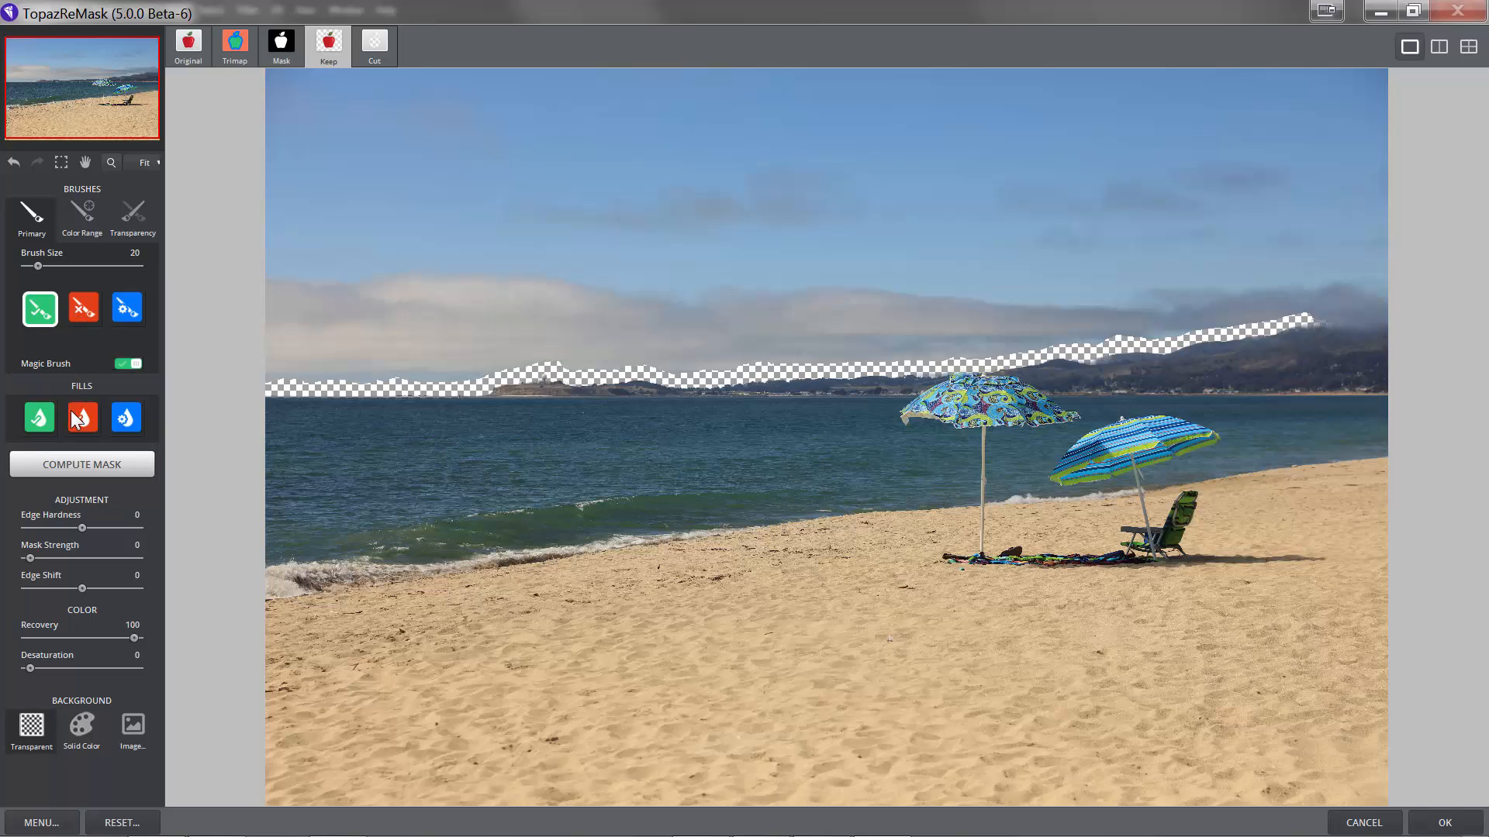
{"action": "left_click", "coordinate": [82, 418]}
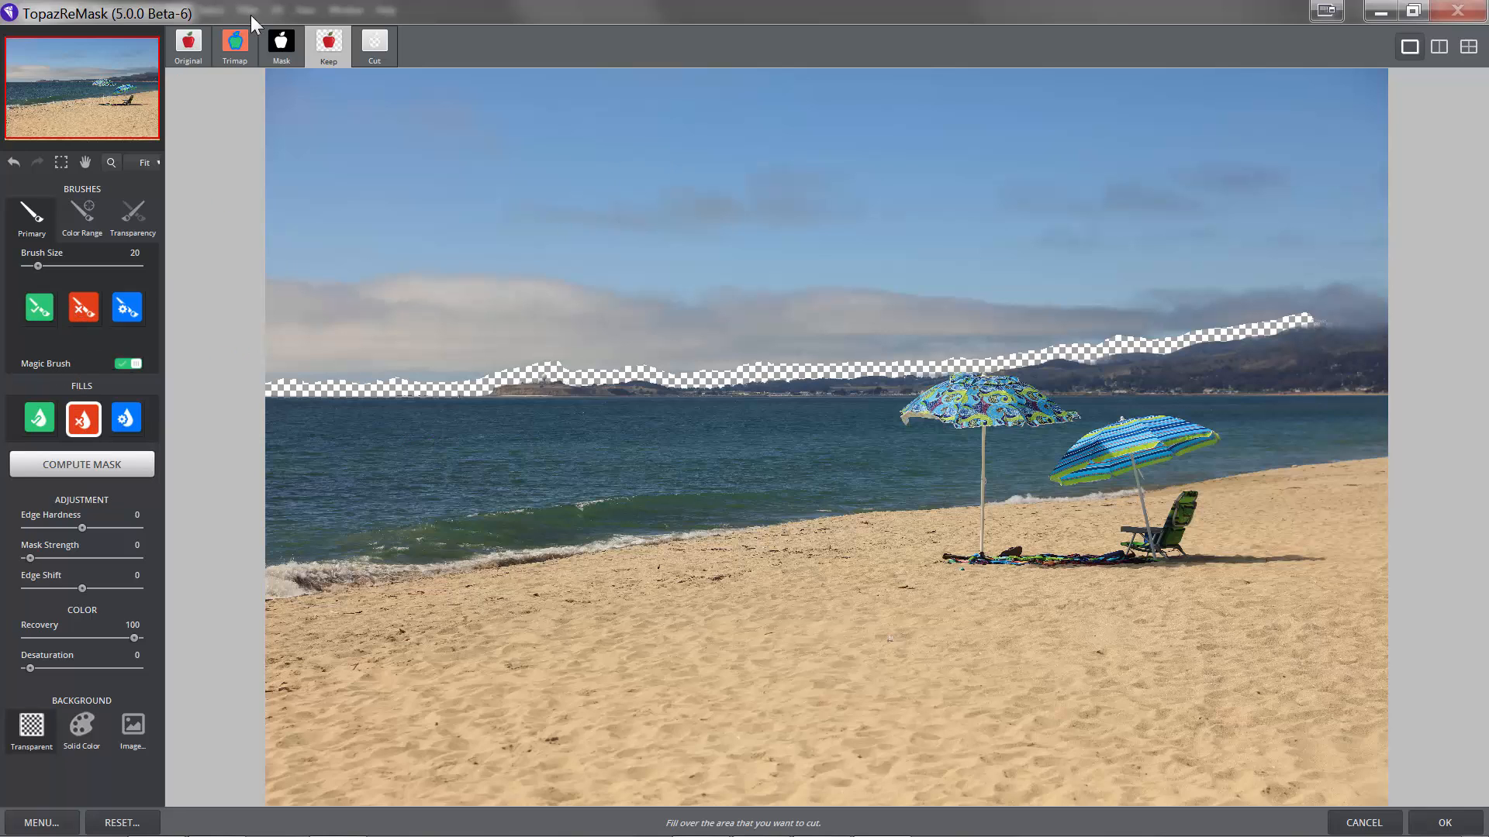
{"action": "left_click", "coordinate": [234, 45]}
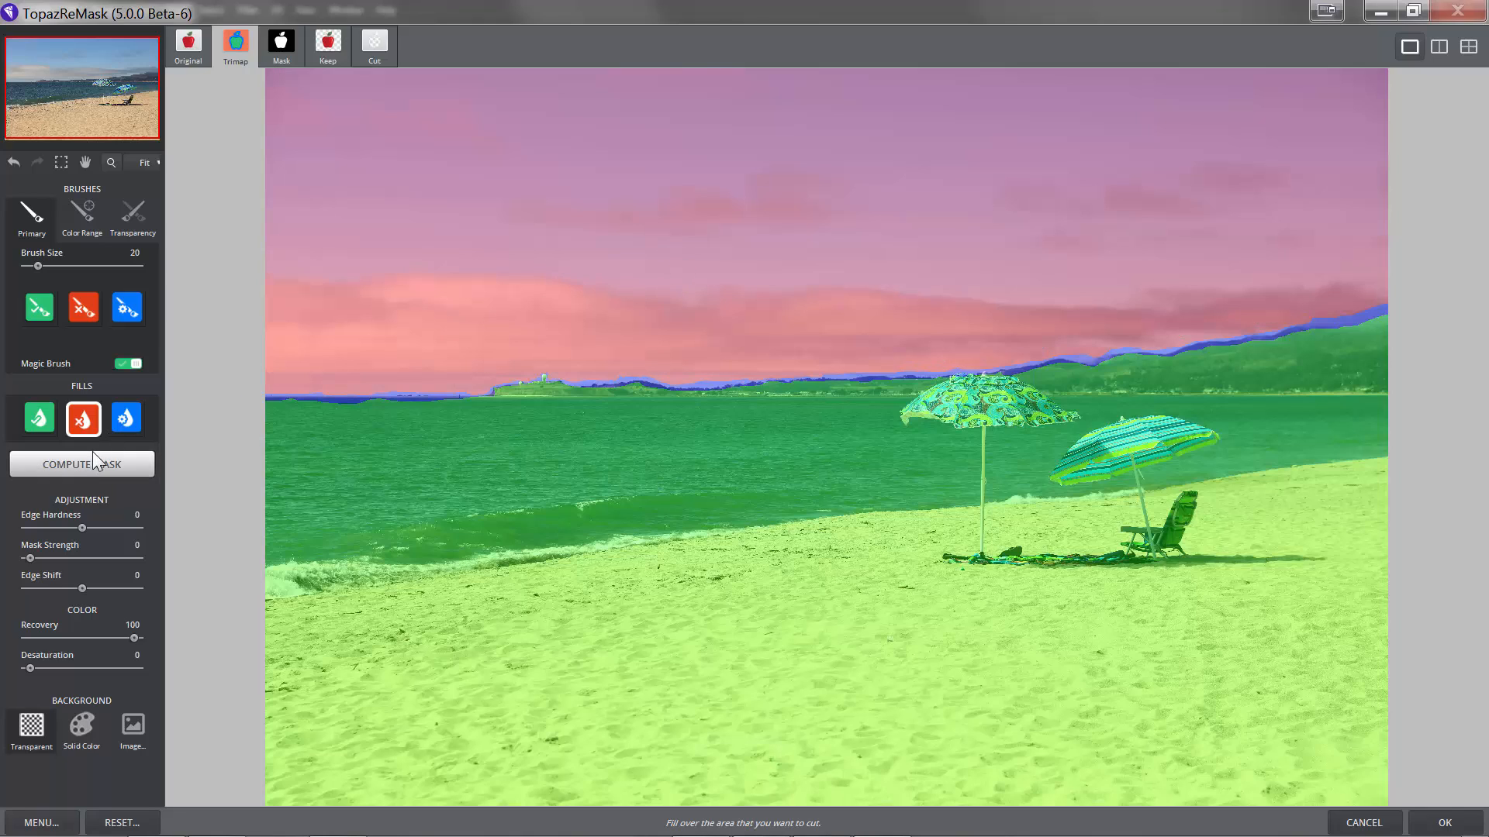
{"action": "left_click", "coordinate": [82, 464]}
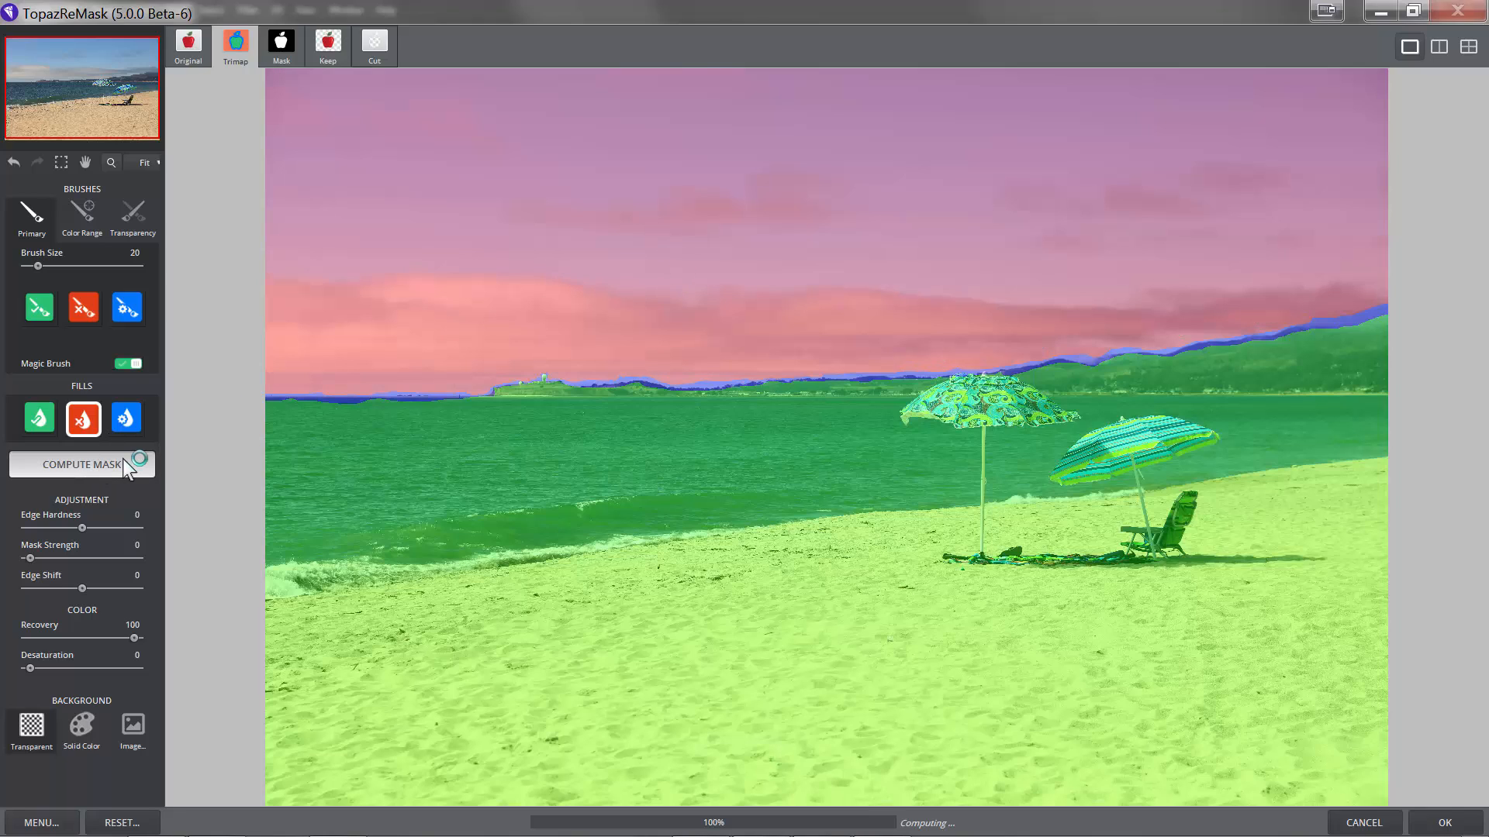
{"action": "left_click", "coordinate": [81, 464]}
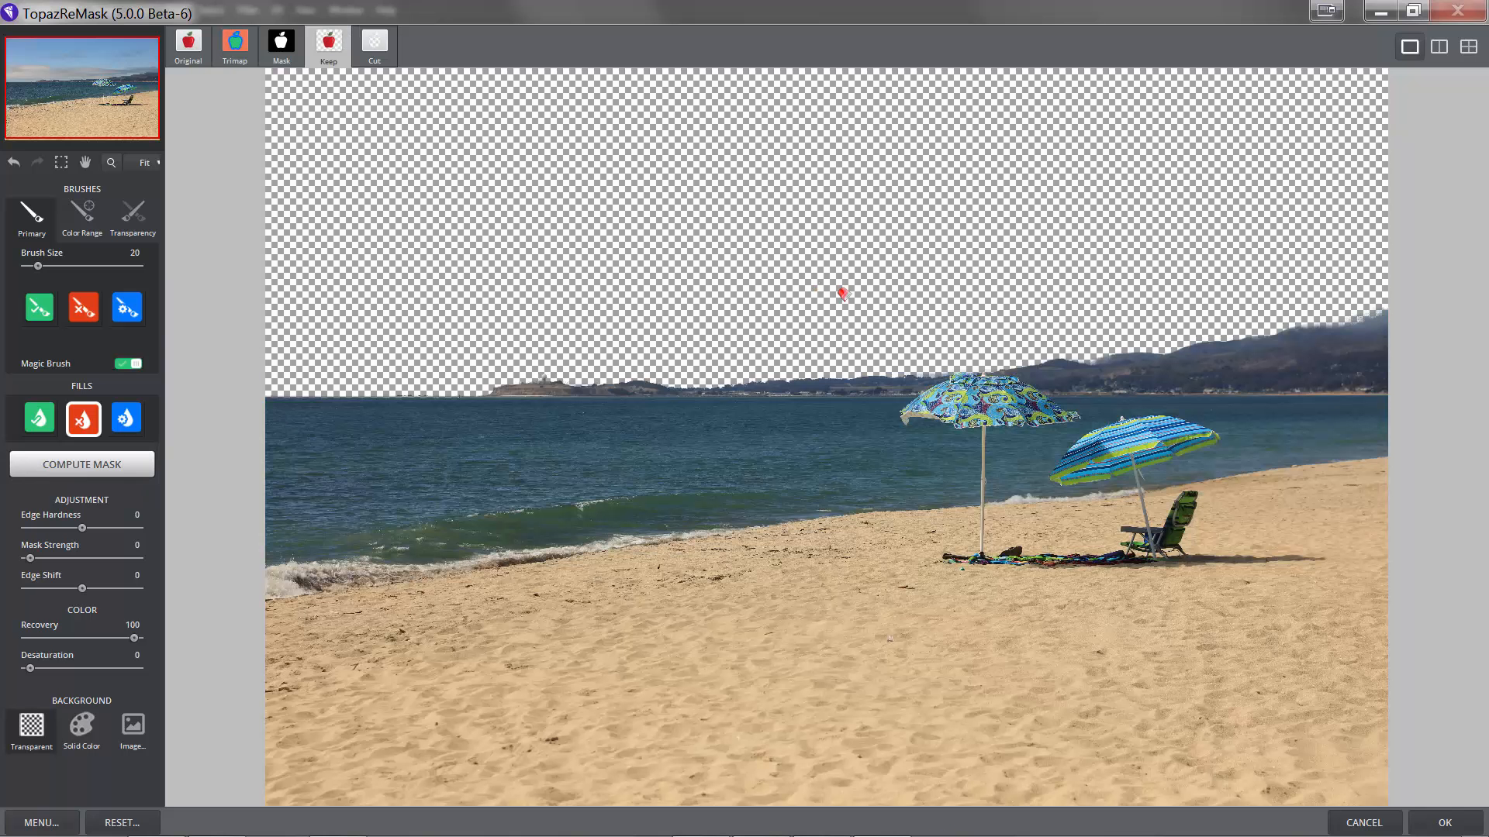
{"action": "mouse_move", "coordinate": [496, 388]}
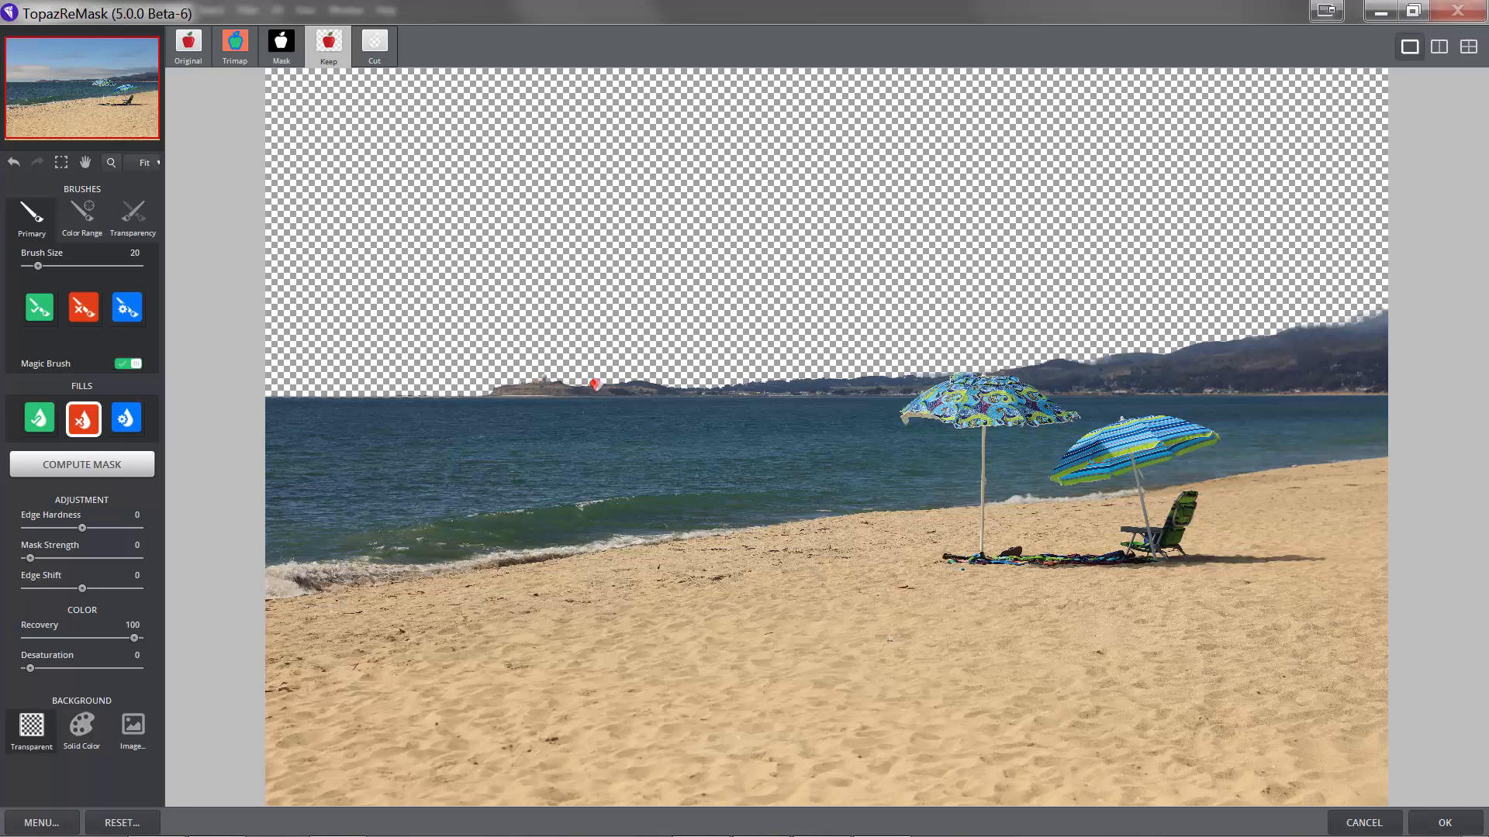
{"action": "mouse_move", "coordinate": [1400, 307]}
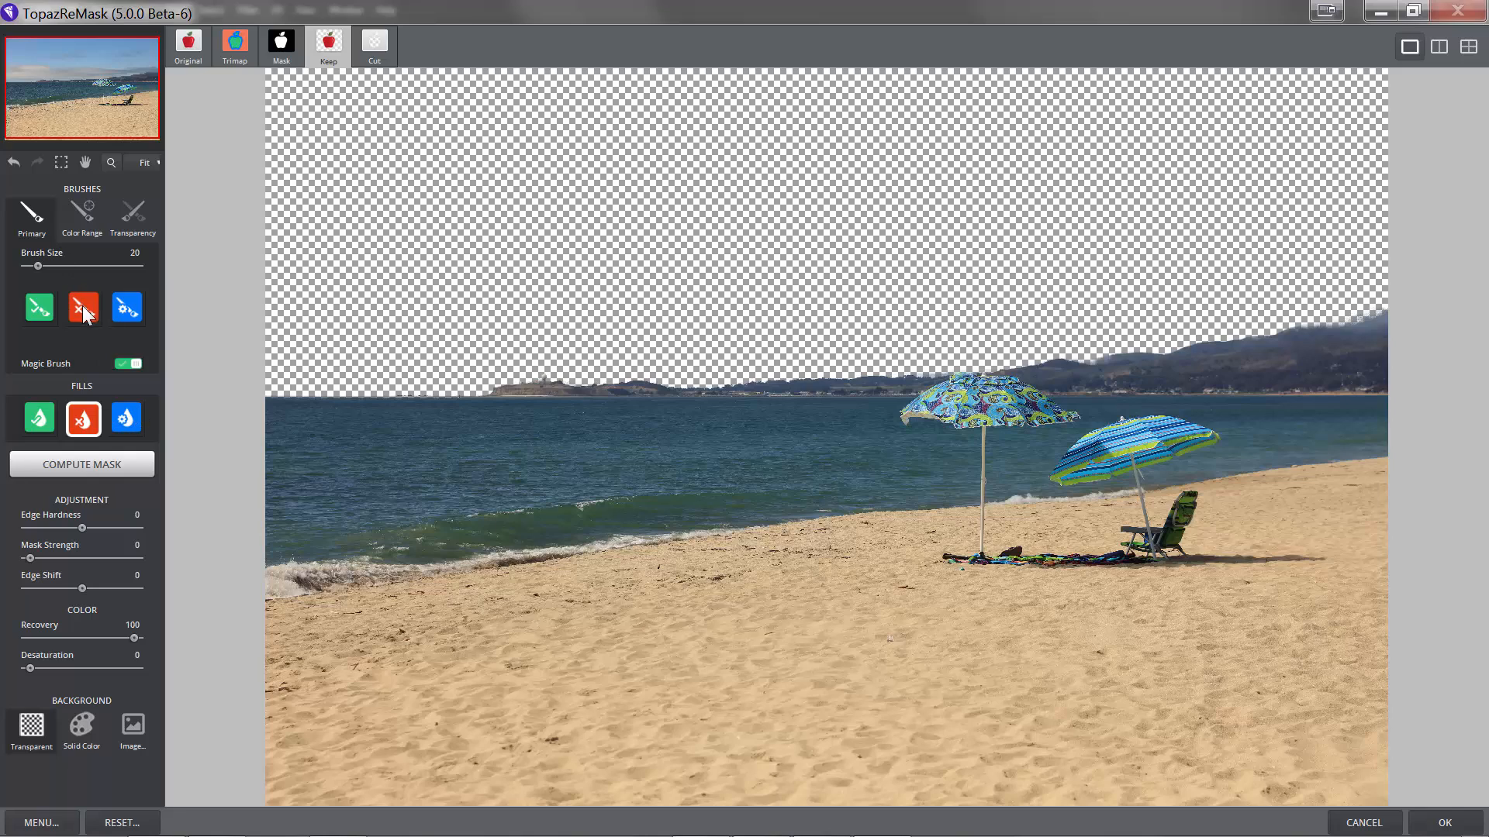
- Brush away leftover sky specks above the right-hand hills with the red Cut brush
{"action": "left_click", "coordinate": [82, 307]}
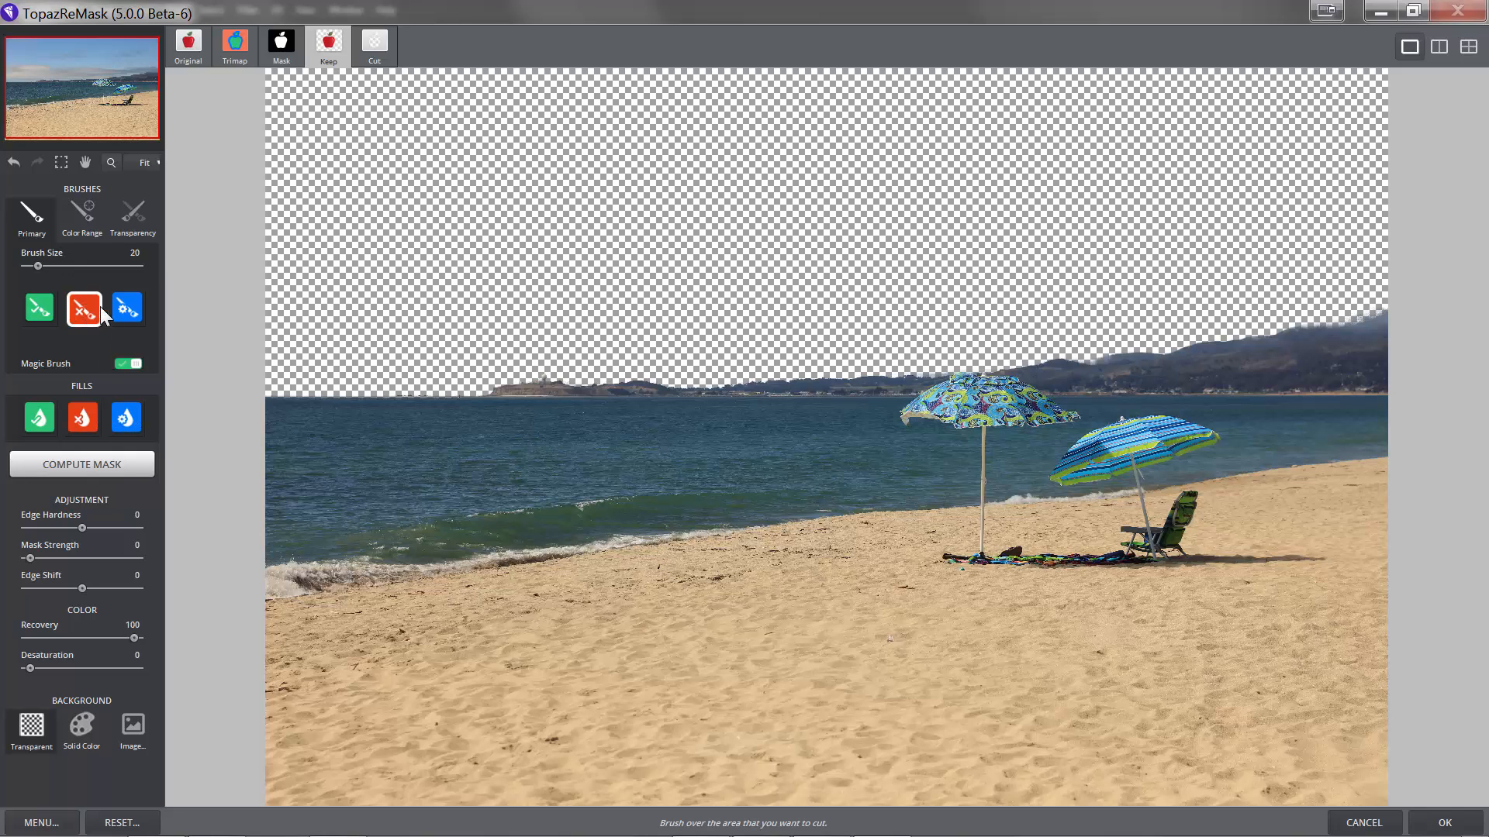
{"action": "mouse_move", "coordinate": [1312, 310]}
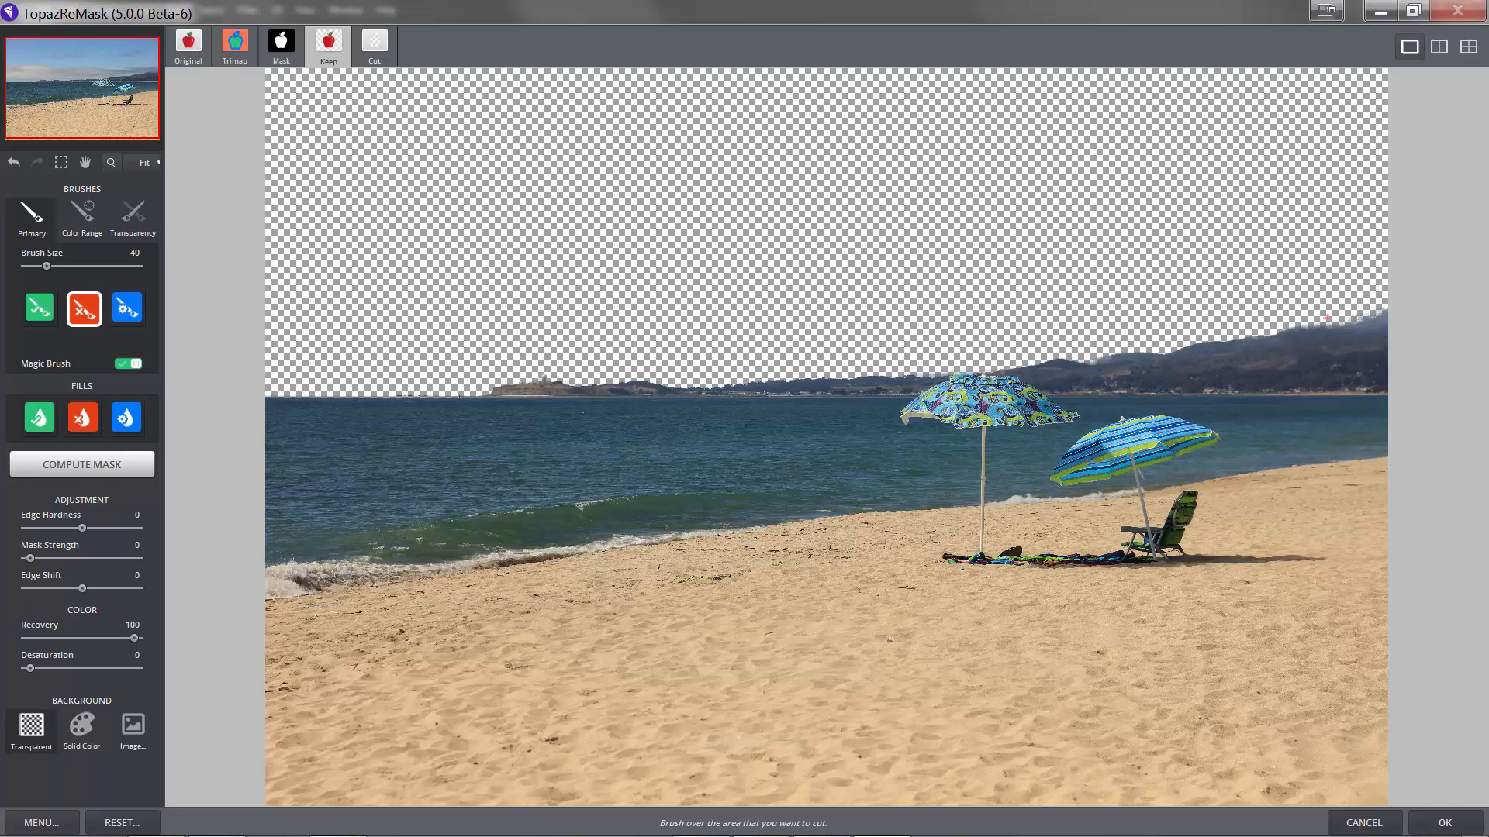
{"action": "left_click_drag", "start_coordinate": [48, 265], "coordinate": [86, 266]}
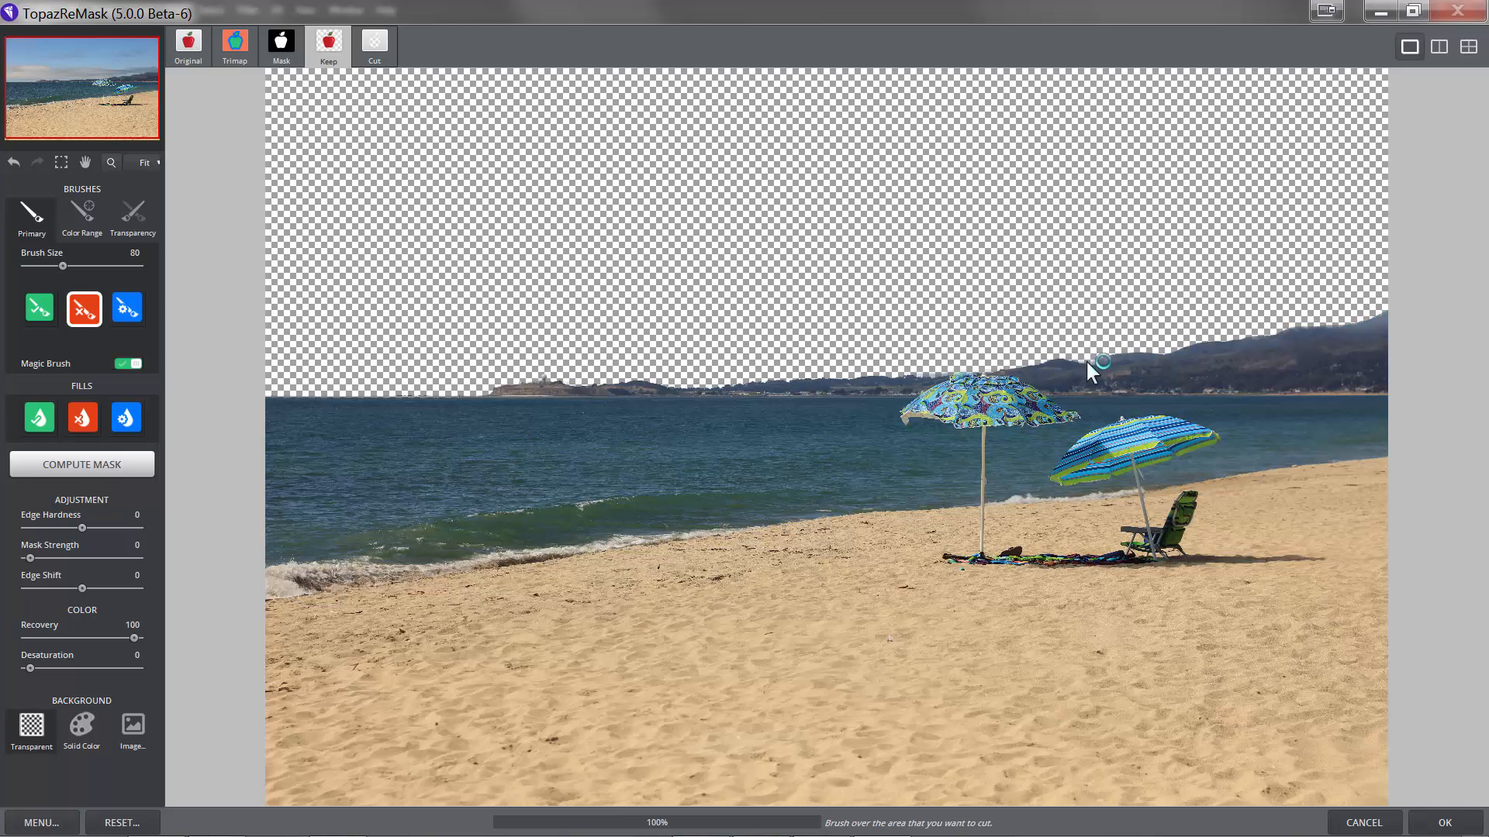
{"action": "mouse_move", "coordinate": [1158, 306]}
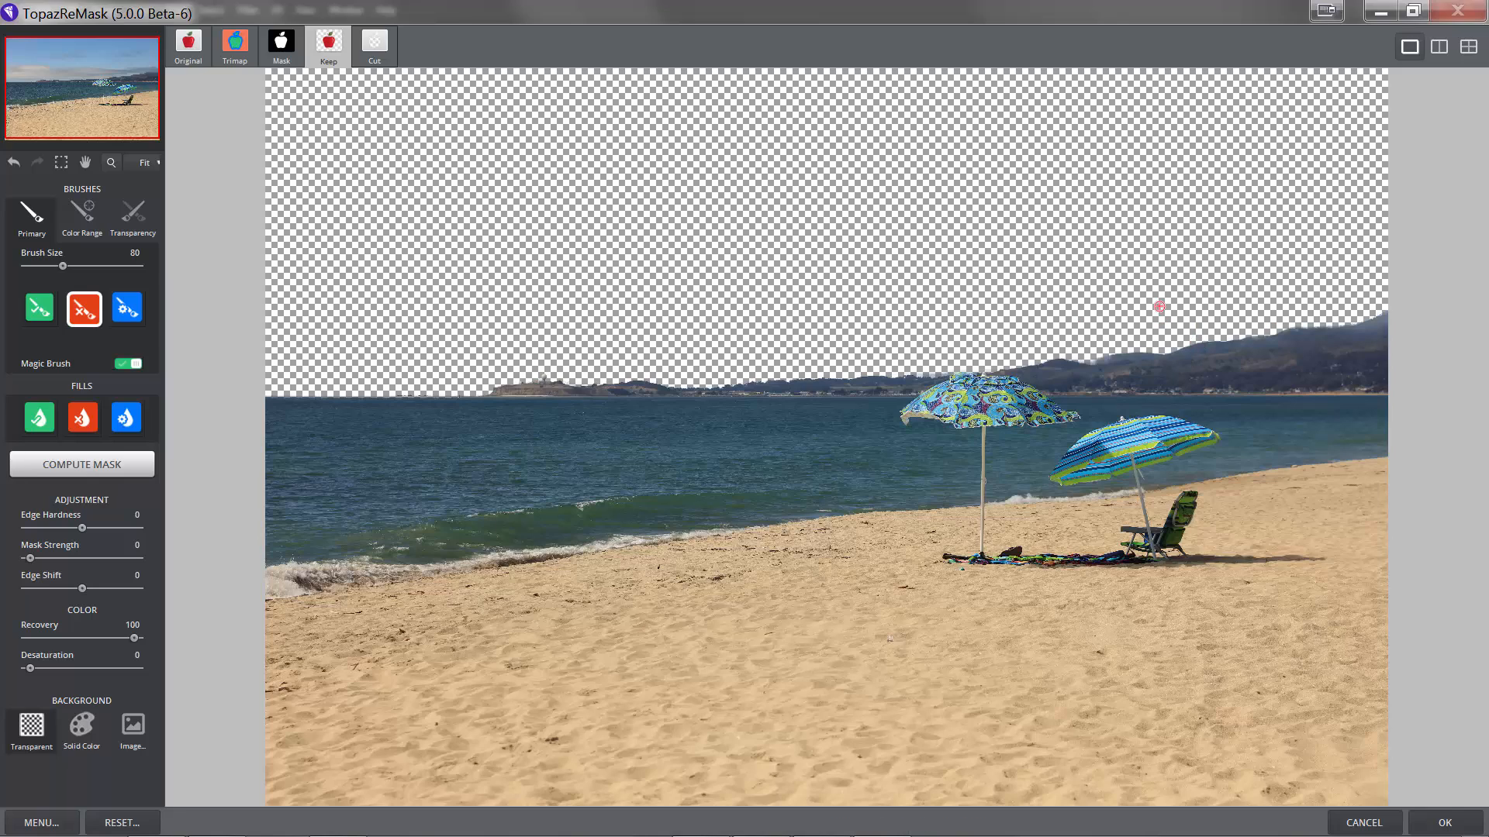
{"action": "mouse_move", "coordinate": [1288, 273]}
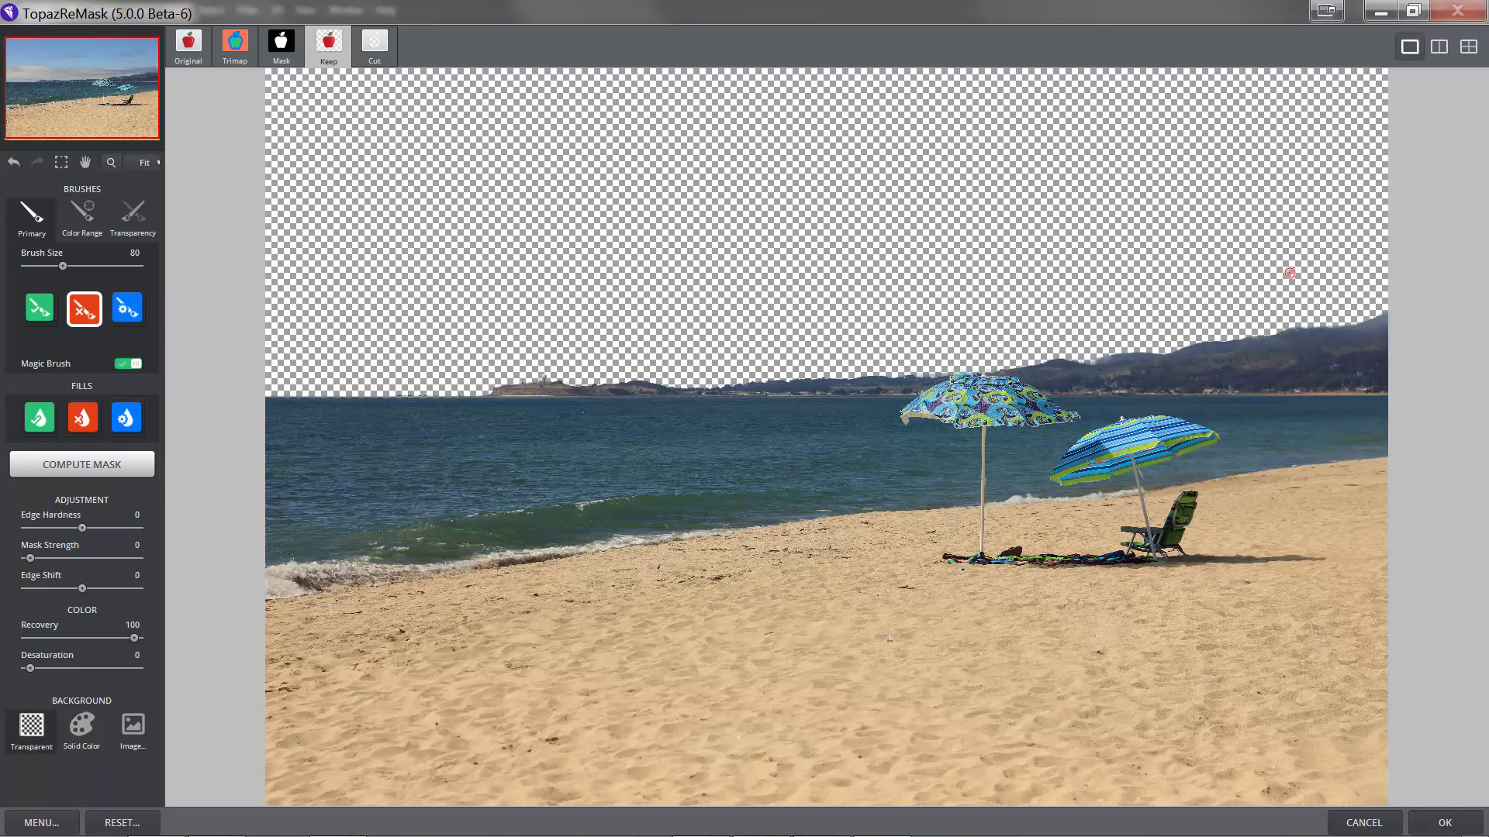
{"action": "mouse_move", "coordinate": [555, 822]}
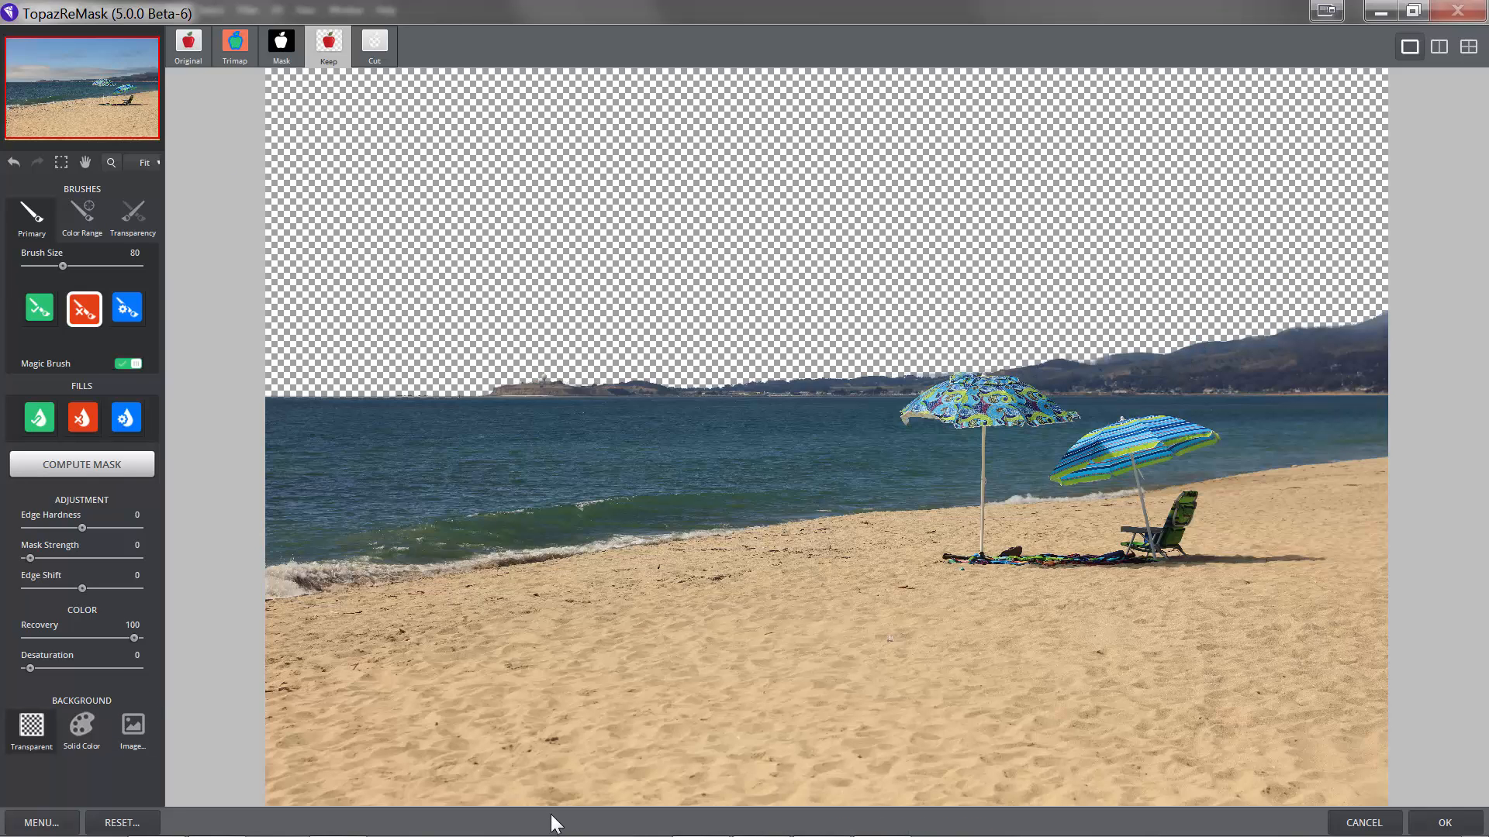
{"action": "left_click", "coordinate": [41, 823]}
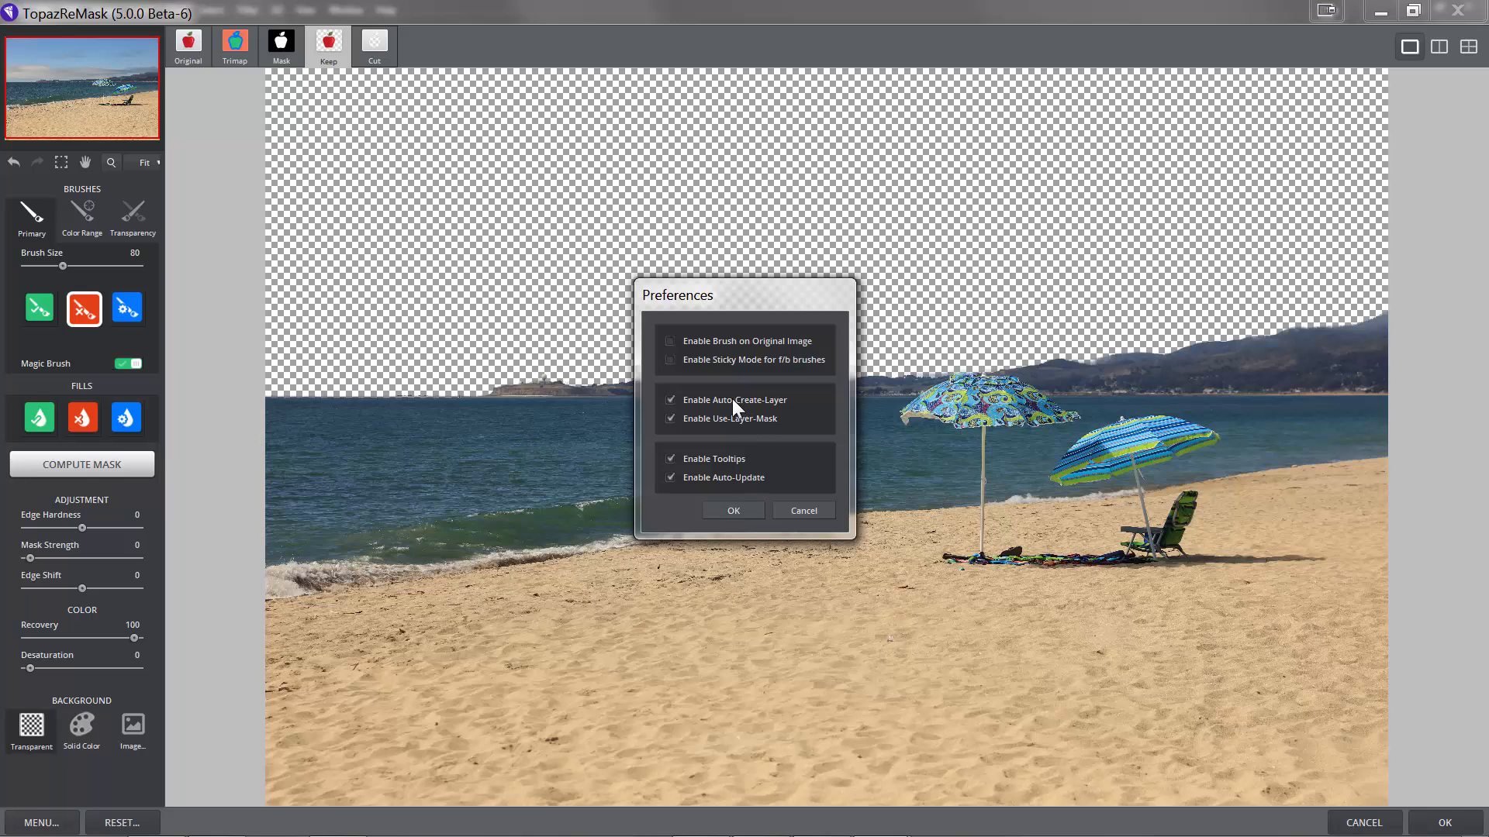
{"action": "mouse_move", "coordinate": [733, 432]}
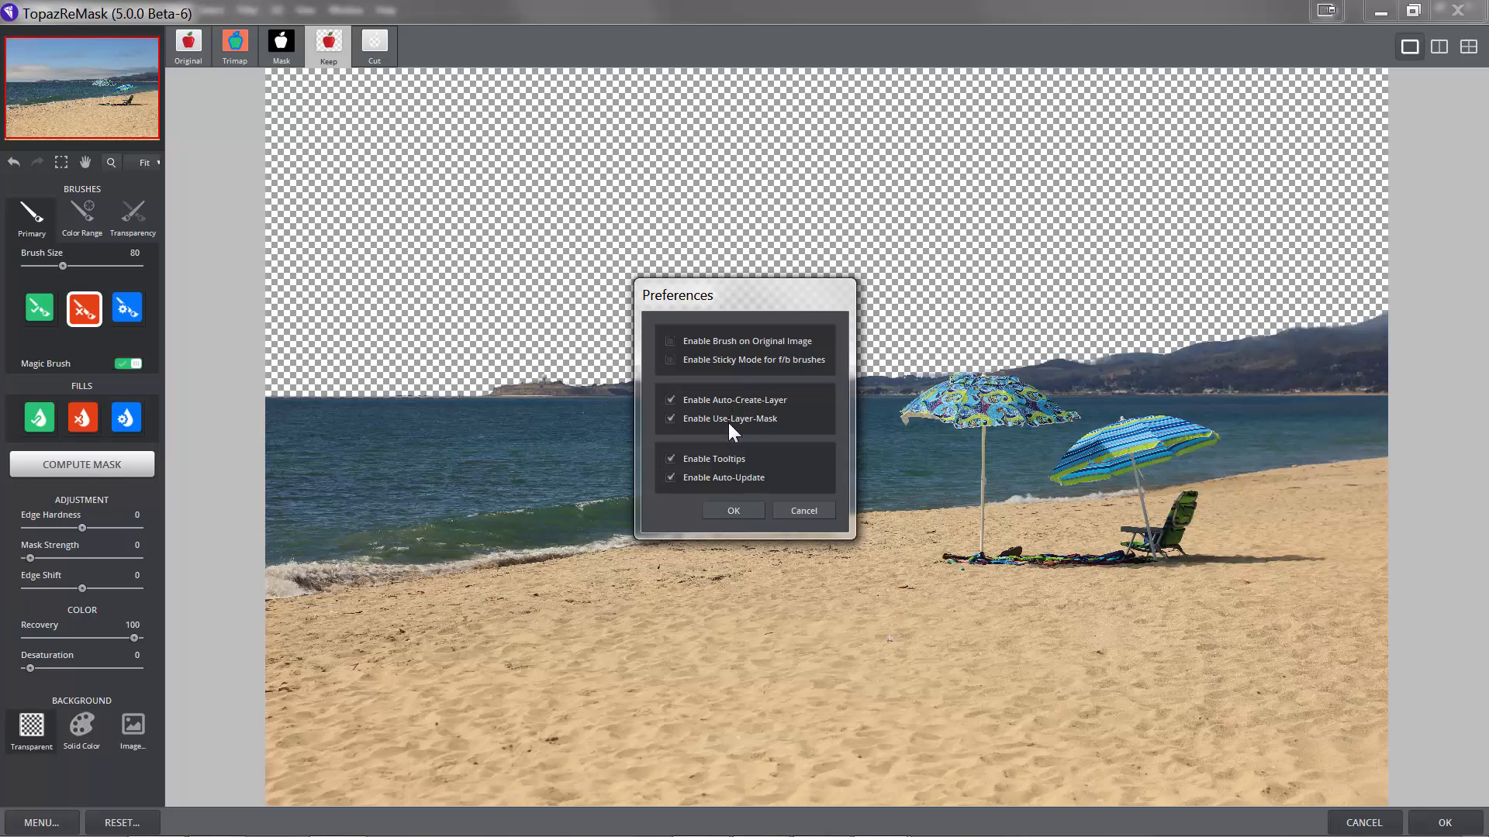
{"action": "left_click", "coordinate": [730, 510]}
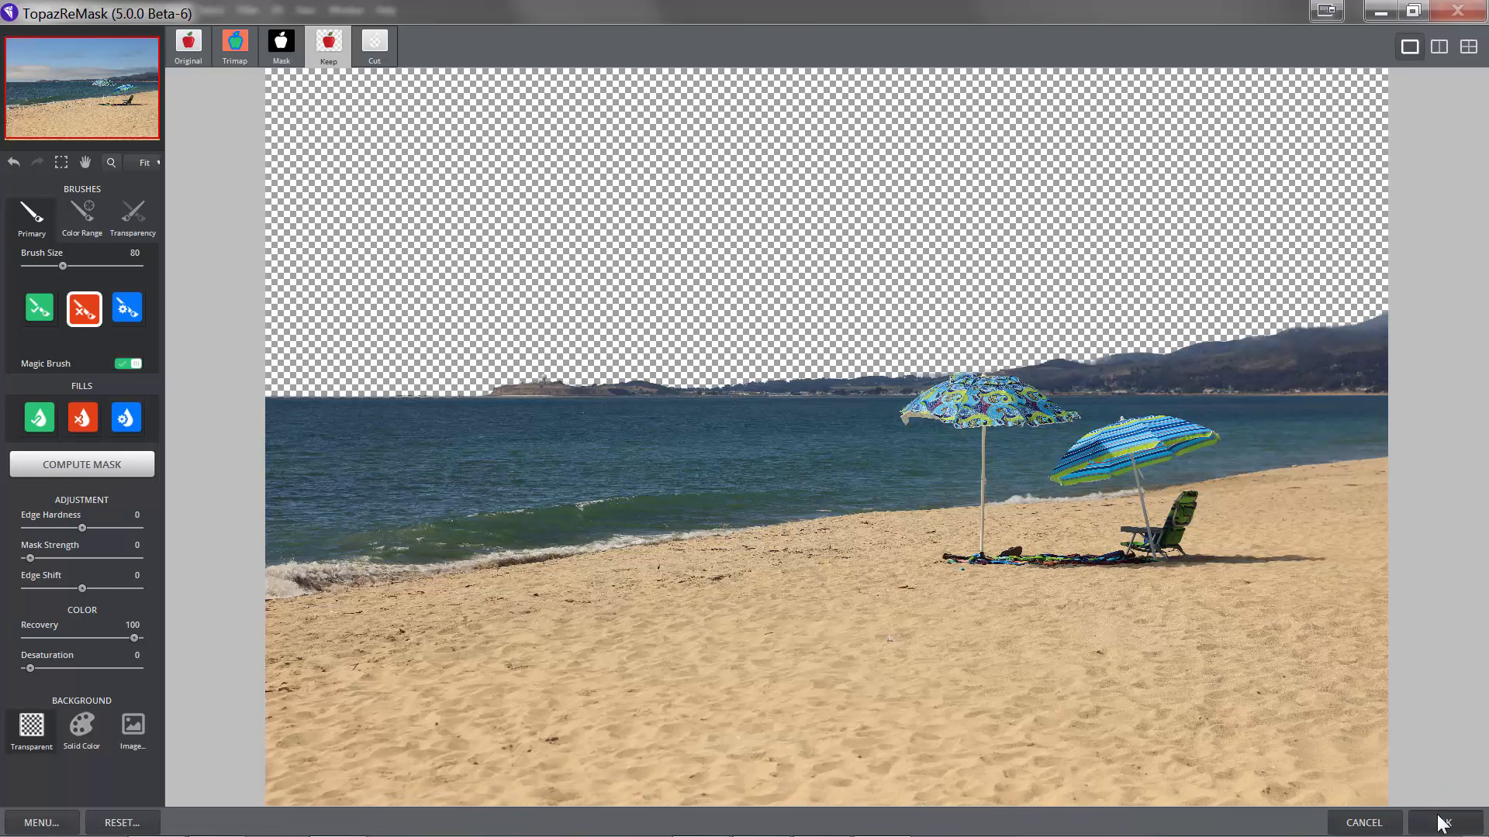
- Apply the mask and place the RX100IV-43 clear blue sky layer beneath Background copy
{"action": "left_click", "coordinate": [1444, 824]}
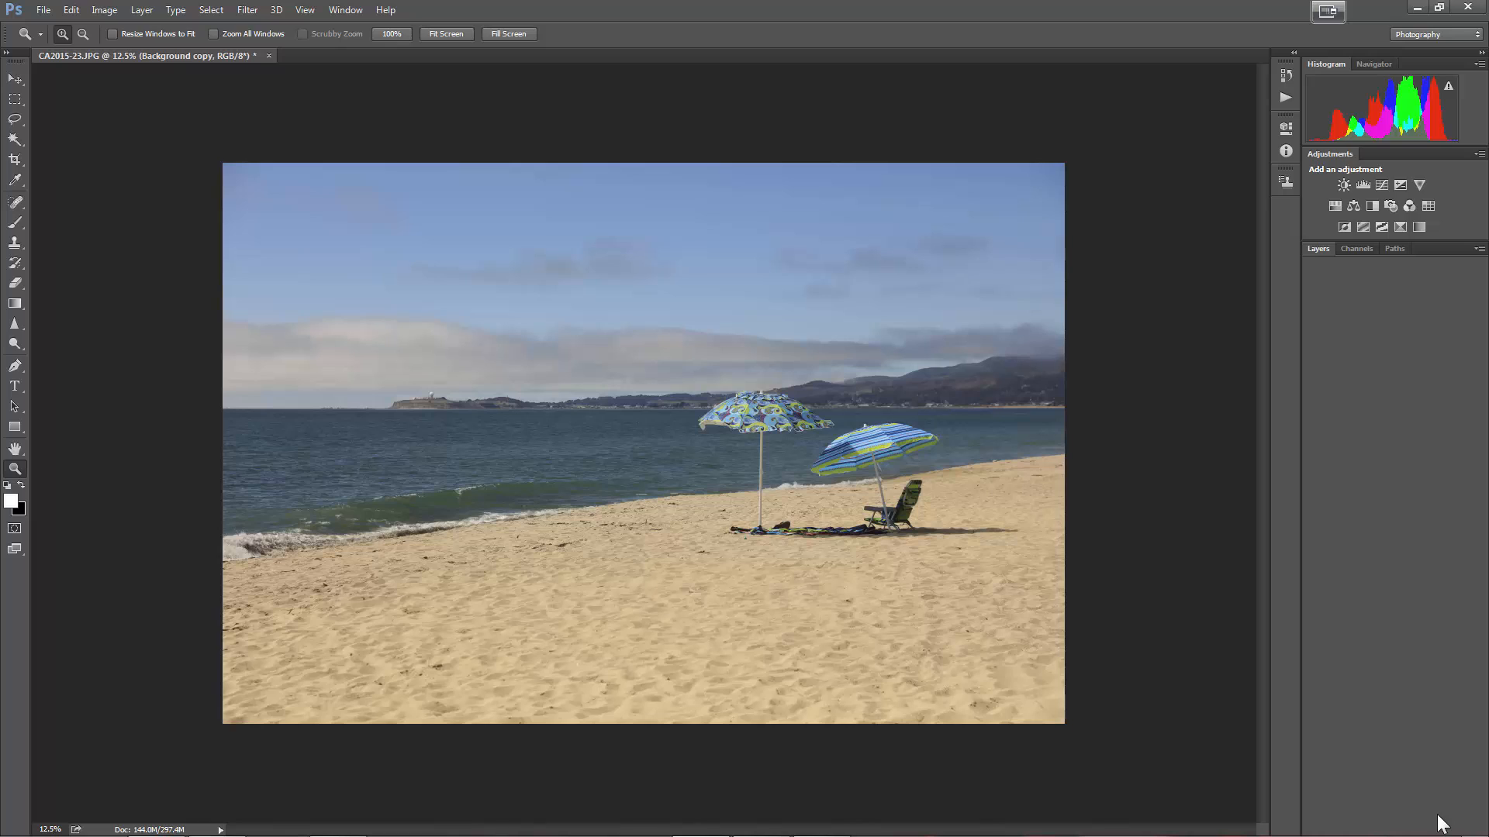
{"action": "left_click", "coordinate": [1318, 248]}
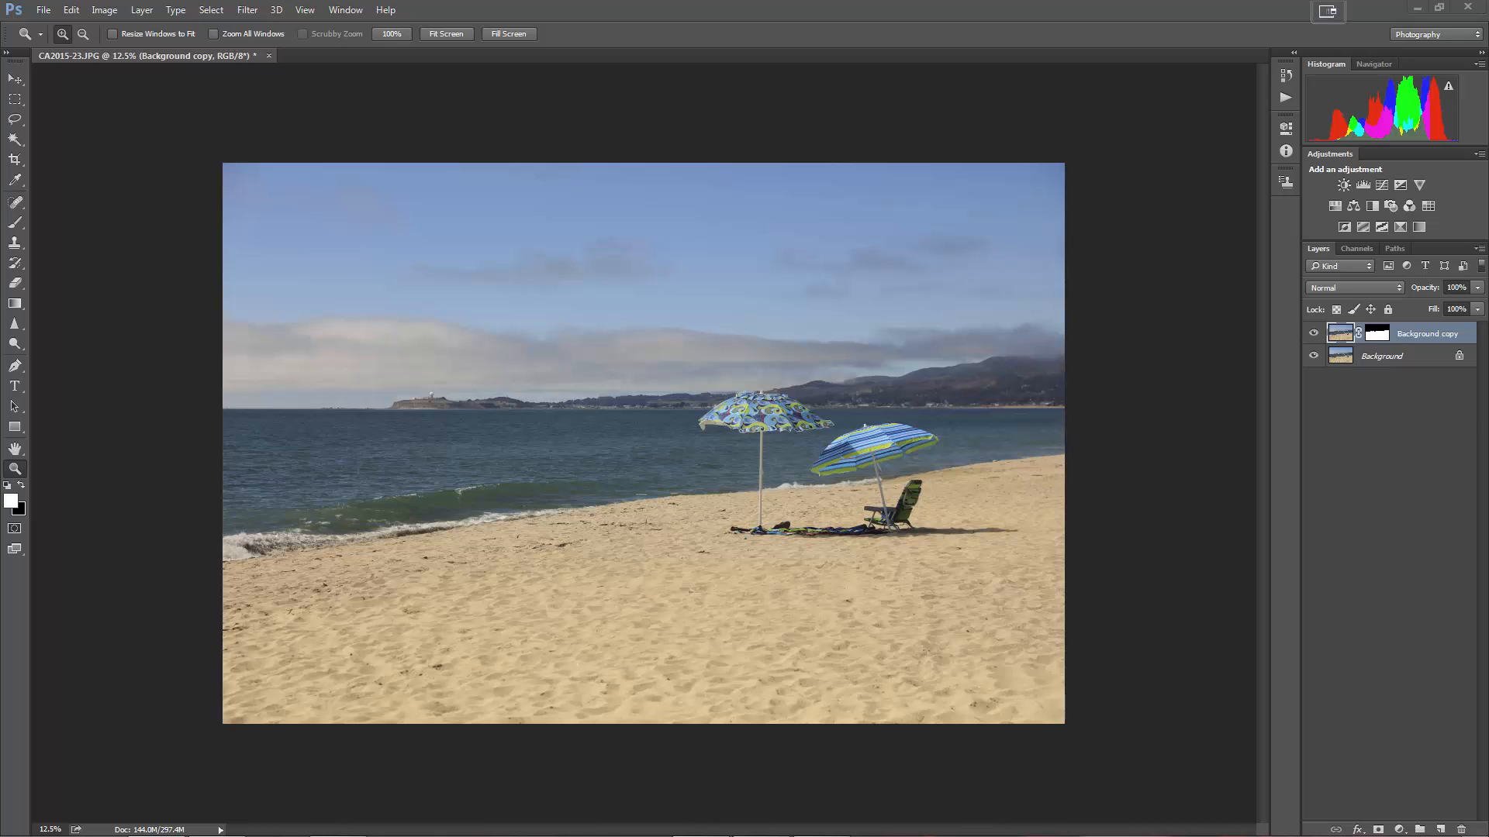
{"action": "mouse_move", "coordinate": [773, 143]}
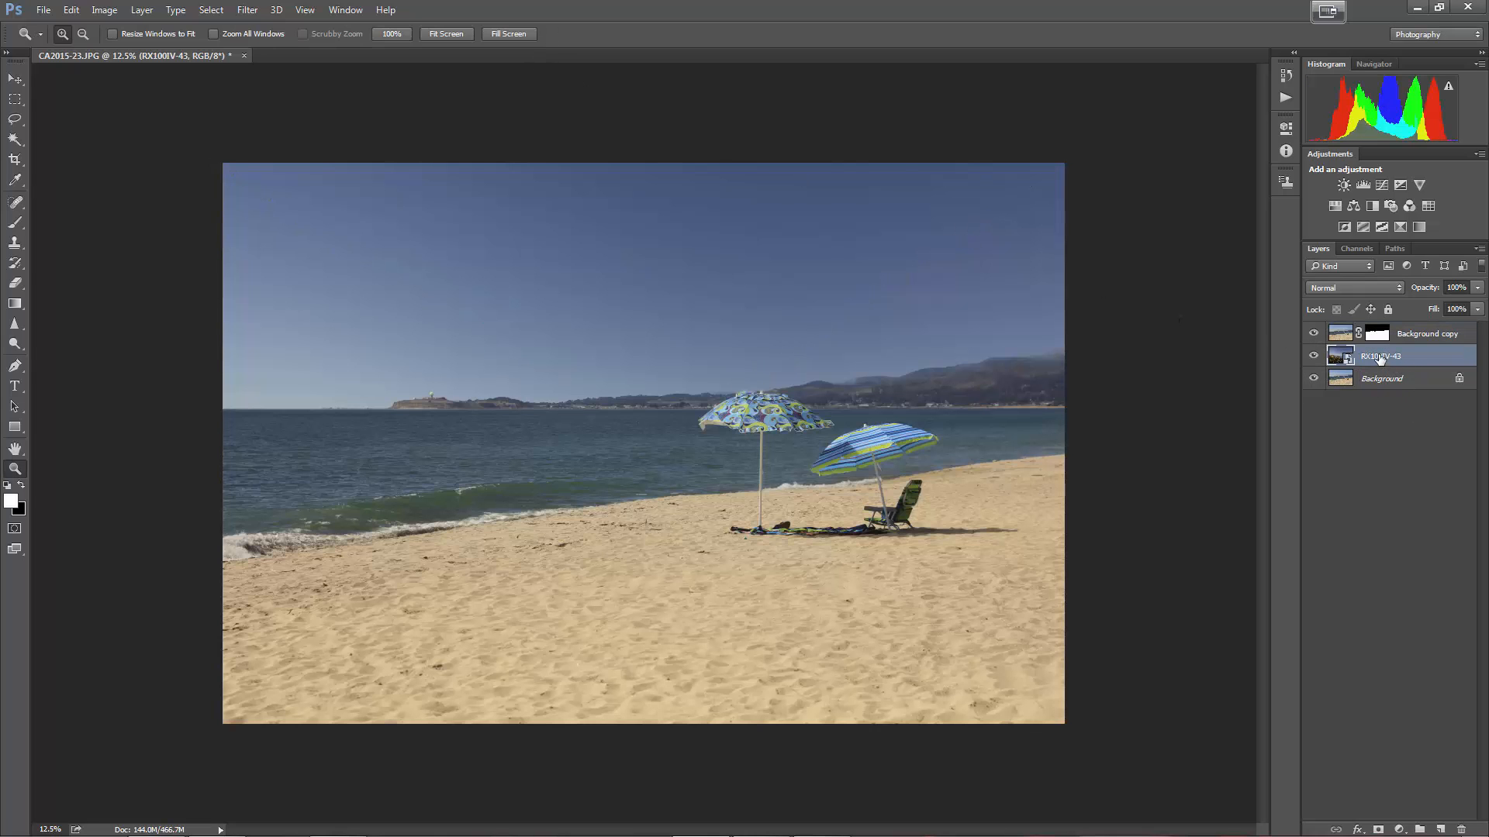
{"action": "left_click", "coordinate": [1313, 333]}
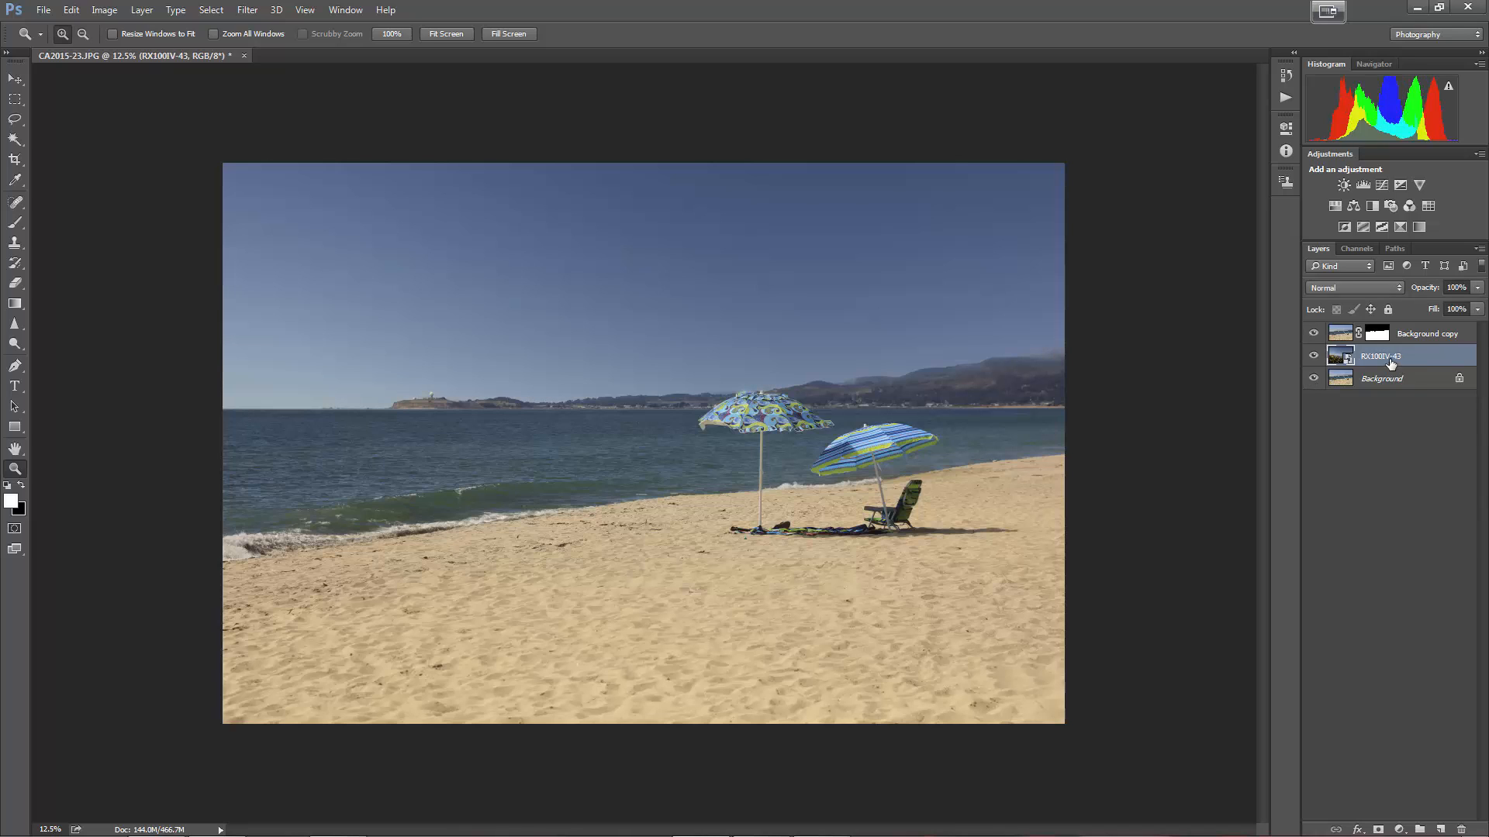
{"action": "mouse_move", "coordinate": [1389, 206]}
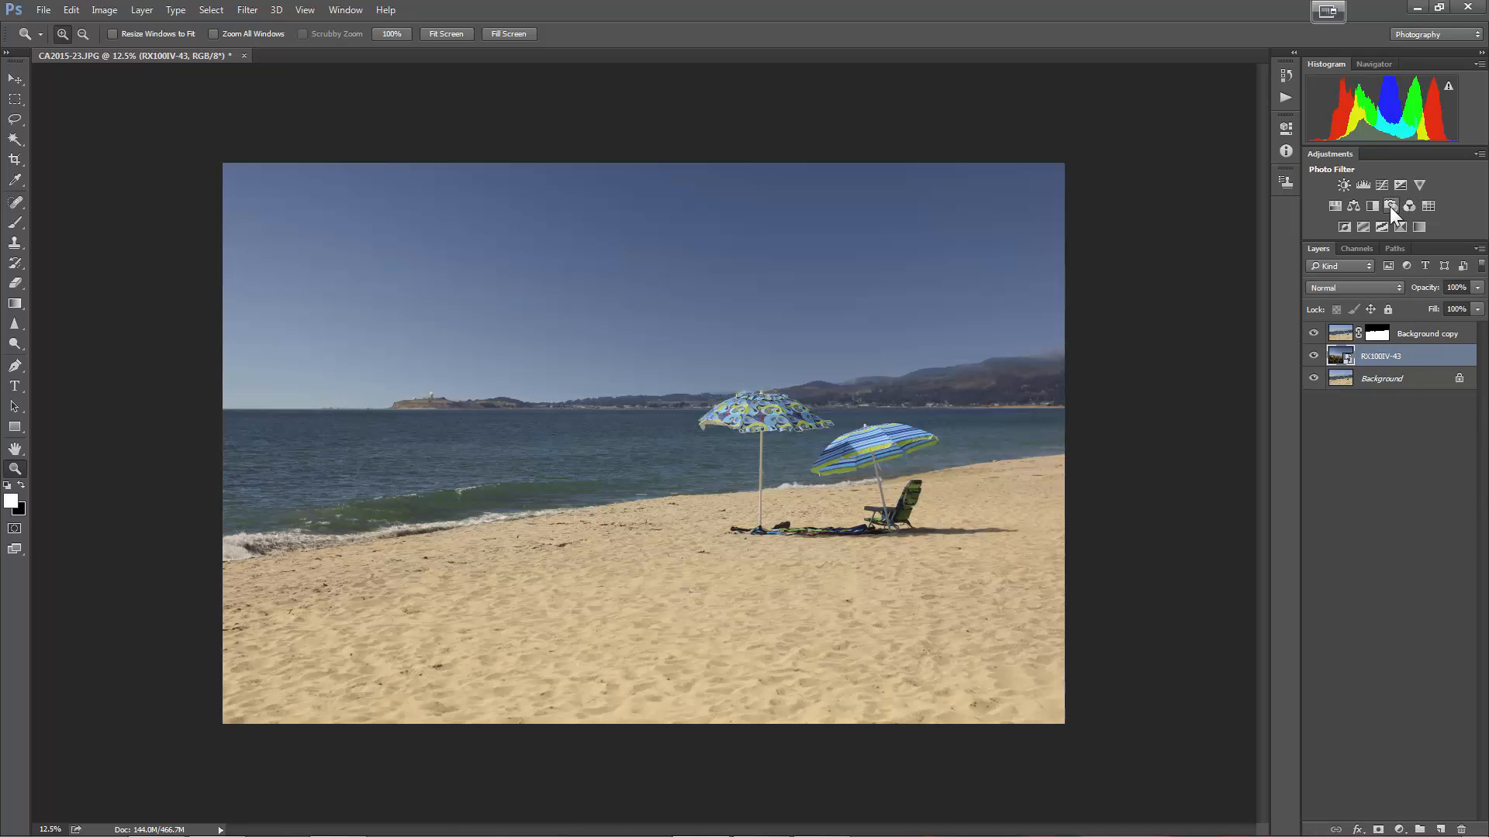
{"action": "mouse_move", "coordinate": [1408, 206]}
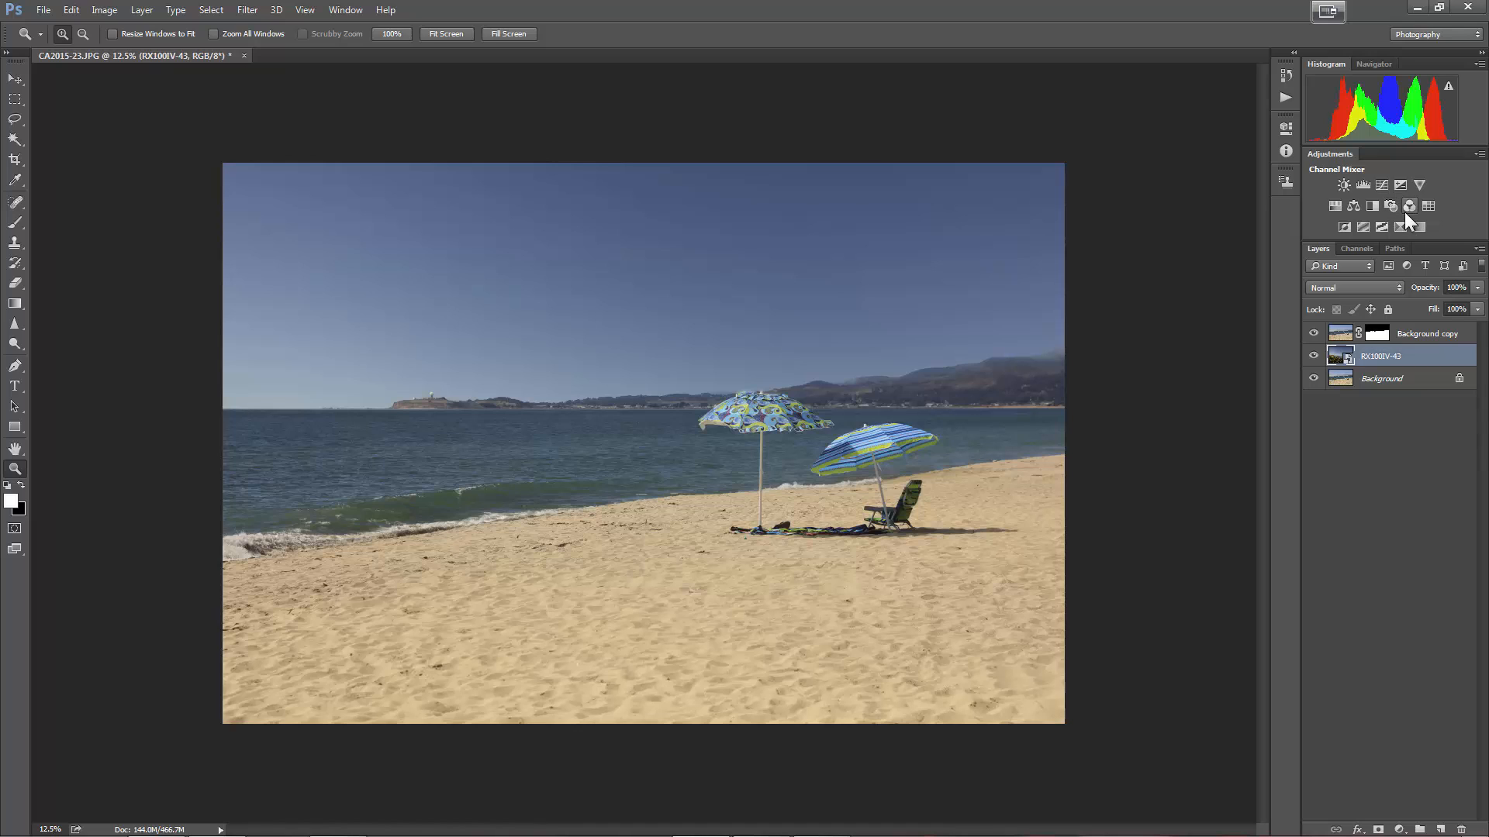
{"action": "mouse_move", "coordinate": [1389, 207]}
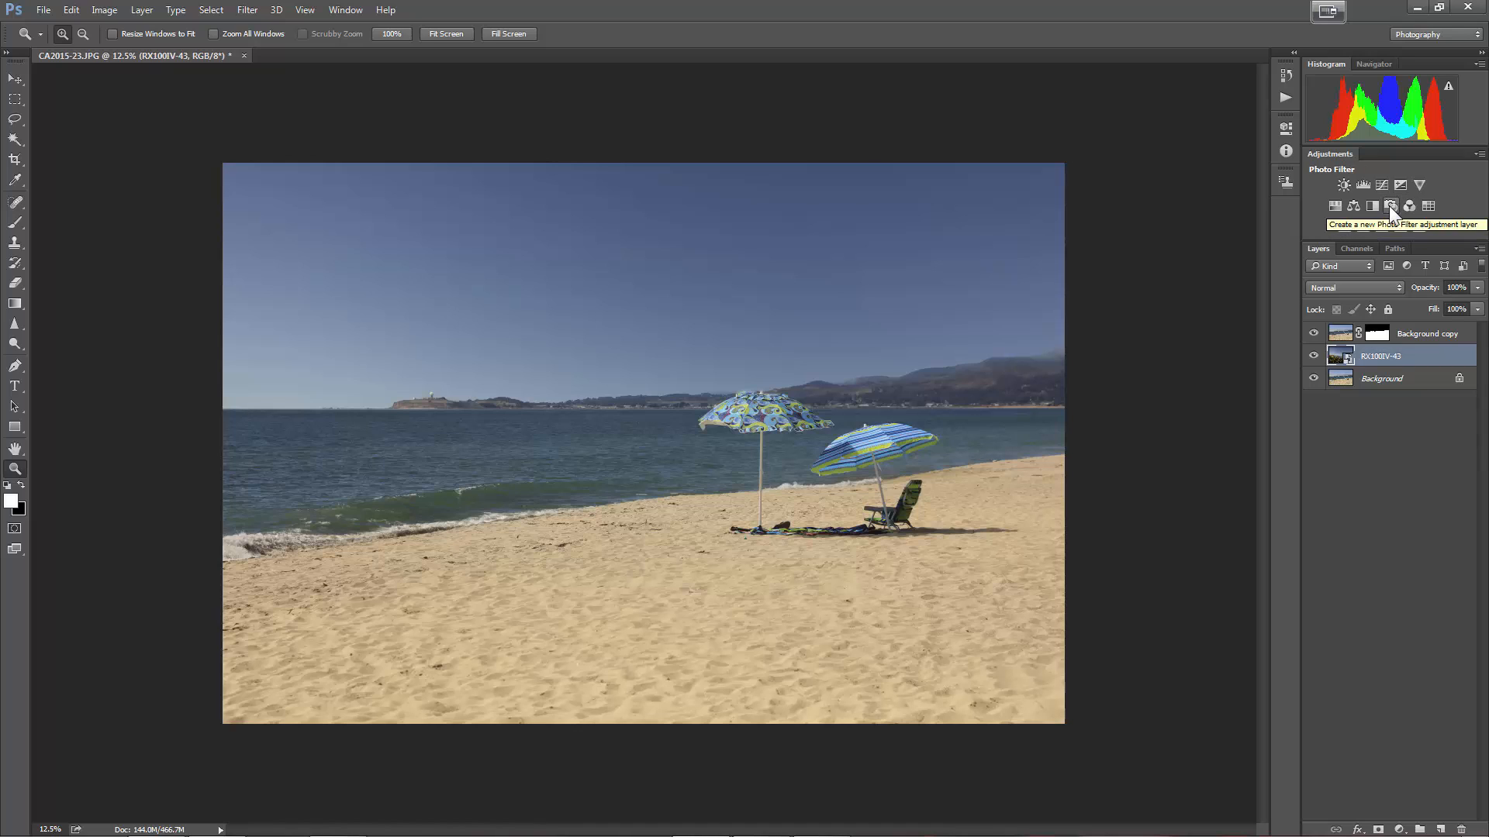
- Add a Photo Filter over the sky, trying LBB and 80 before settling on Cooling Filter (82)
{"action": "left_click", "coordinate": [1390, 206]}
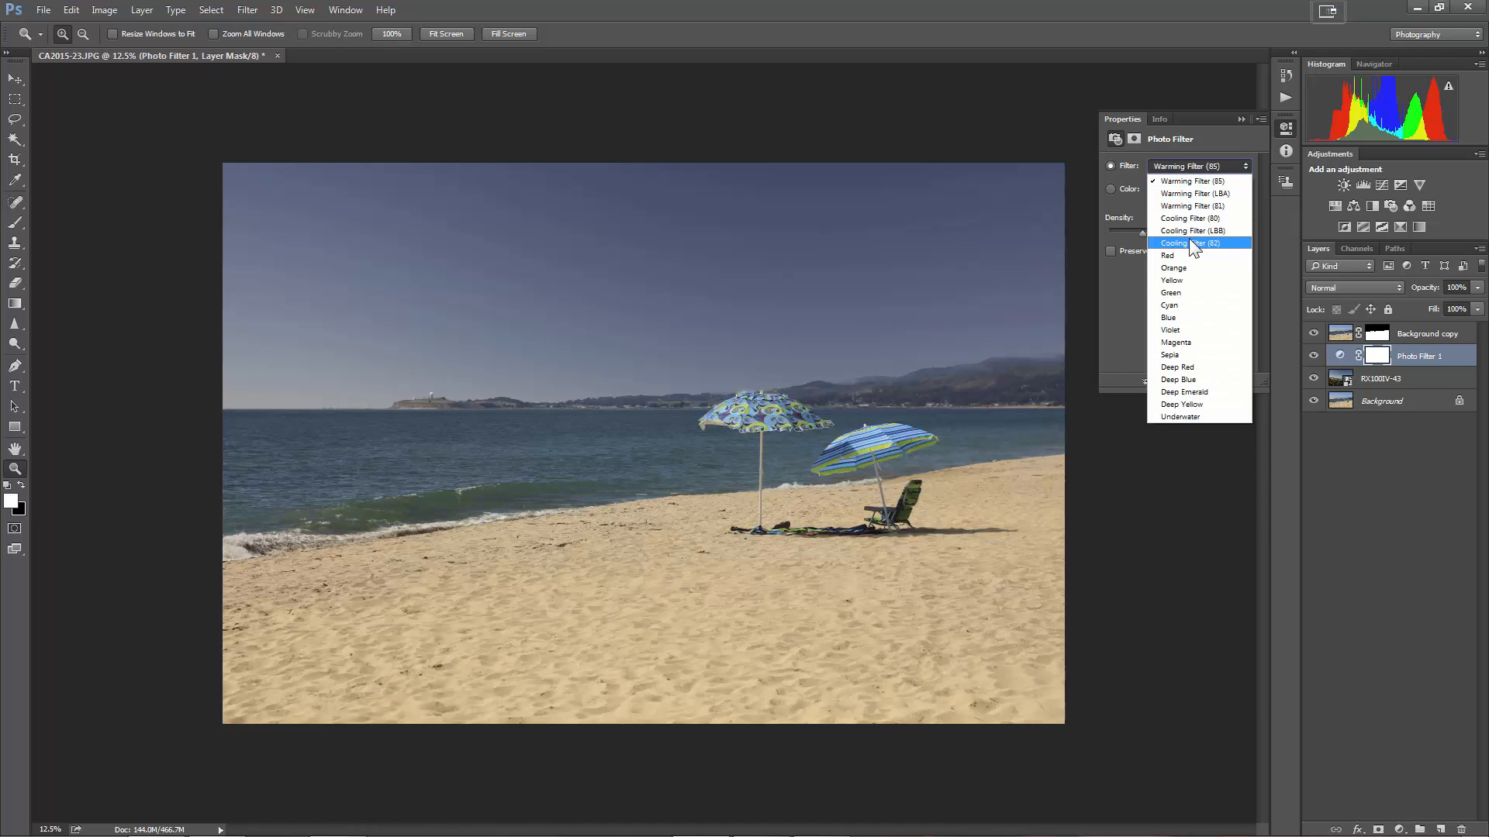
{"action": "left_click", "coordinate": [1191, 242]}
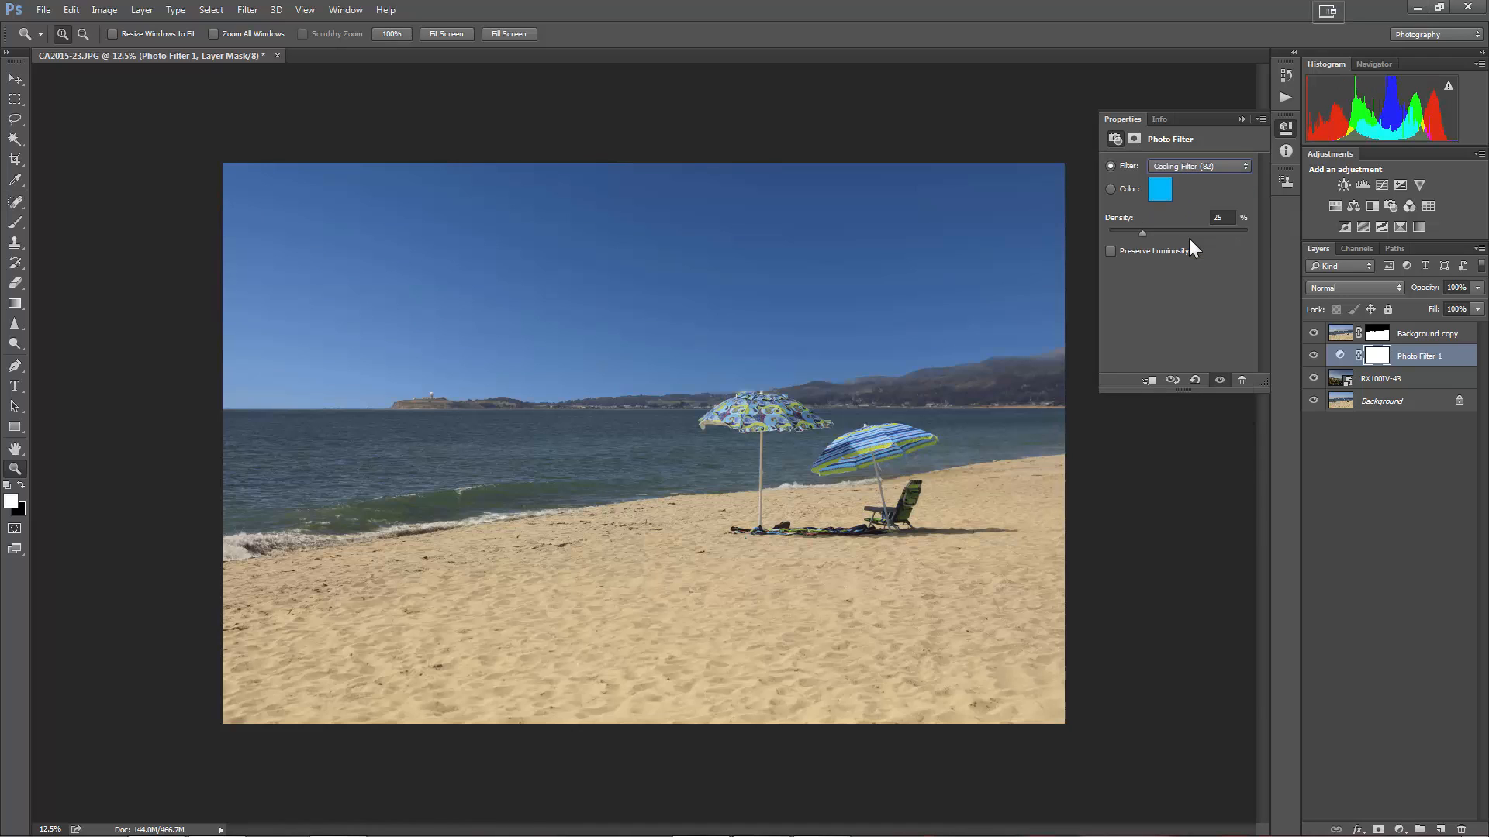
{"action": "left_click", "coordinate": [1199, 166]}
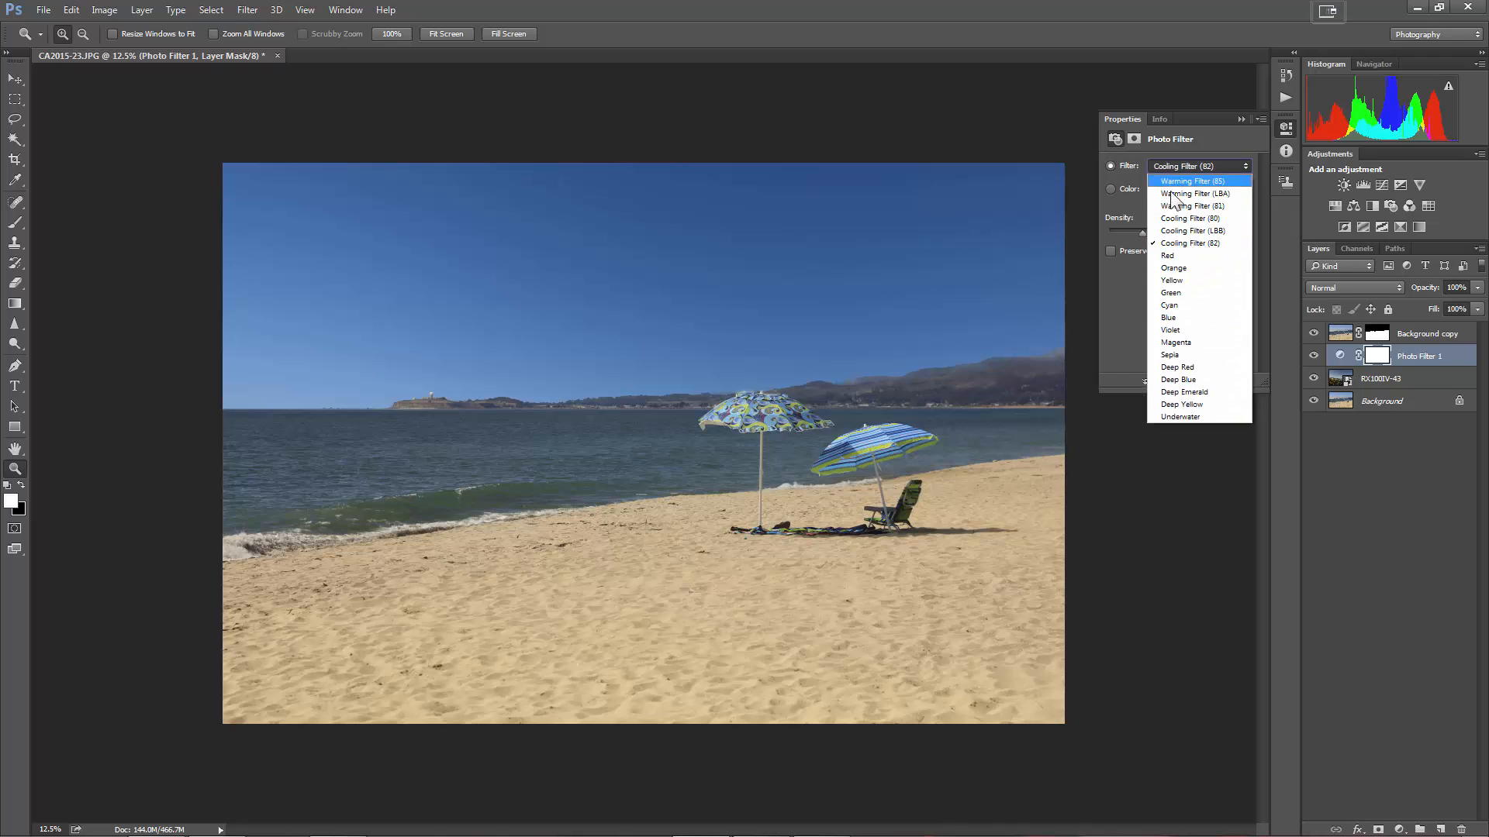
{"action": "left_click", "coordinate": [1193, 230]}
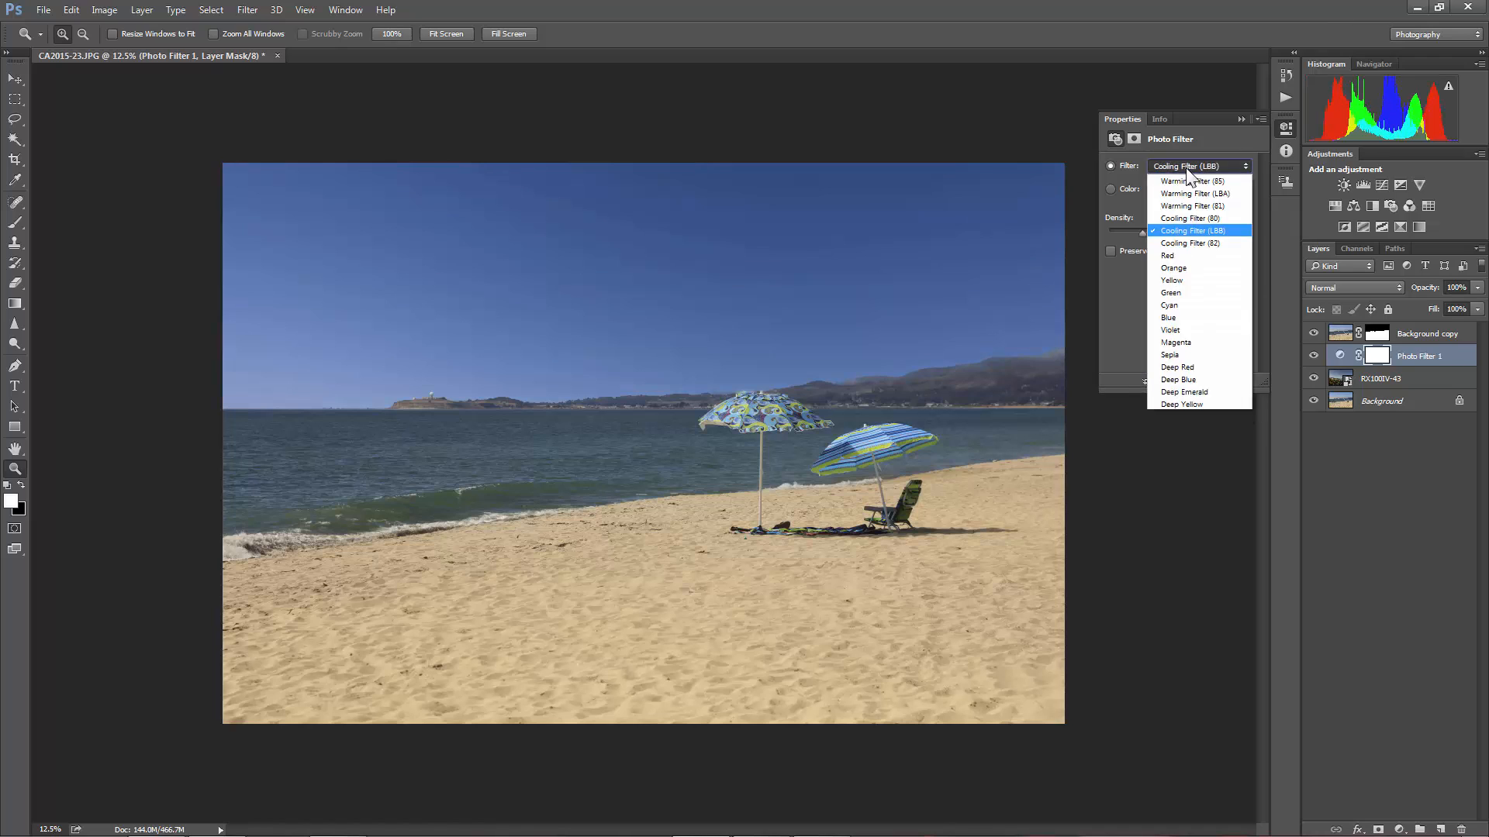
{"action": "left_click", "coordinate": [1190, 217]}
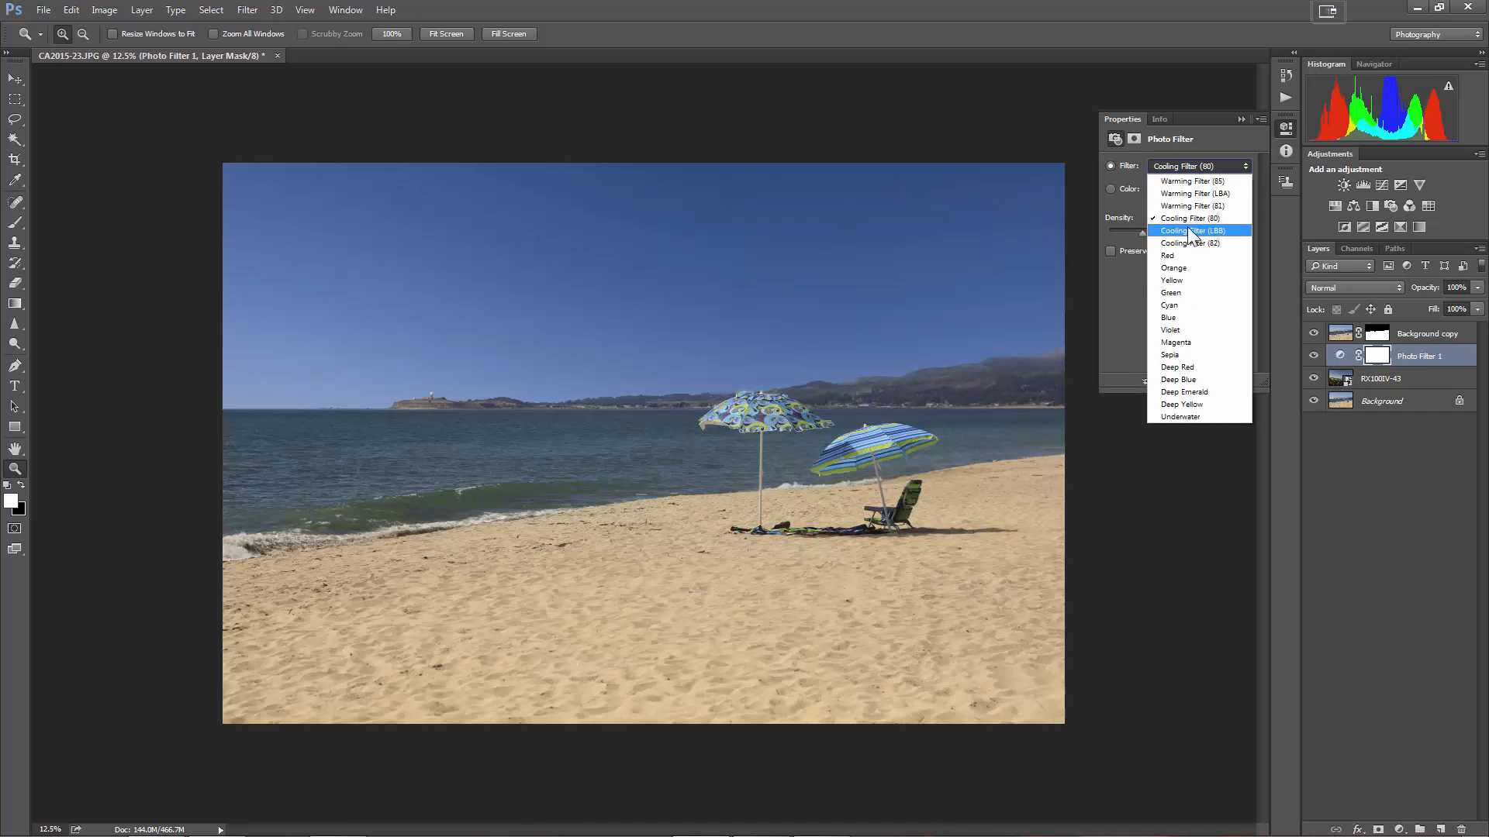
{"action": "left_click", "coordinate": [1189, 244]}
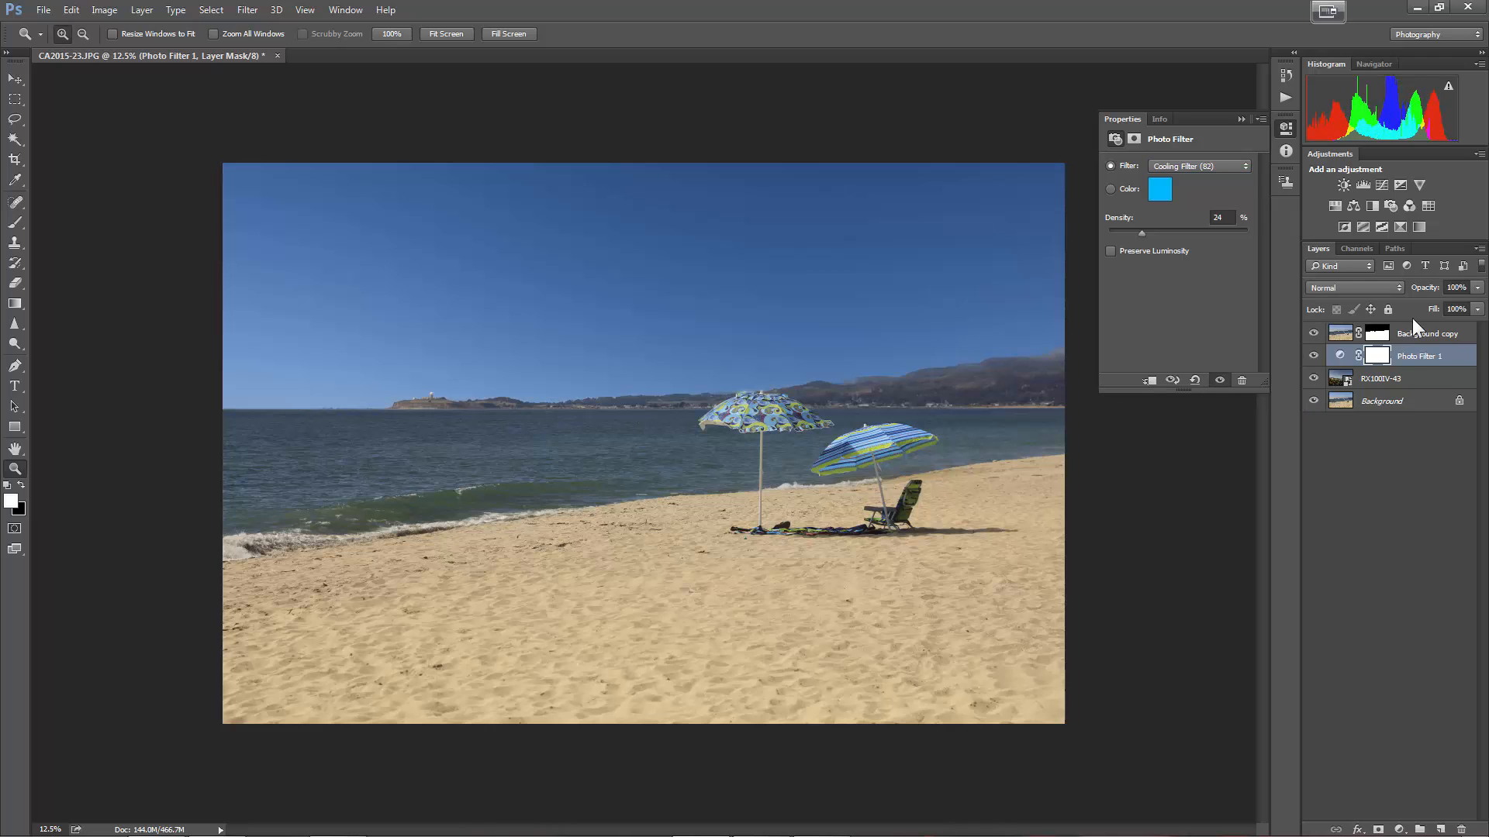
- Select the top layer and stamp a merged visible copy onto a new layer
{"action": "left_click", "coordinate": [1340, 332]}
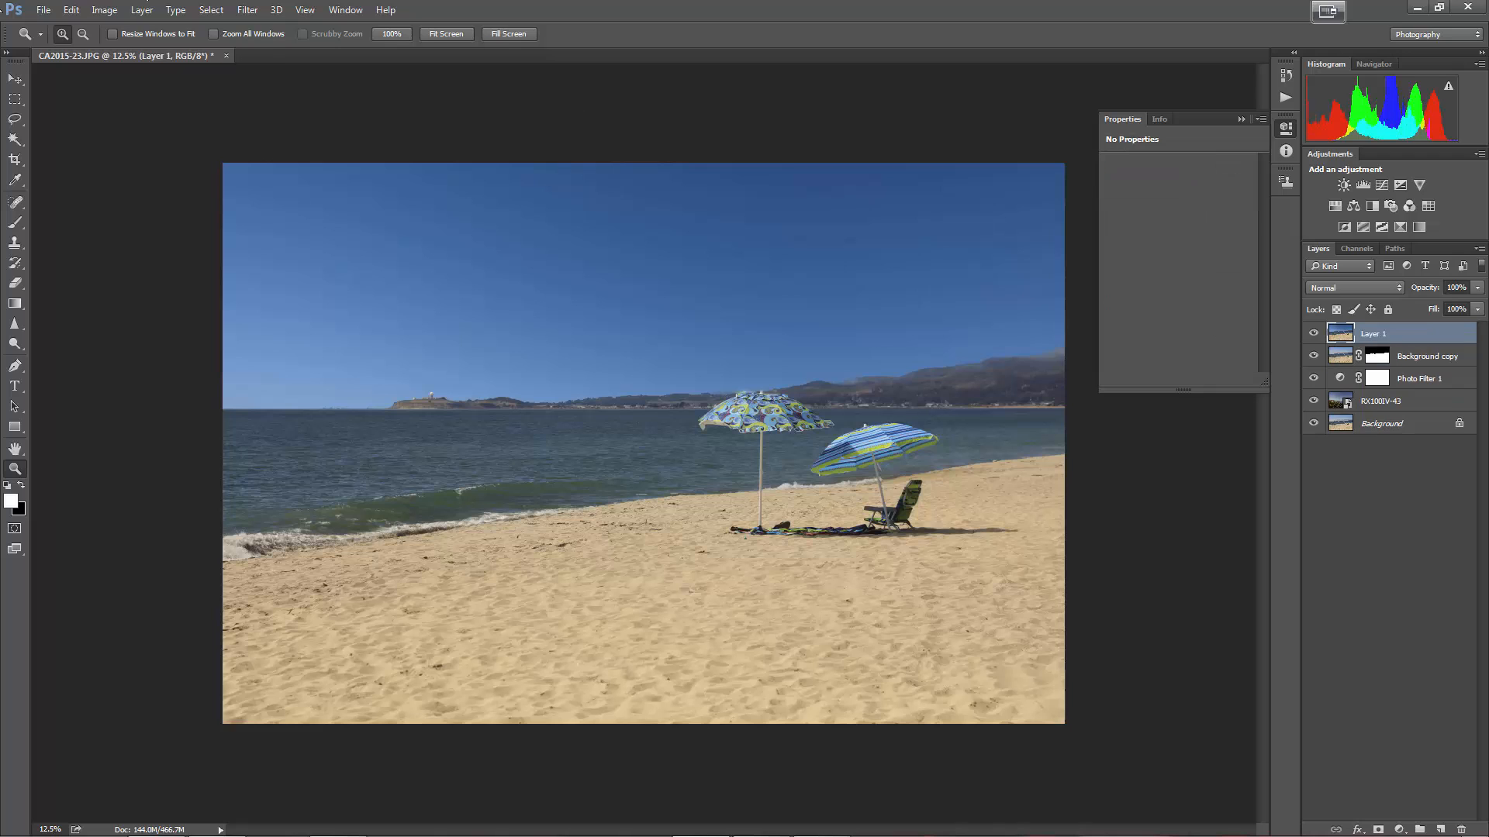
- Run Topaz Adjust 5 with a warm Vibrant Collection preset and Details enhancement enabled
{"action": "left_click", "coordinate": [247, 9]}
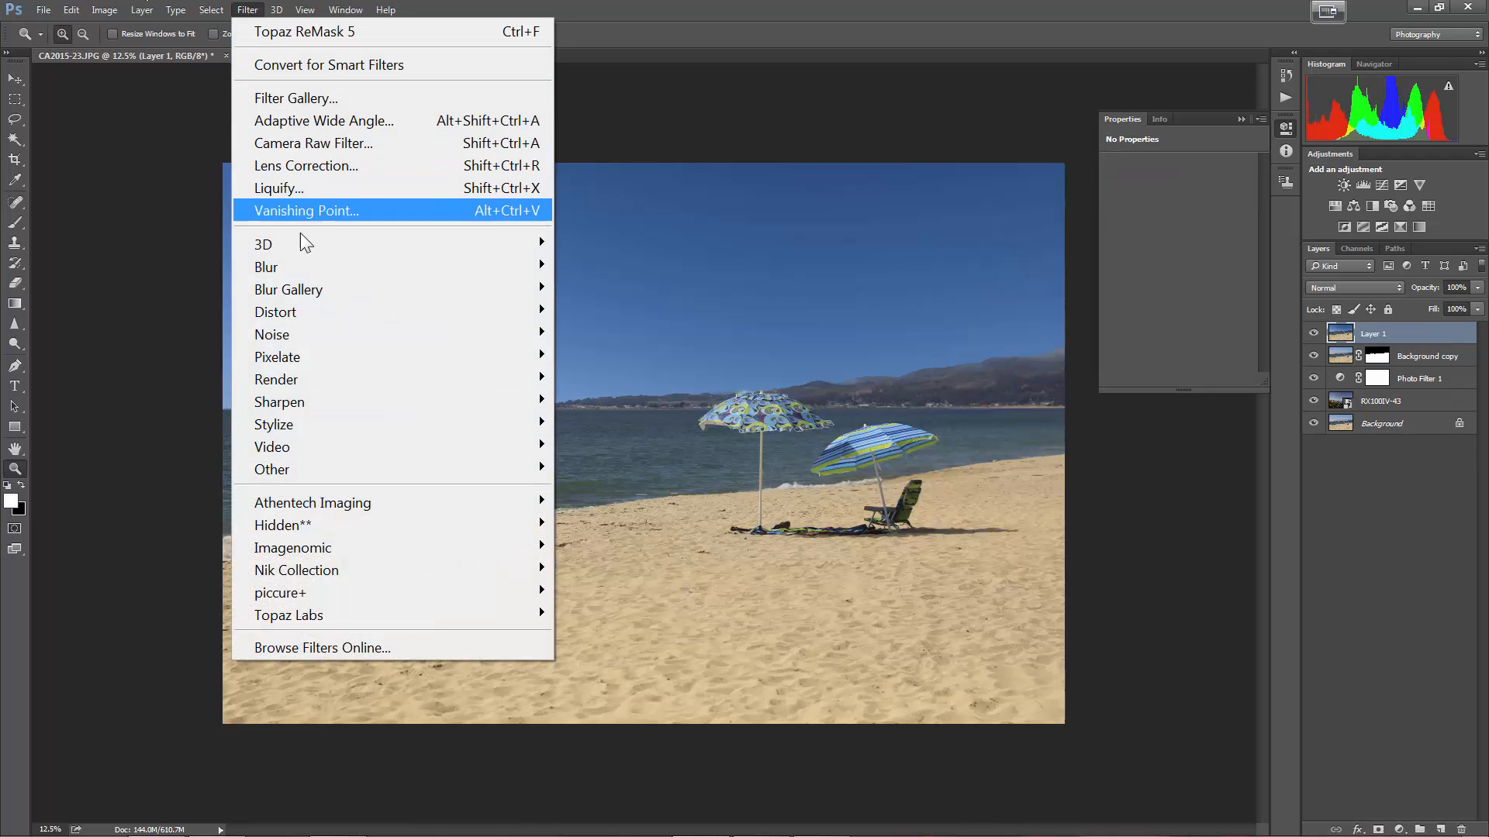
{"action": "mouse_move", "coordinate": [290, 615]}
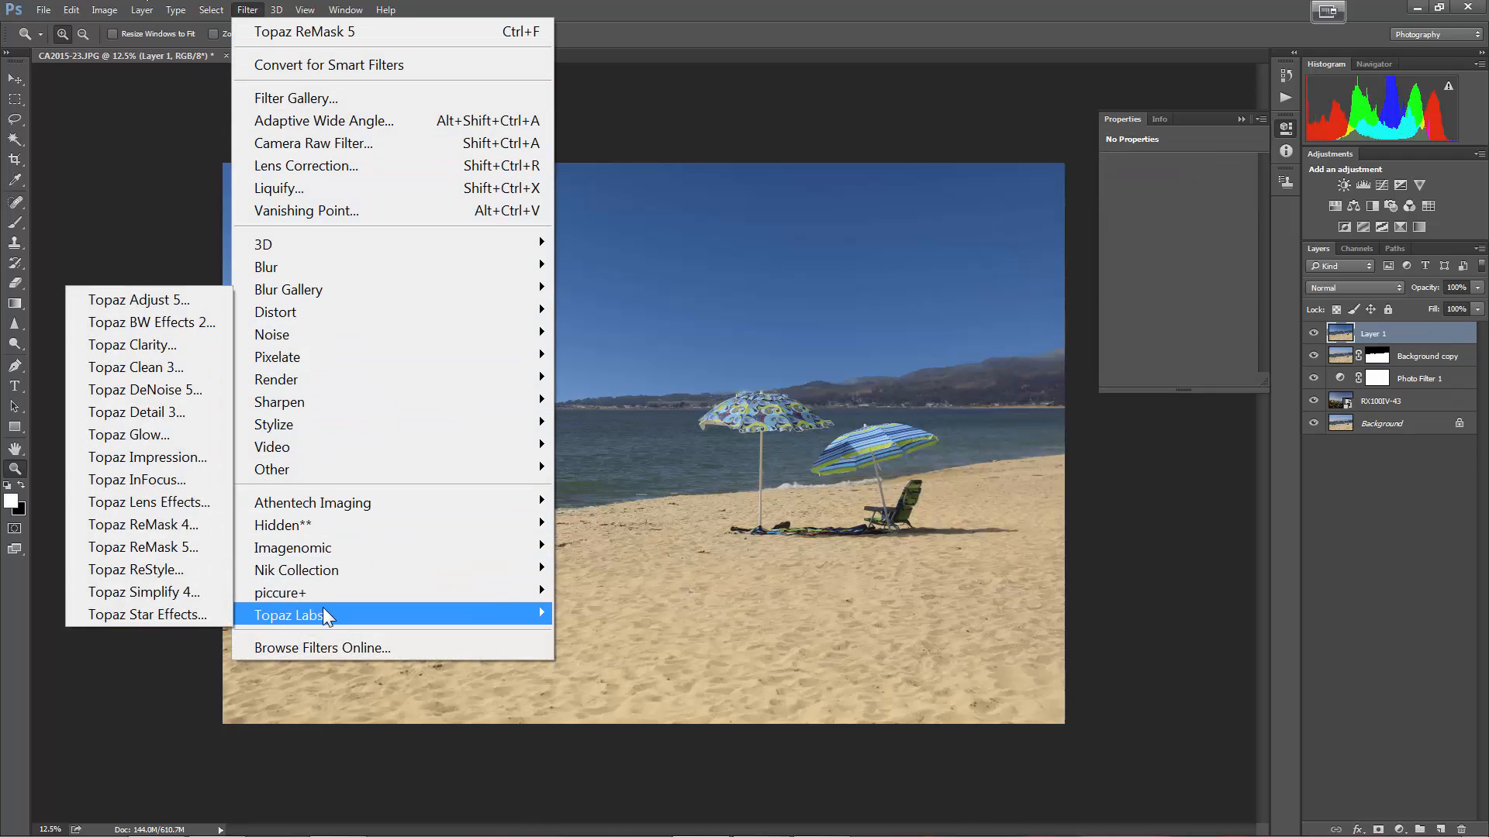
{"action": "mouse_move", "coordinate": [147, 367]}
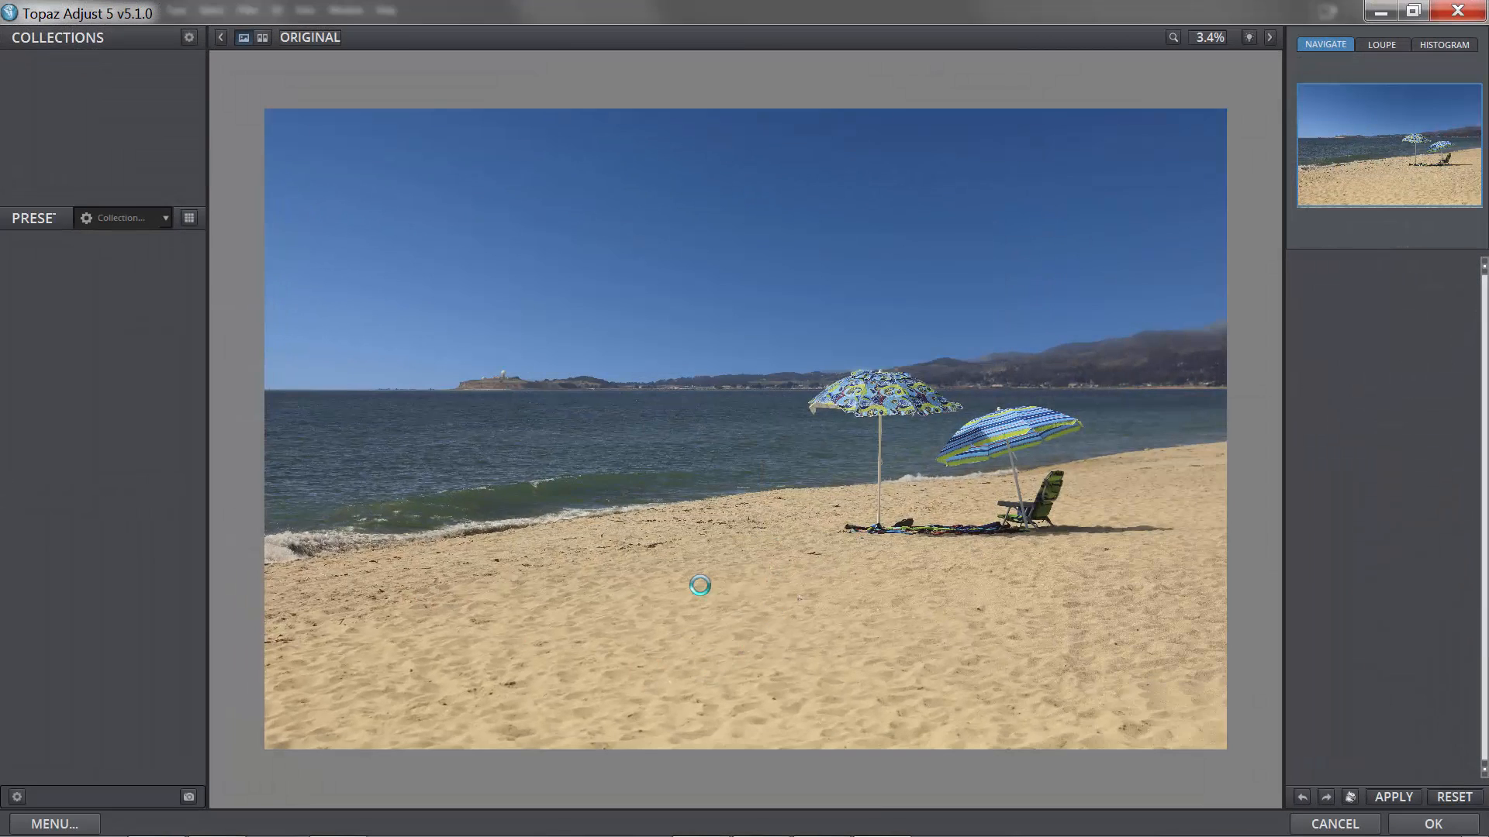
{"action": "left_click", "coordinate": [121, 217]}
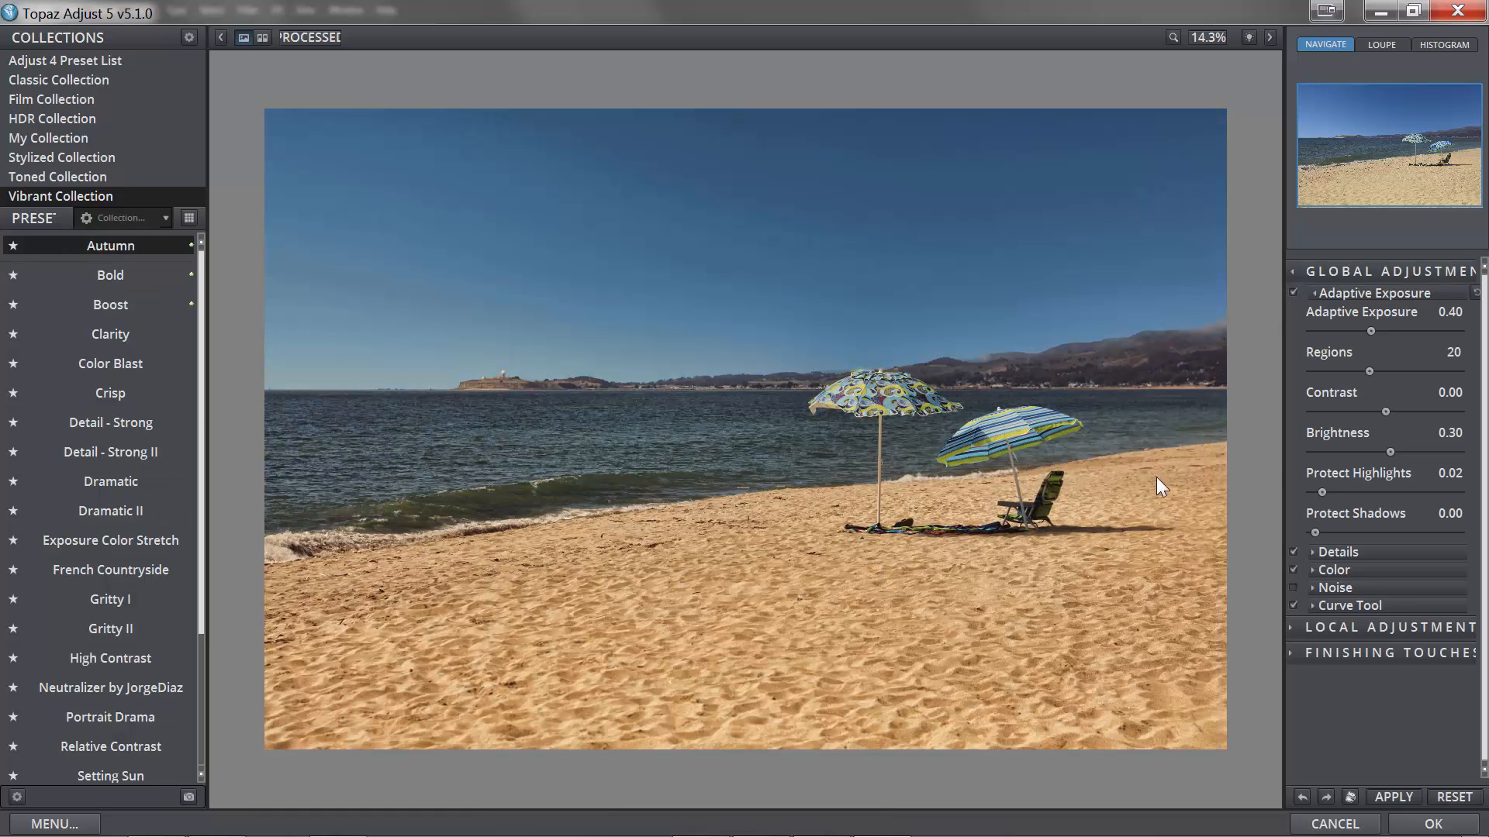
{"action": "mouse_move", "coordinate": [1003, 496]}
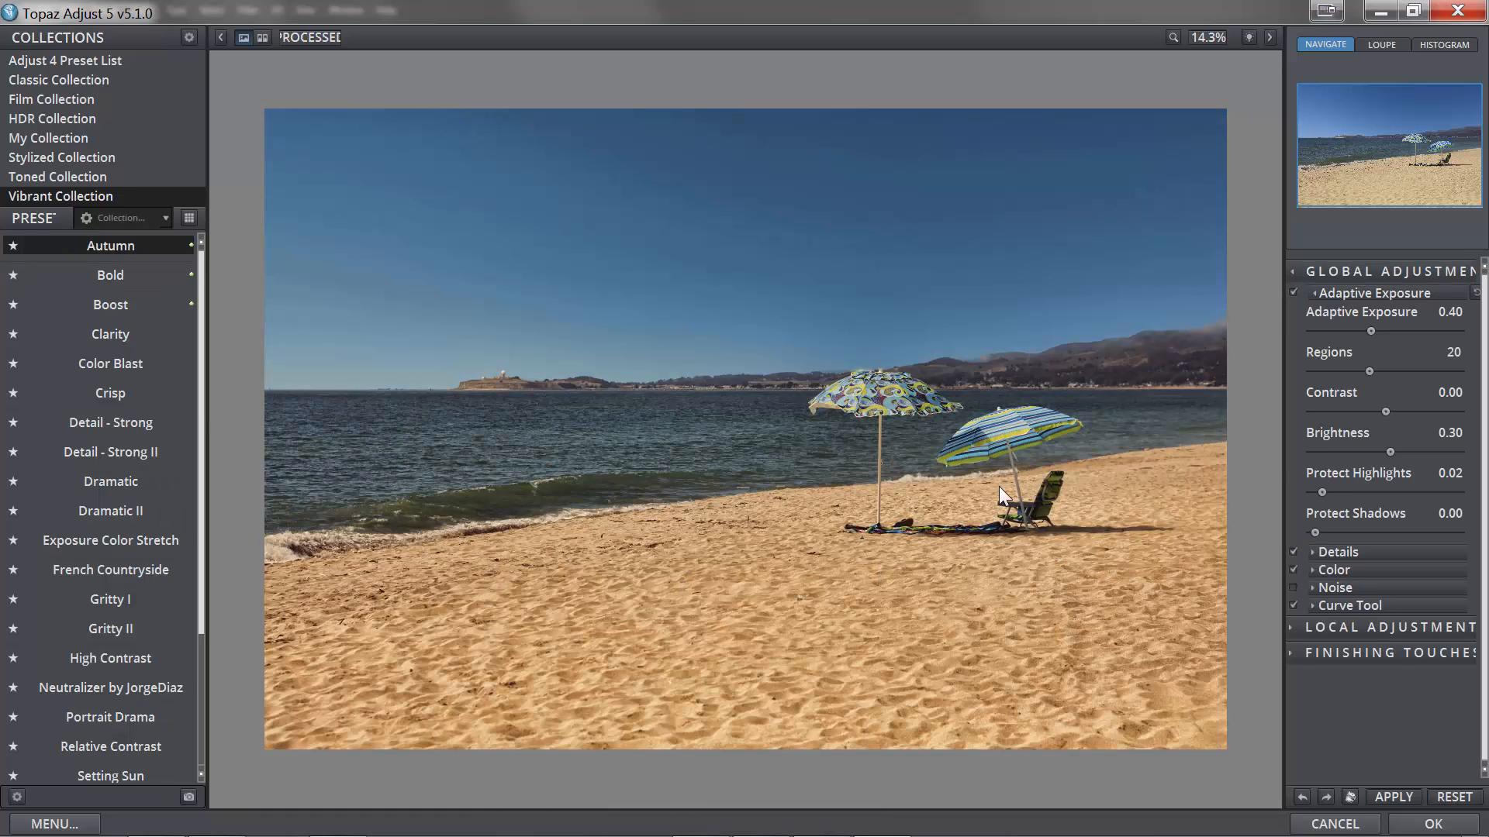
{"action": "mouse_move", "coordinate": [1207, 496]}
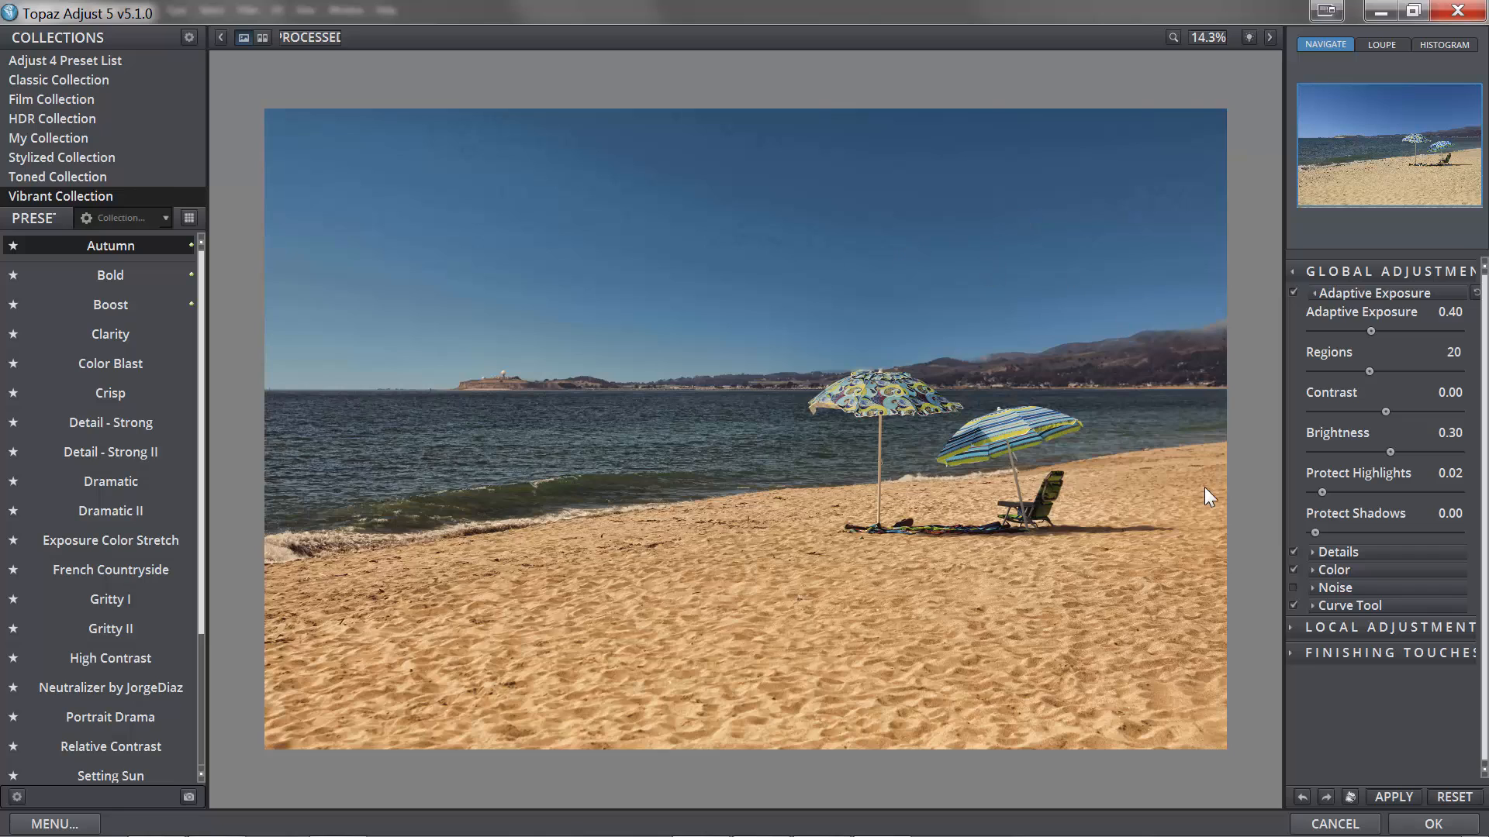
{"action": "left_click", "coordinate": [1340, 552]}
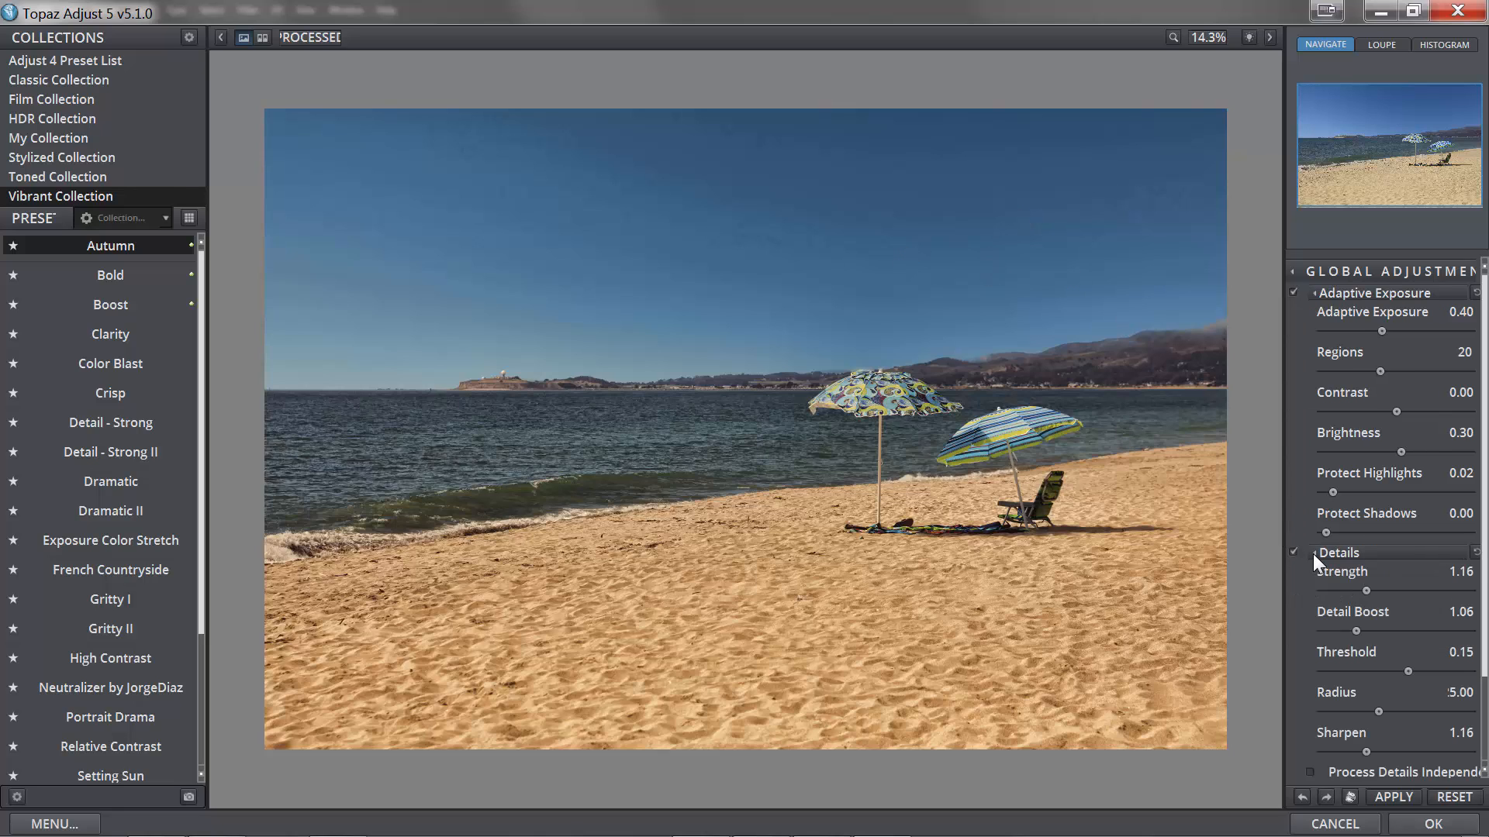
{"action": "mouse_move", "coordinate": [1313, 785]}
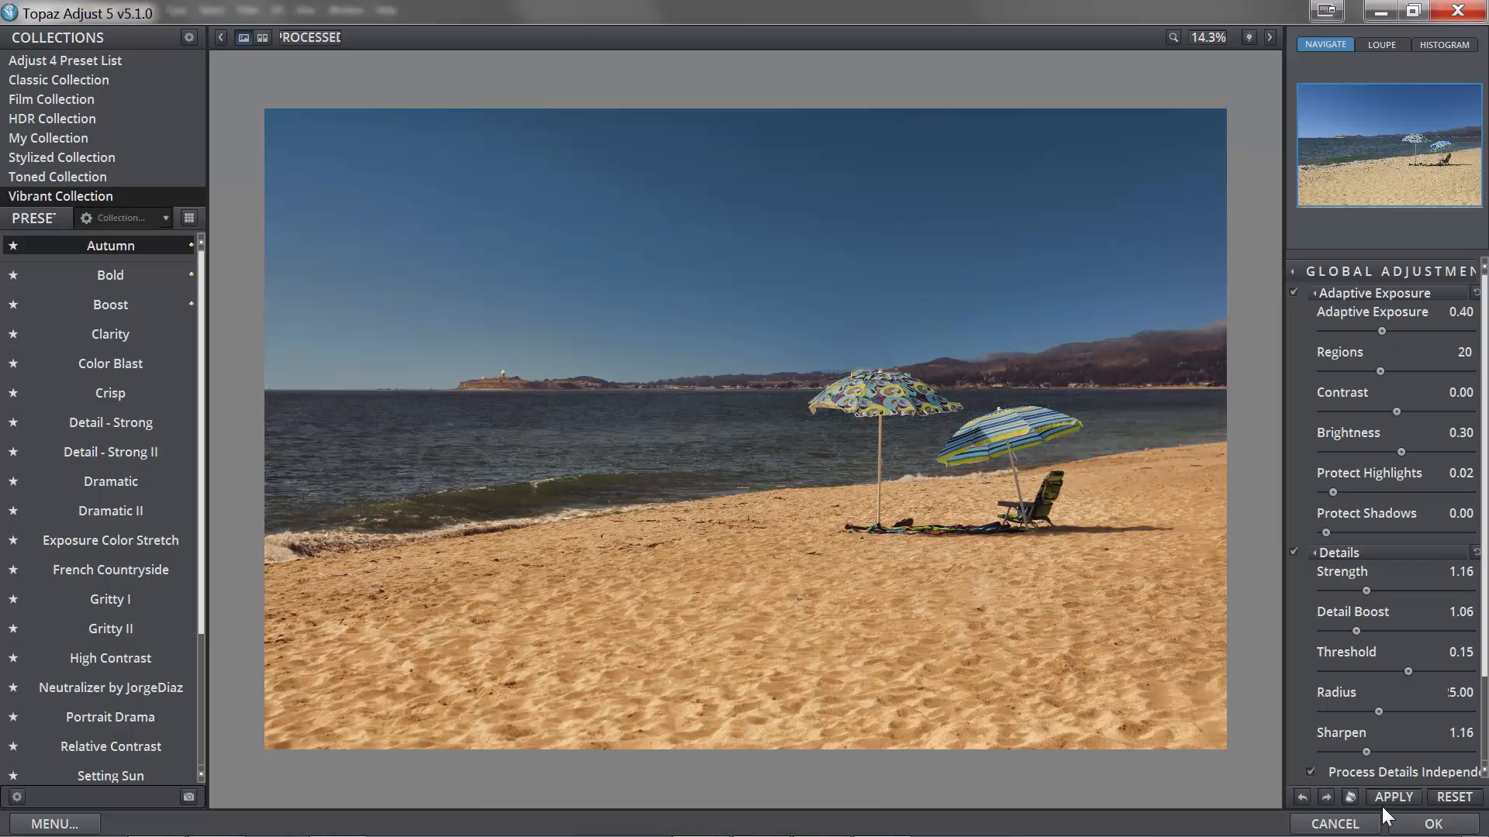
{"action": "mouse_move", "coordinate": [1433, 823]}
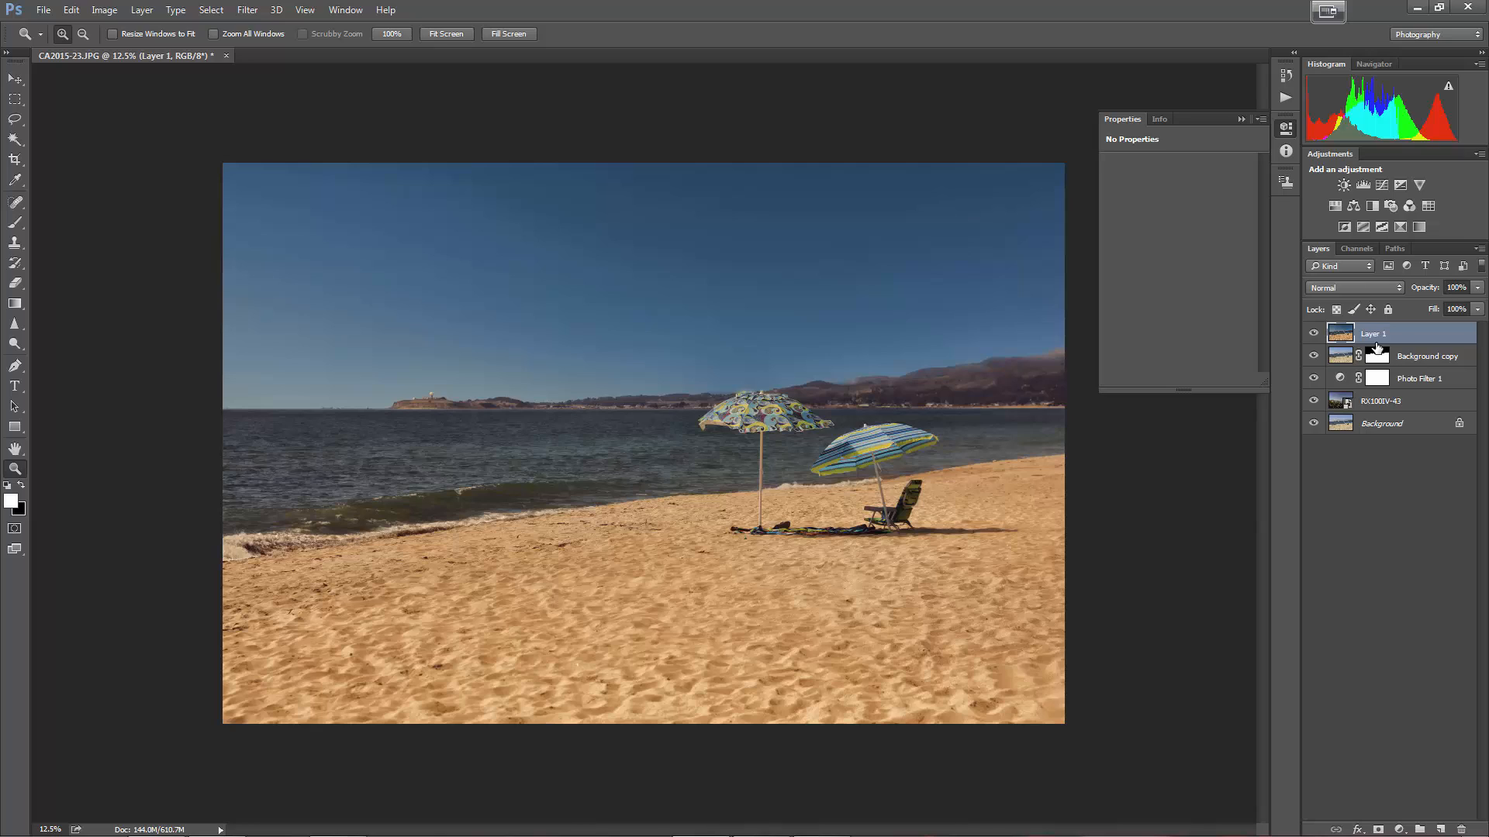
{"action": "mouse_move", "coordinate": [1372, 358]}
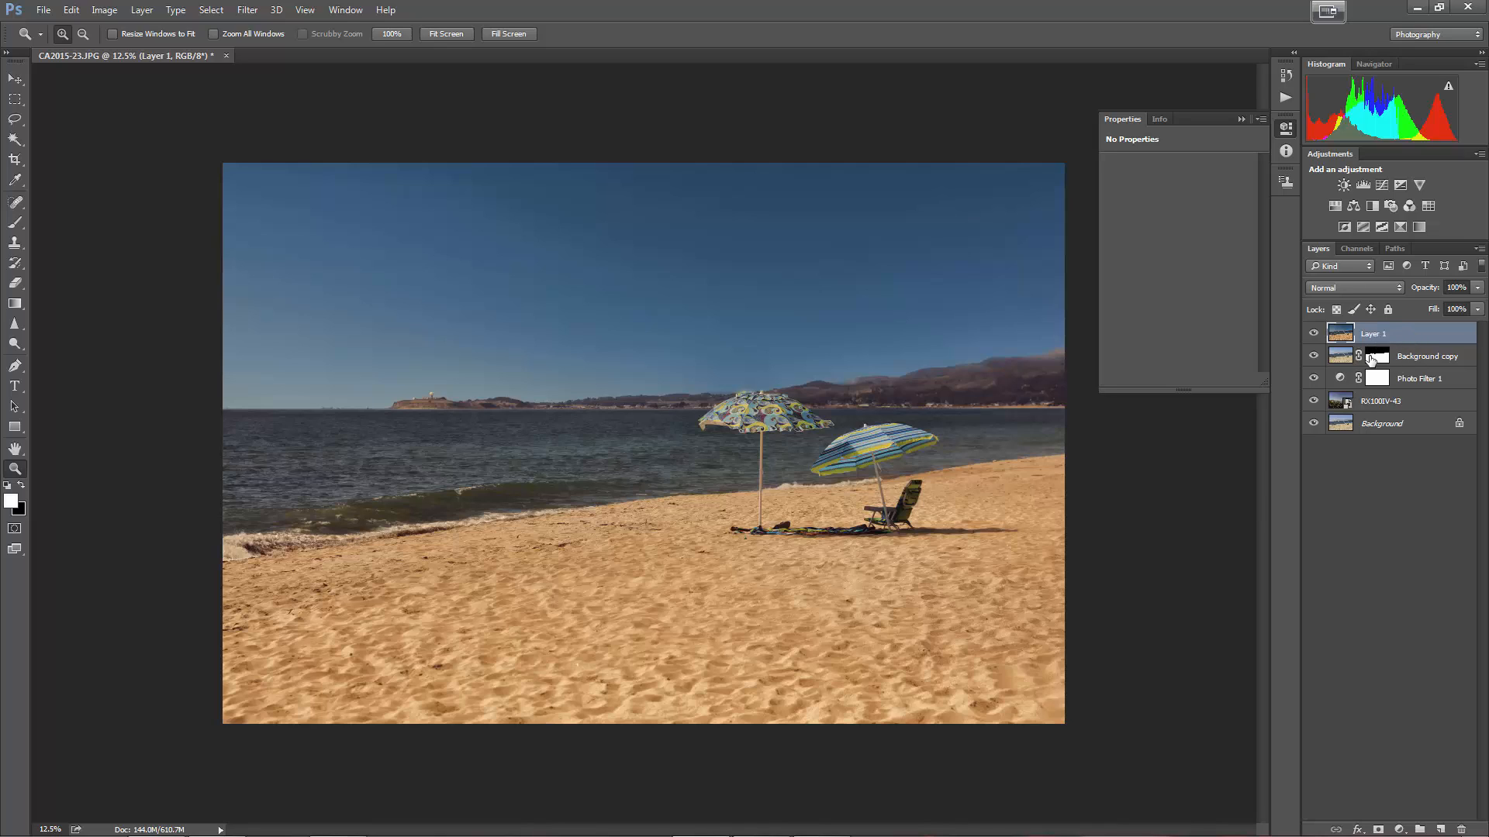
{"action": "mouse_move", "coordinate": [1376, 356]}
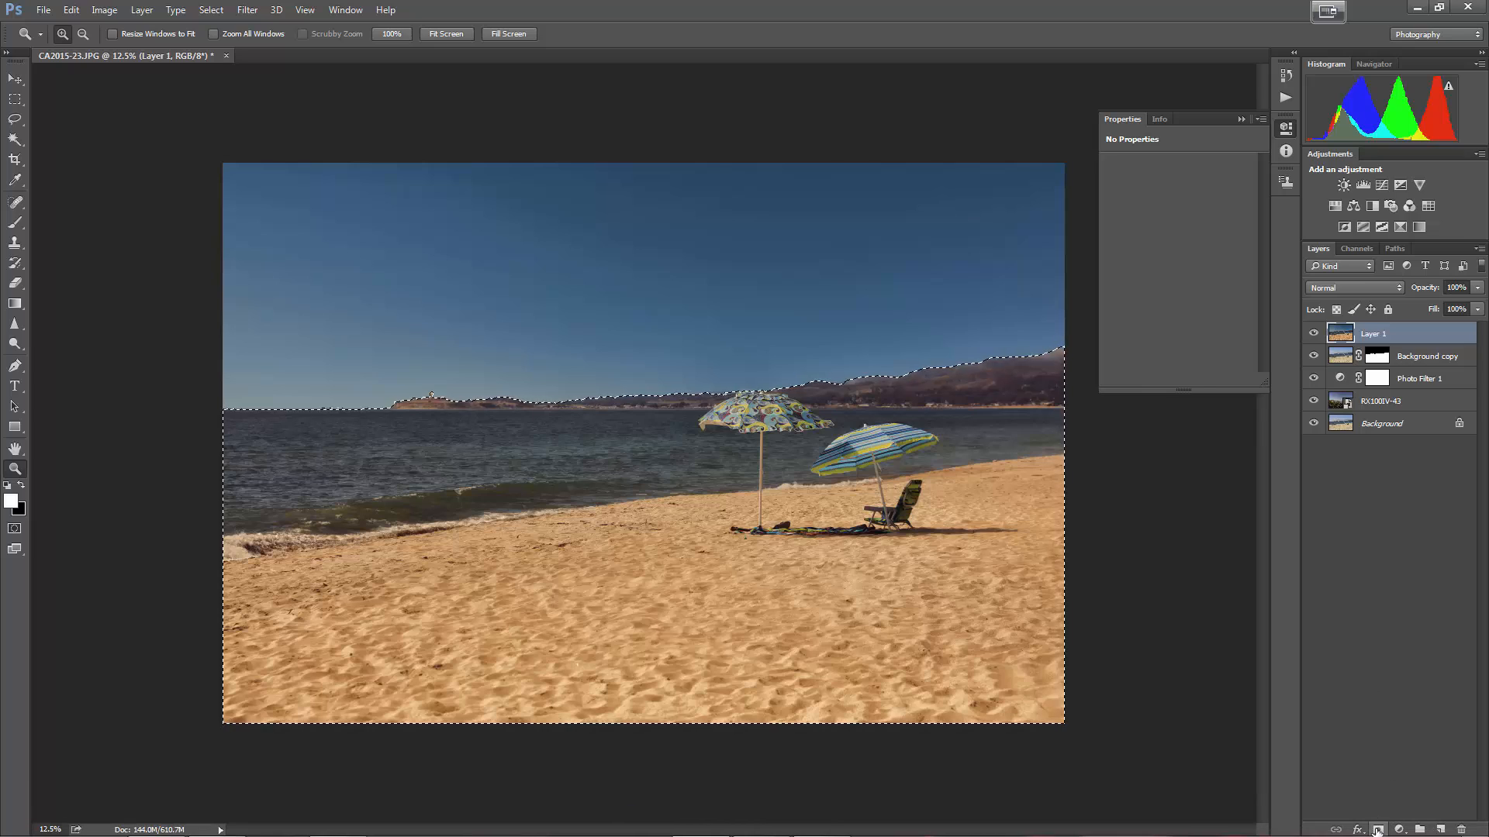
- Add a layer mask from the land selection so the warm look skips the blue sky
{"action": "left_click", "coordinate": [1376, 828]}
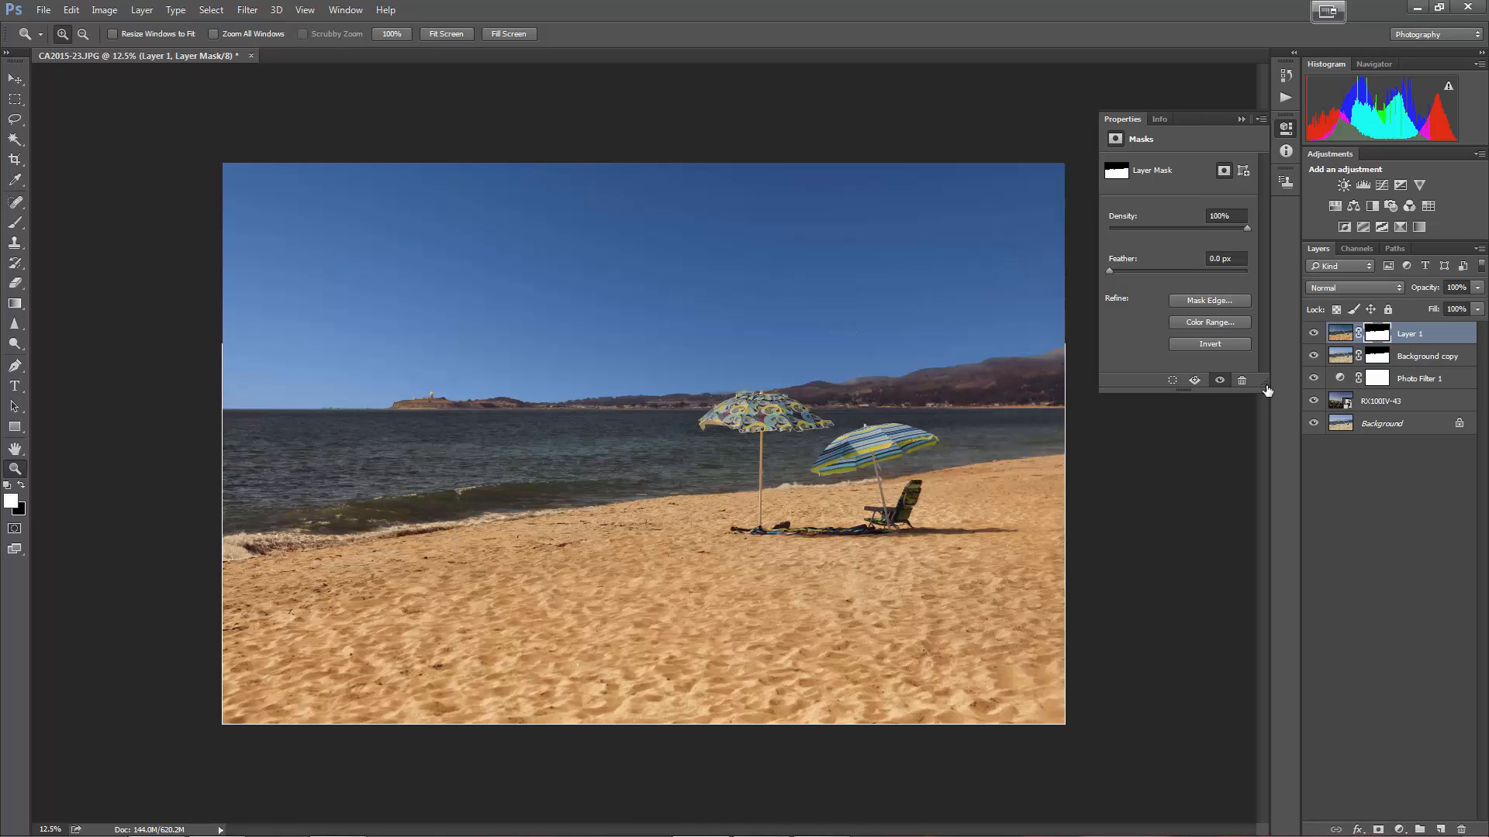
{"action": "mouse_move", "coordinate": [1291, 453]}
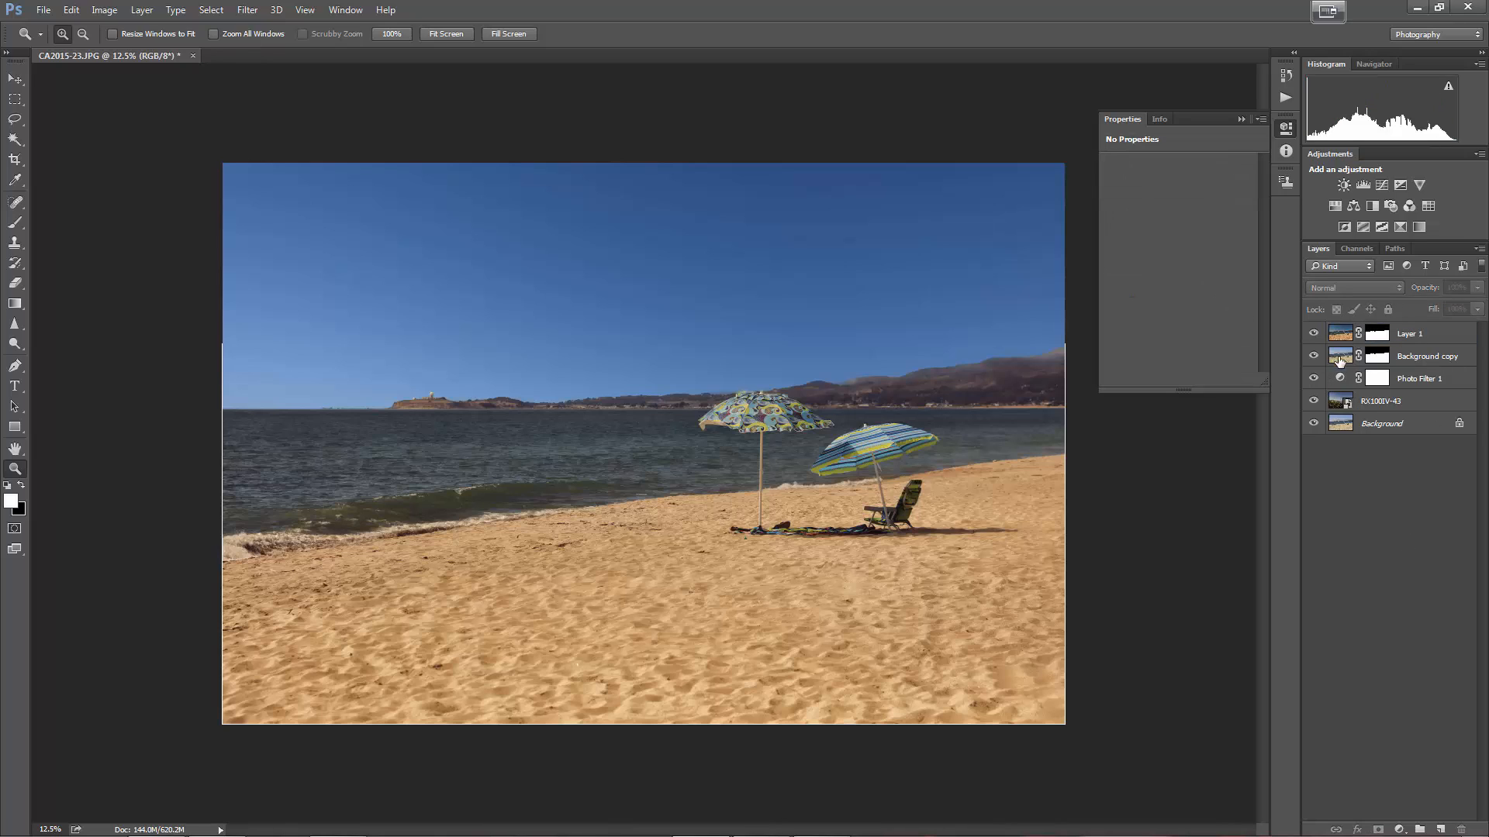
{"action": "left_click", "coordinate": [1409, 334]}
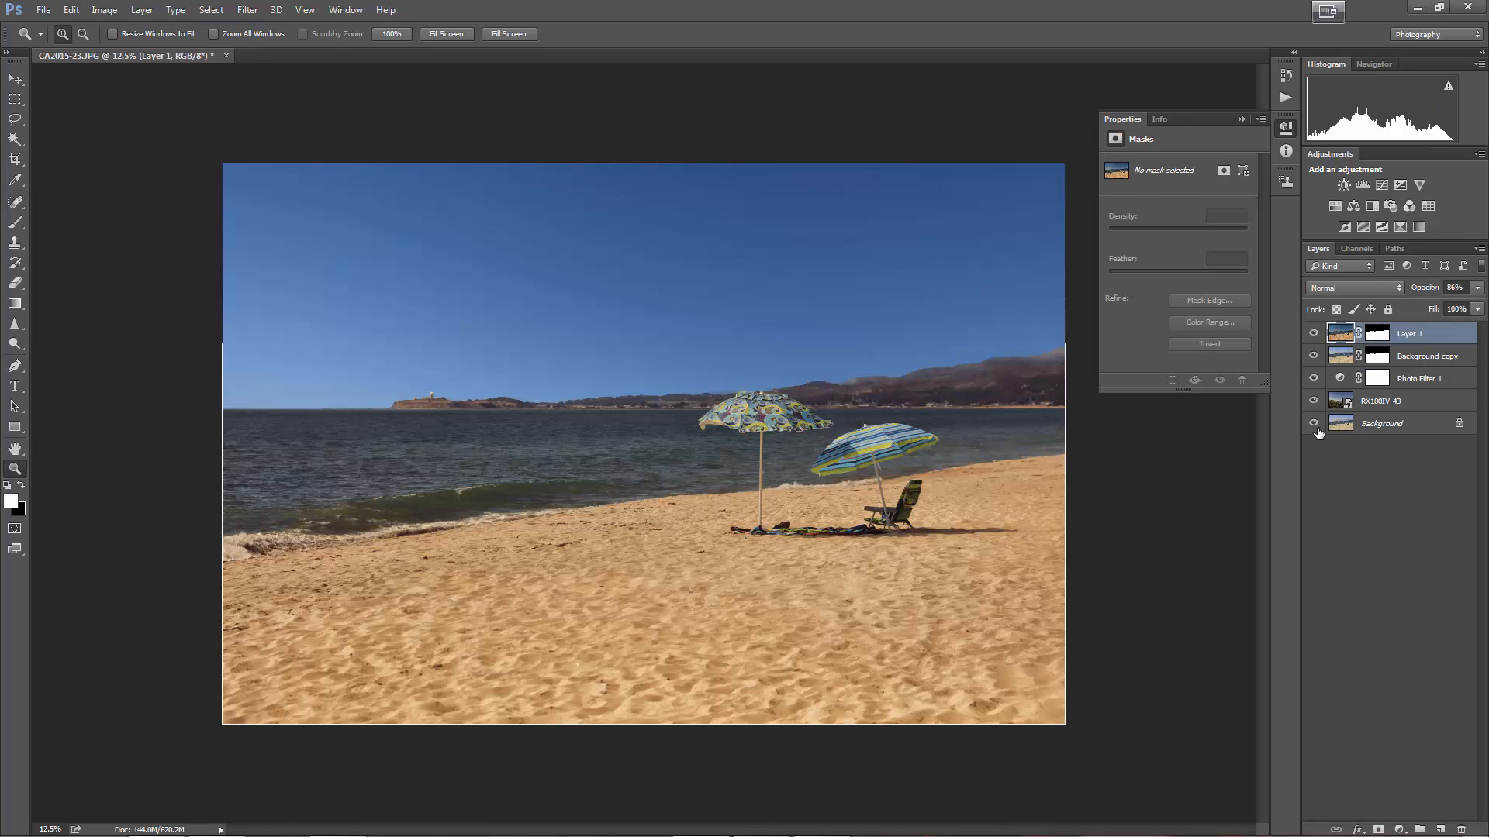
{"action": "left_click", "coordinate": [1314, 424]}
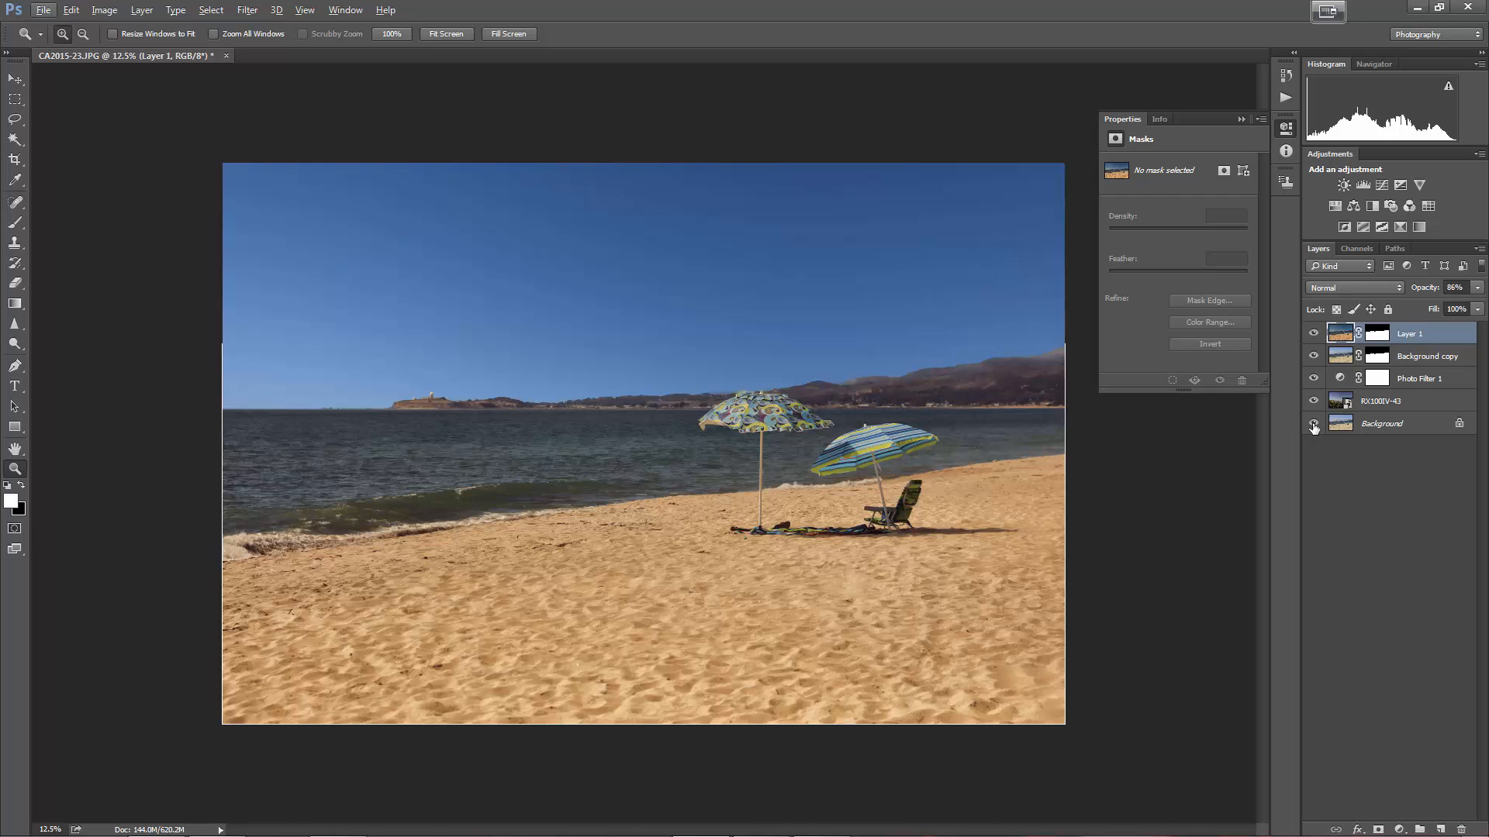
{"action": "left_click", "coordinate": [1313, 333]}
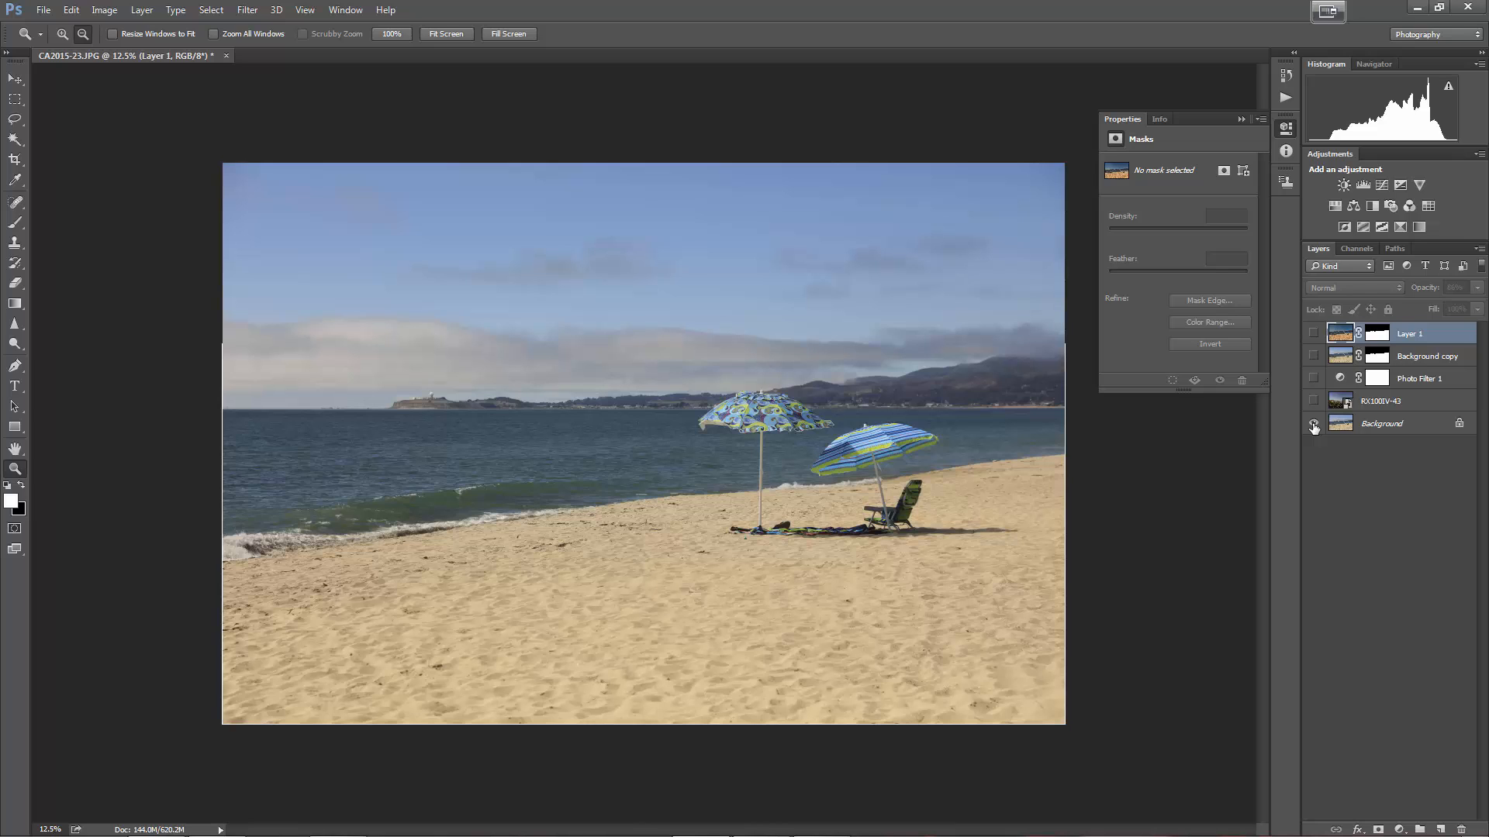
{"action": "left_click", "coordinate": [1313, 357]}
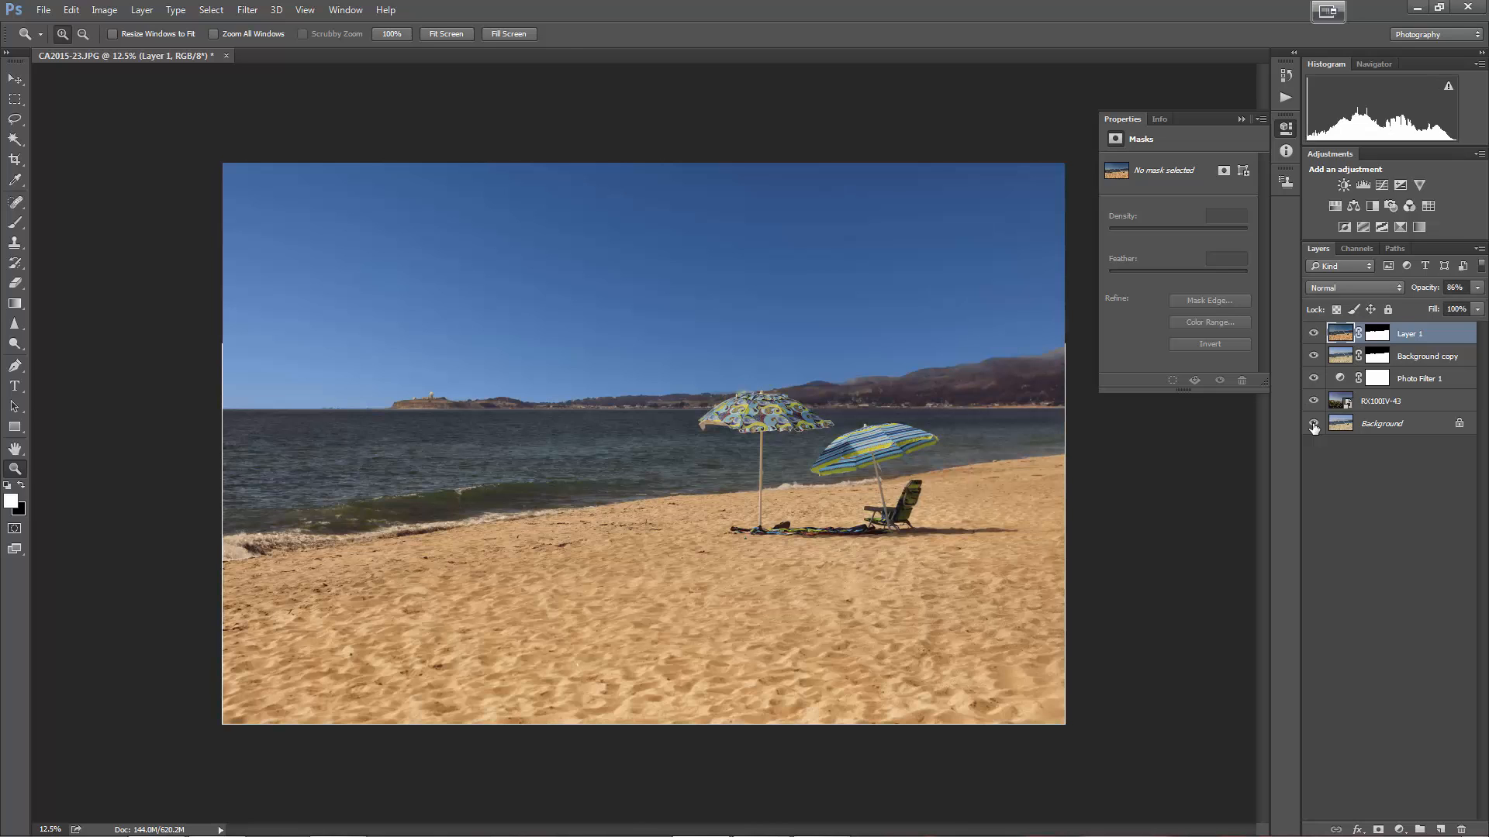
{"action": "left_click", "coordinate": [1314, 425]}
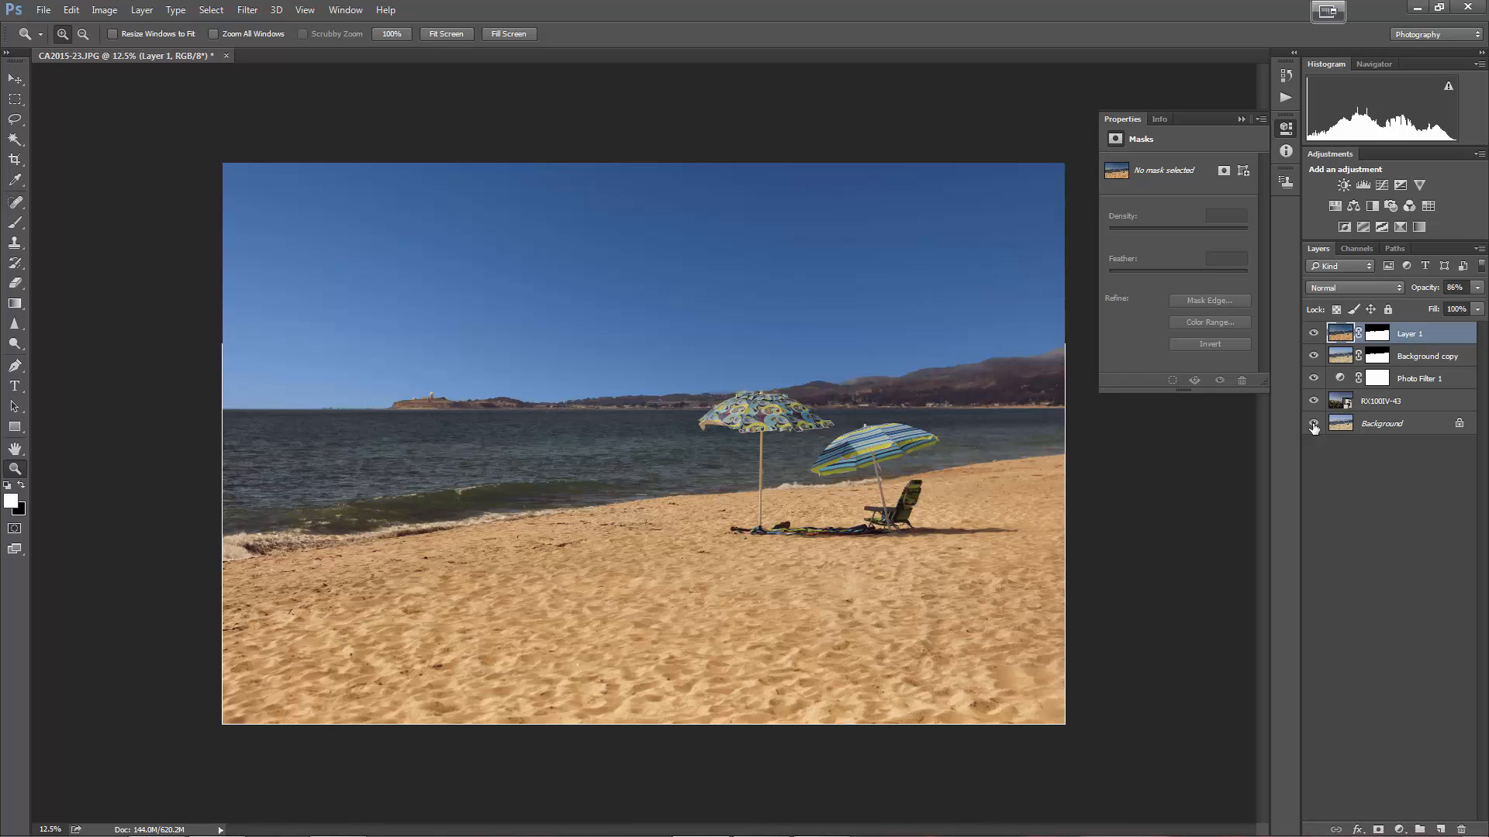
{"action": "left_click", "coordinate": [1313, 423]}
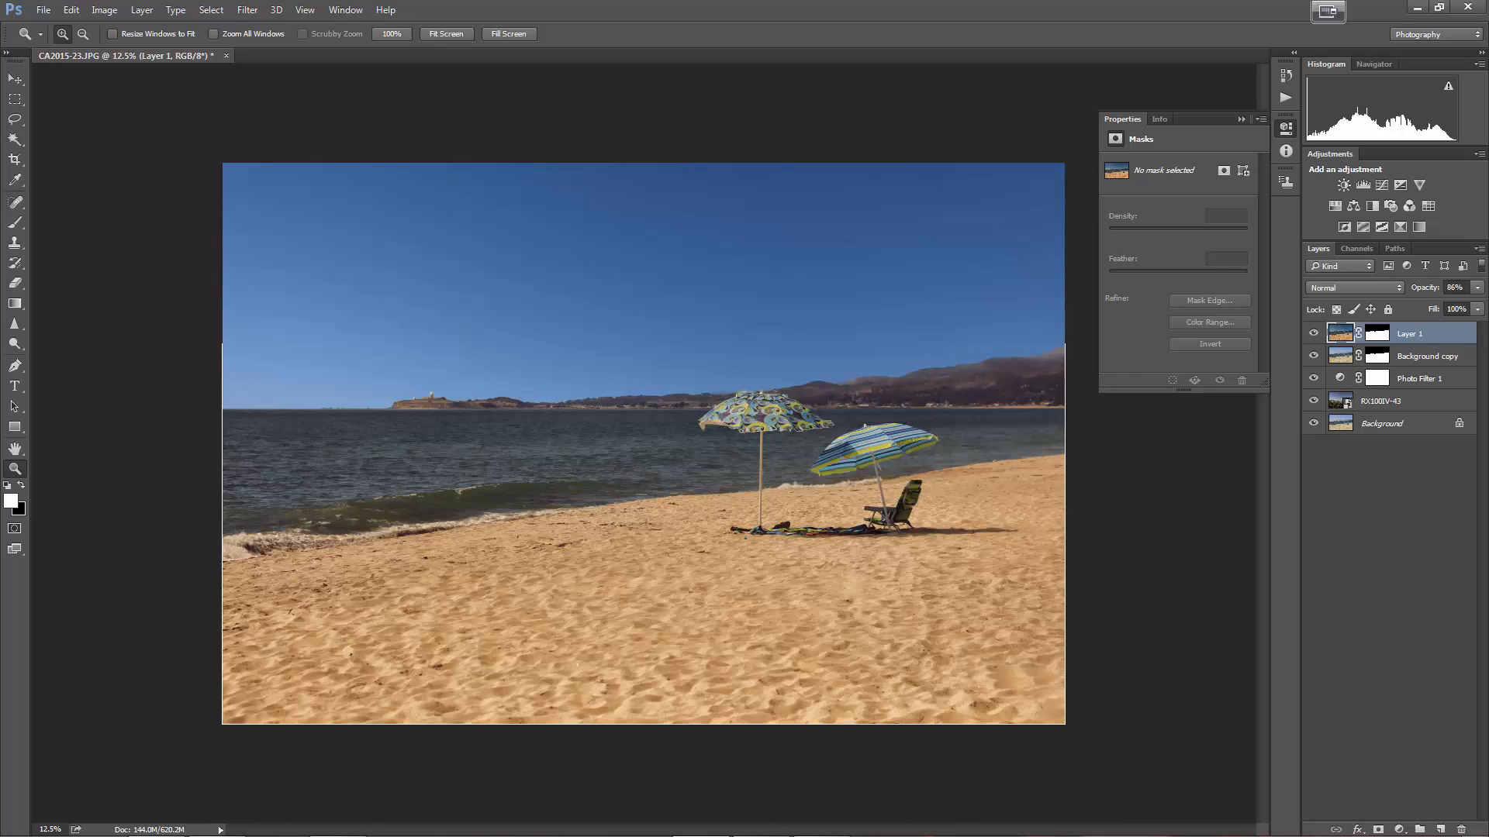